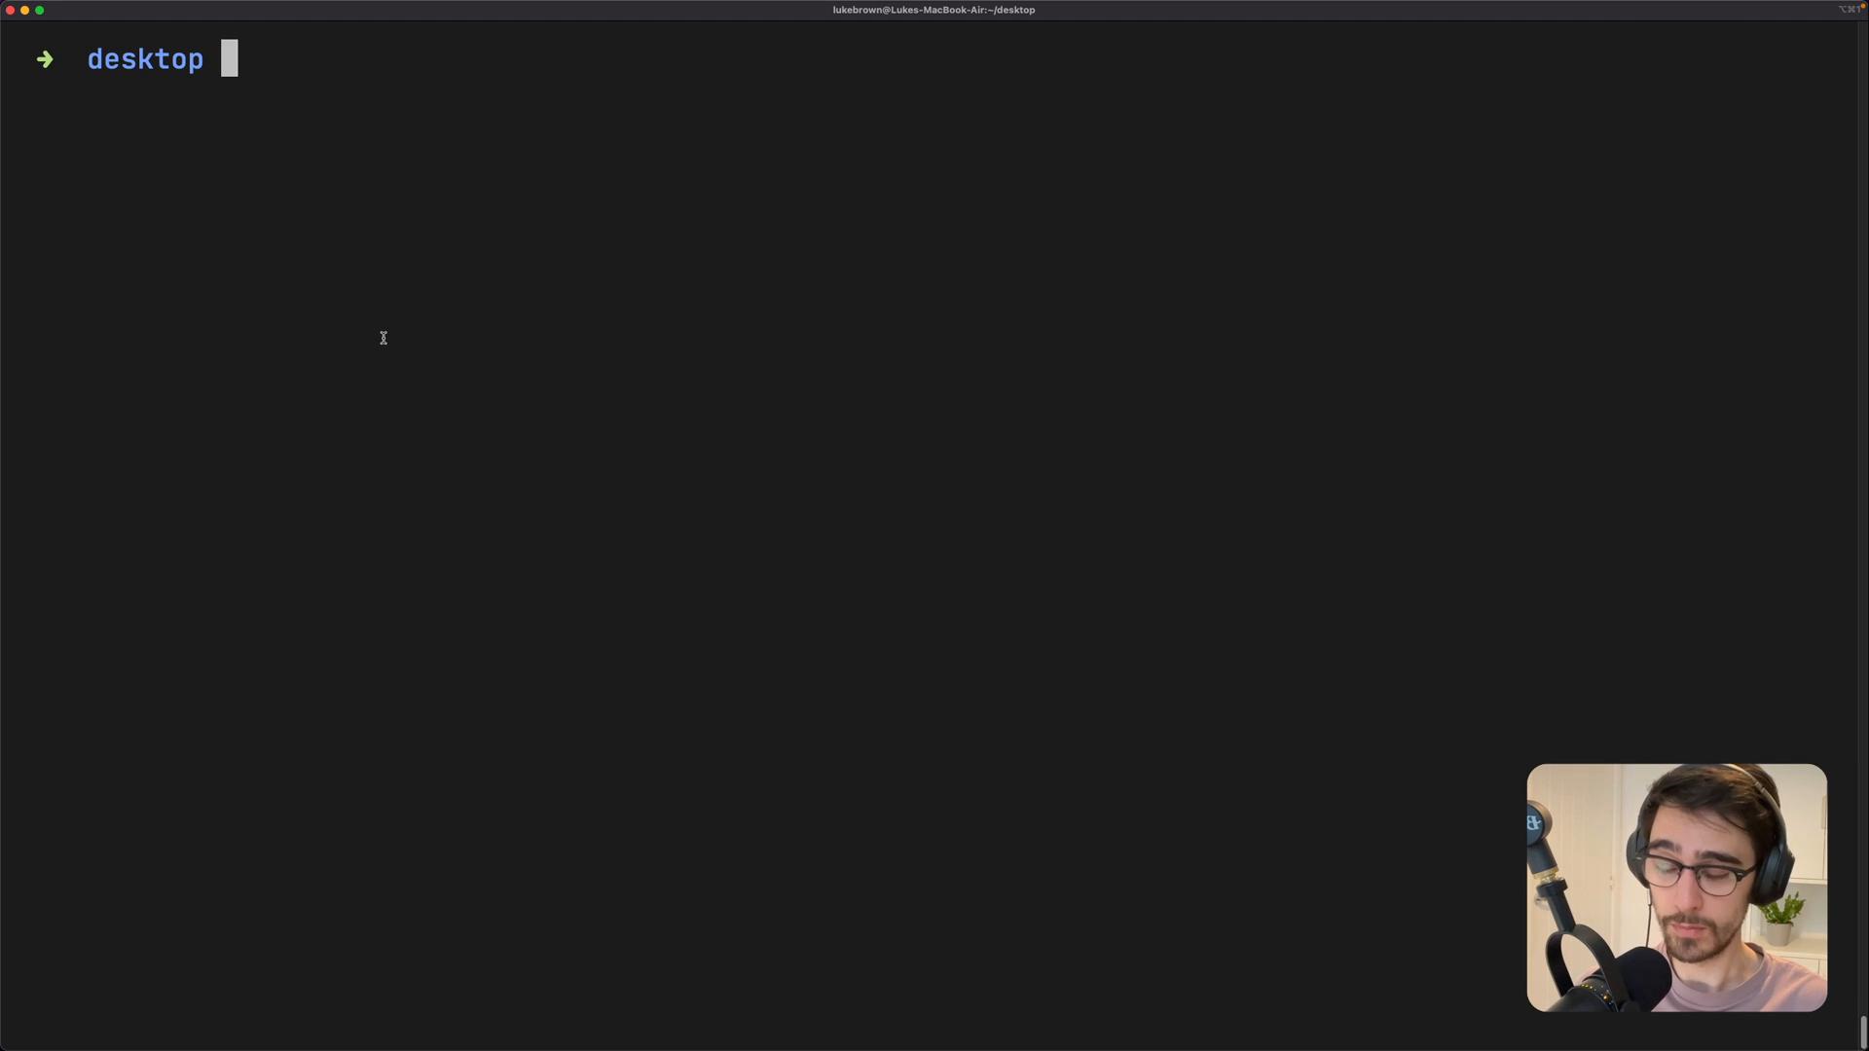
Create the vite folder, initialise a default package.json, and run yarn add vite
text(mkdir vite)
text(cd v)
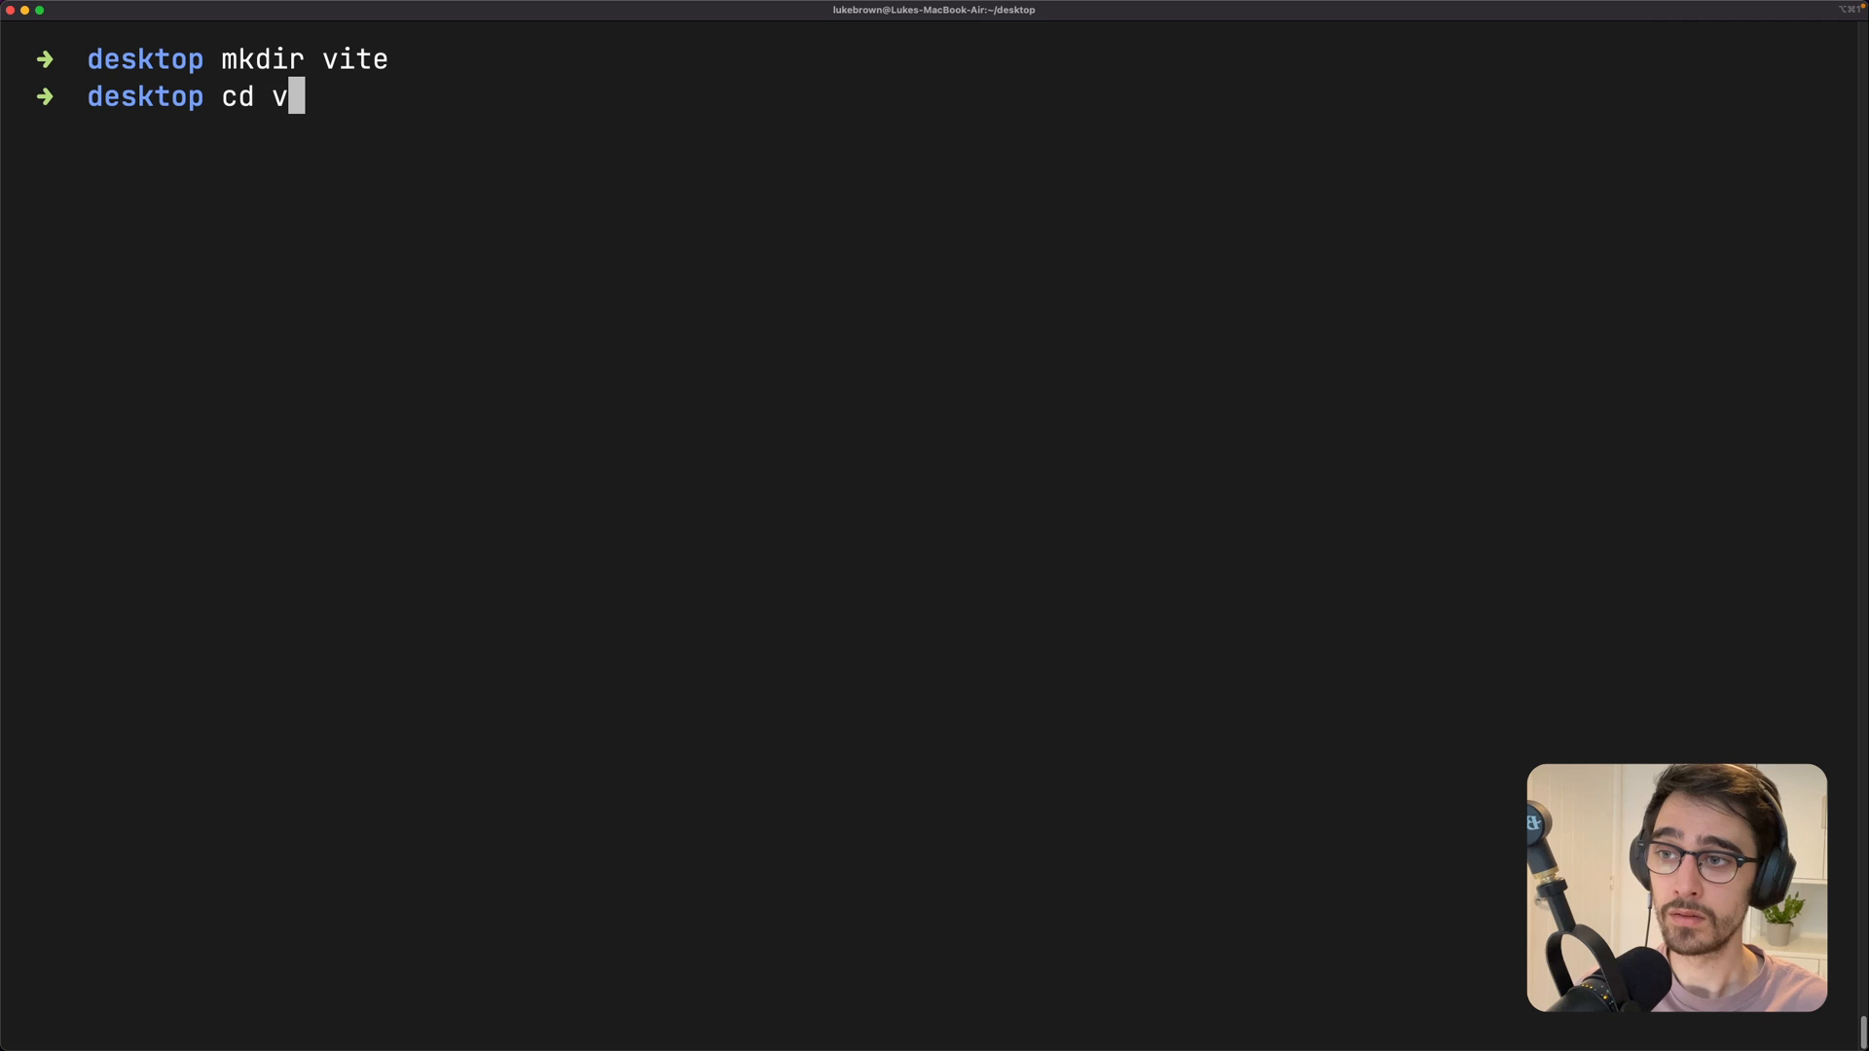
text(ite)
text(npm init)
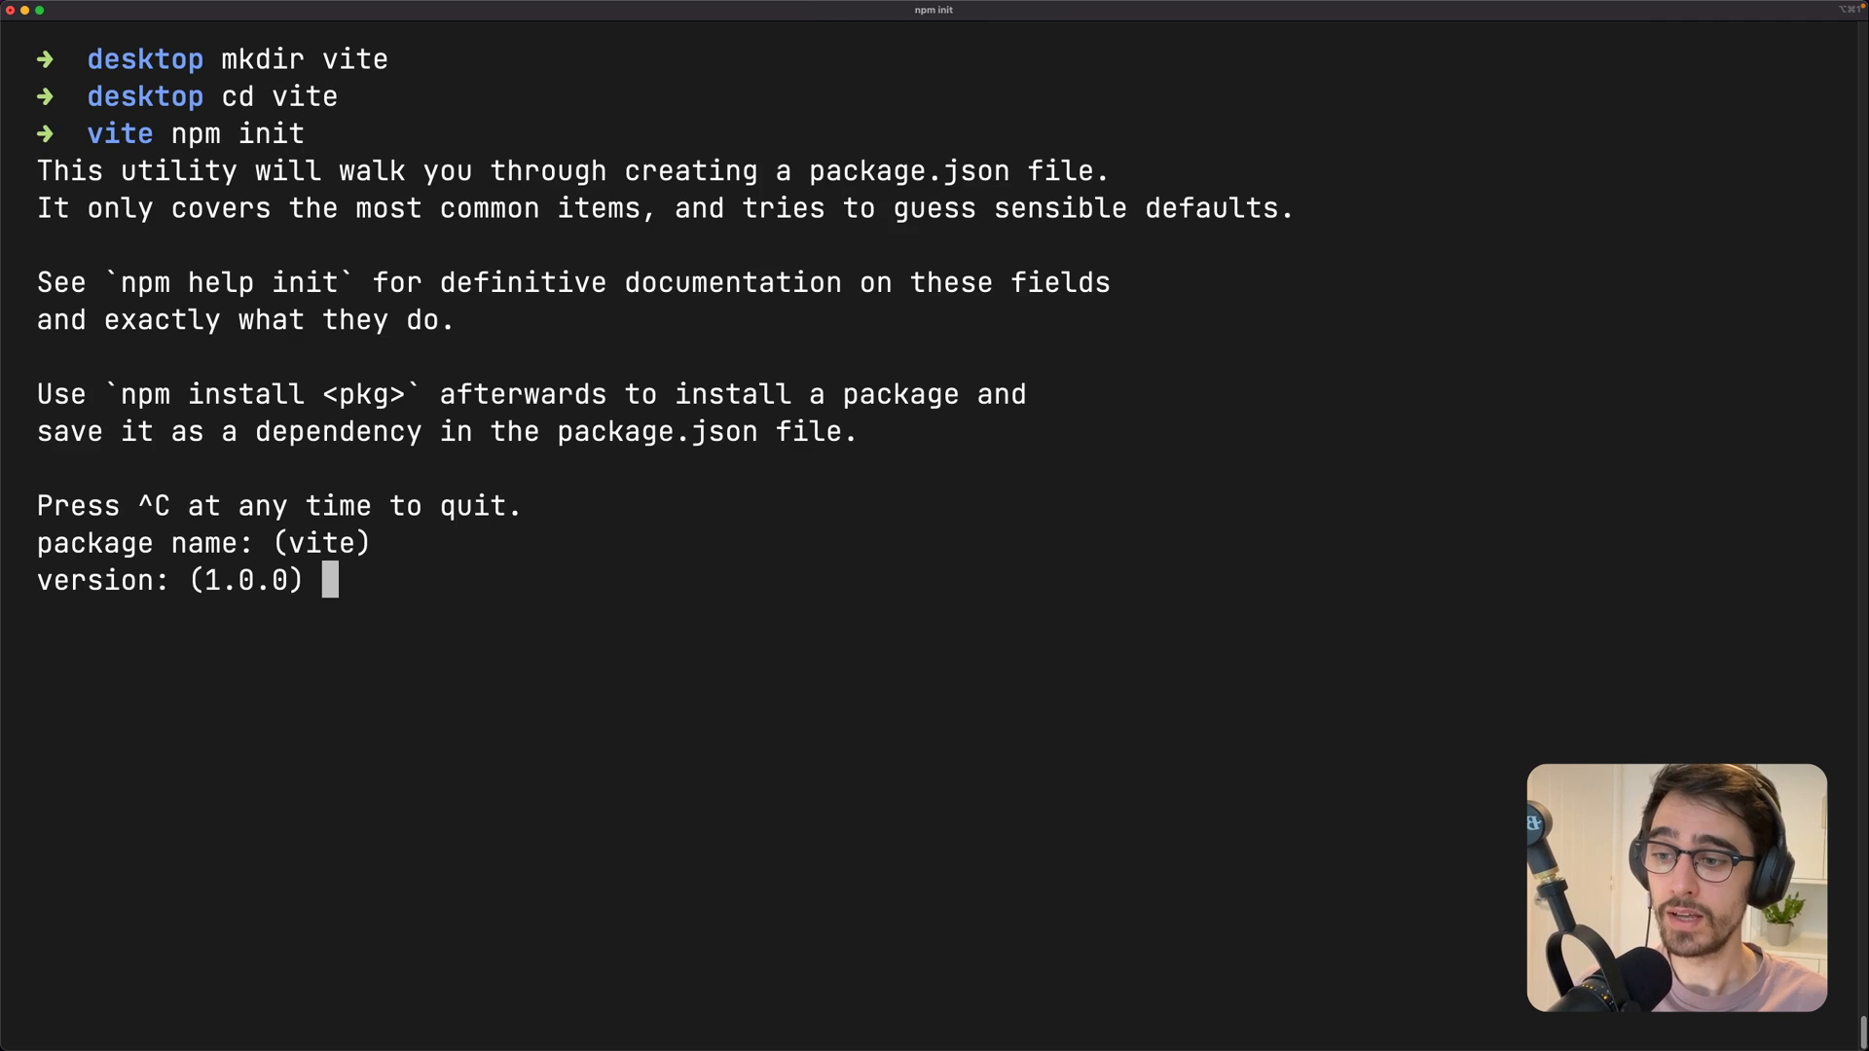
key(Return)
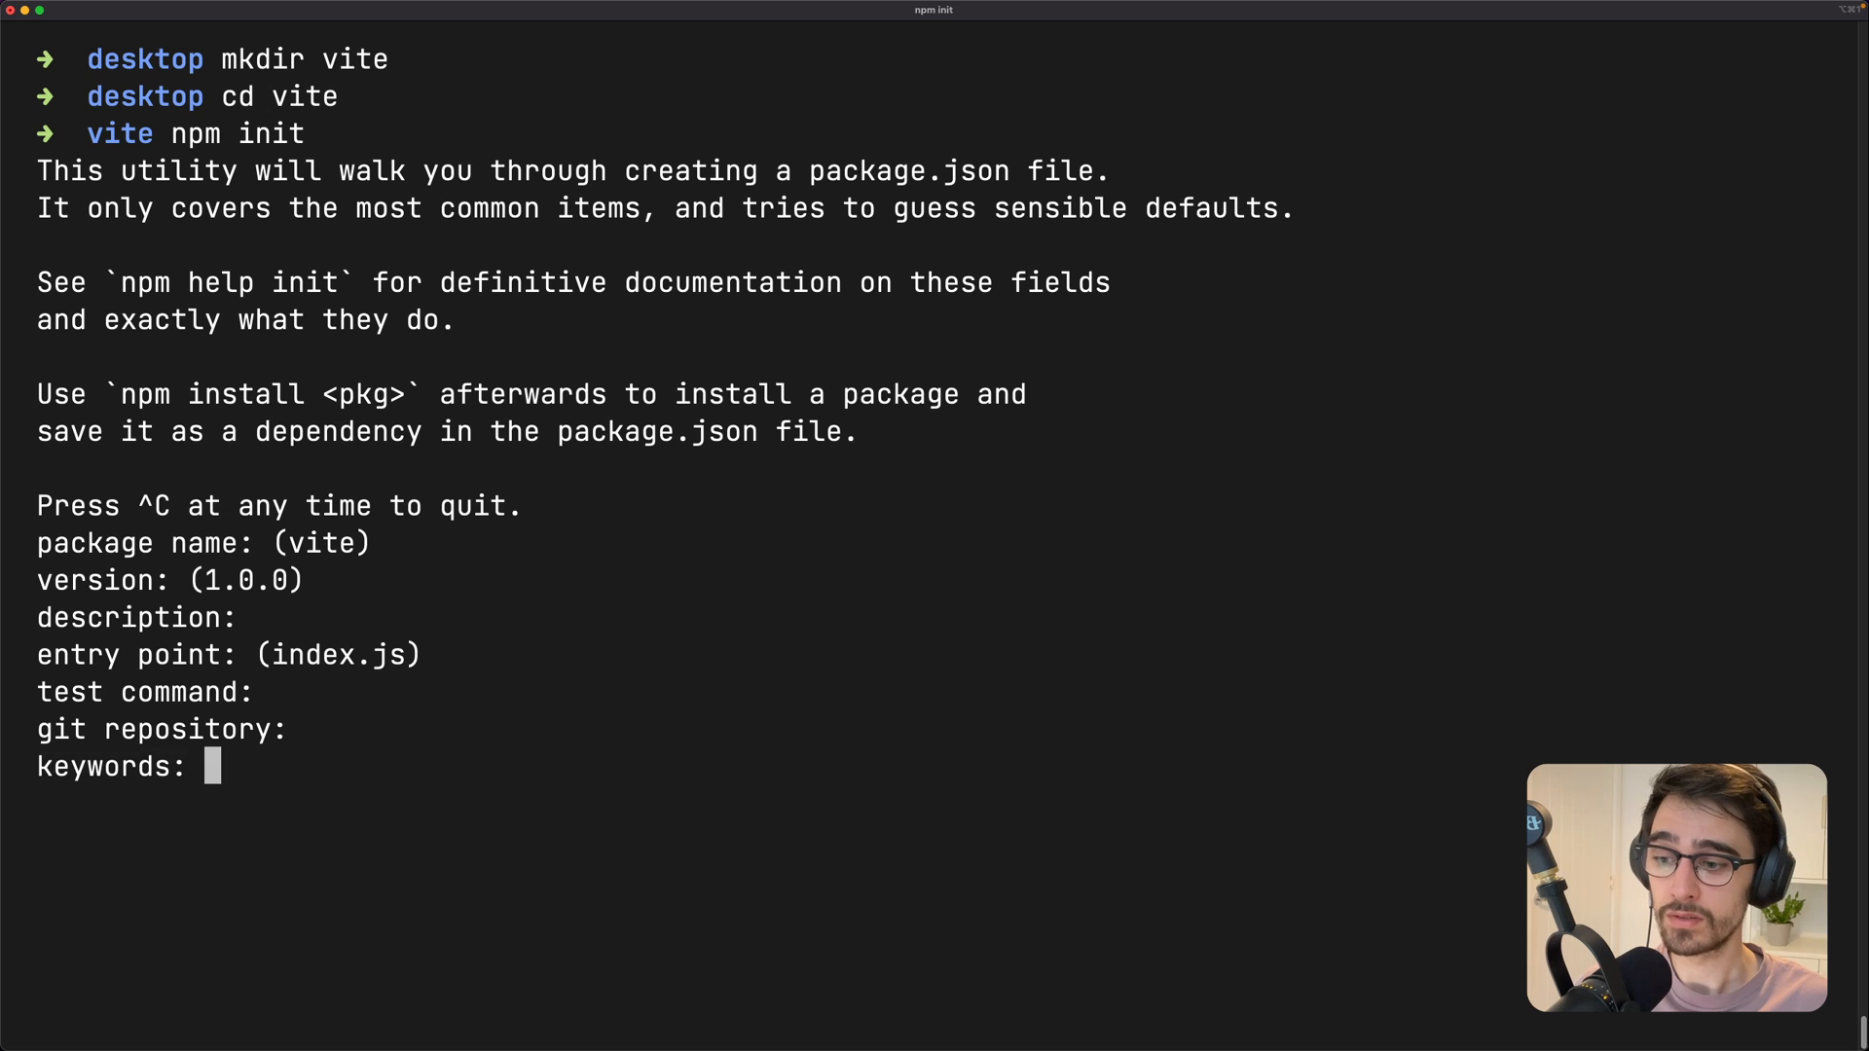
key(Return)
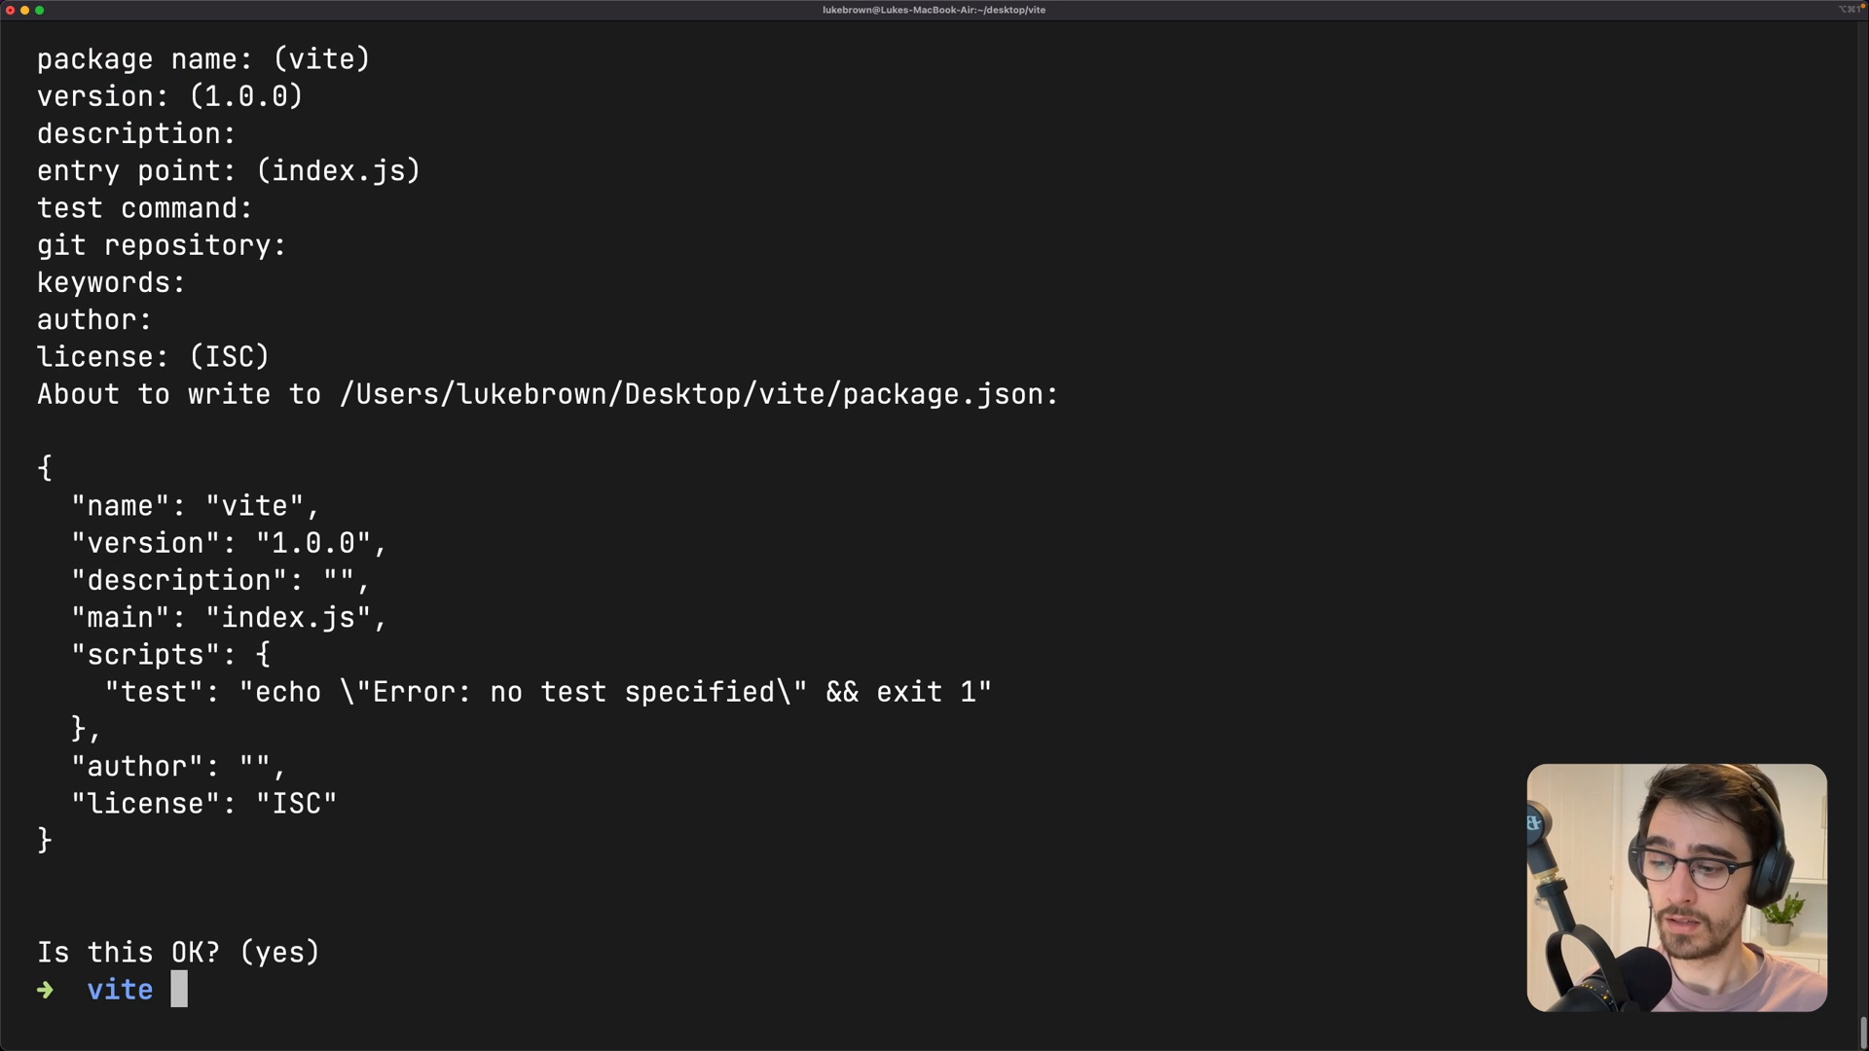
text(yarn add)
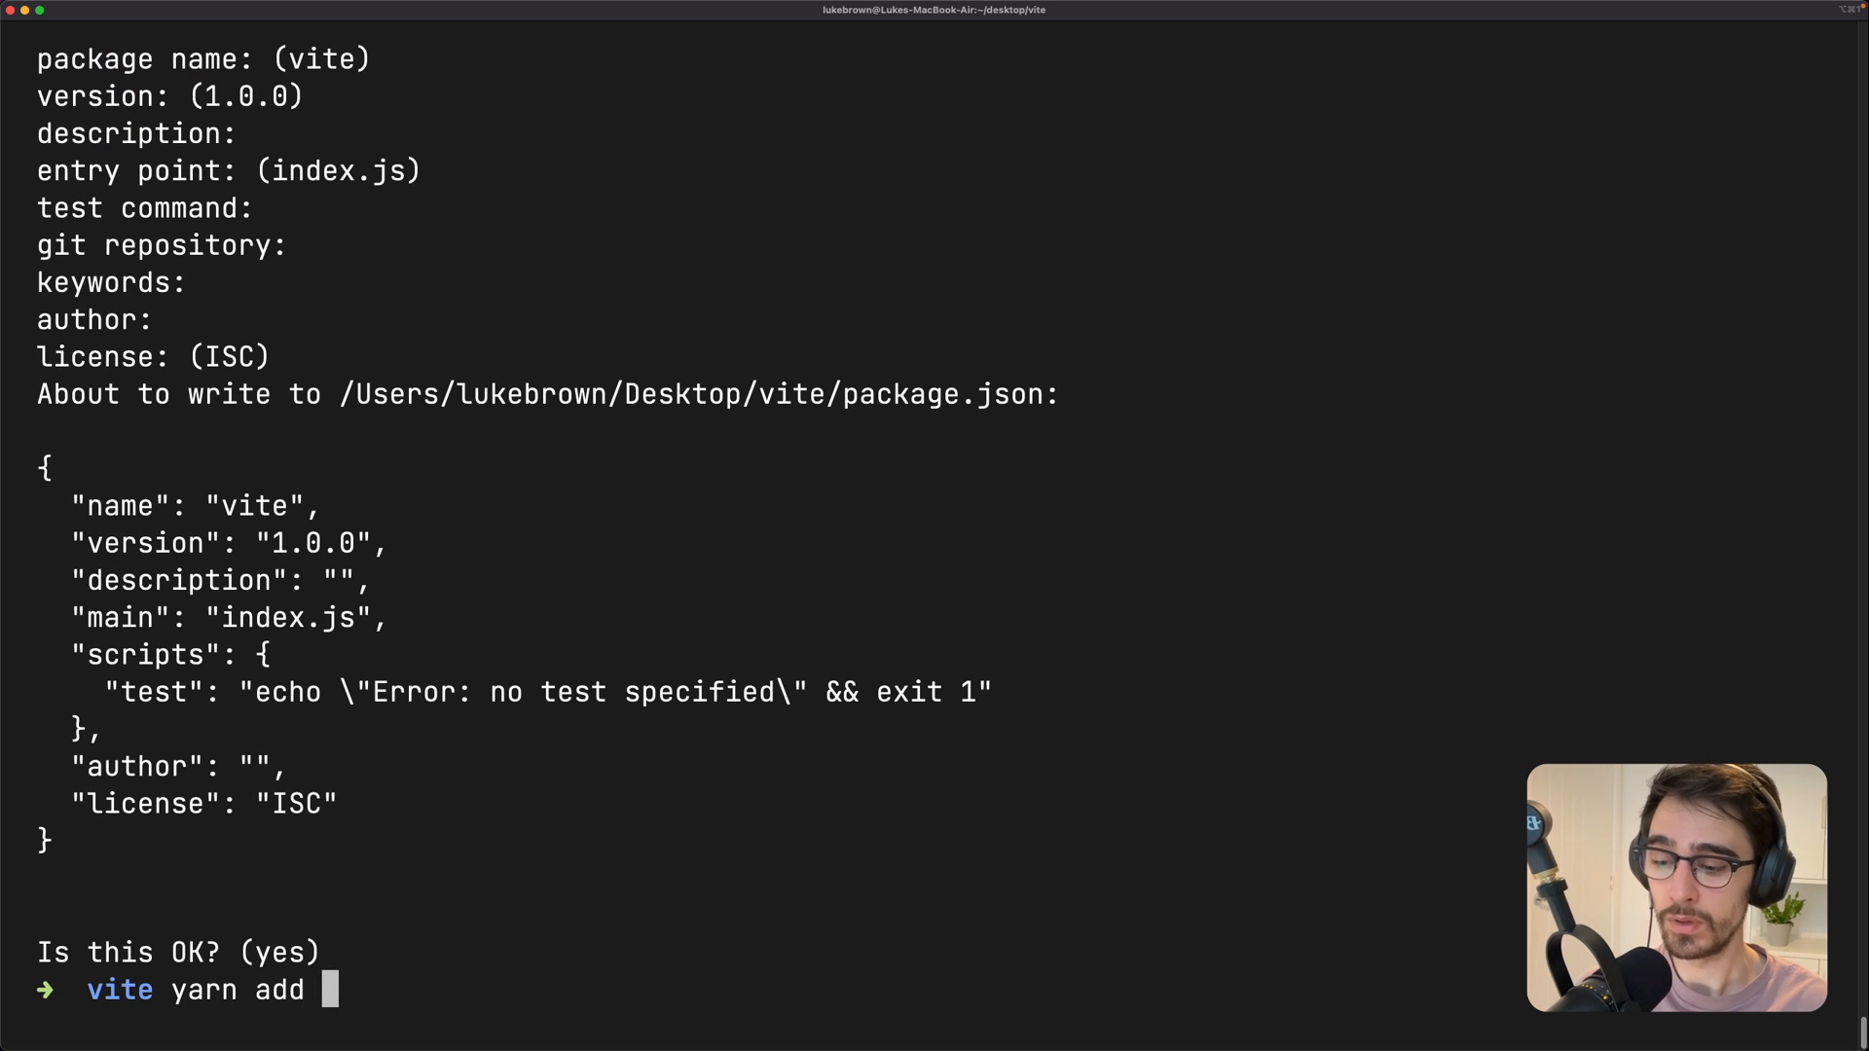
key(Return)
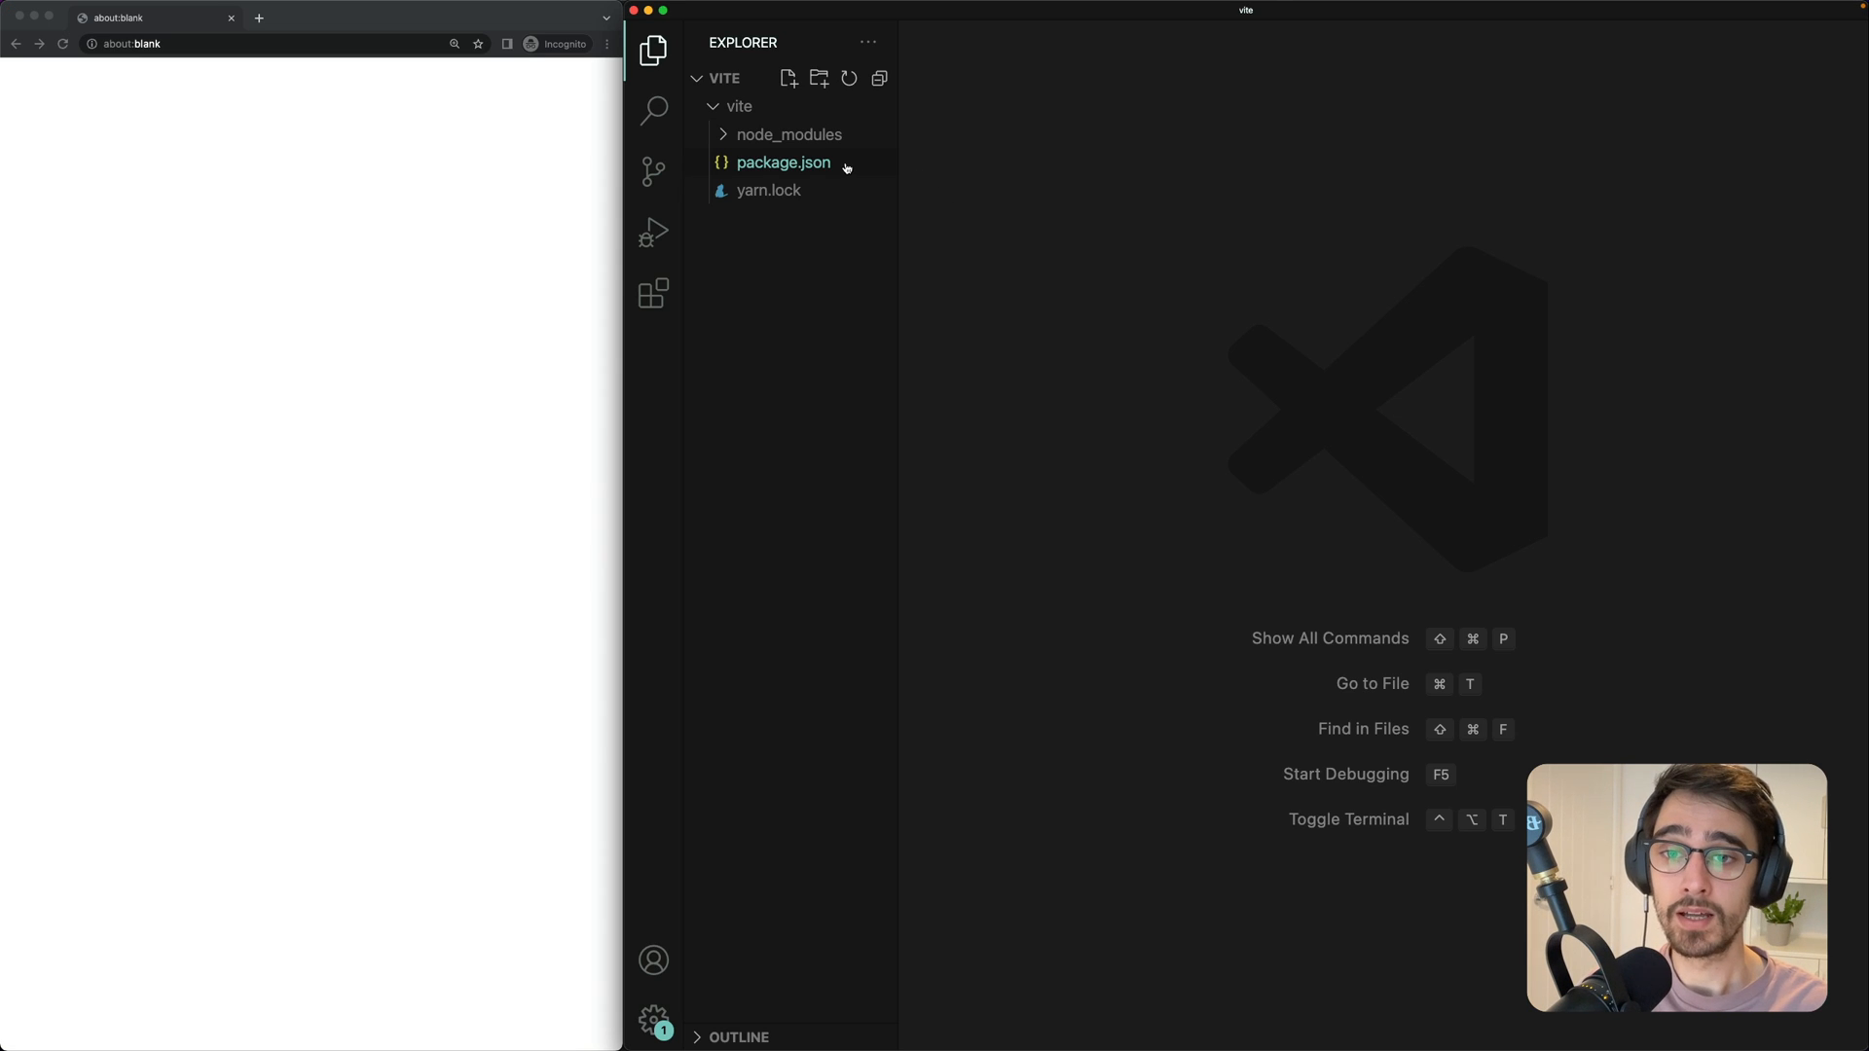
Open package.json to check that vite ^2.9.9 is listed under dependencies
click(783, 162)
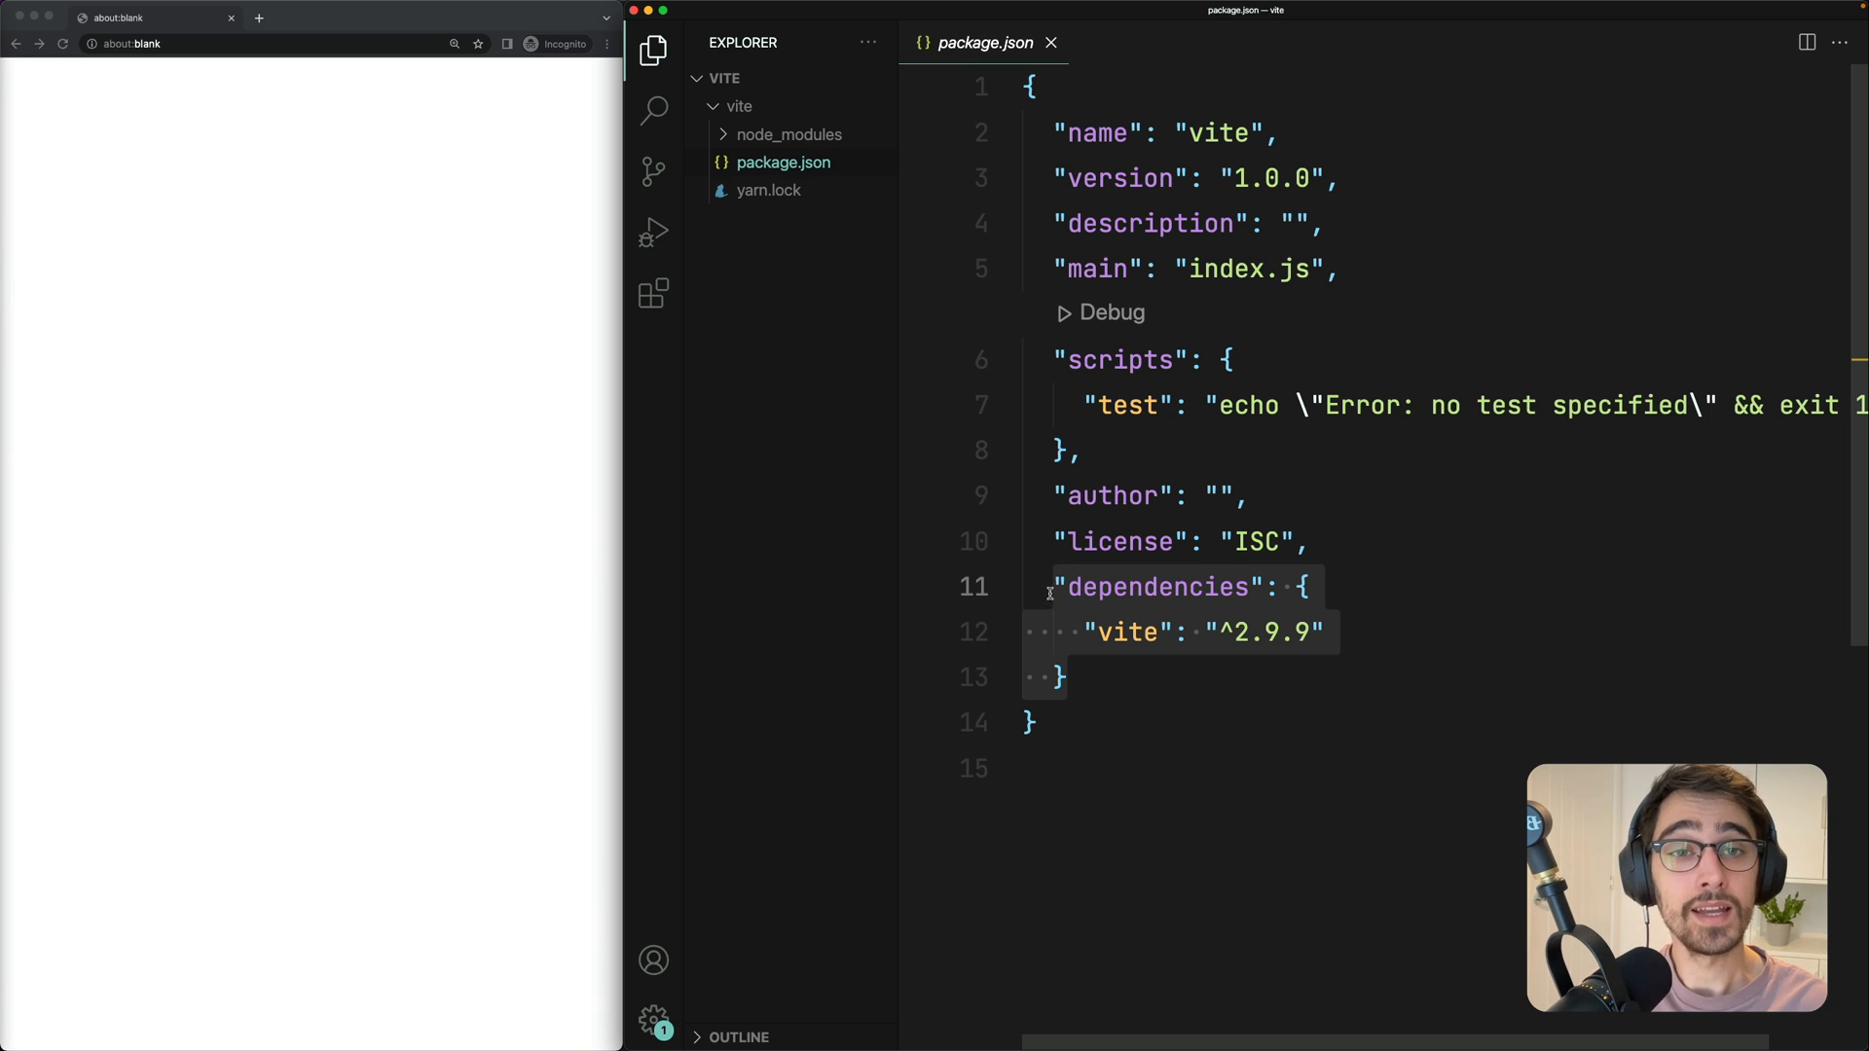
mouse_move(934, 360)
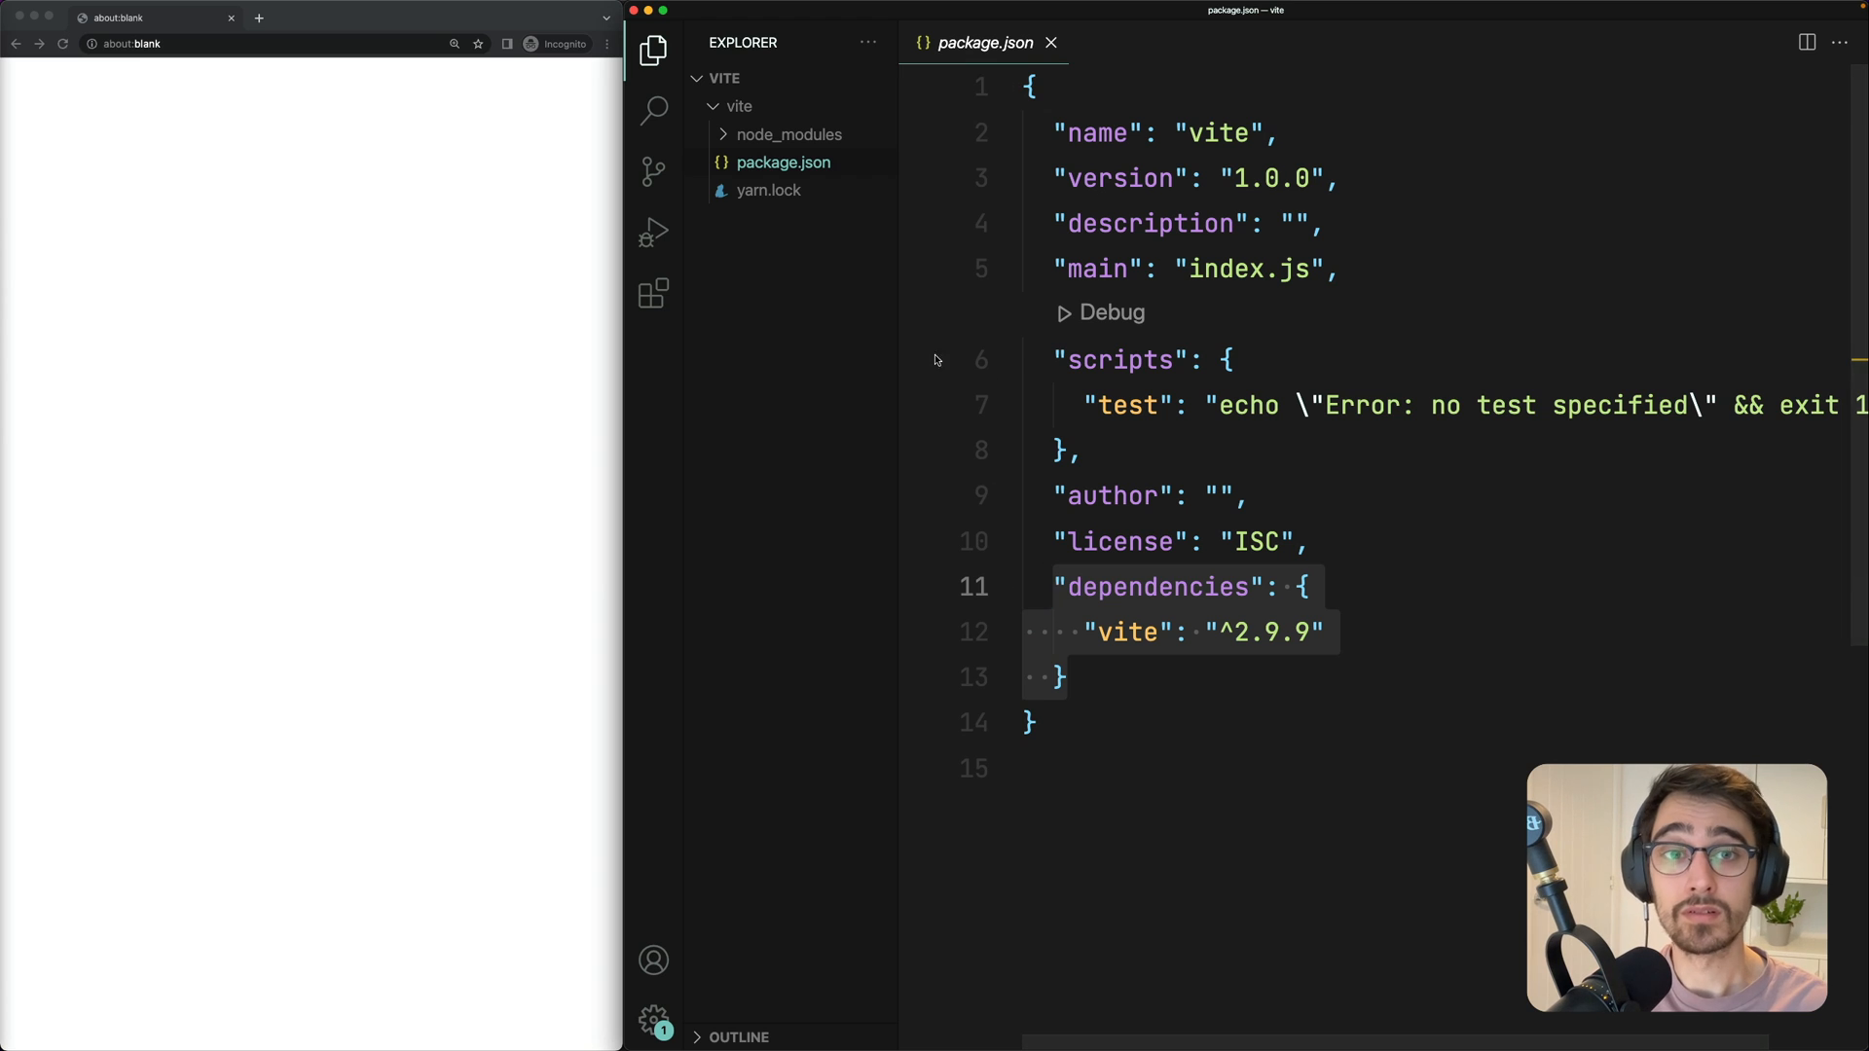
click(787, 79)
text(index.html)
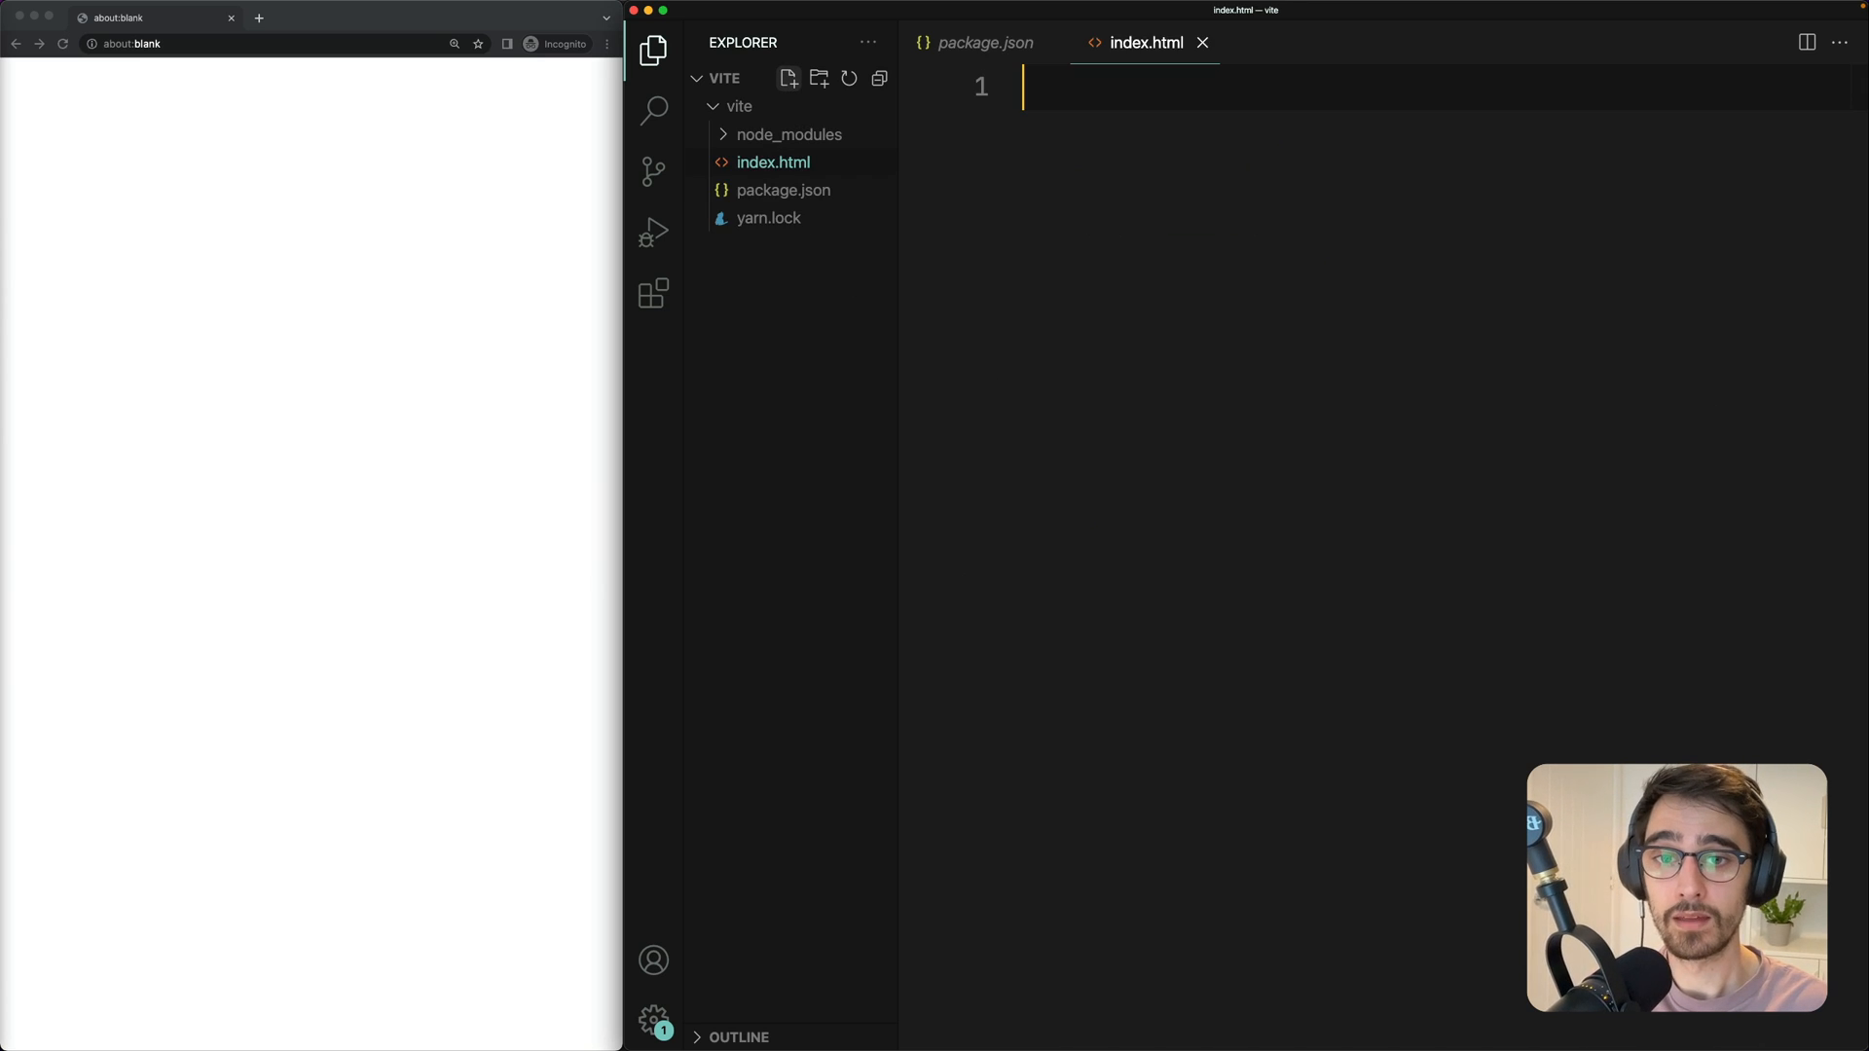
mouse_move(1493, 403)
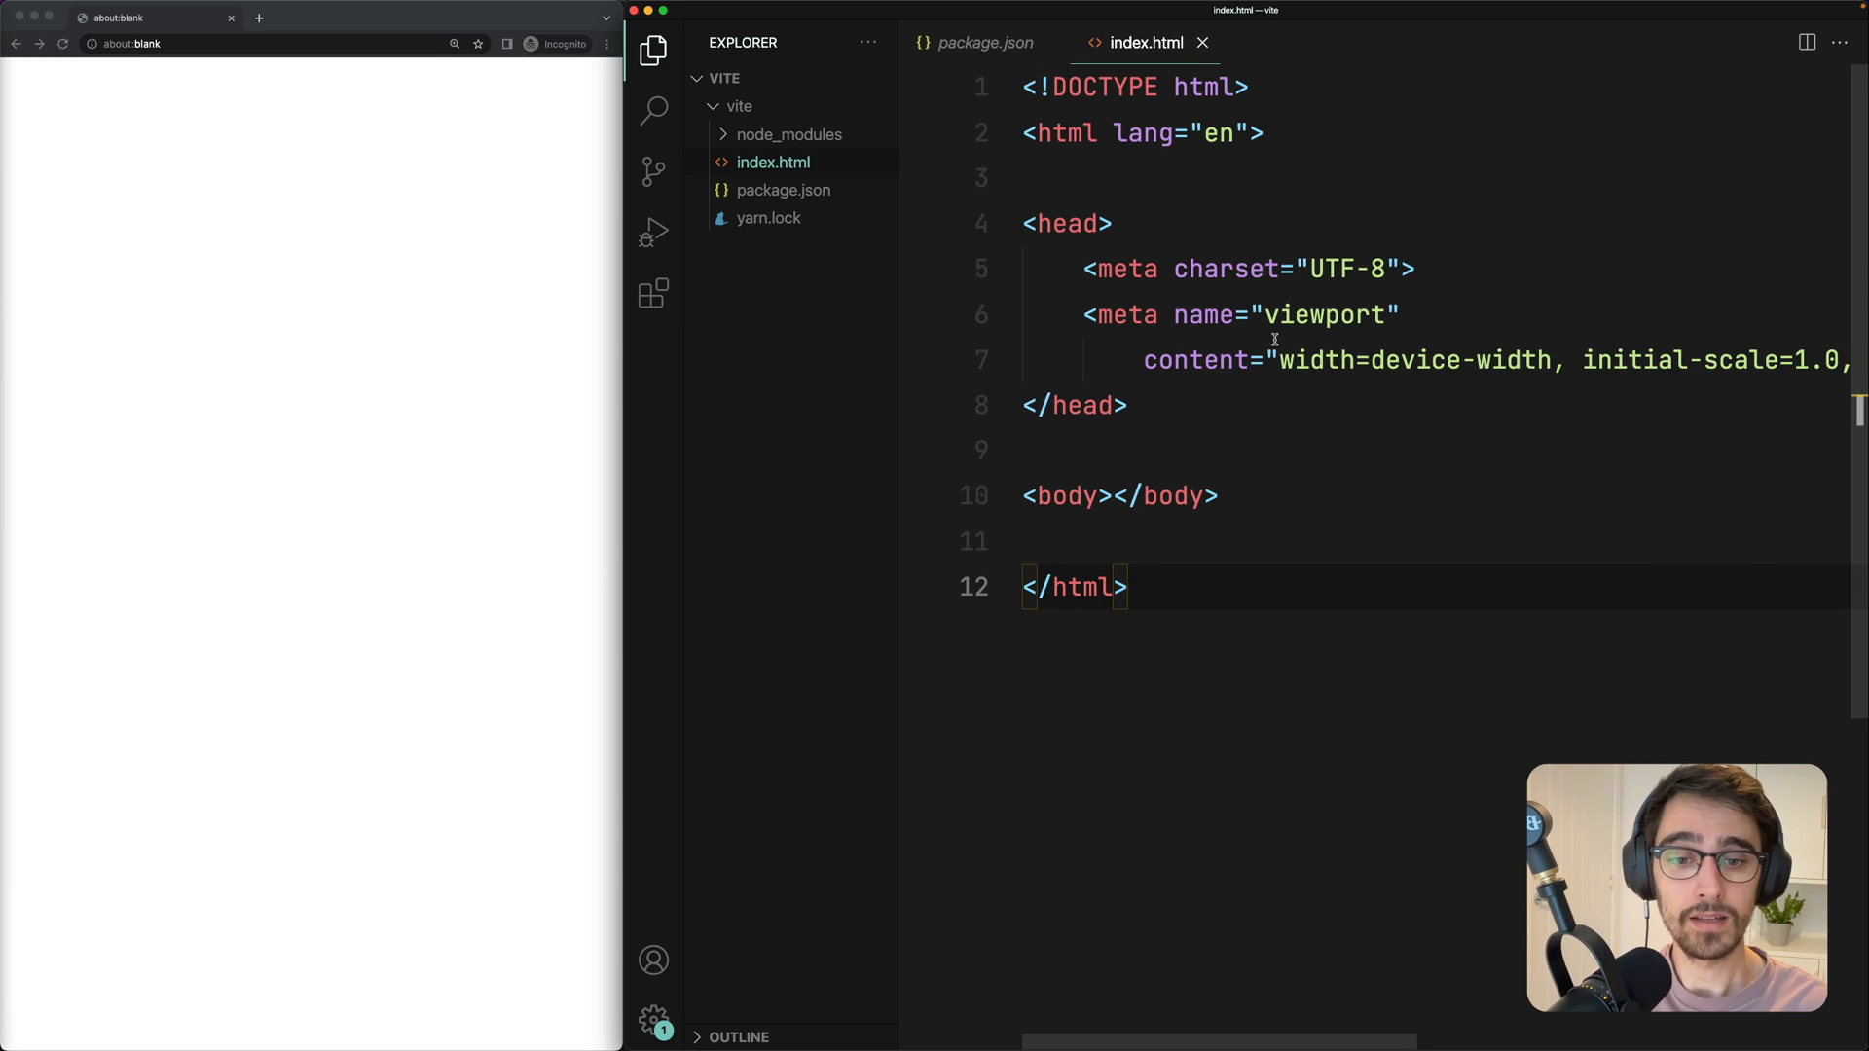
Add a type="module" script loading ./src/index.ts inside the index.html body
key(Enter)
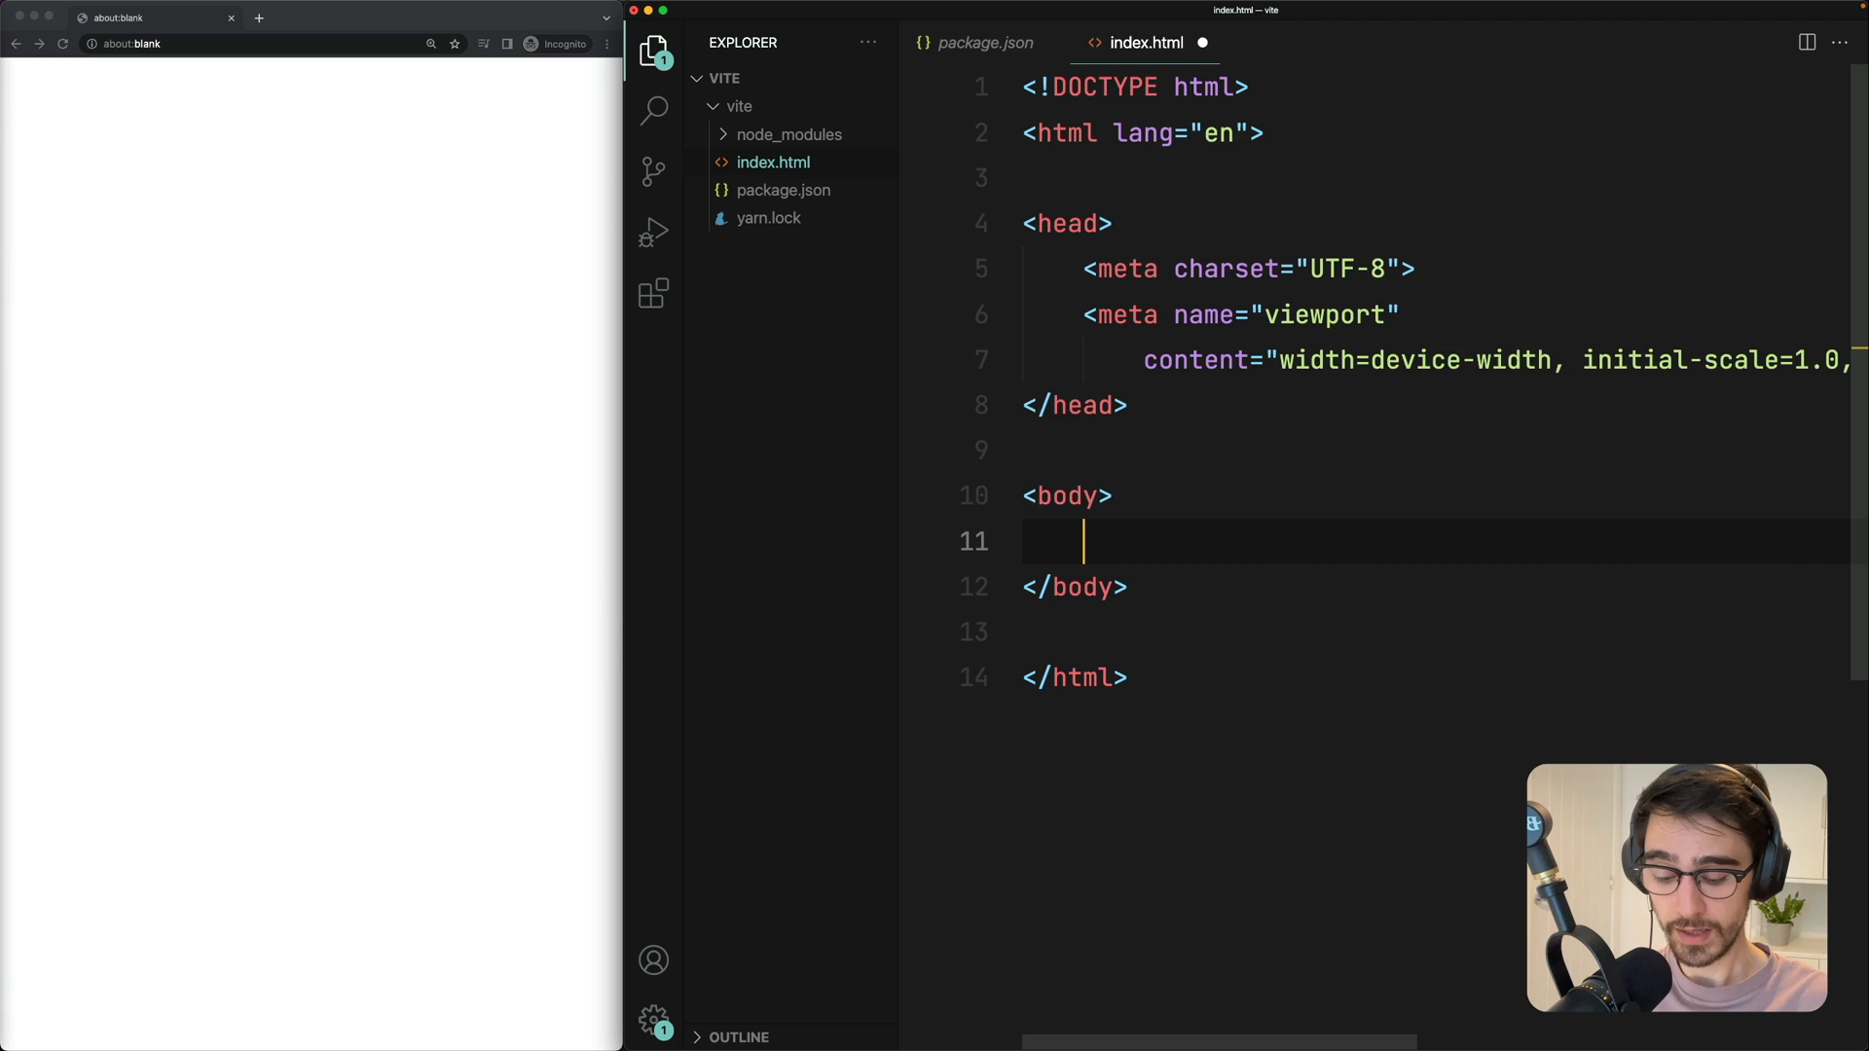
text(<script src=")
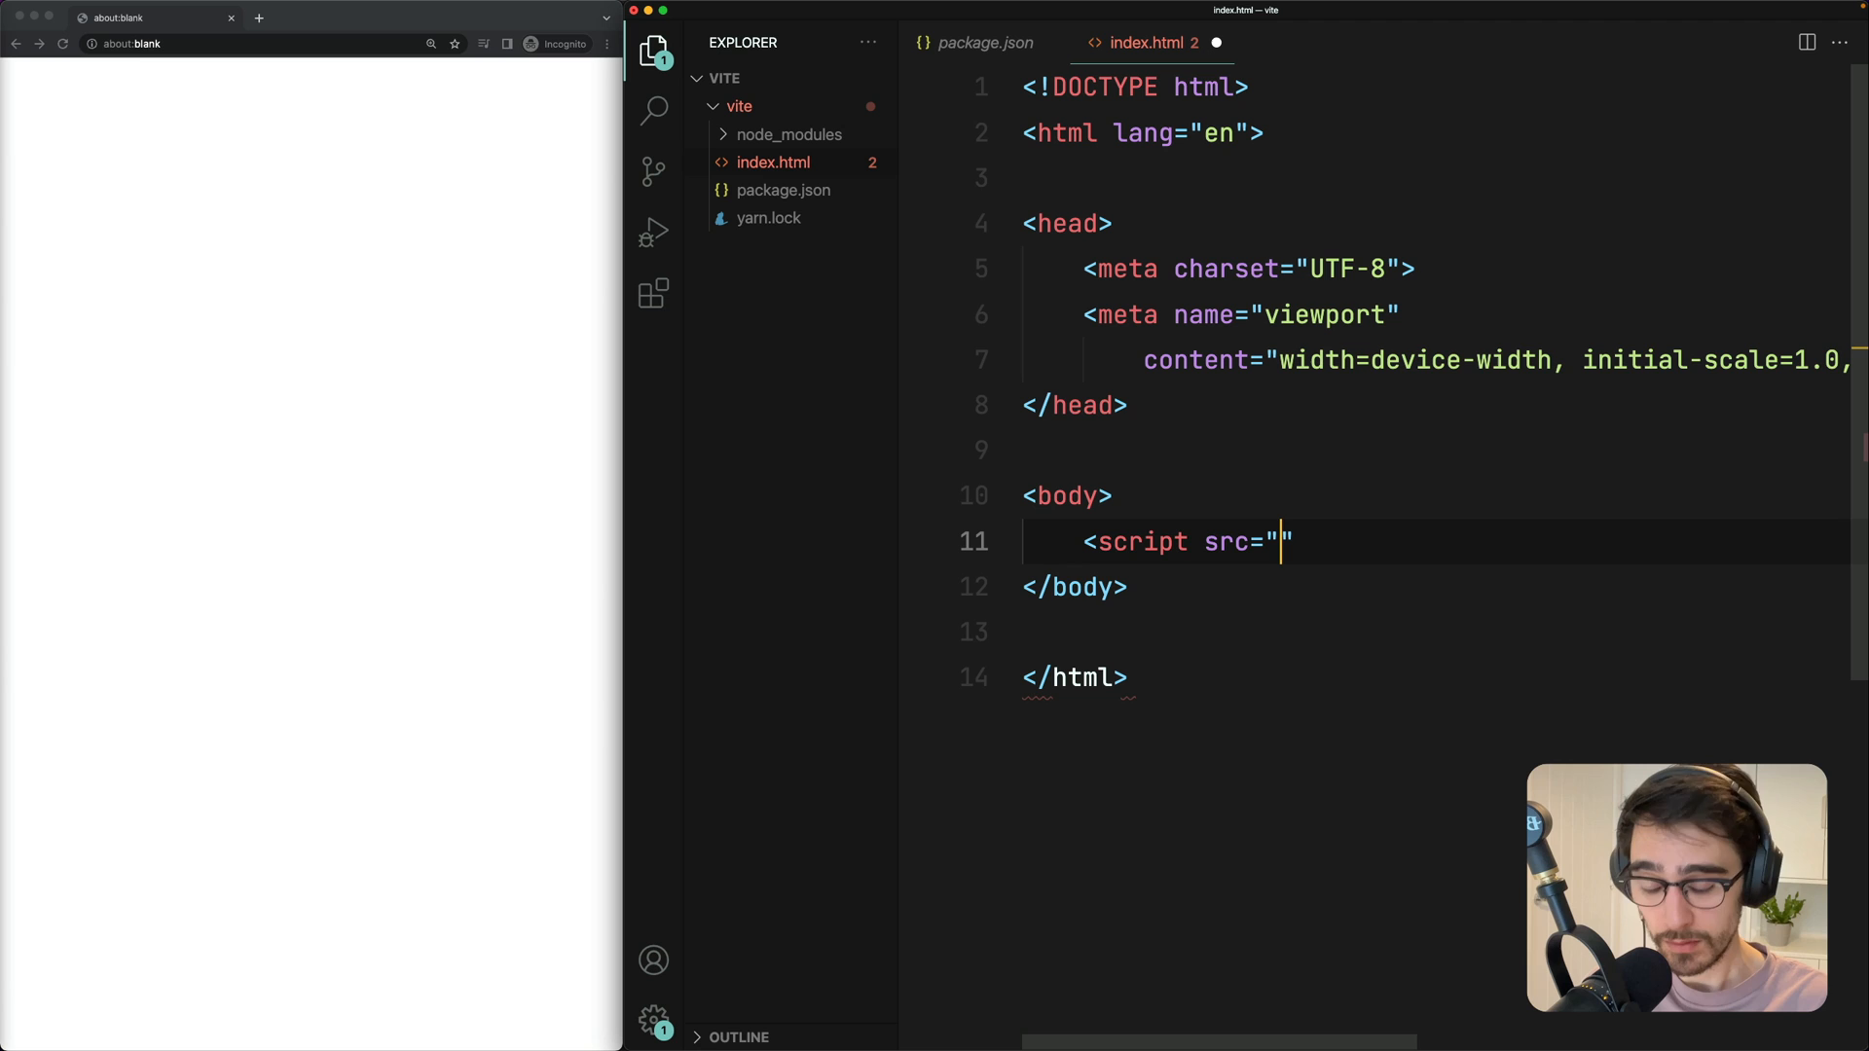
text(.)
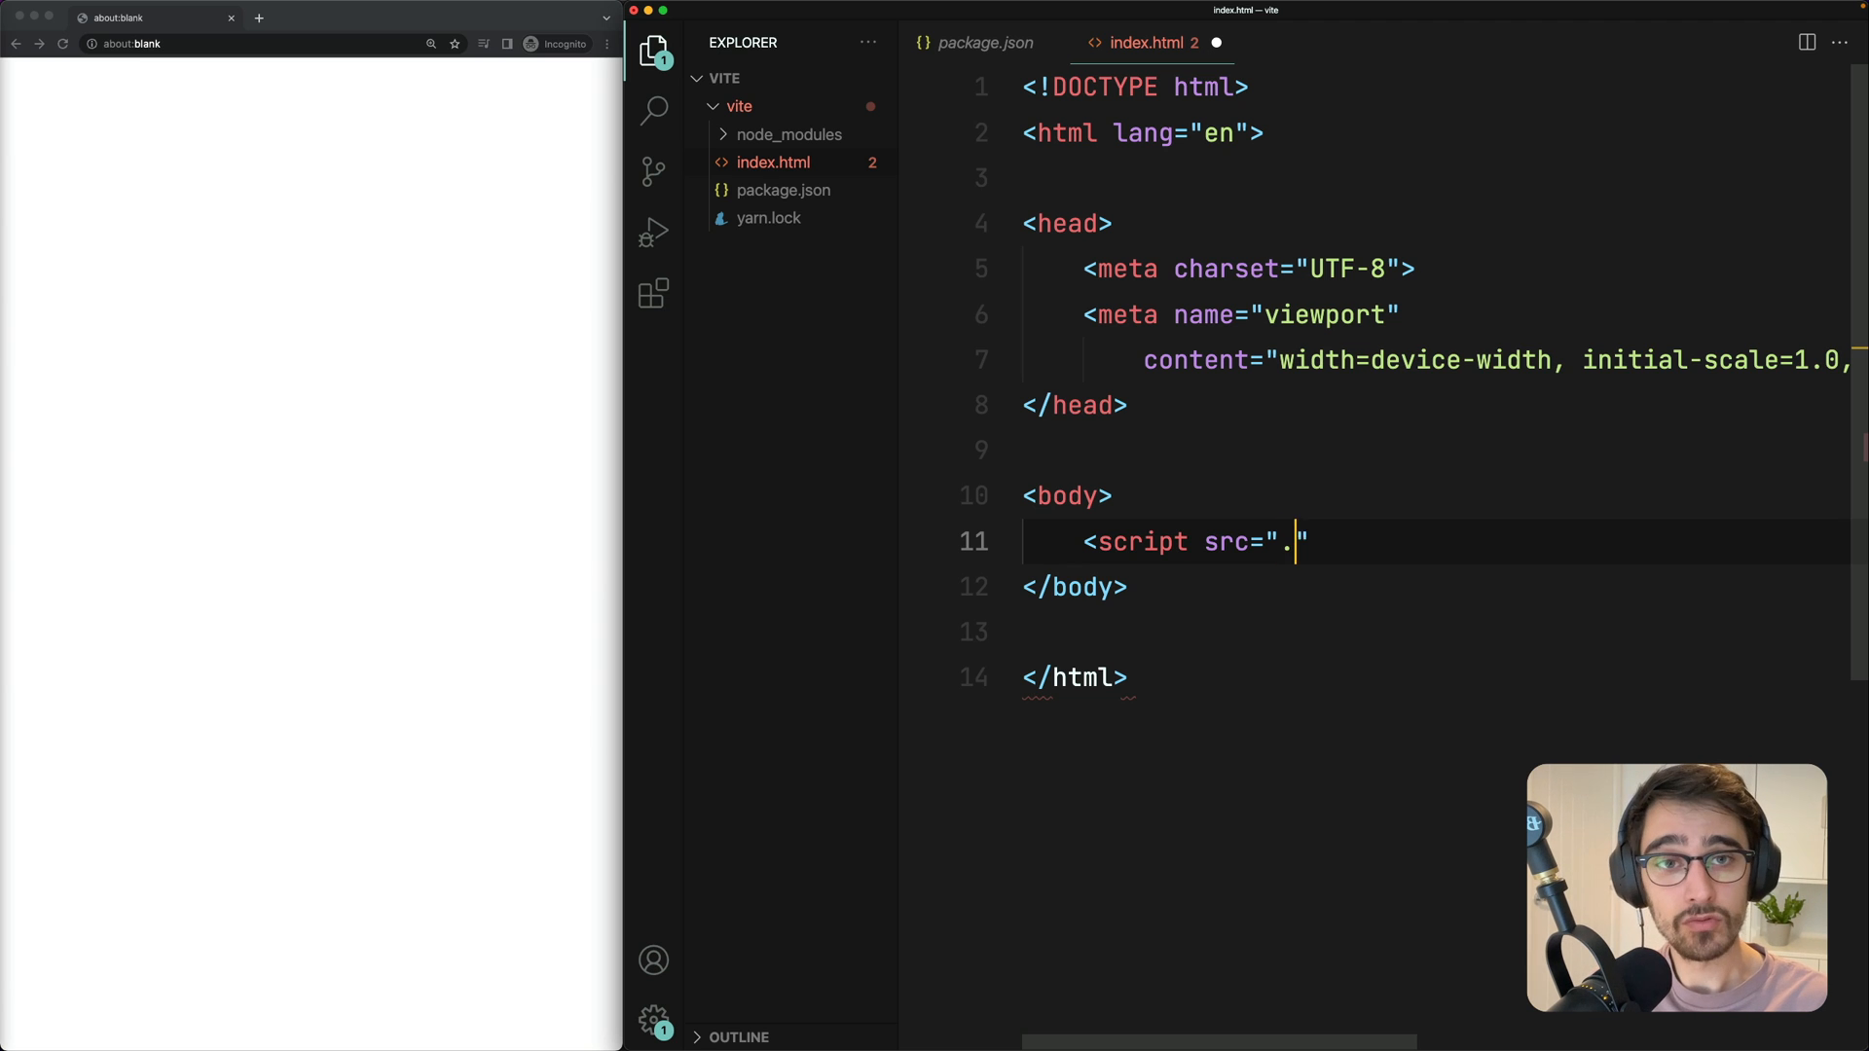
text(/src/index.ts)
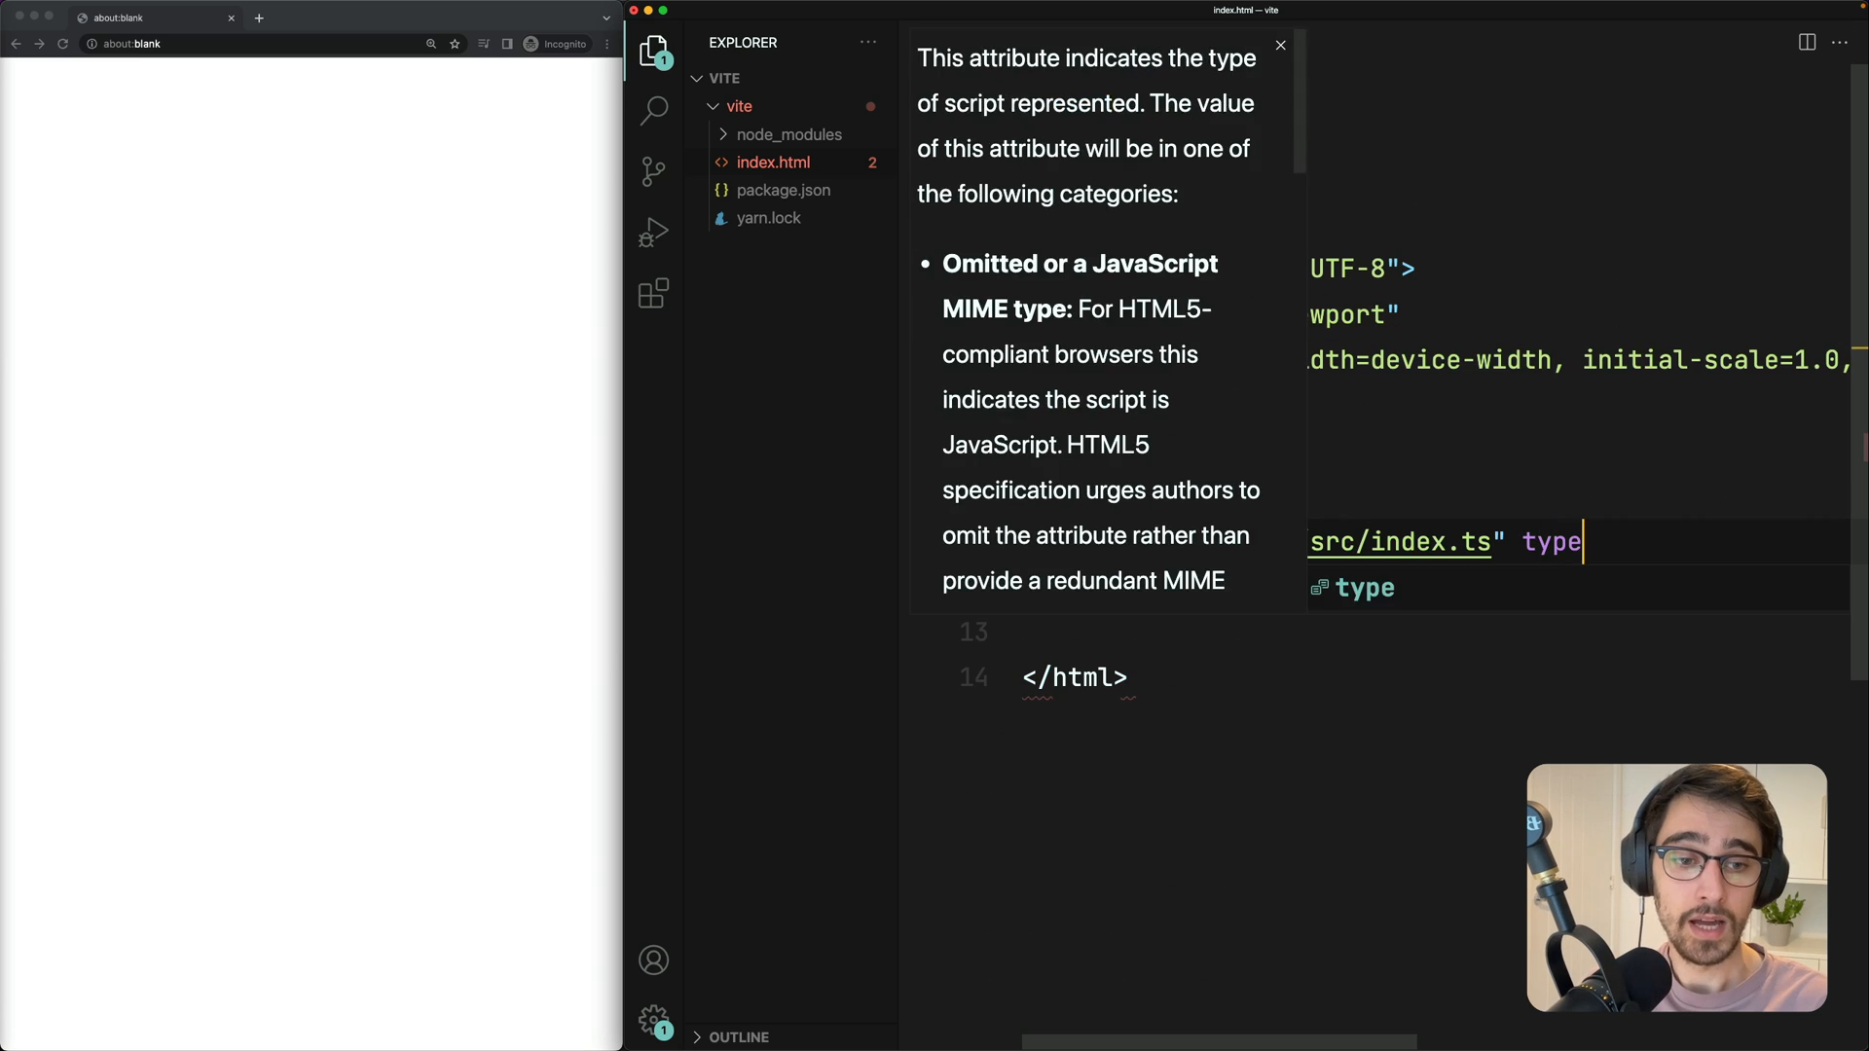
text(="modu)
text(c)
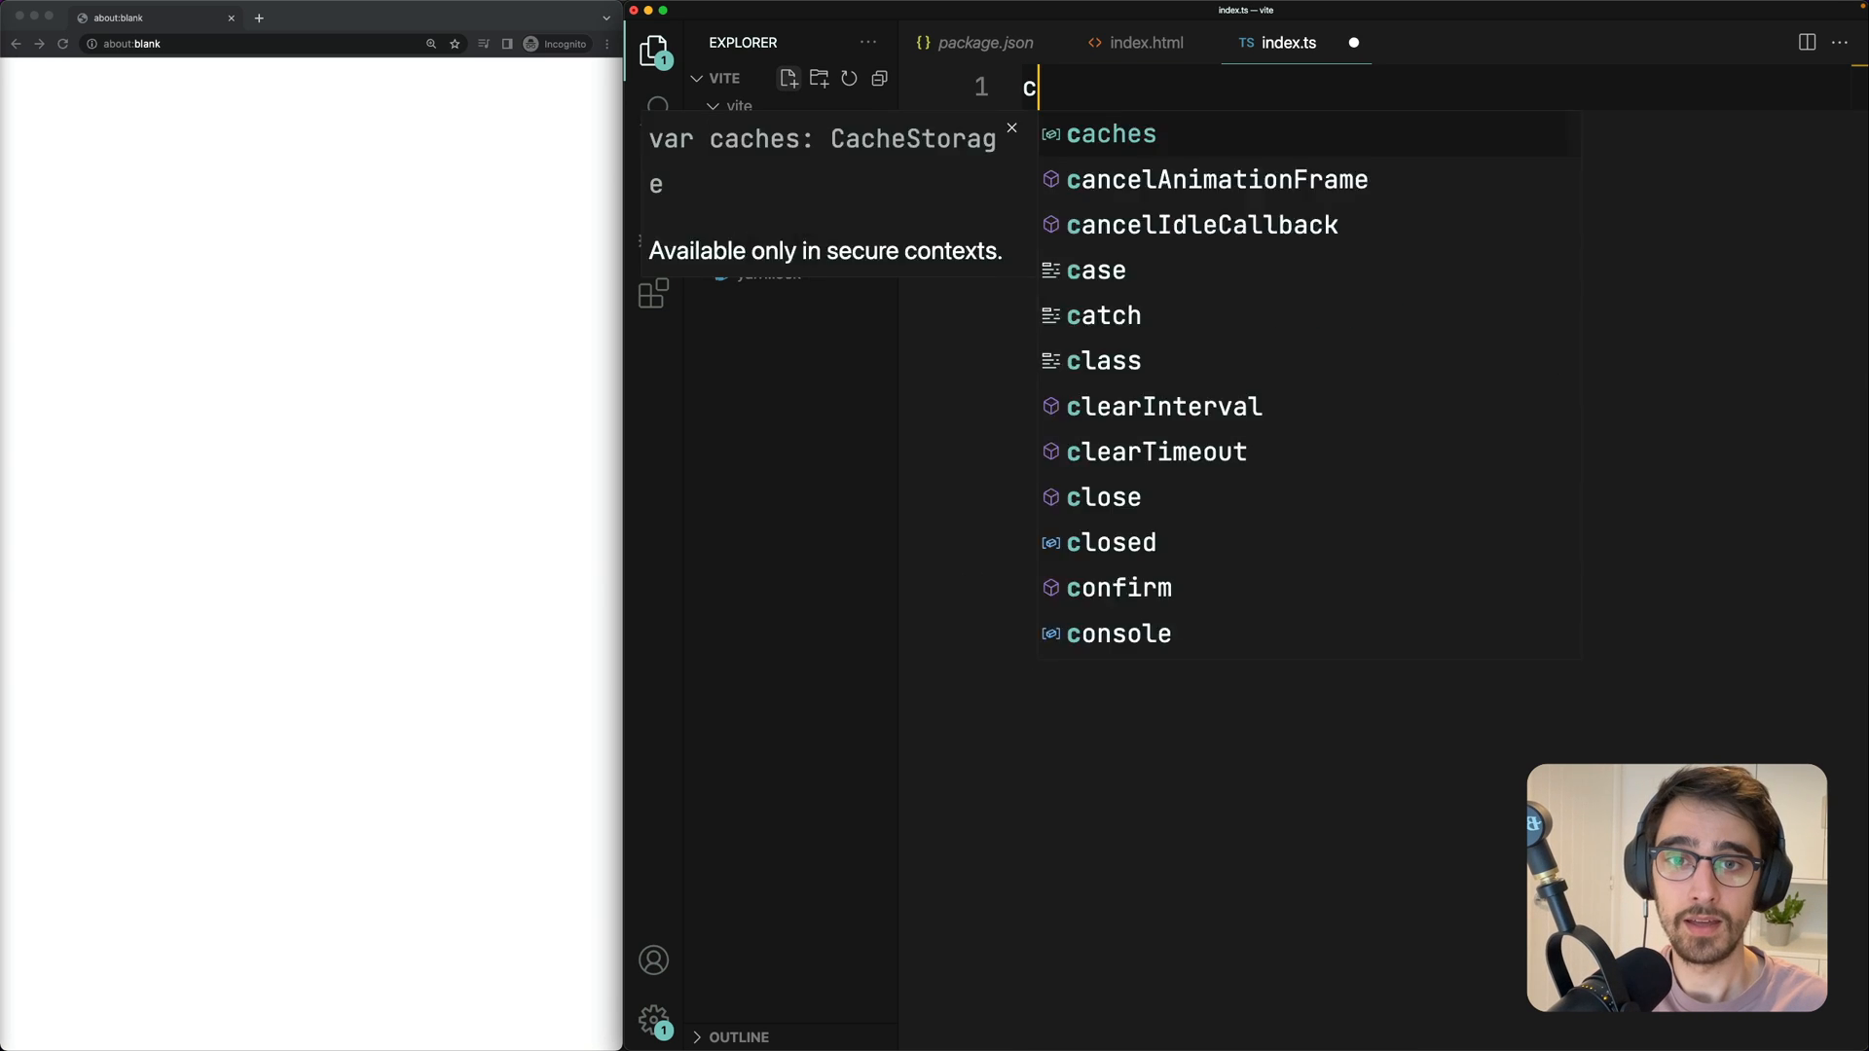
Write a shout function logging message.toUpperCase() and call shout('hello world!')
text(onst shout =)
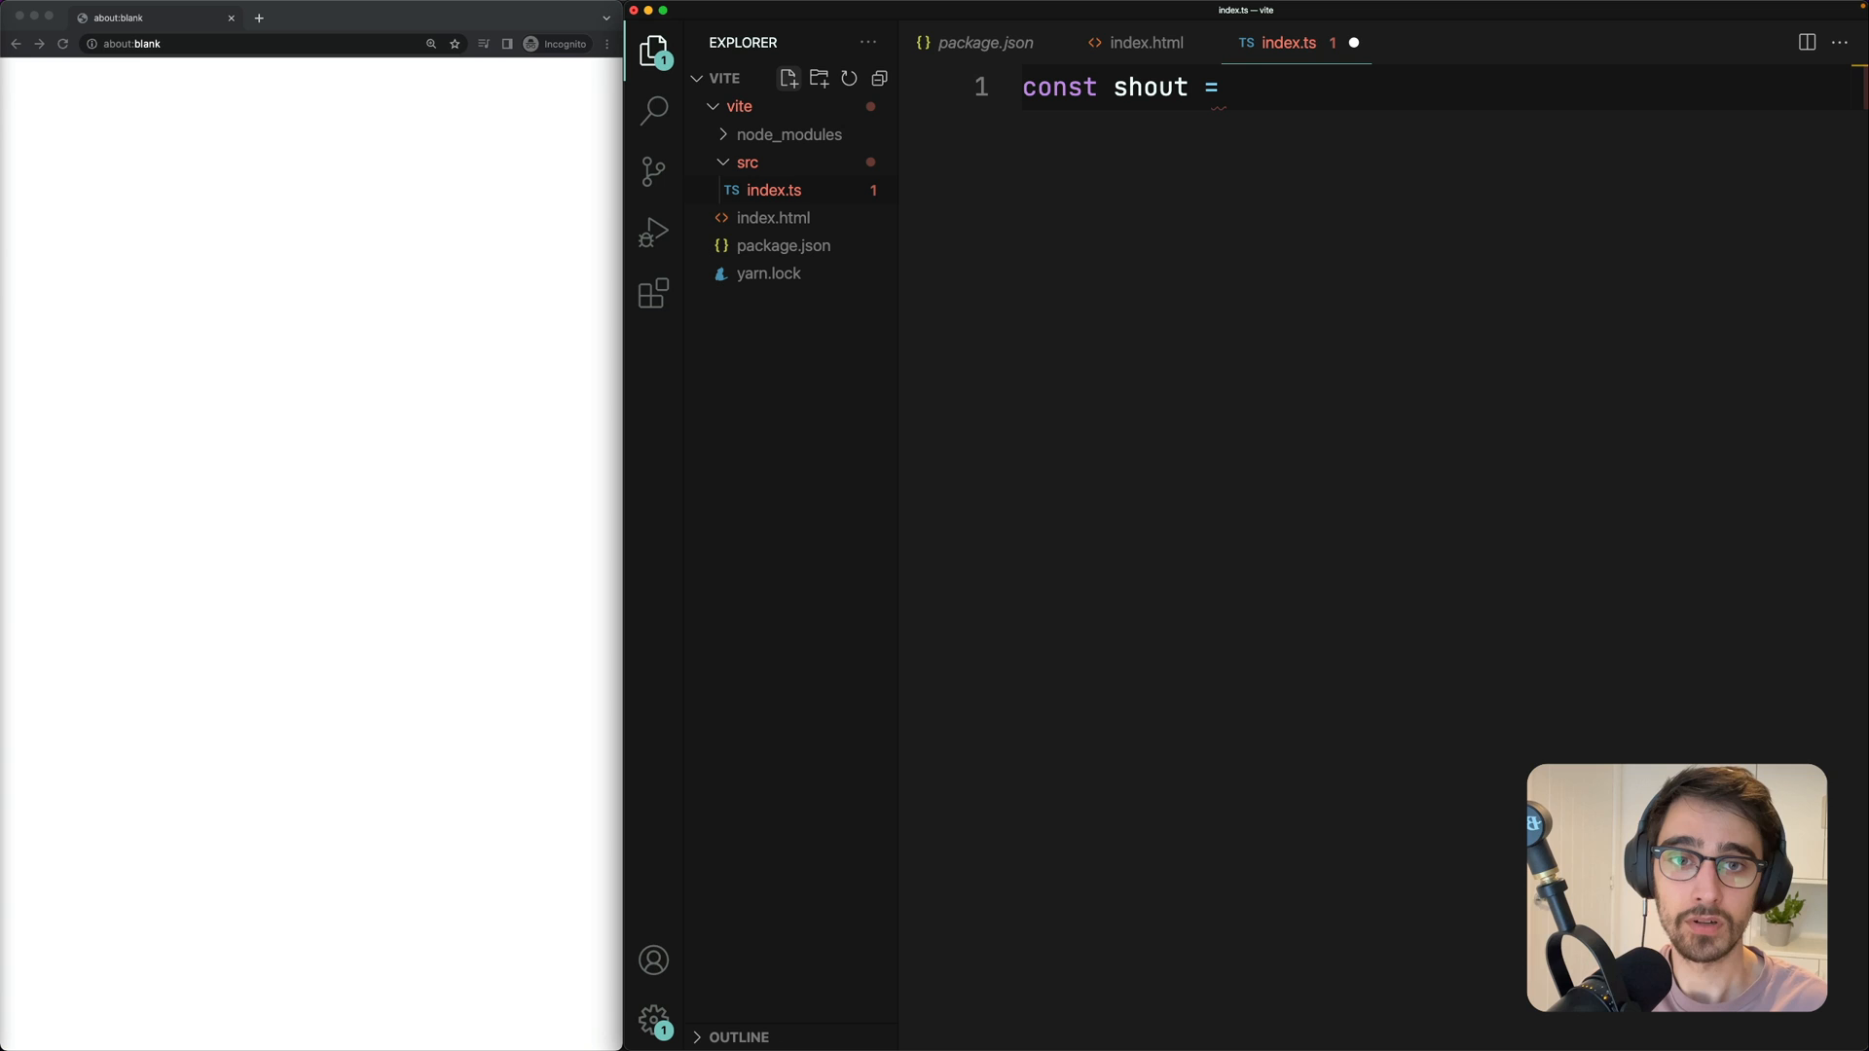
text((message: string) => console)
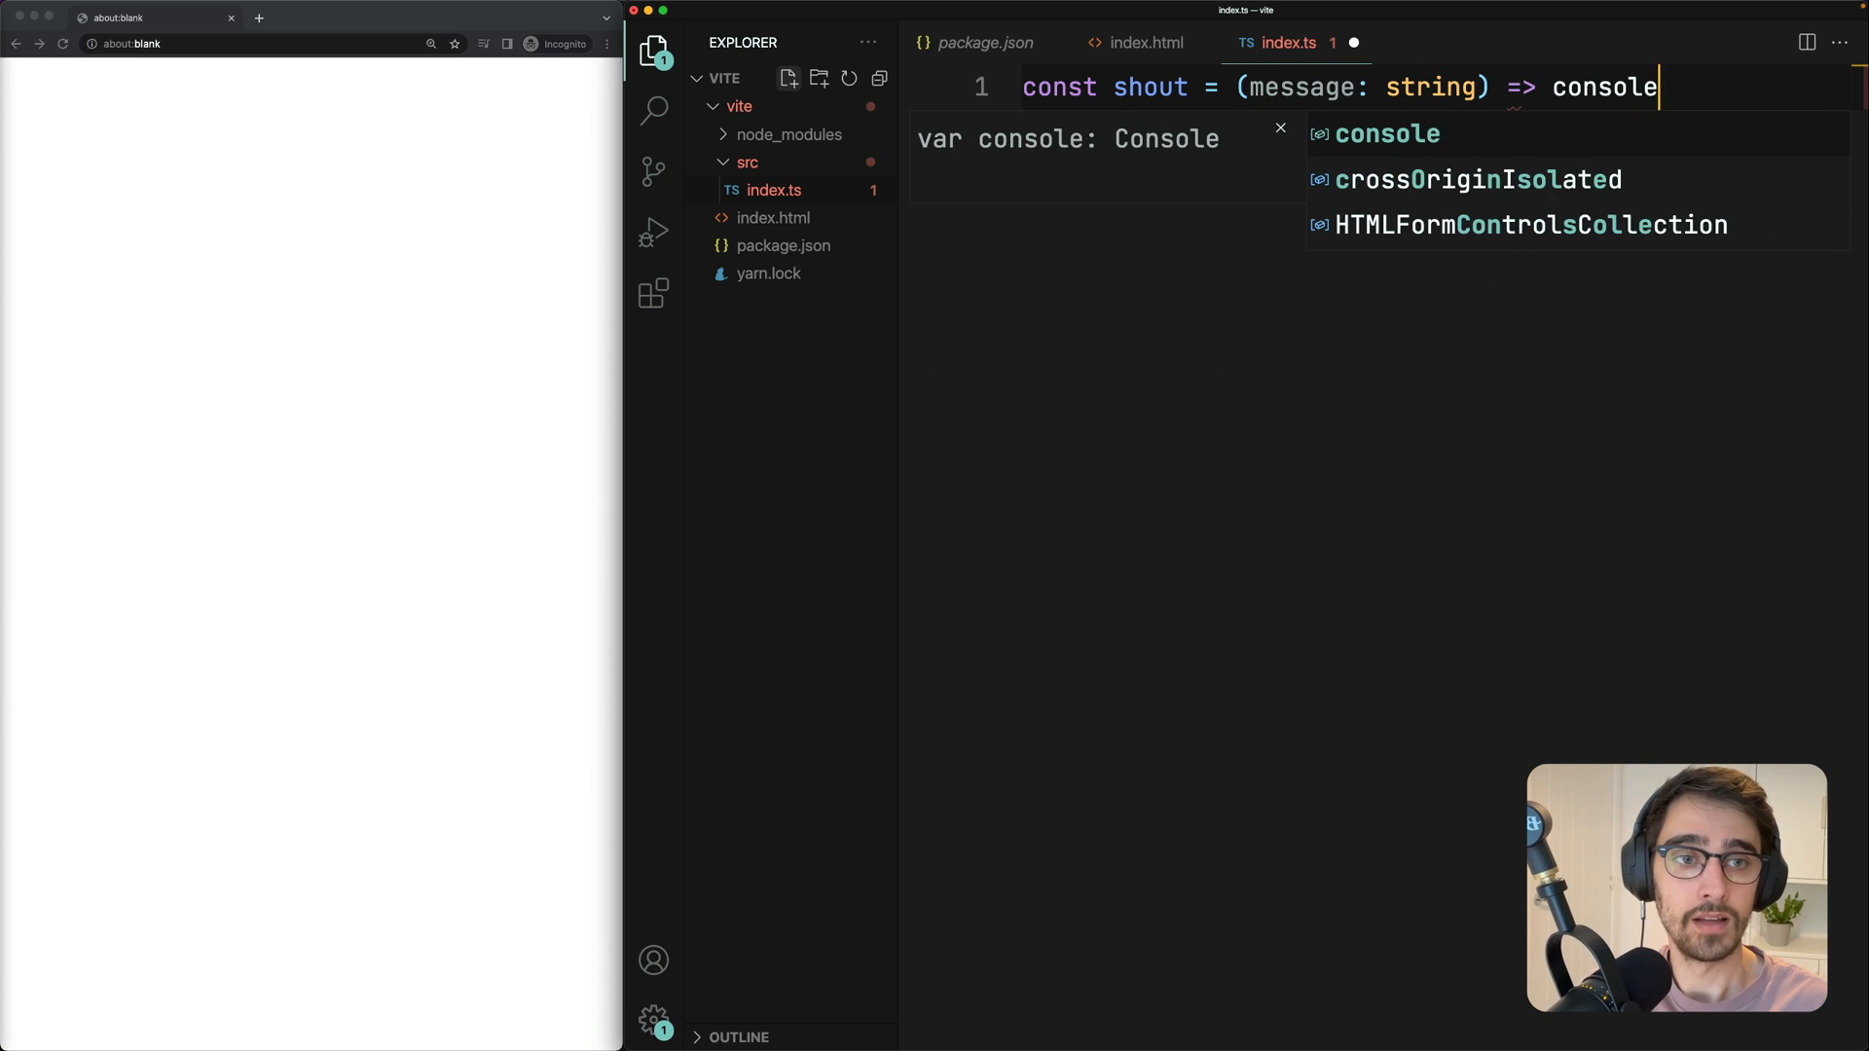
text(.log(message.to)
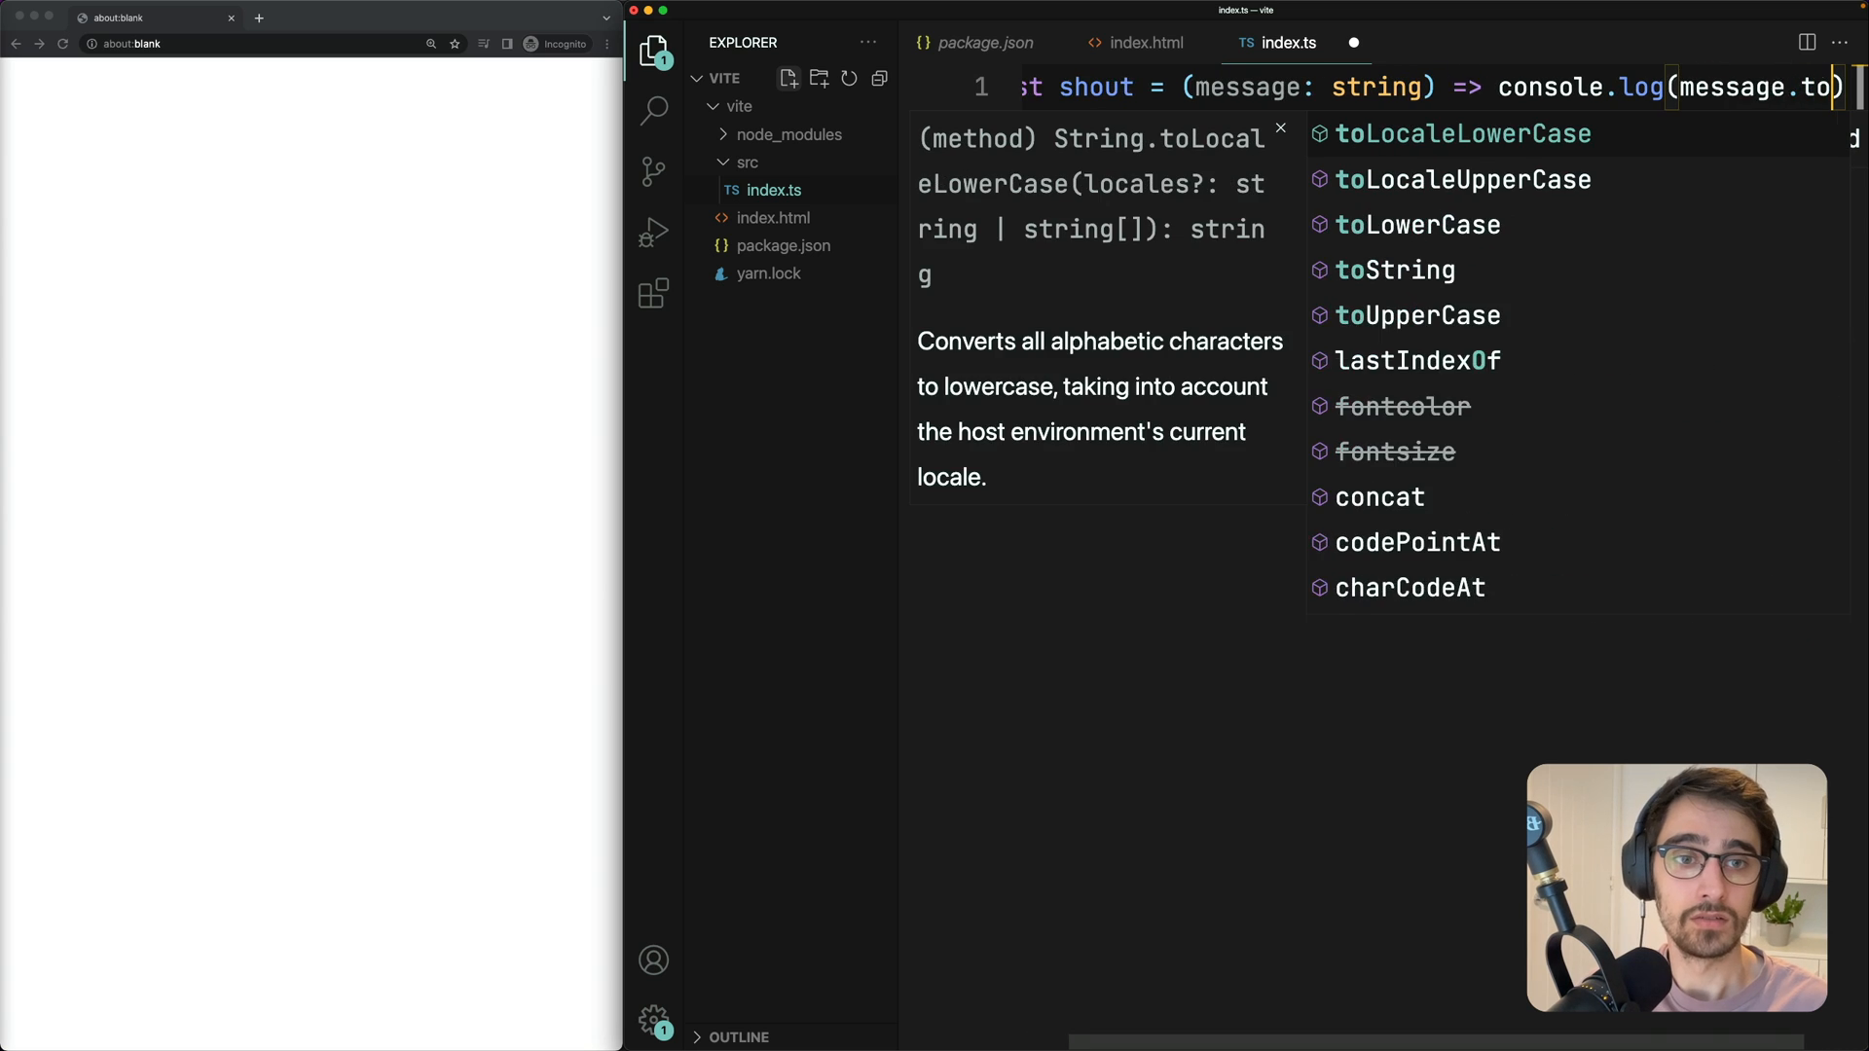
click(1417, 314)
text(shout('h)
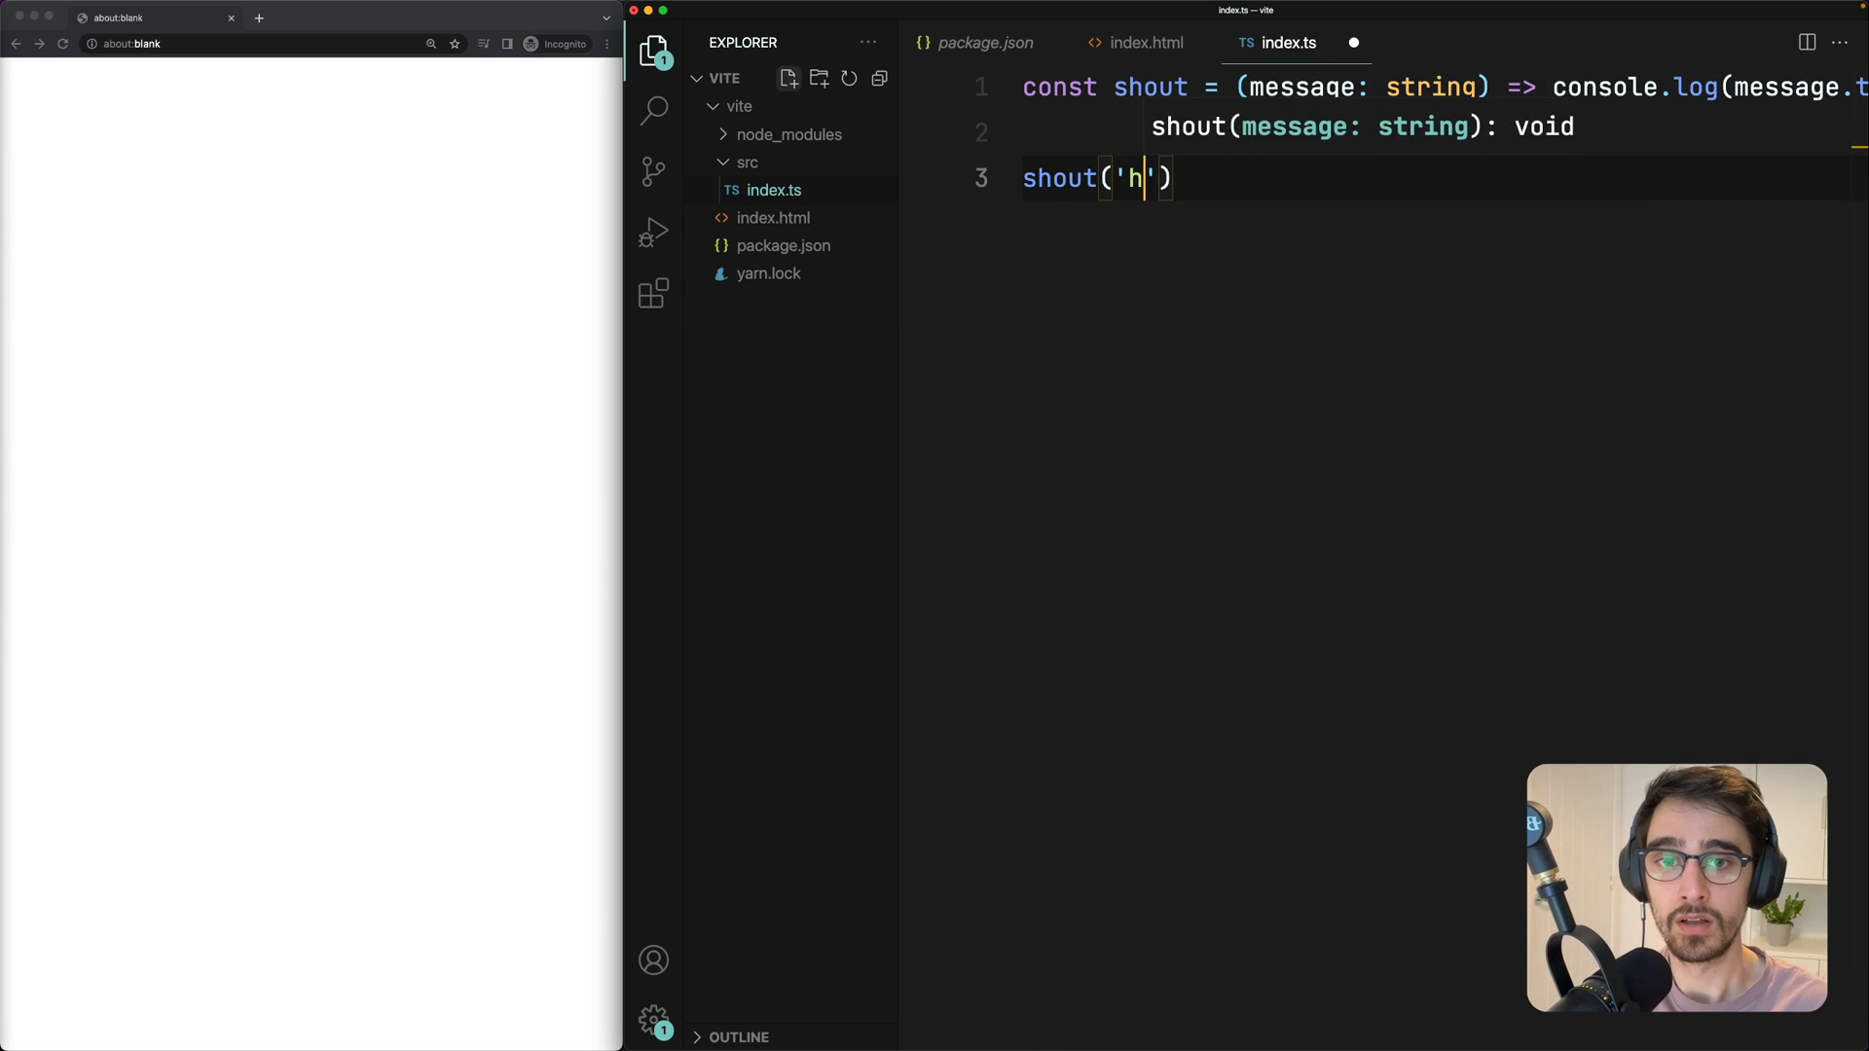
text(ello world!)
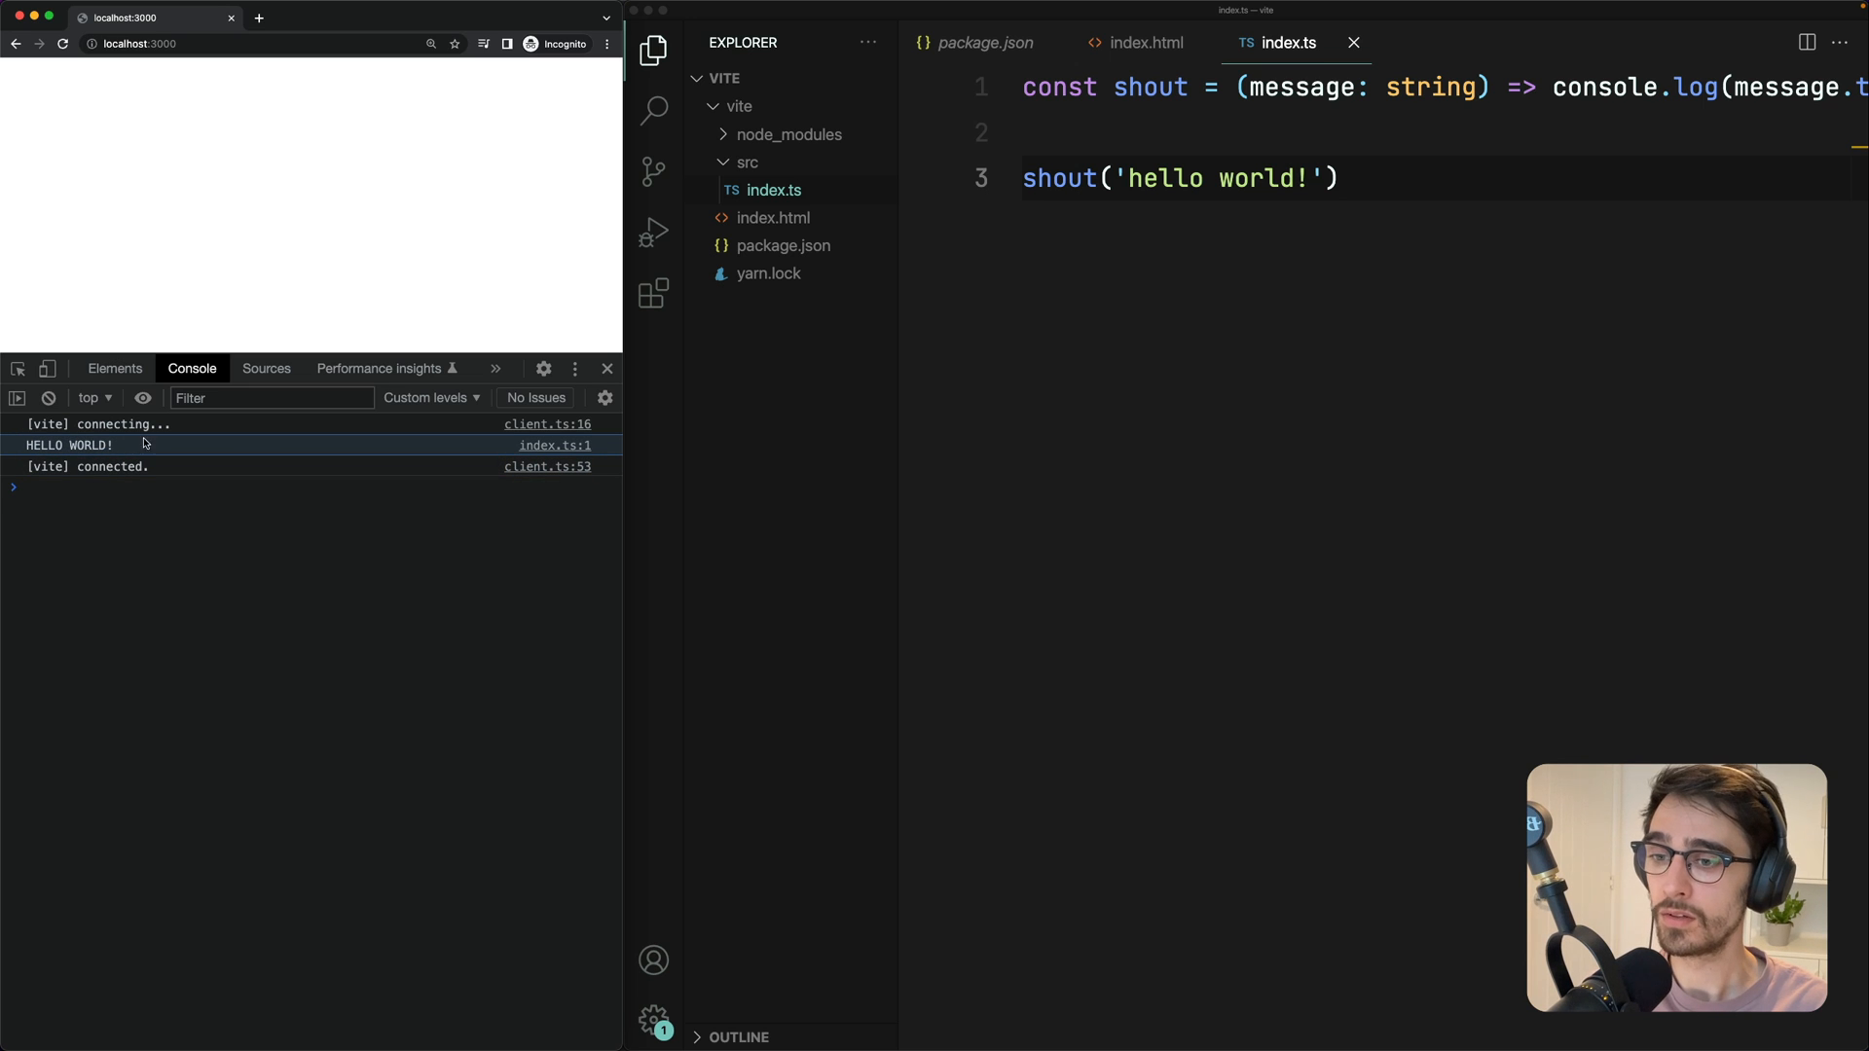
mouse_move(426, 397)
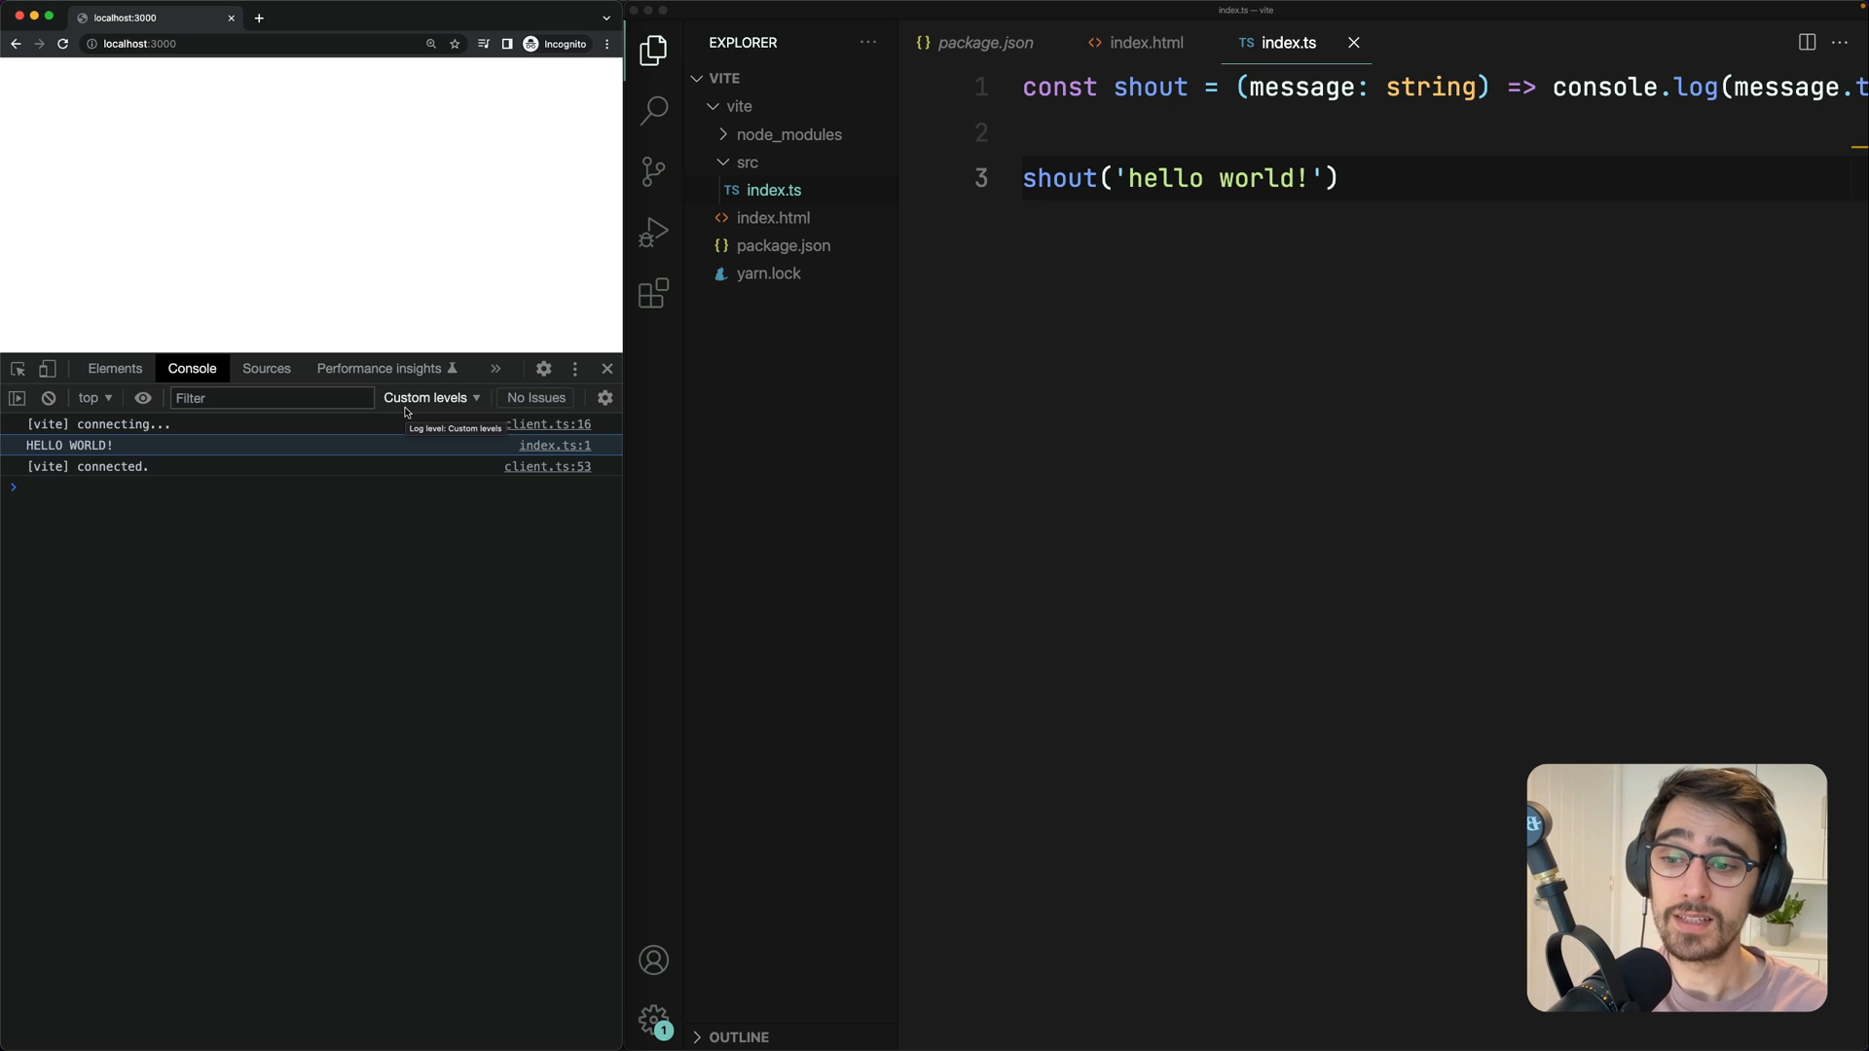
Reload with the Network panel open and view index.ts's response as type-free JavaScript
click(494, 367)
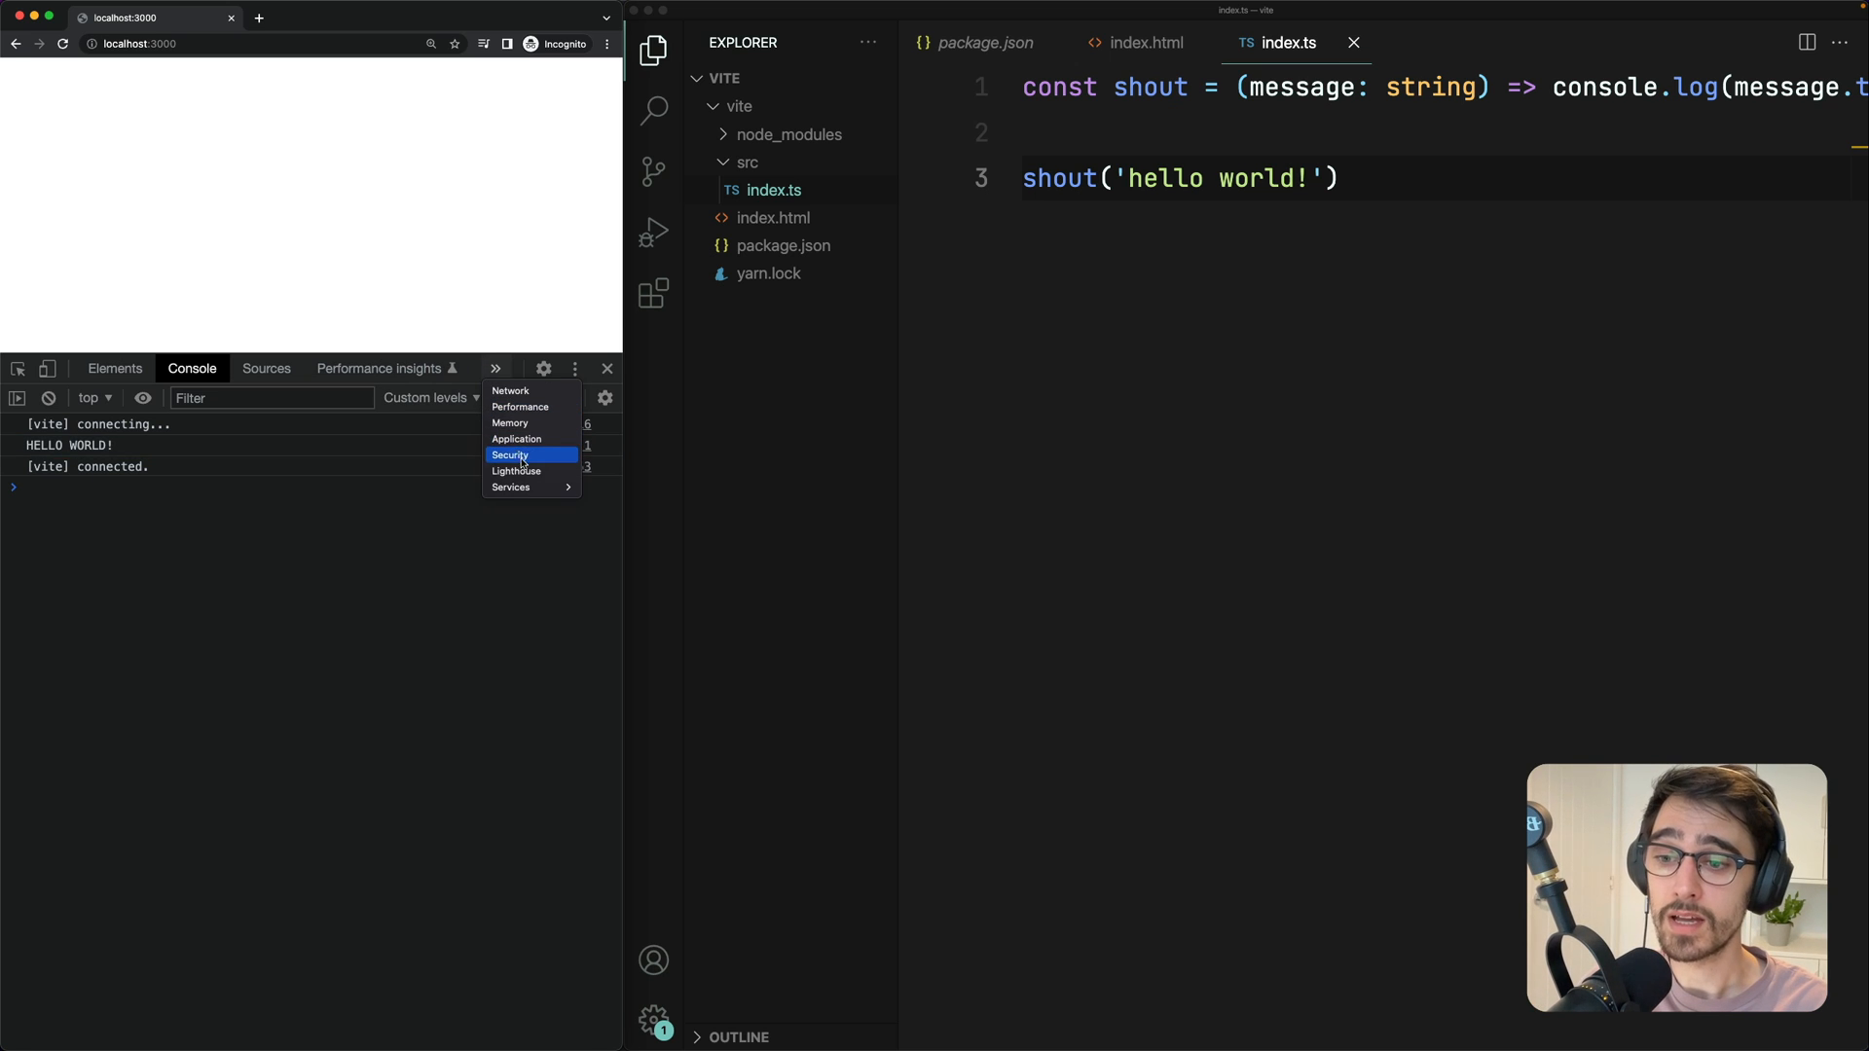
click(509, 389)
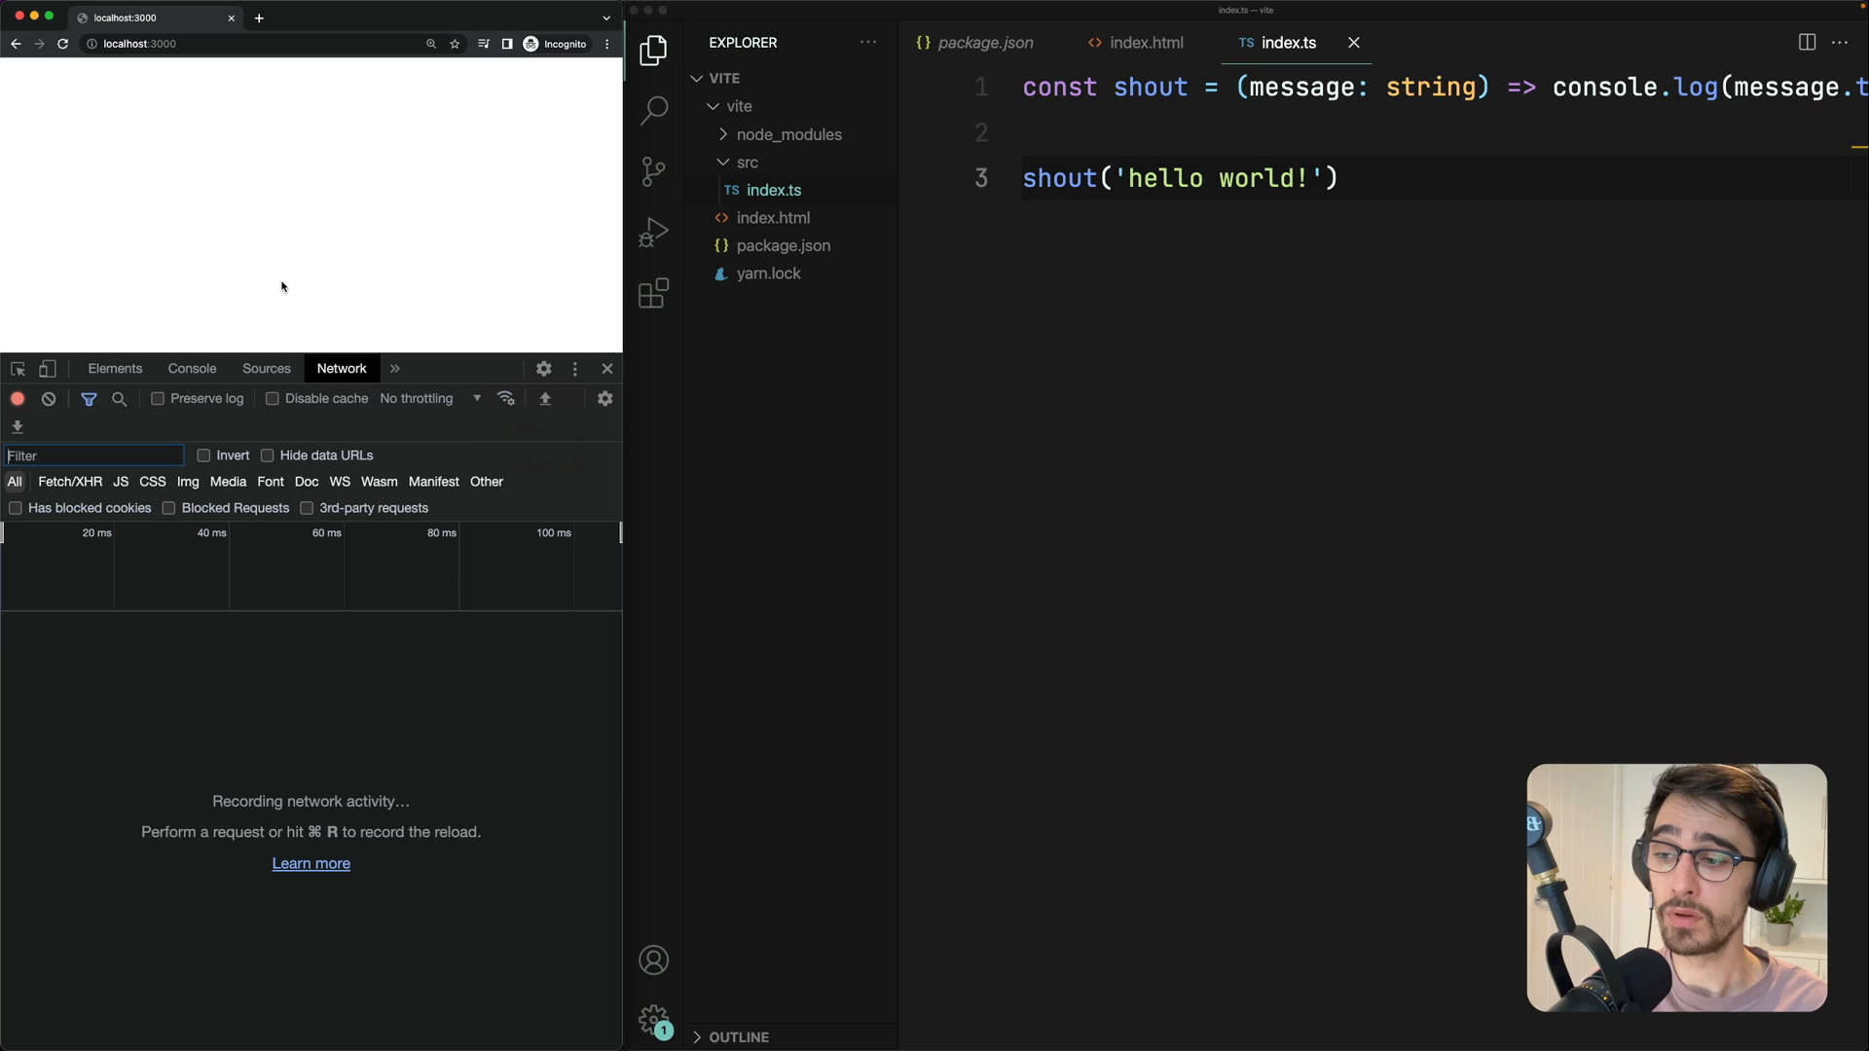
click(62, 43)
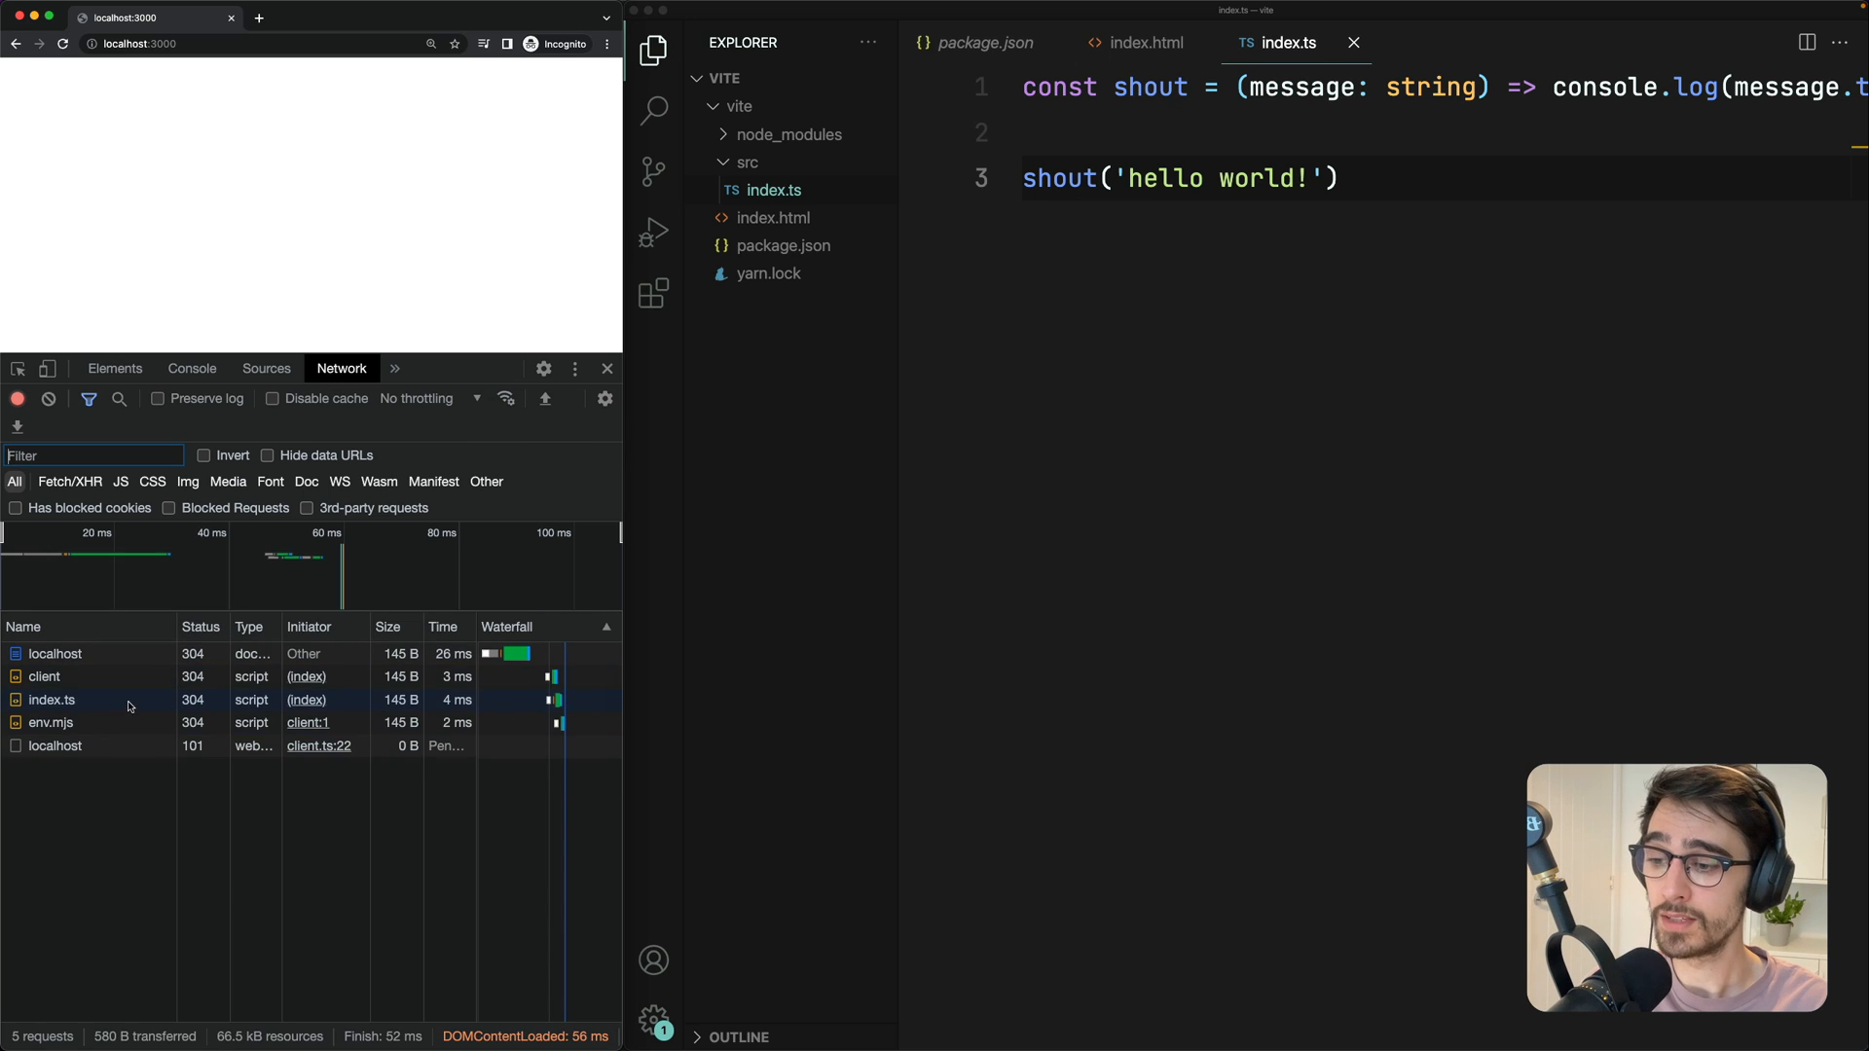
click(52, 700)
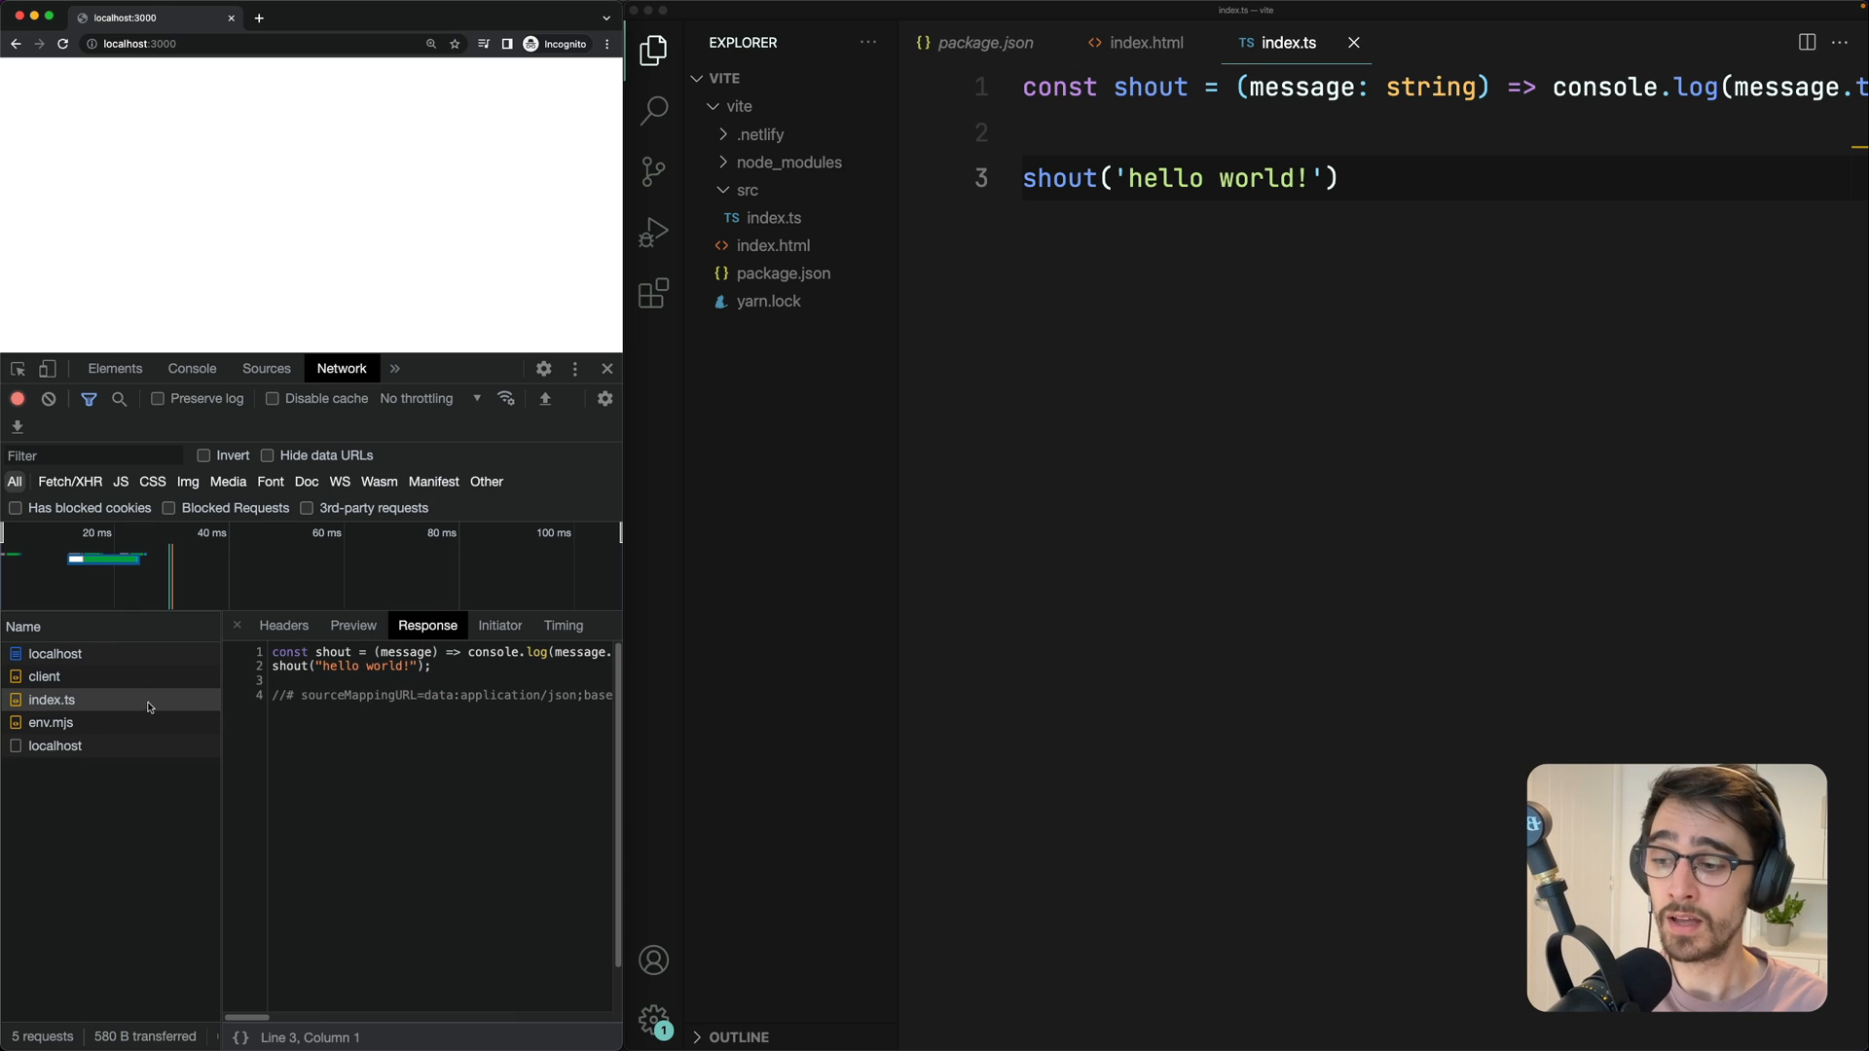
mouse_move(102, 700)
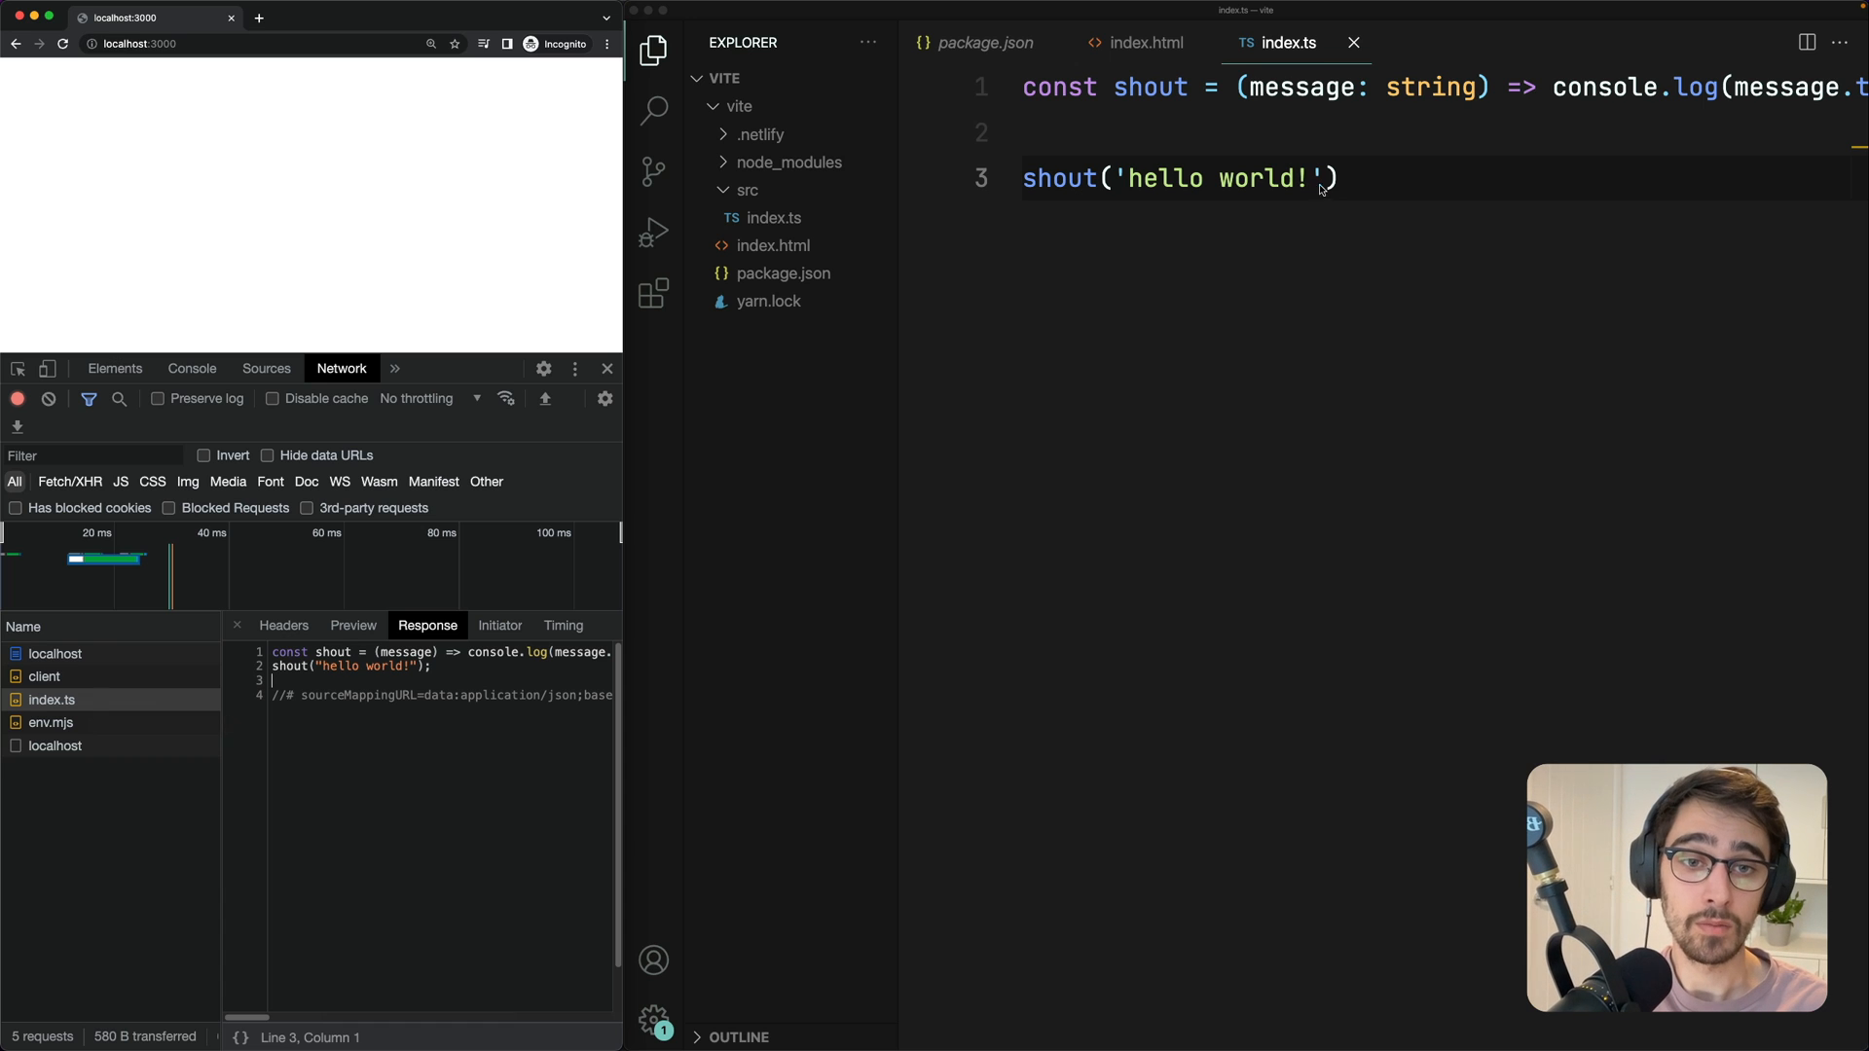
Change the greeting to 'hello world!!!' and inspect the updated index.ts response
text(!!)
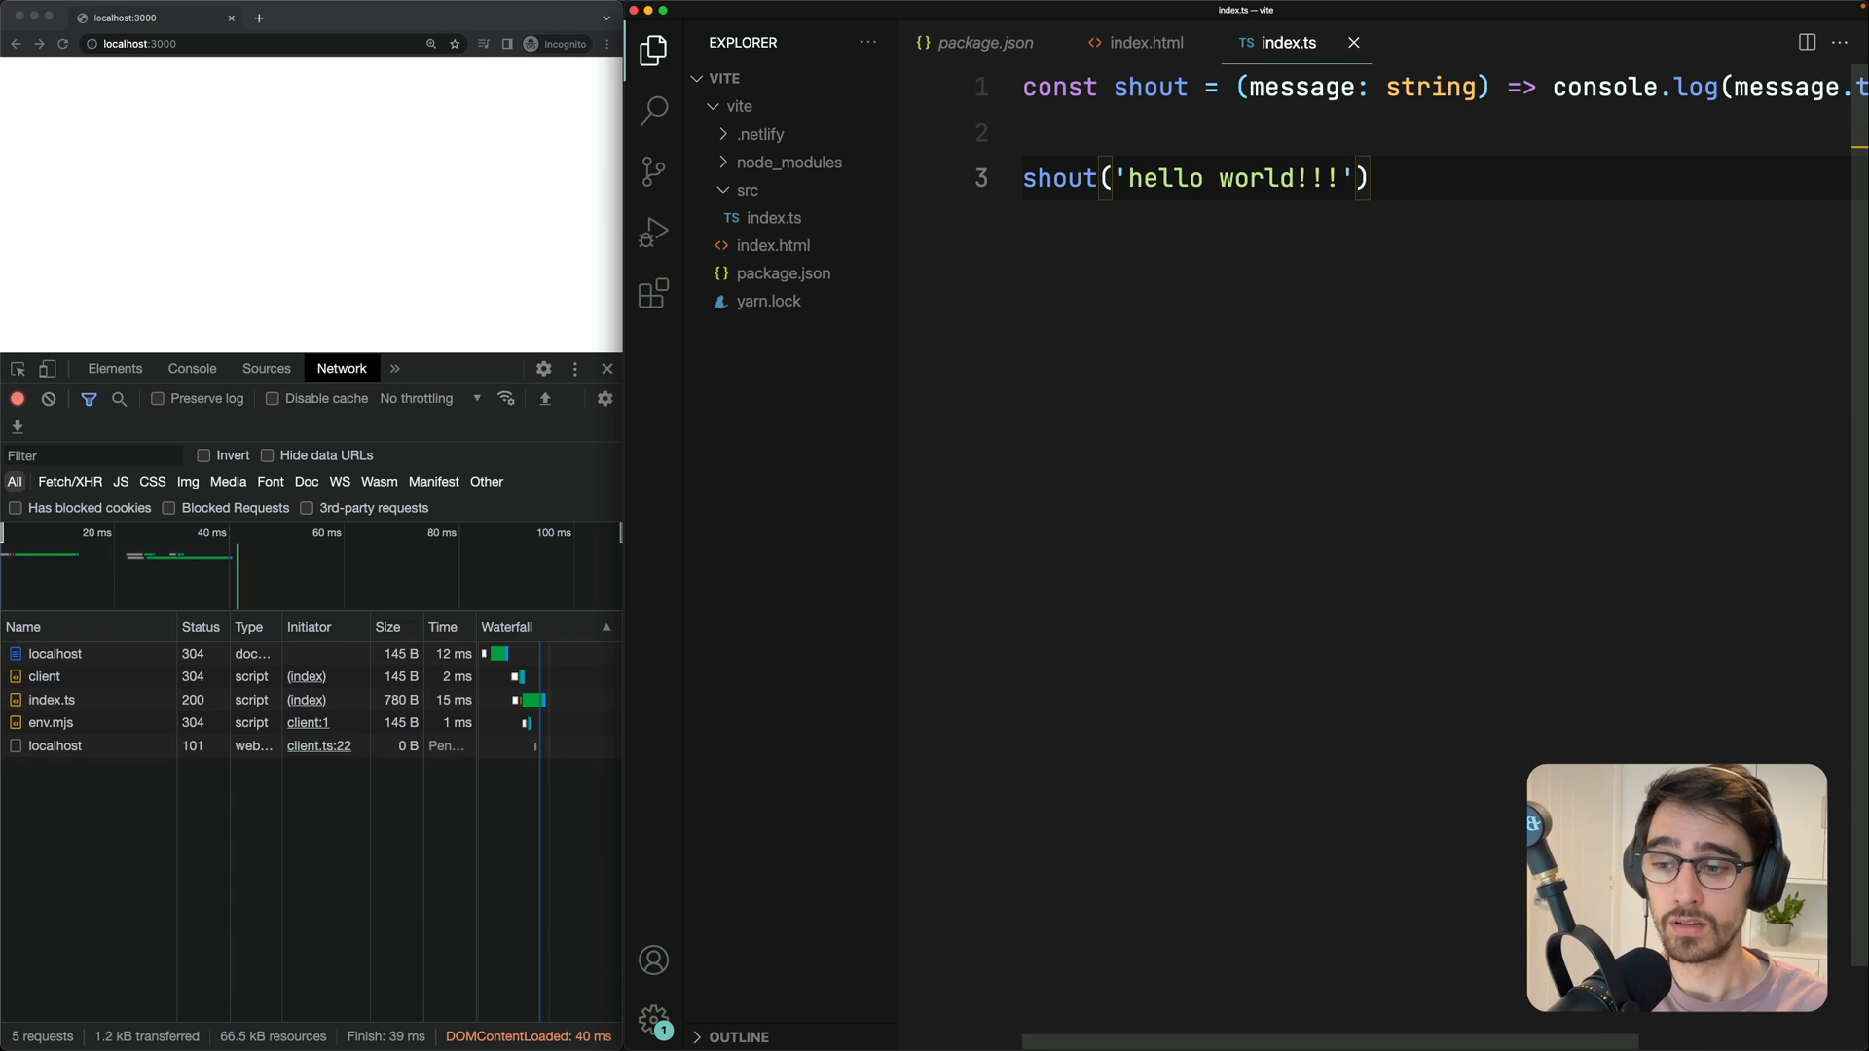
click(52, 700)
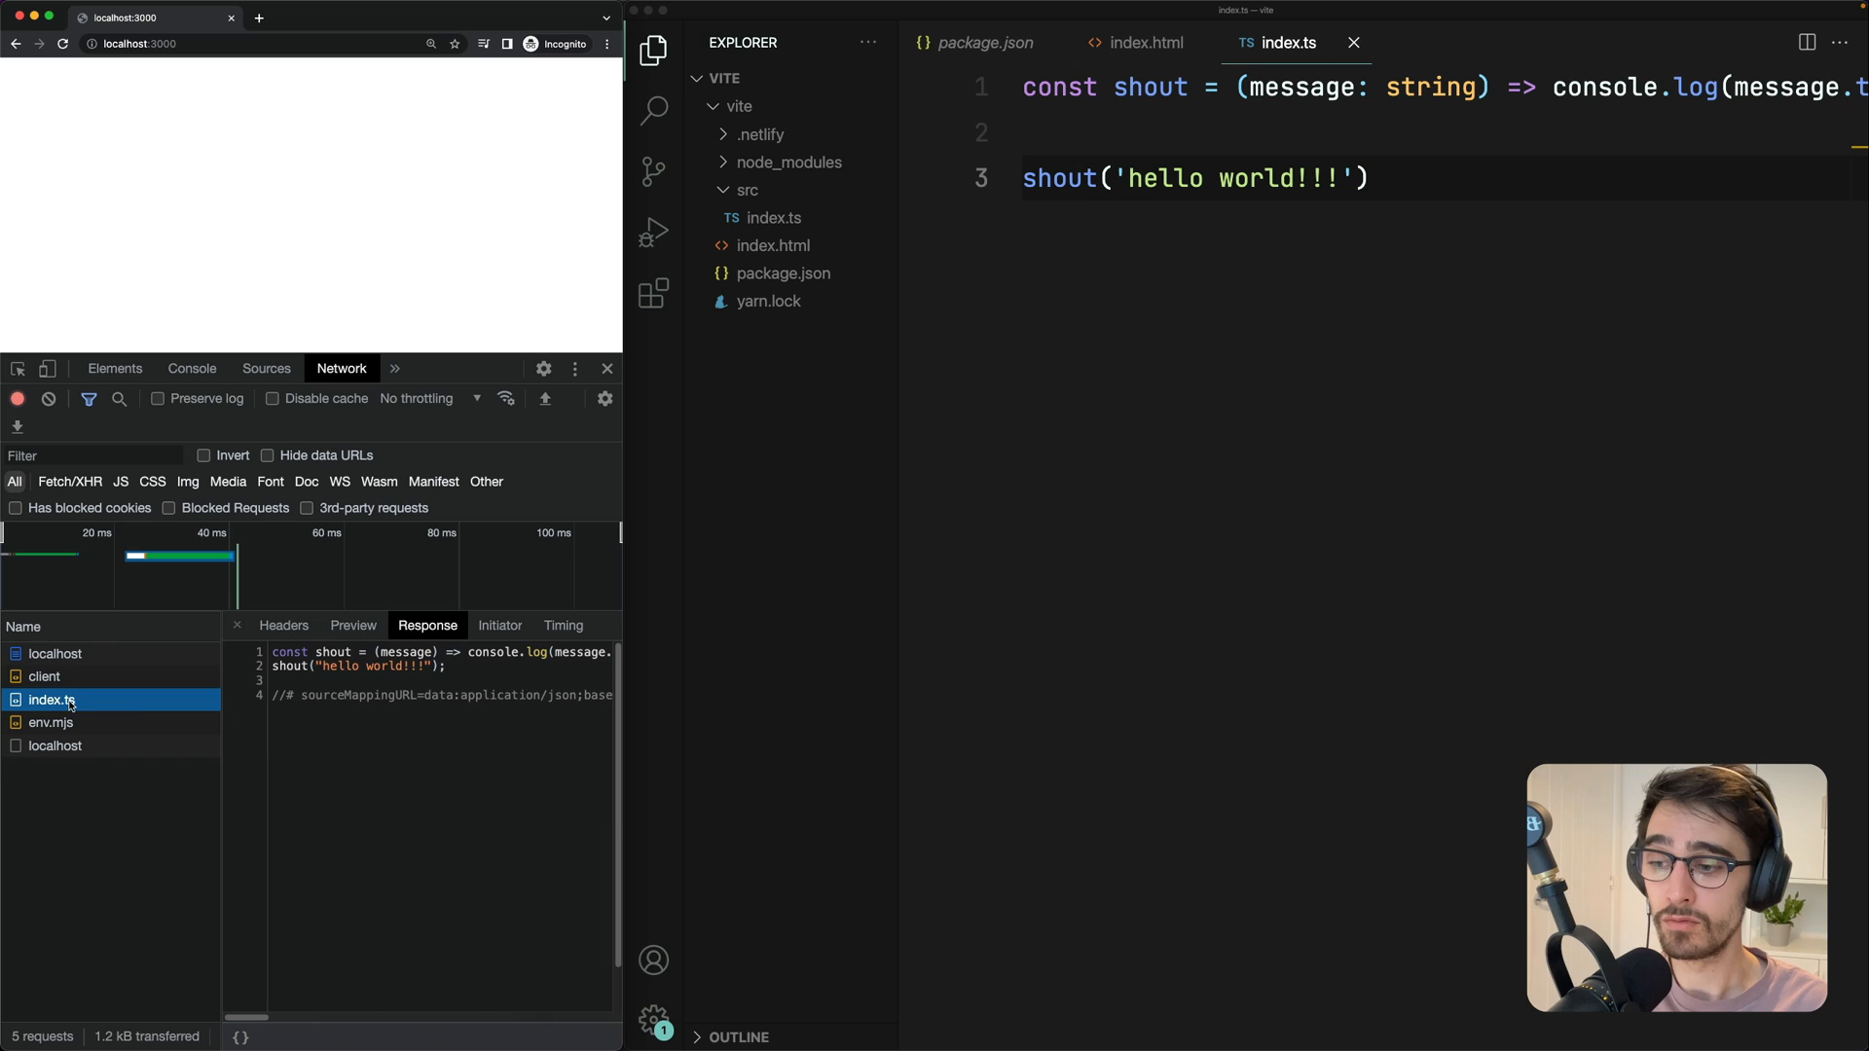
double_click(357, 665)
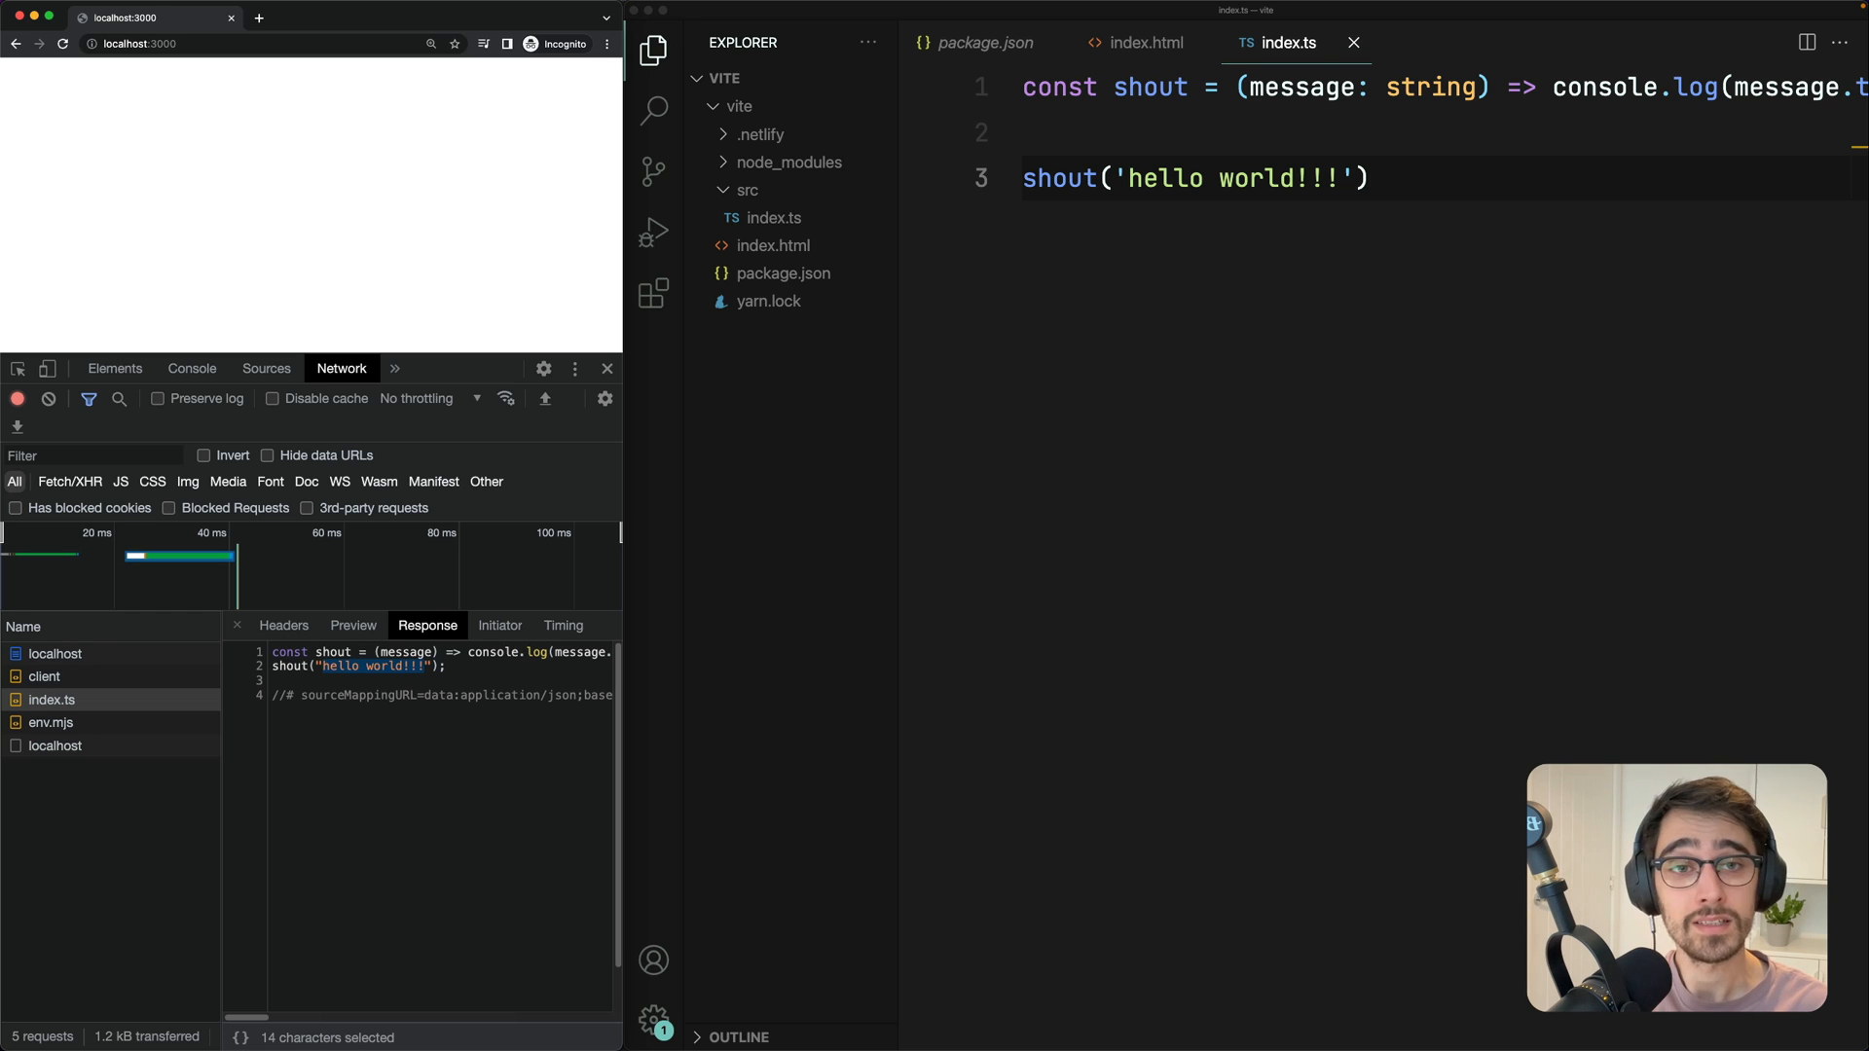
Create src/App.svelte with a 'Hello from my svelte component!' paragraph and wire up index.js
click(785, 78)
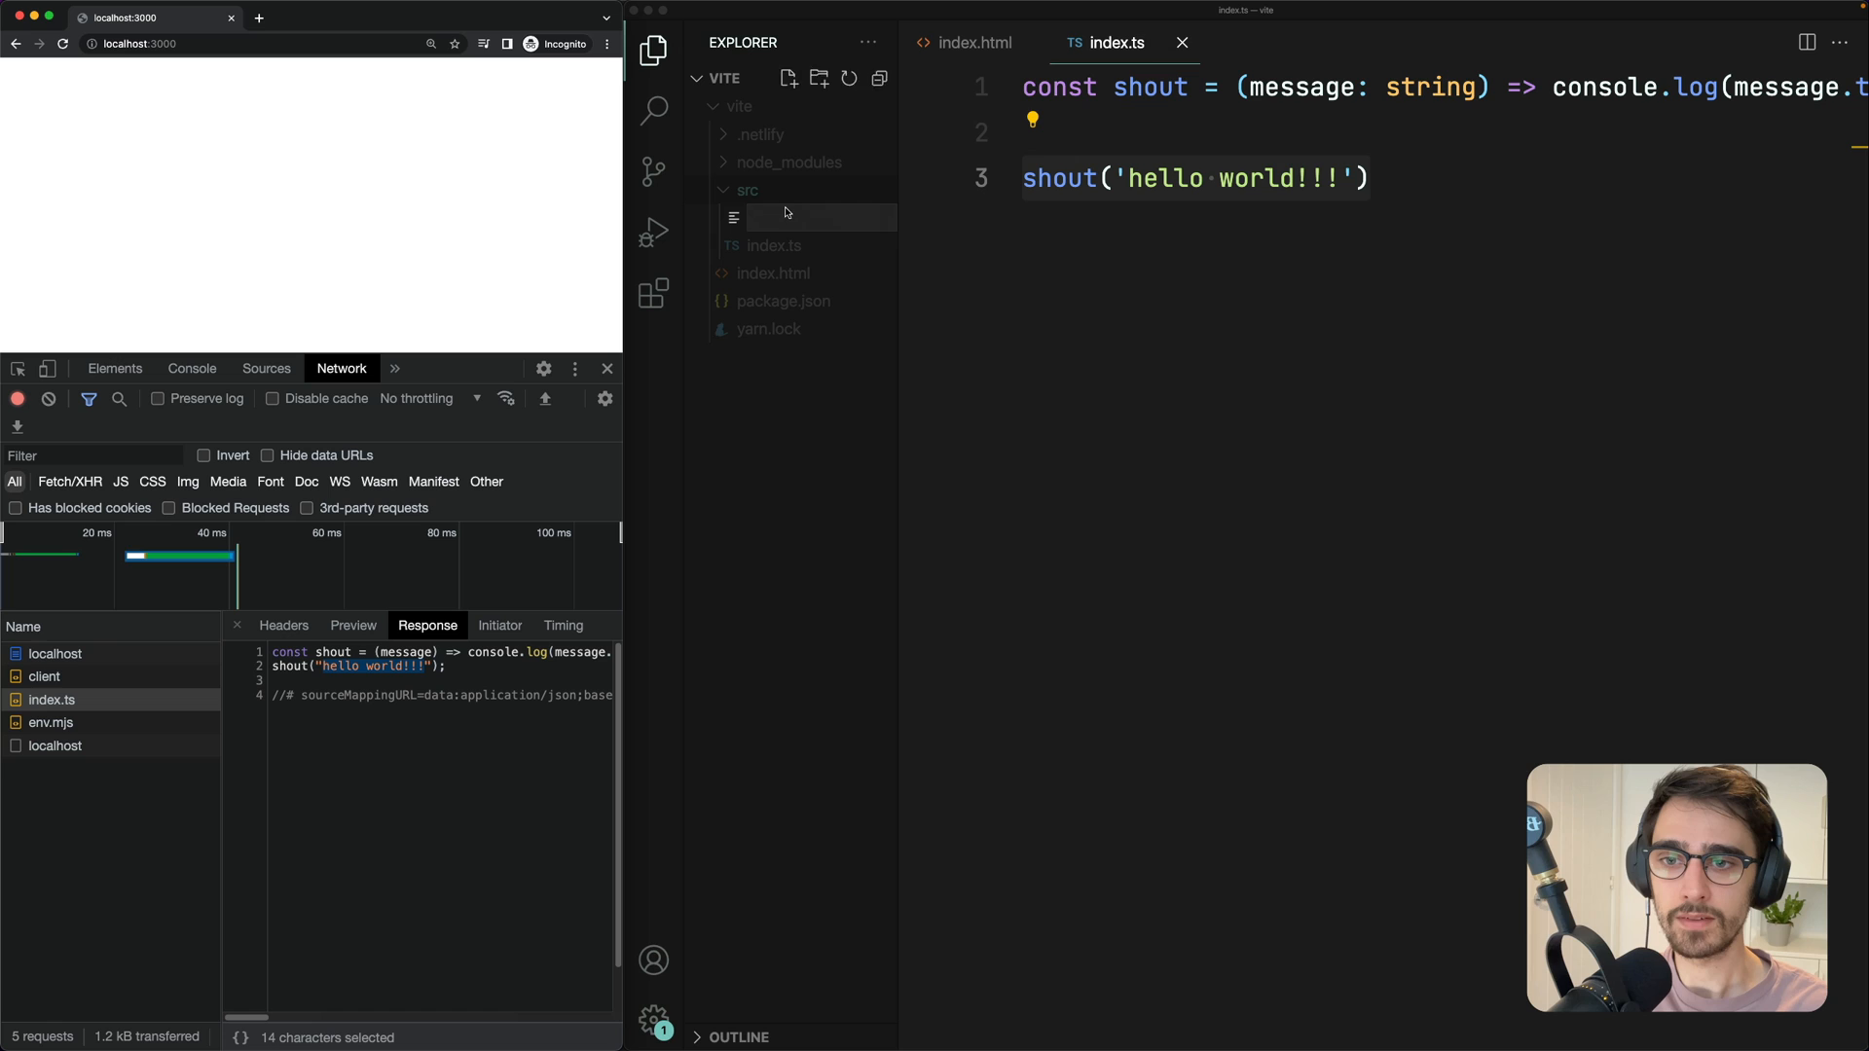
right_click(746, 190)
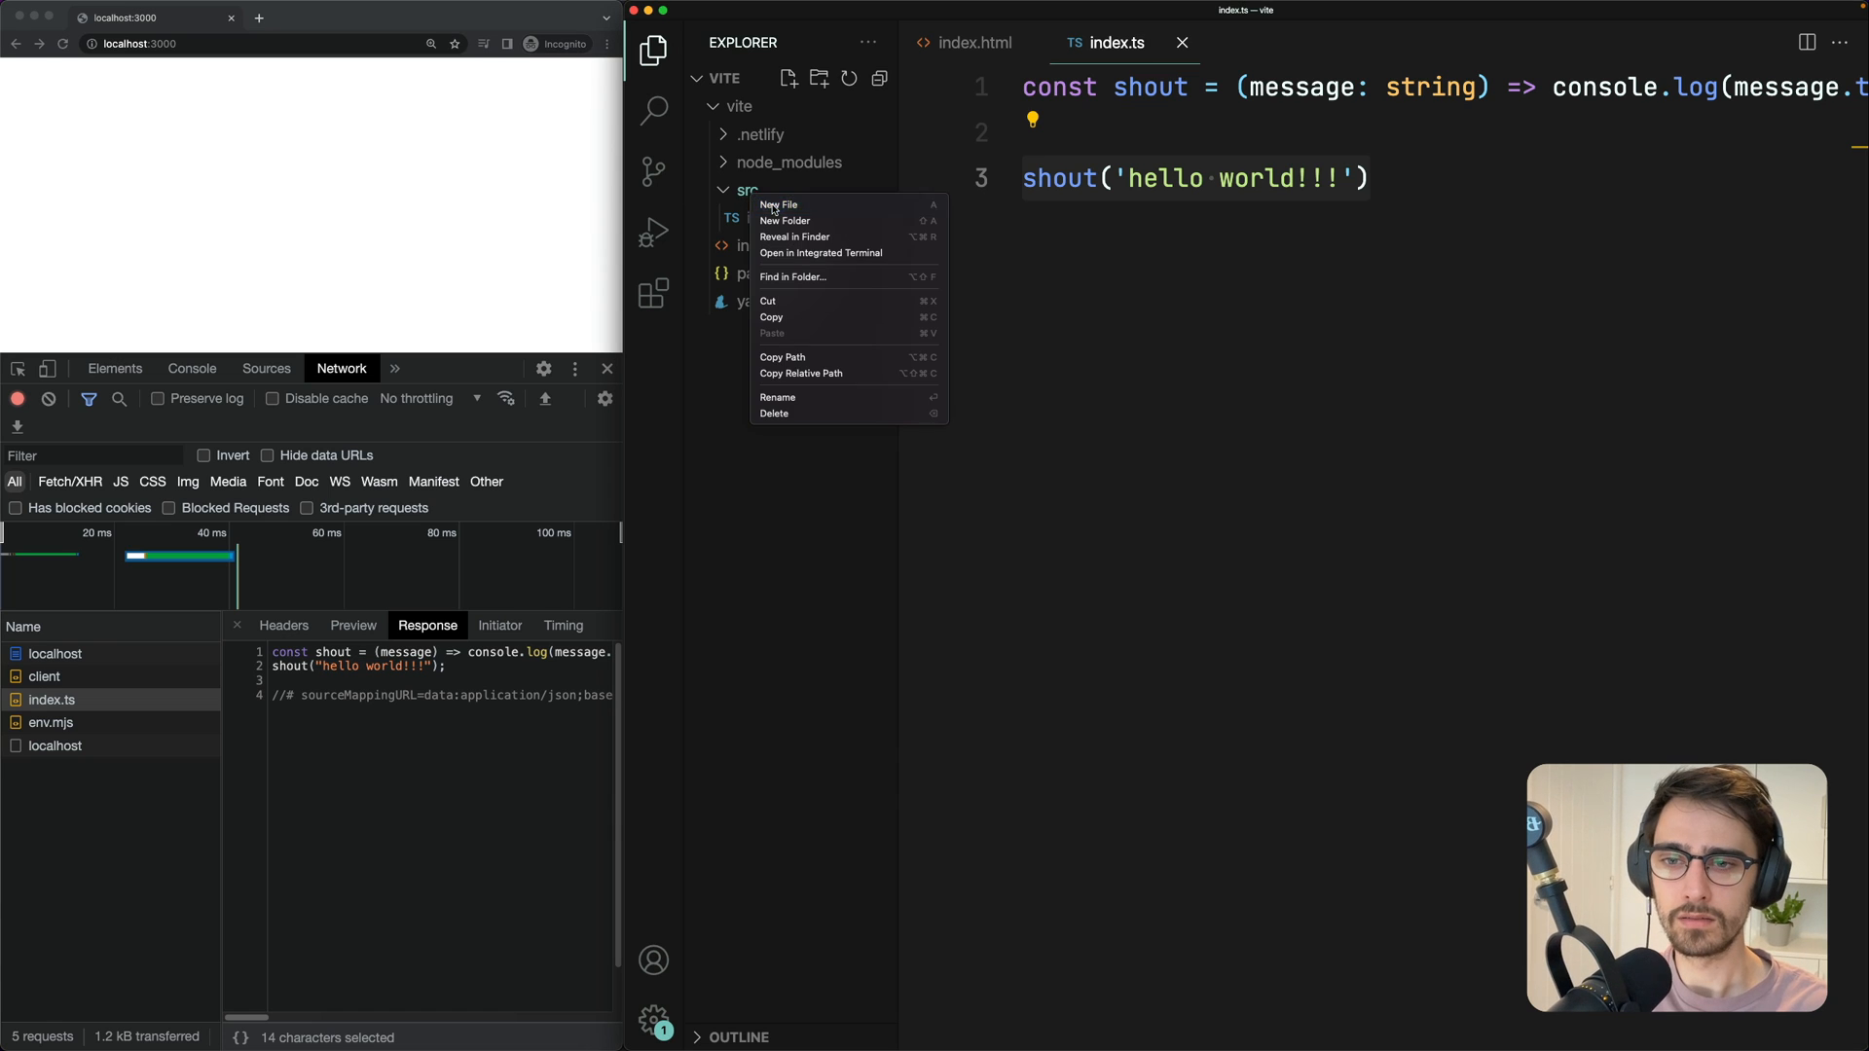
click(779, 206)
text(<p)
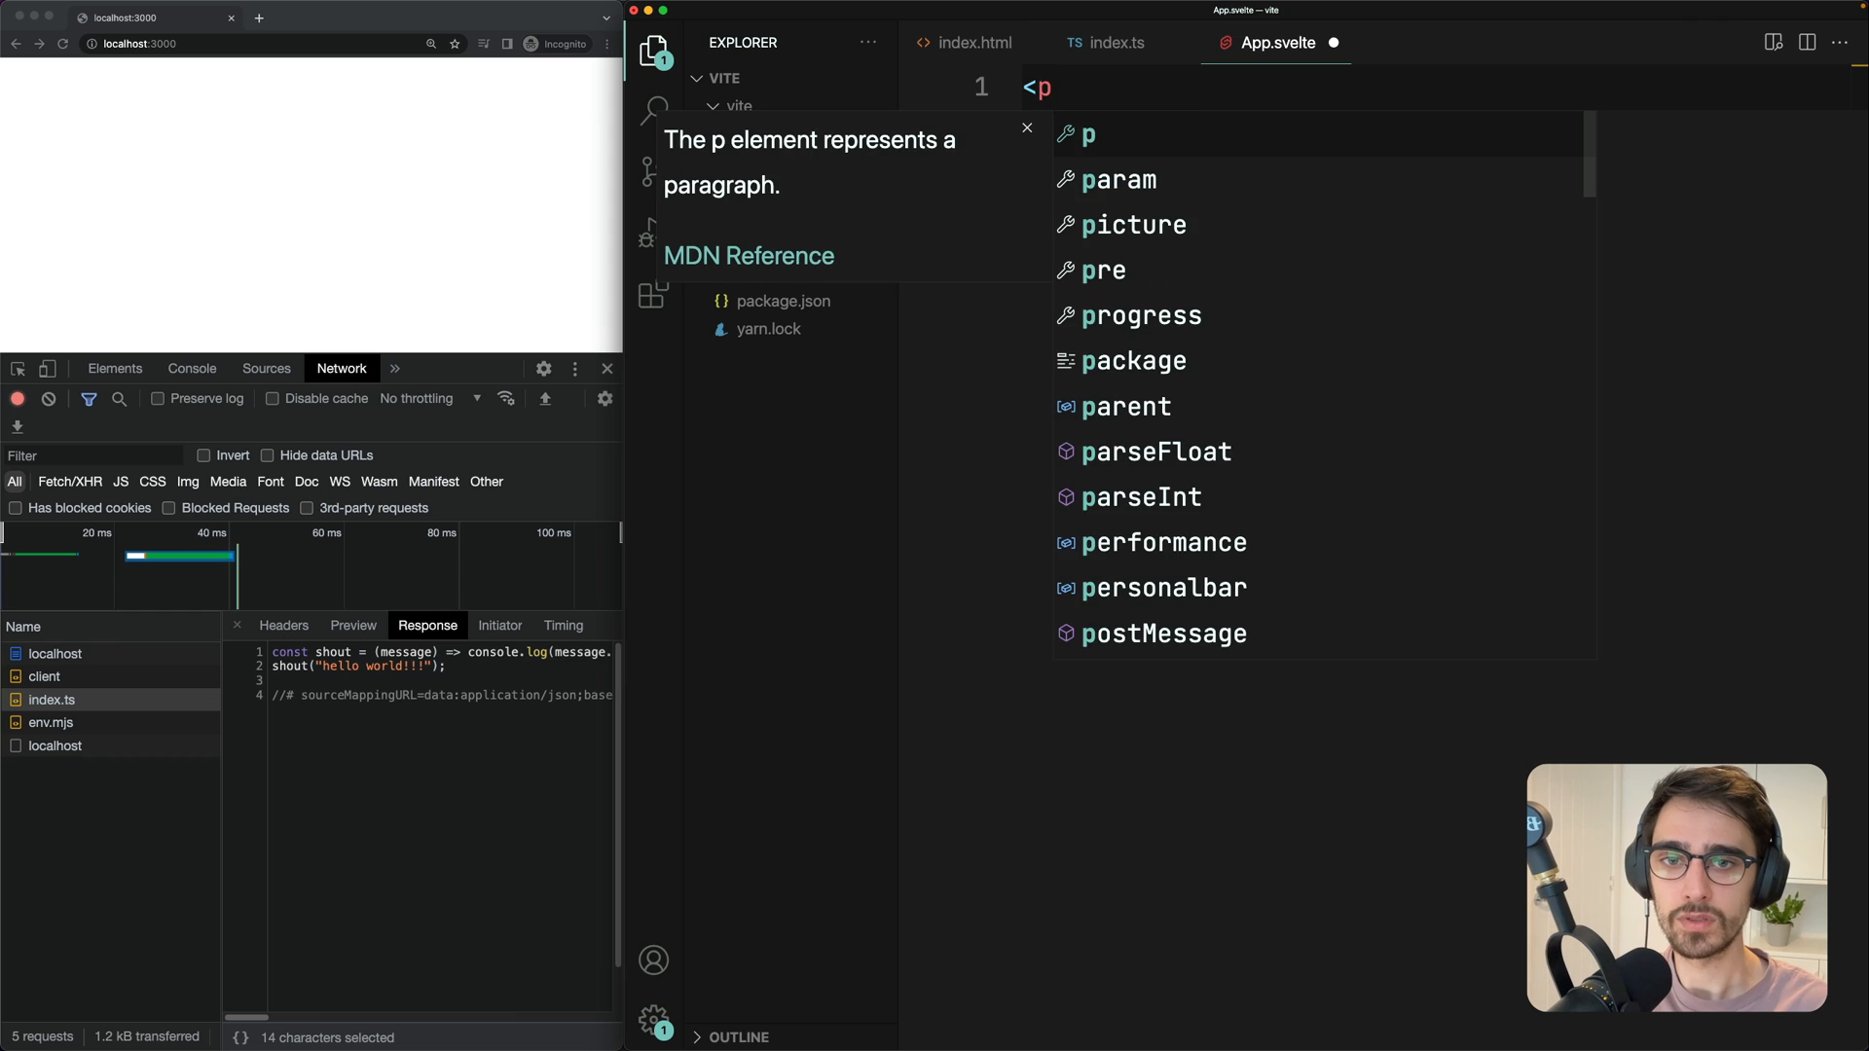
text(>Hello f</p>)
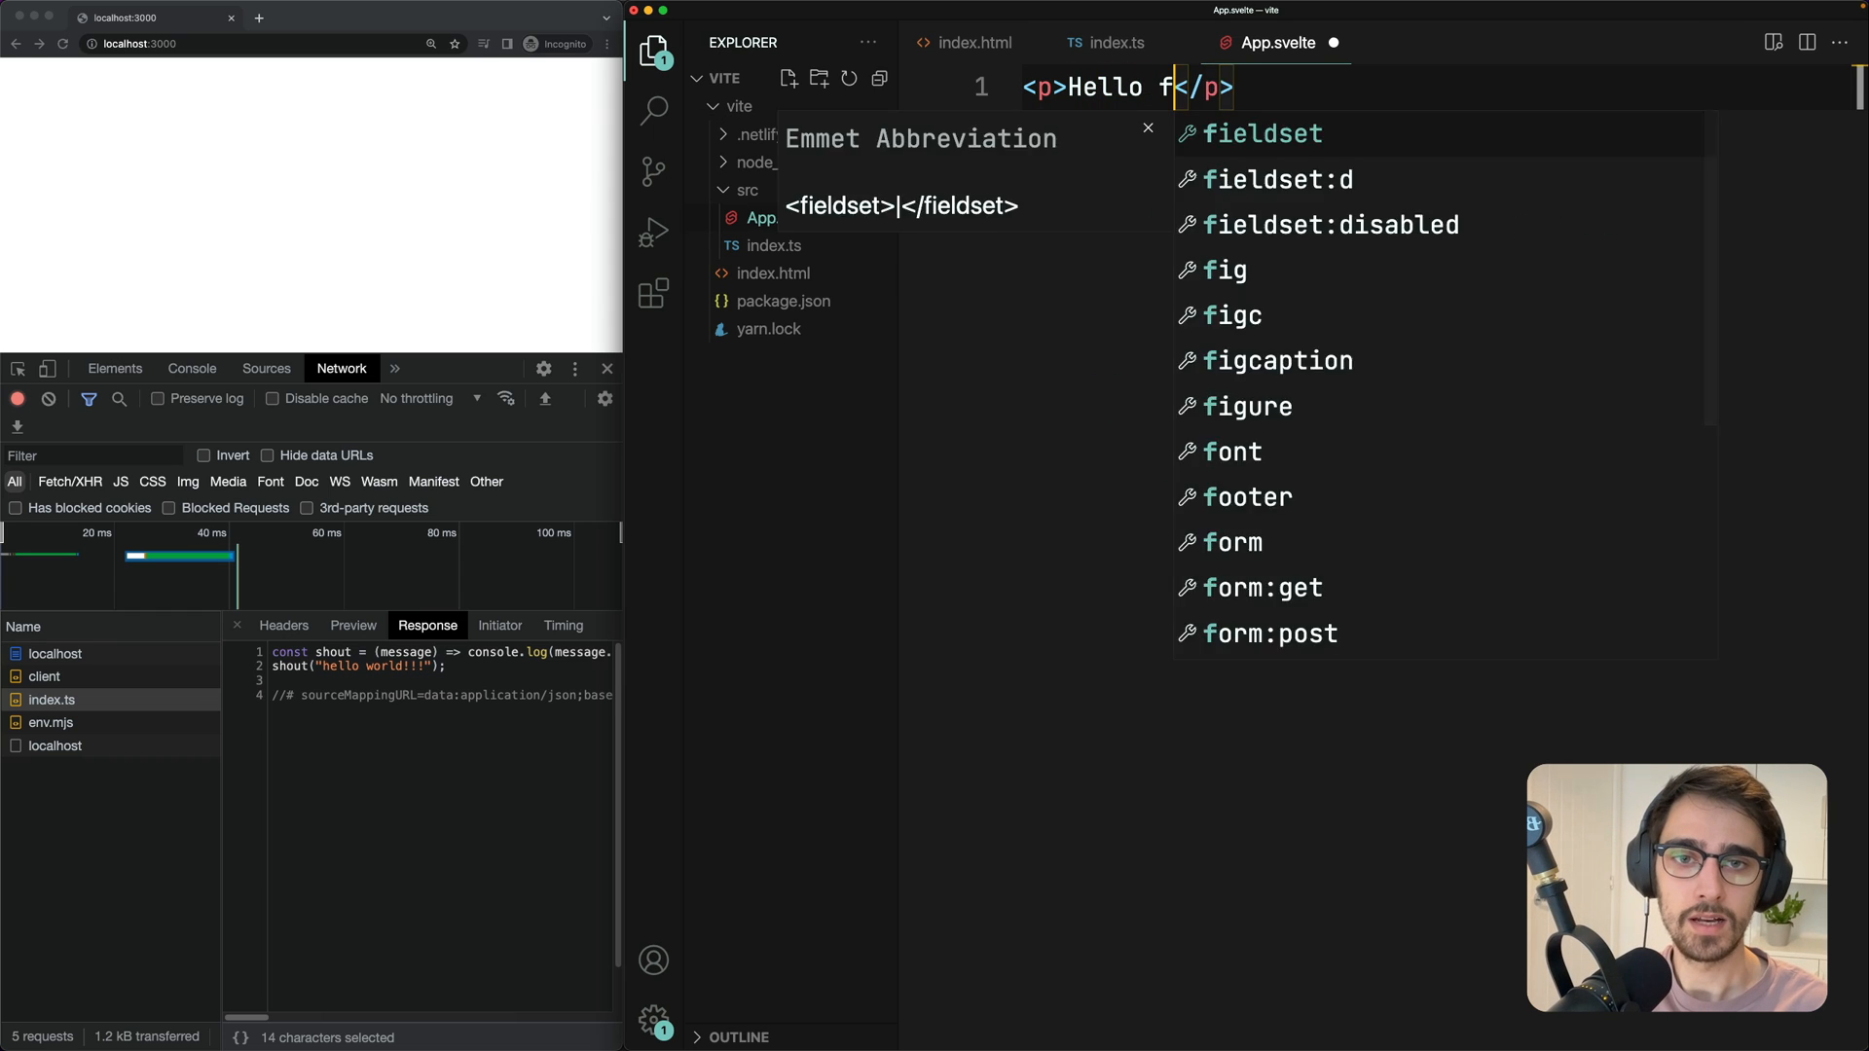
text(rom my svelt)
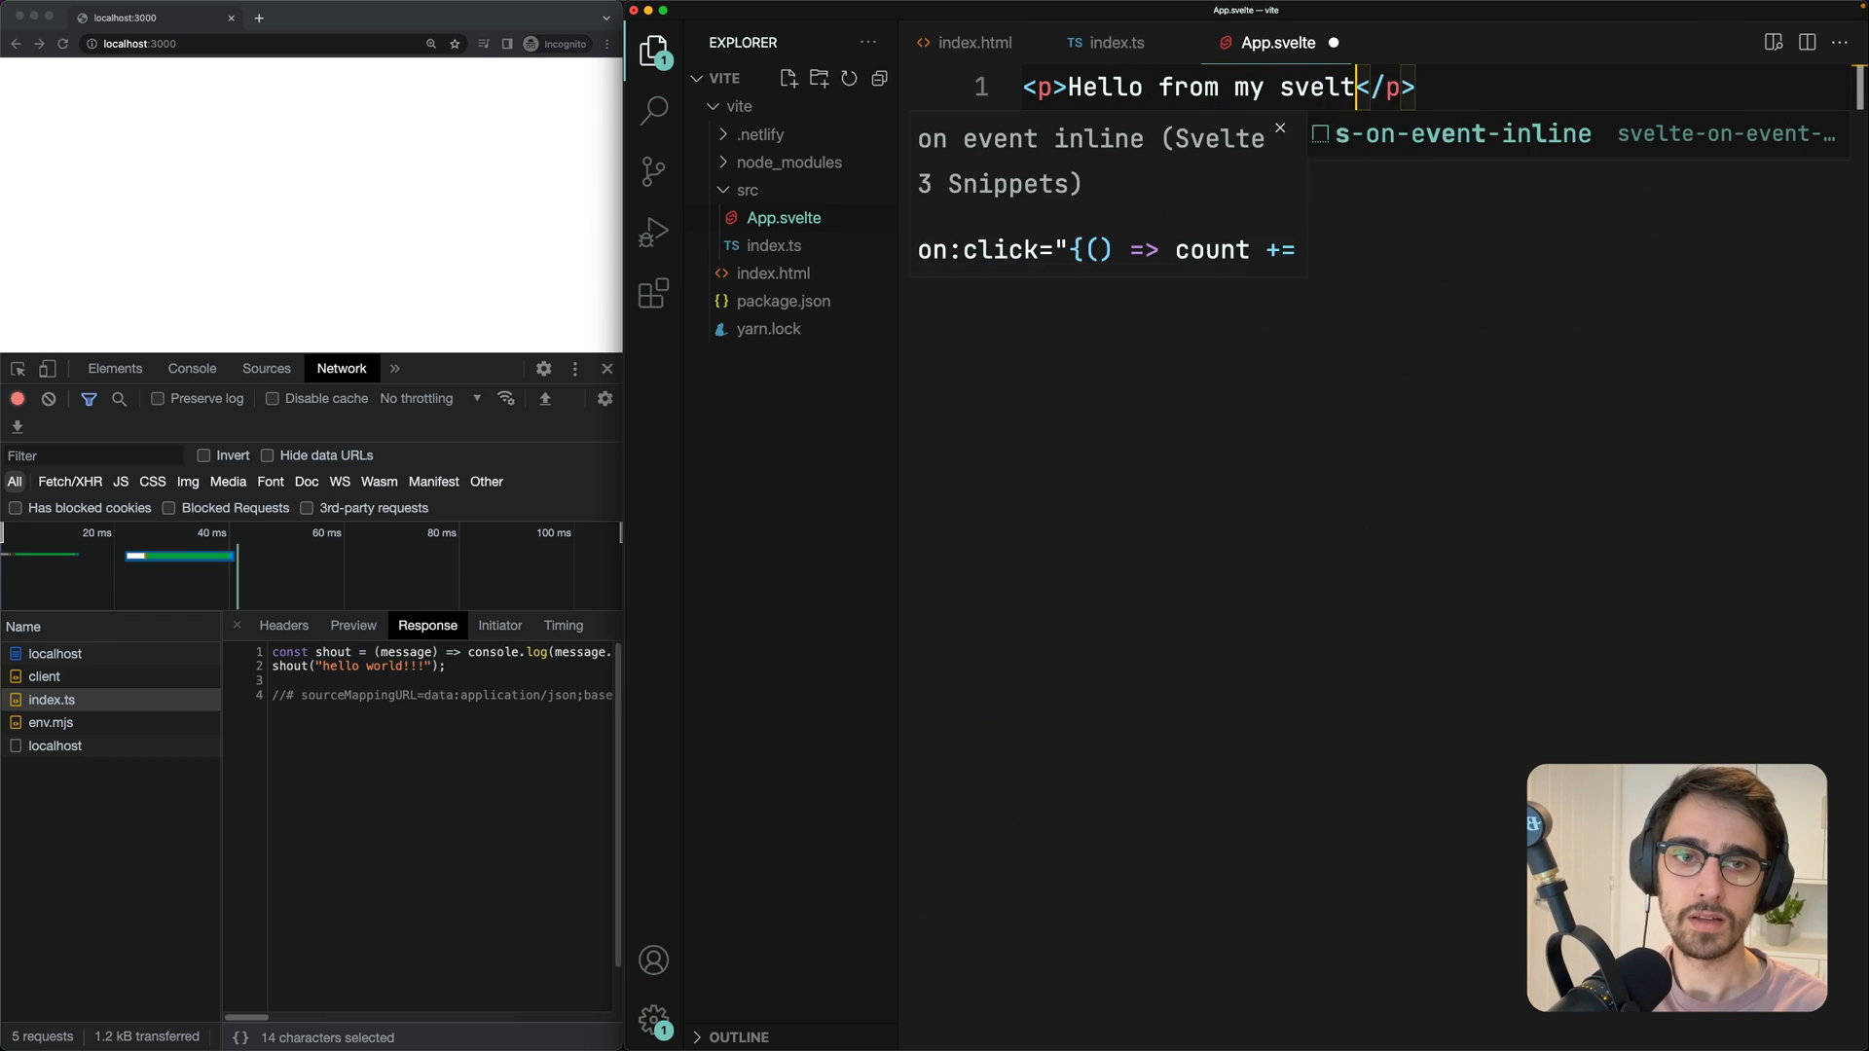
text(component!)
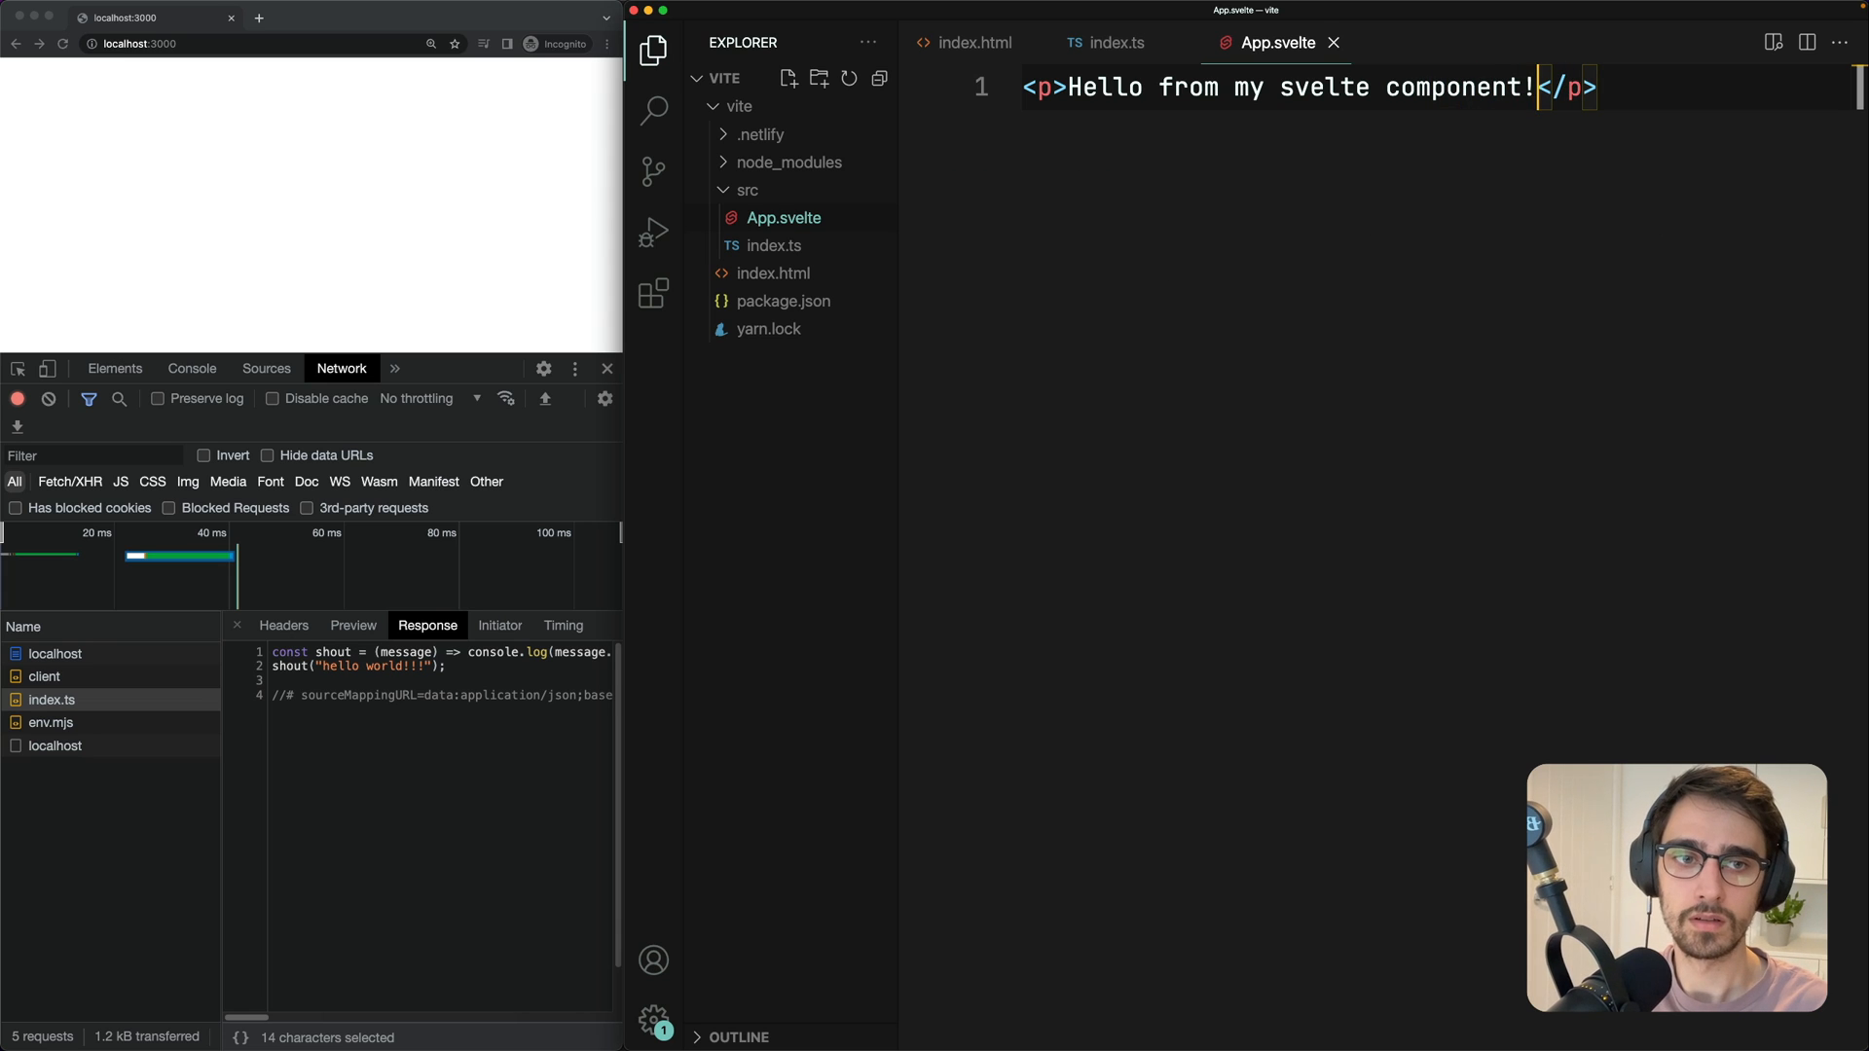
click(774, 245)
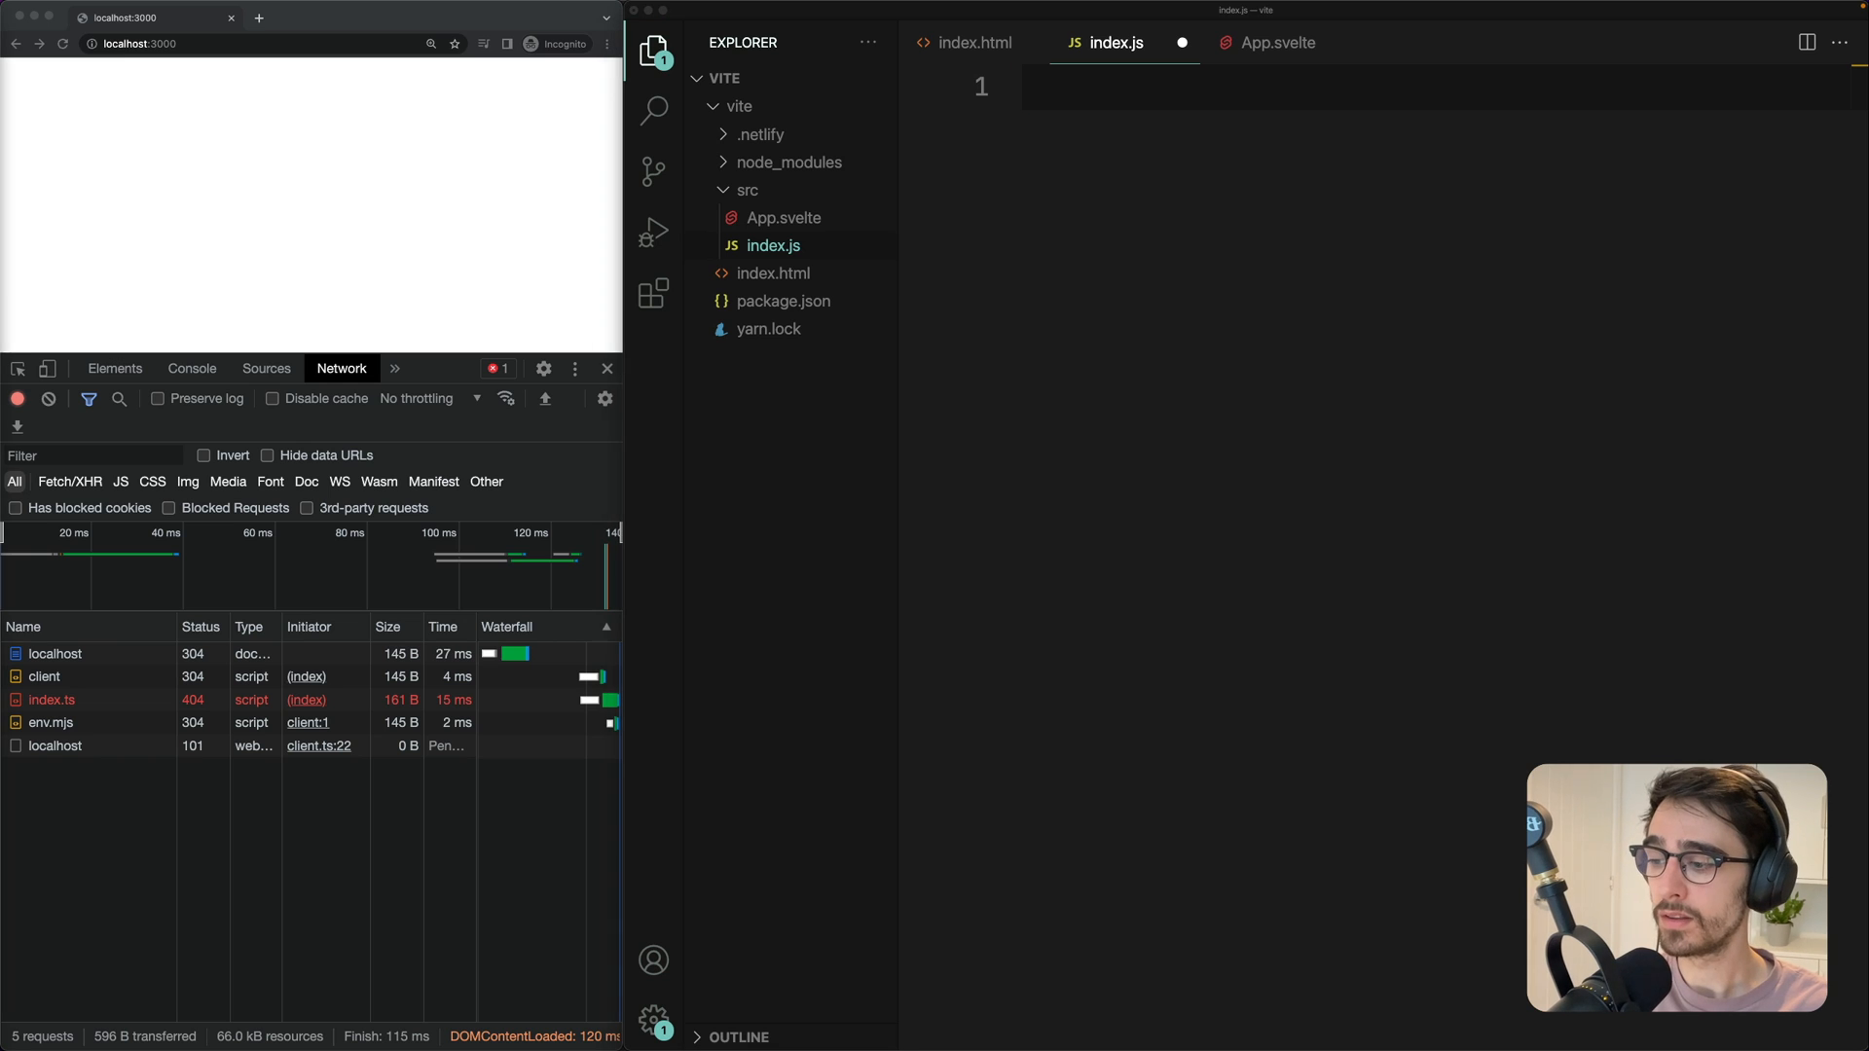
mouse_move(1182, 425)
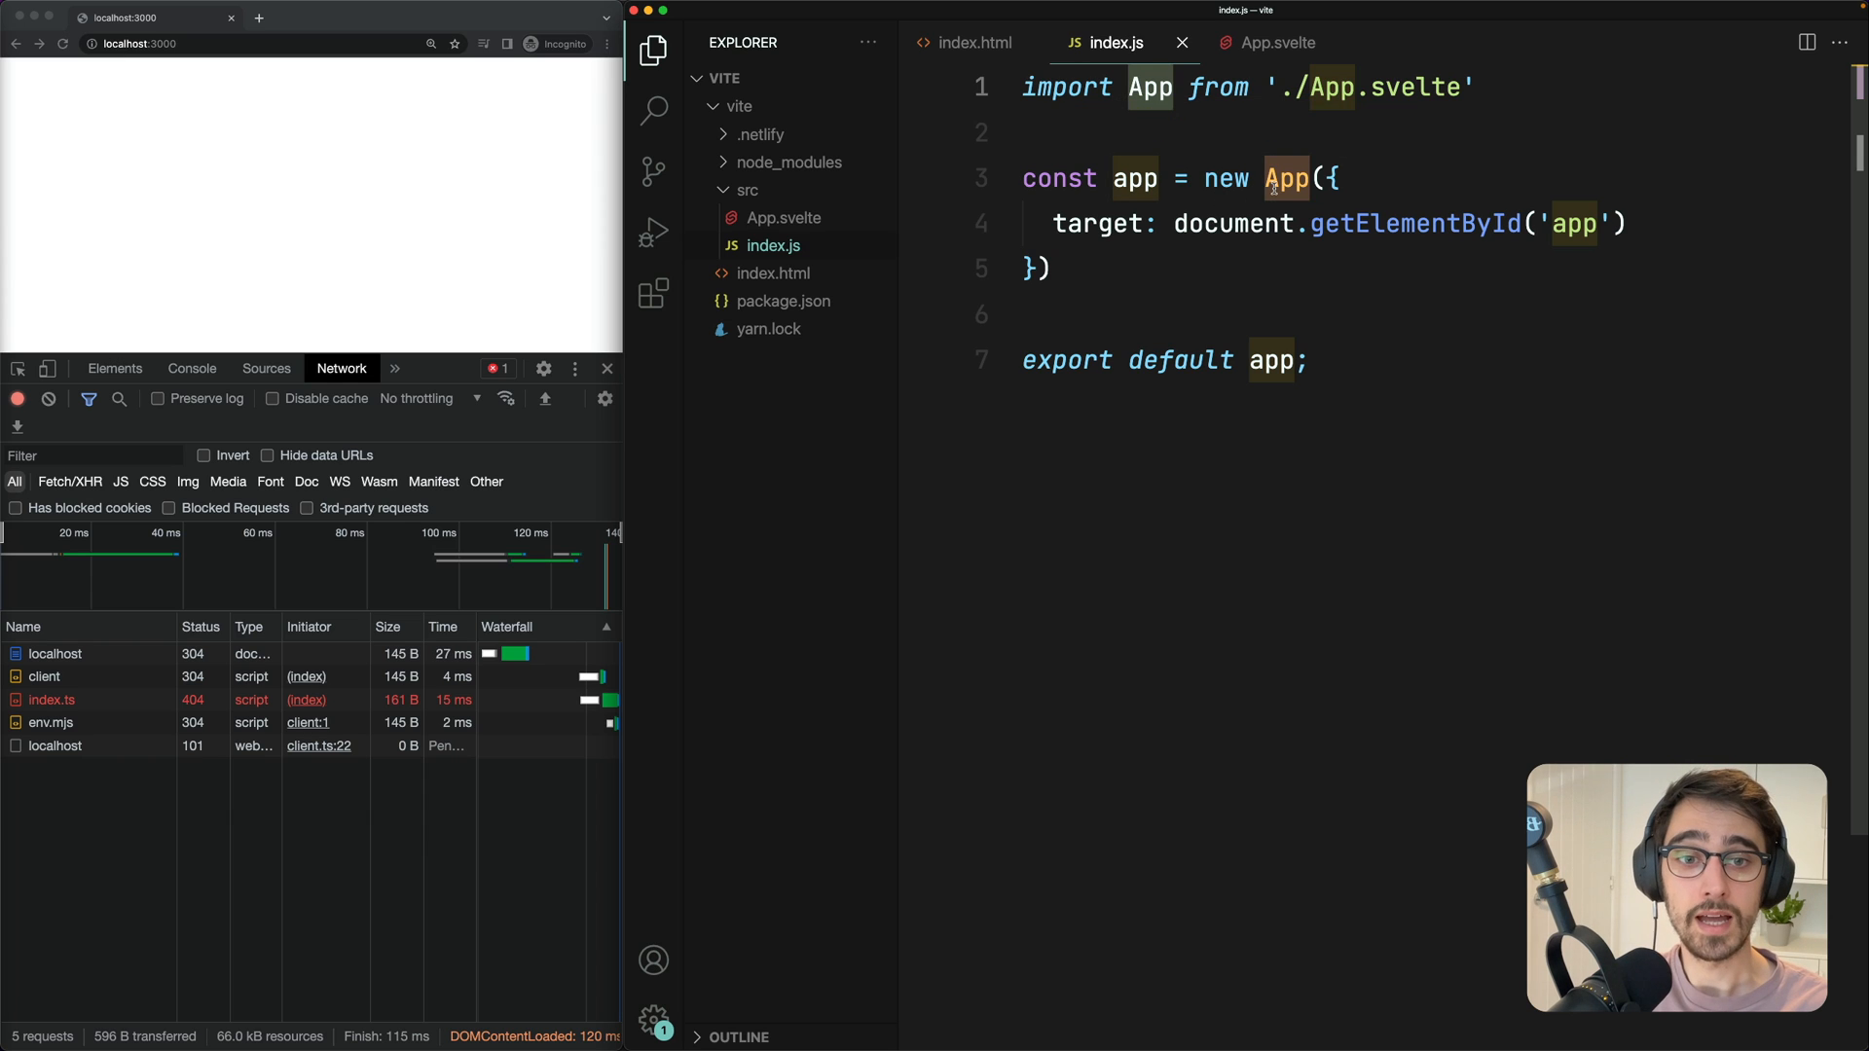
click(1064, 139)
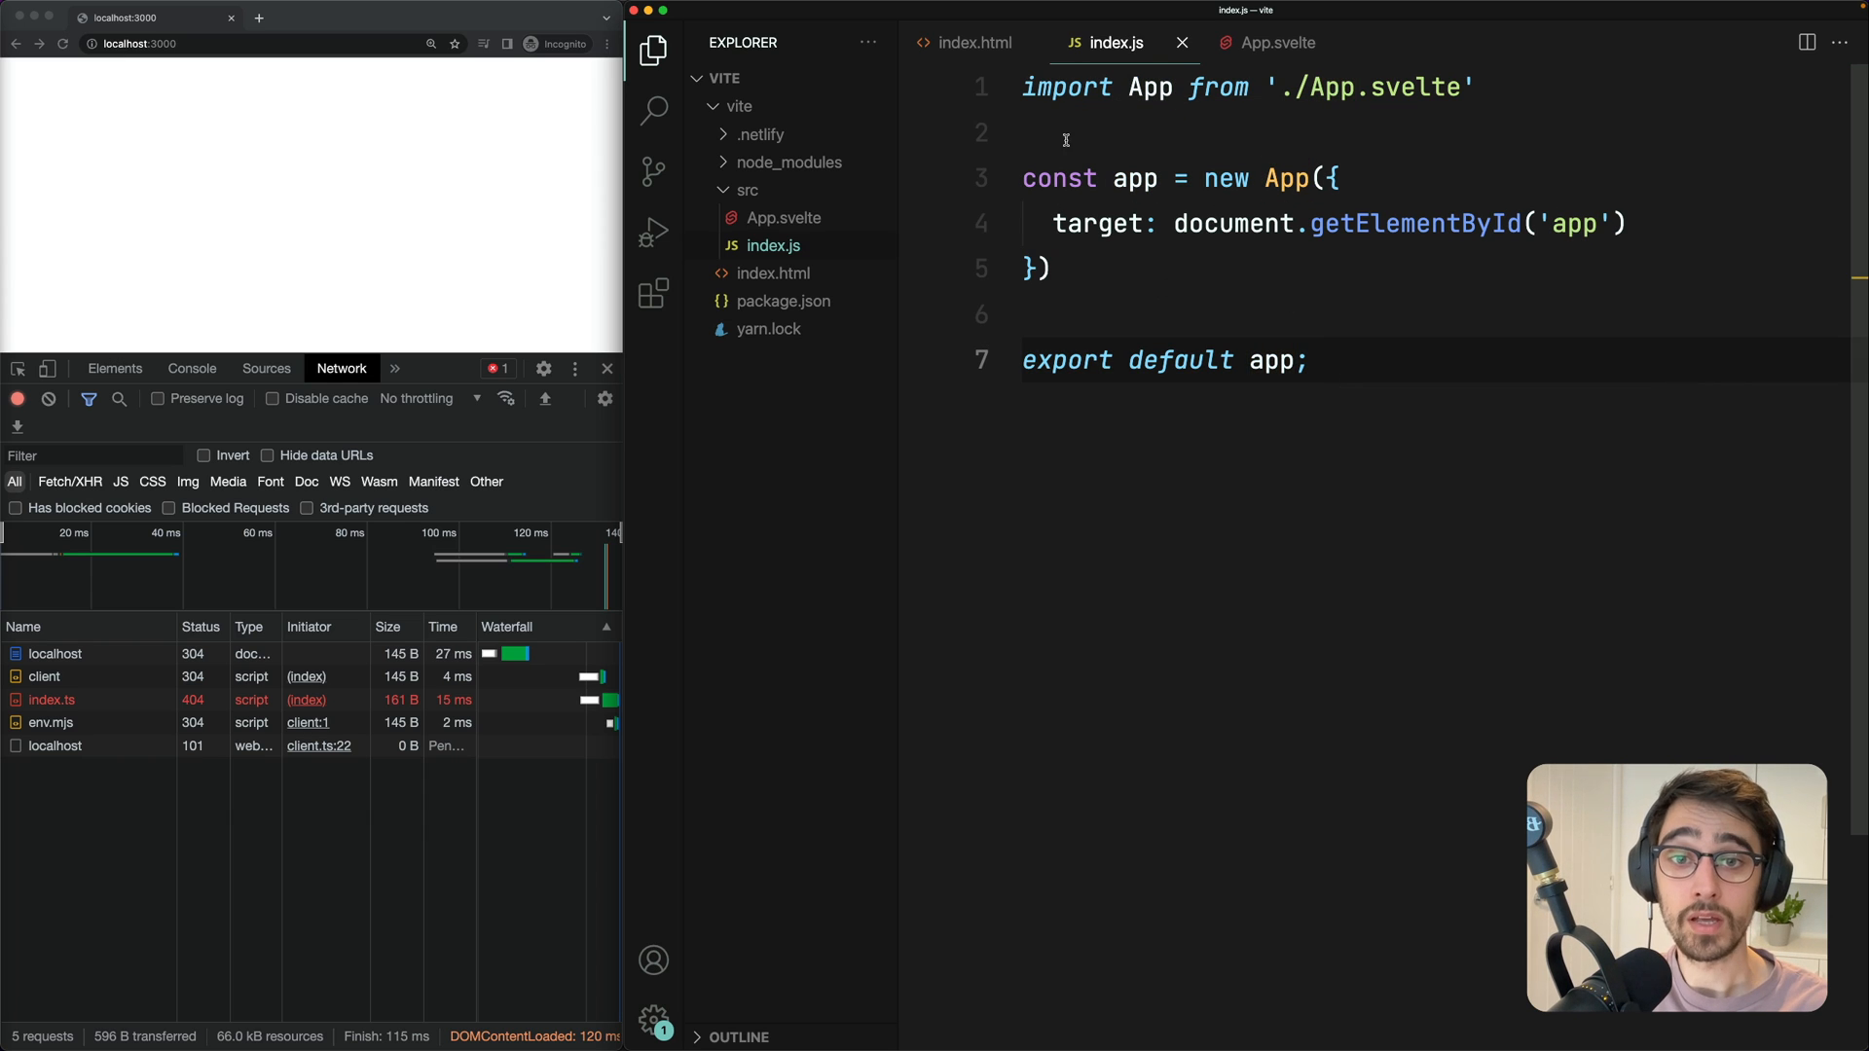
mouse_move(829, 279)
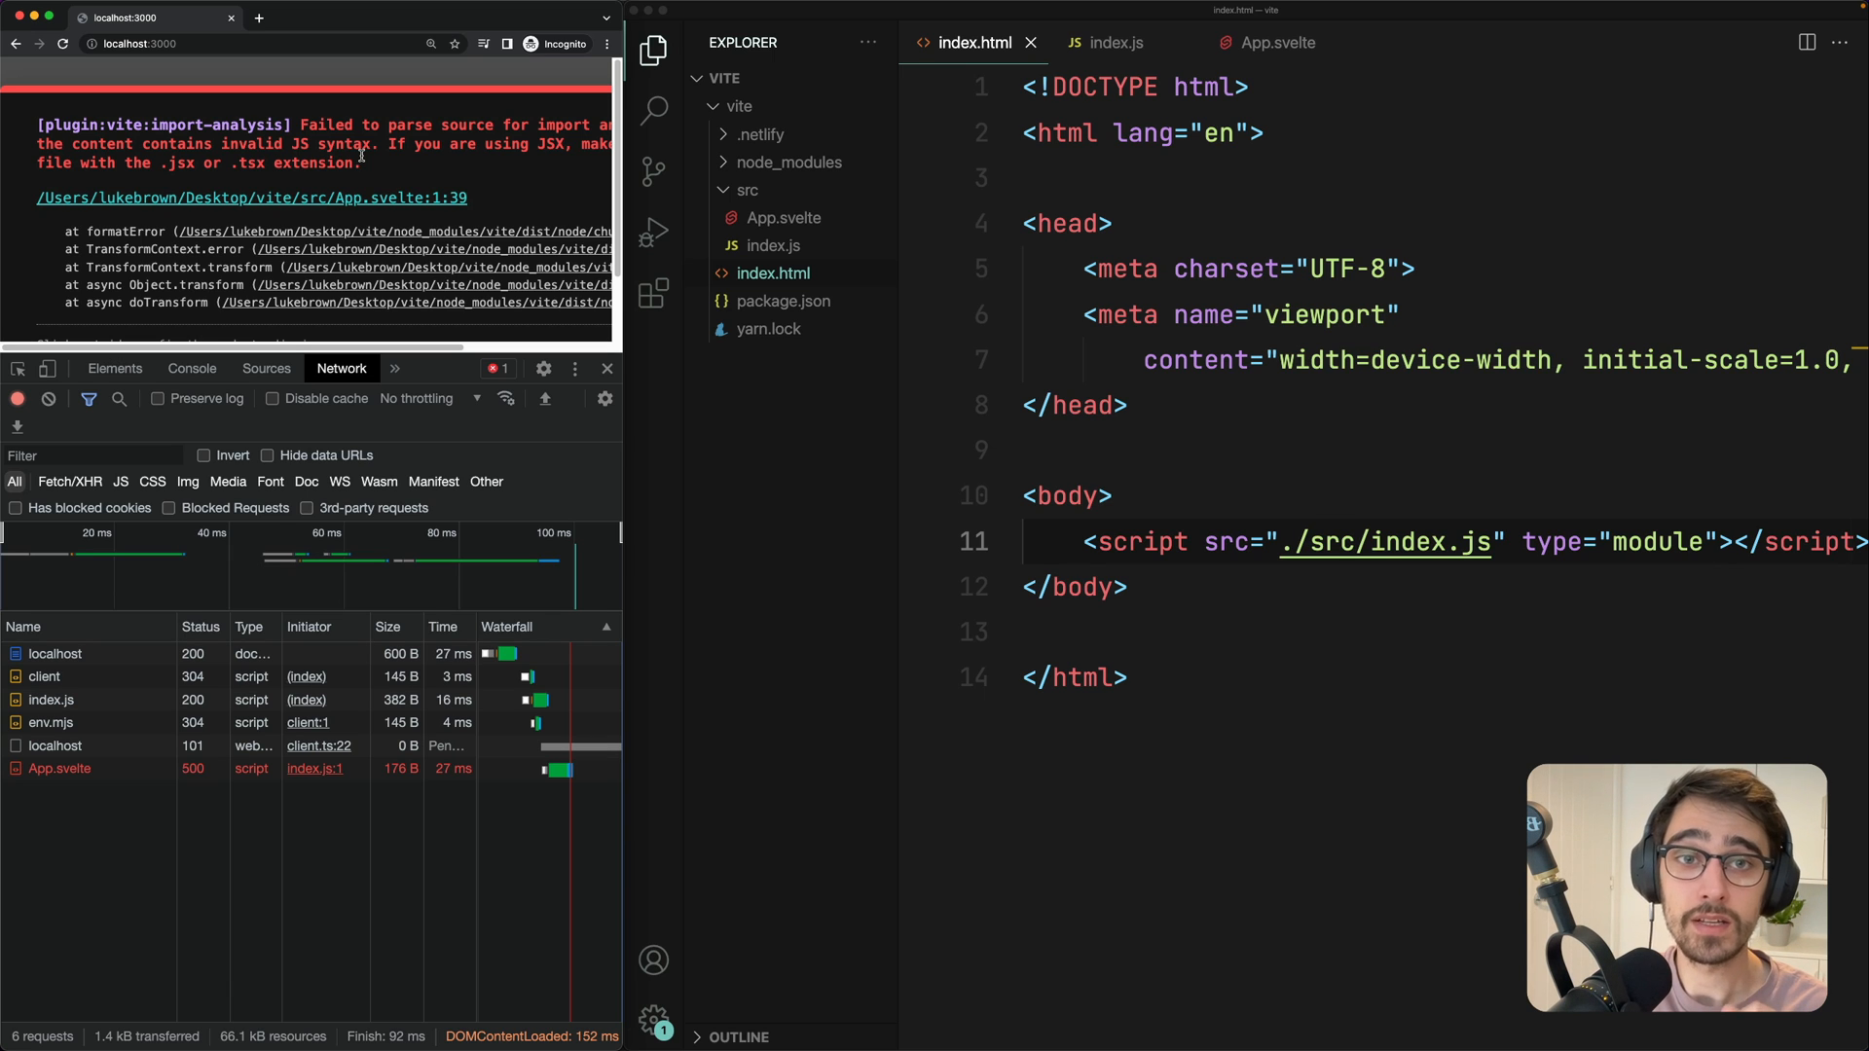
mouse_move(940, 465)
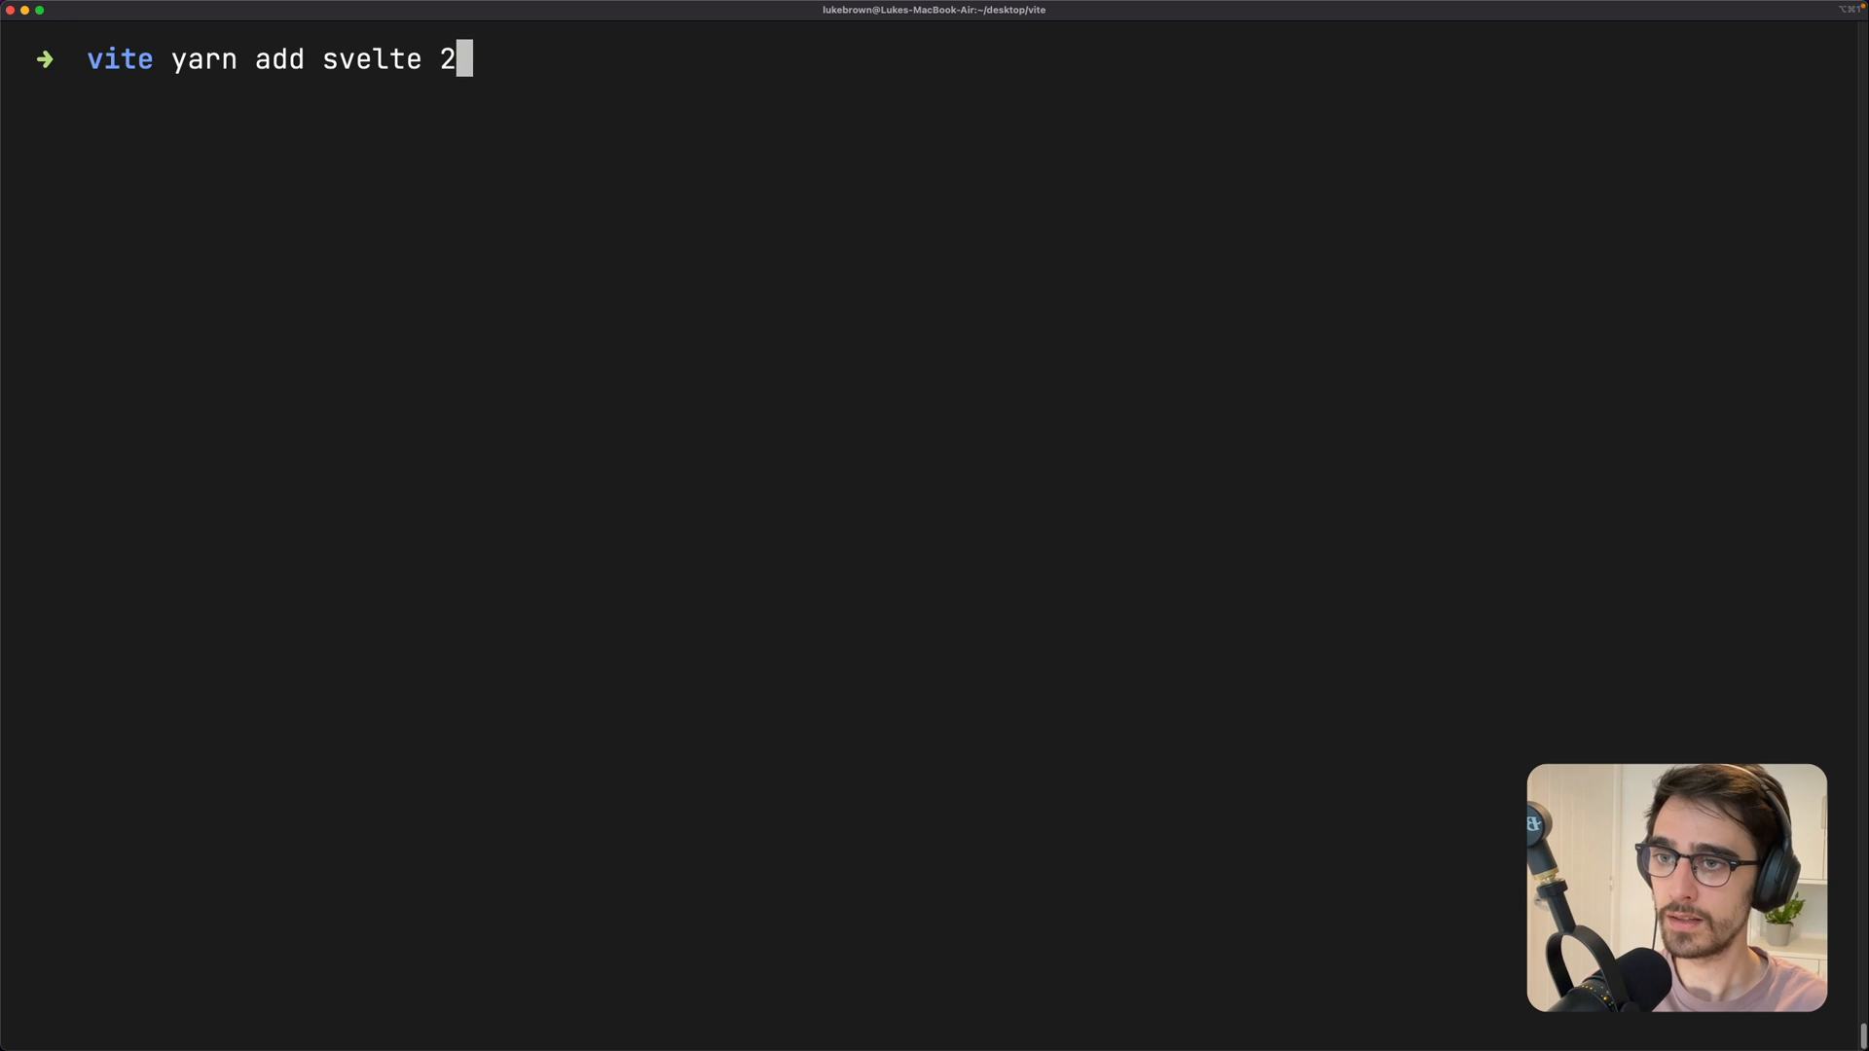
text(@svelte)
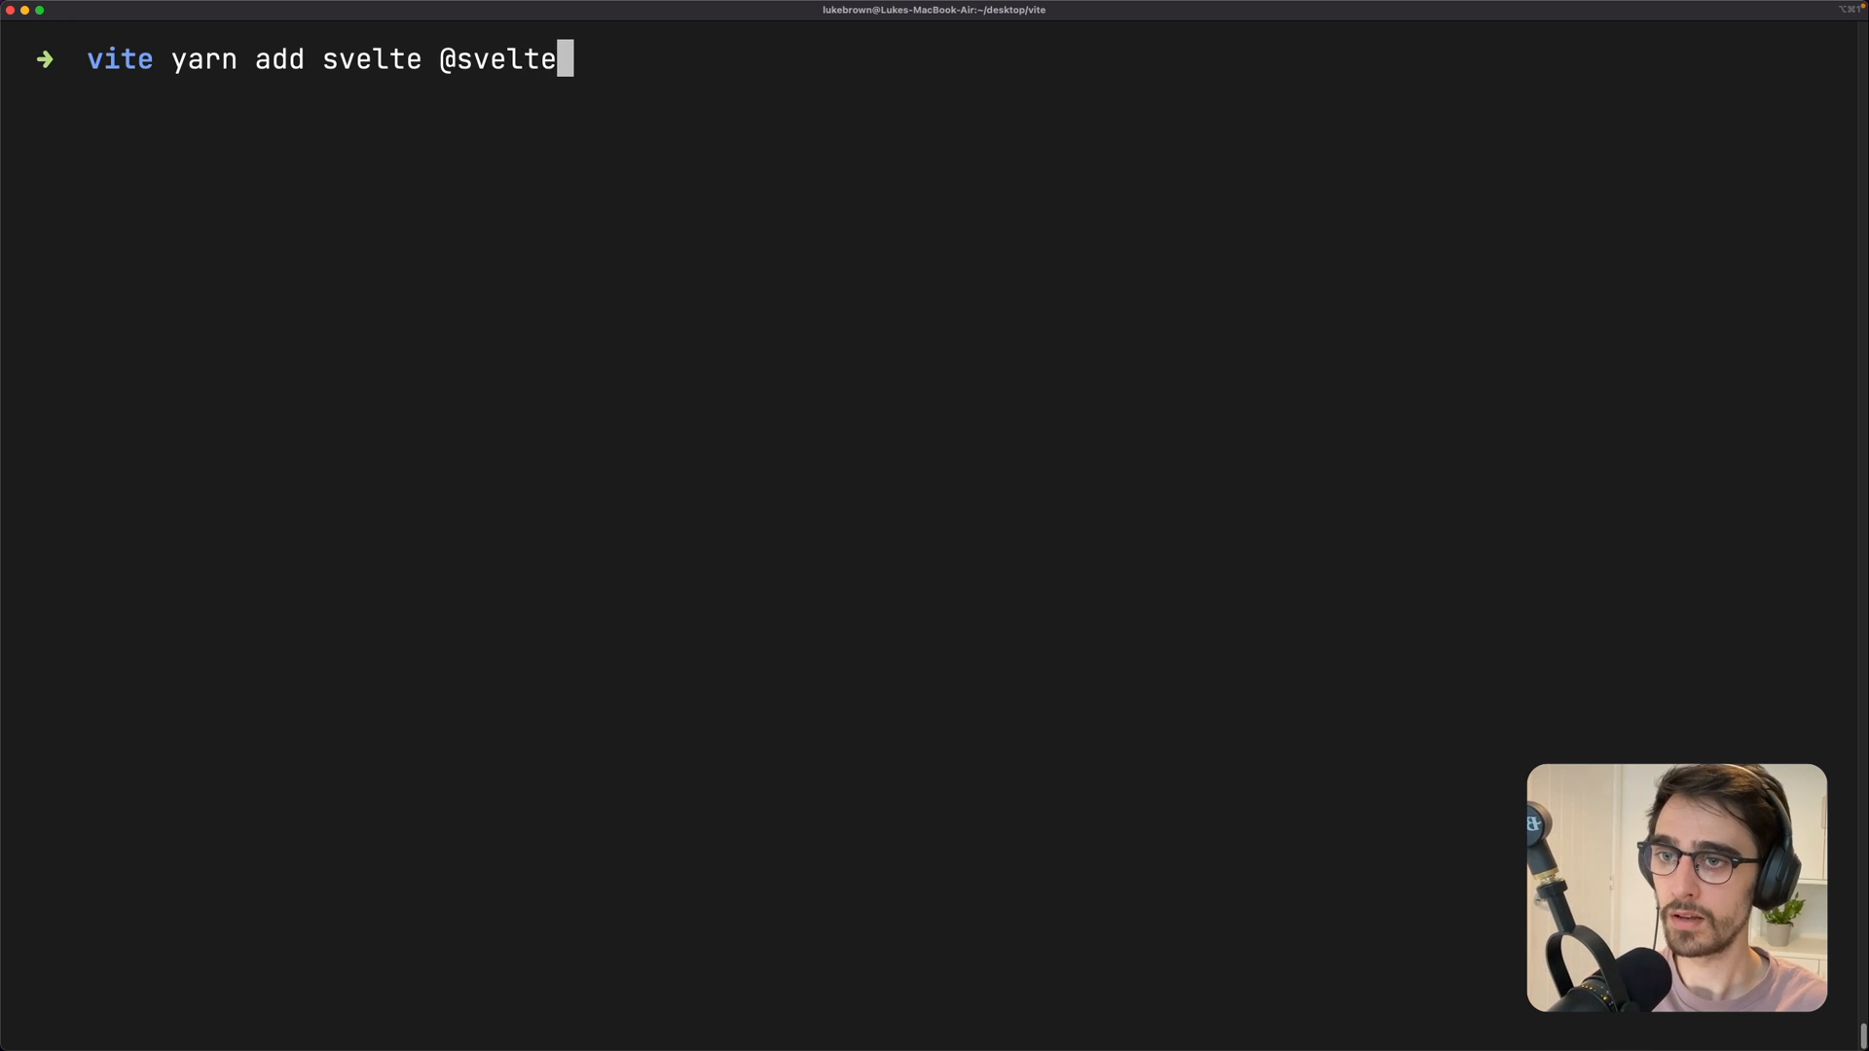
text(js/)
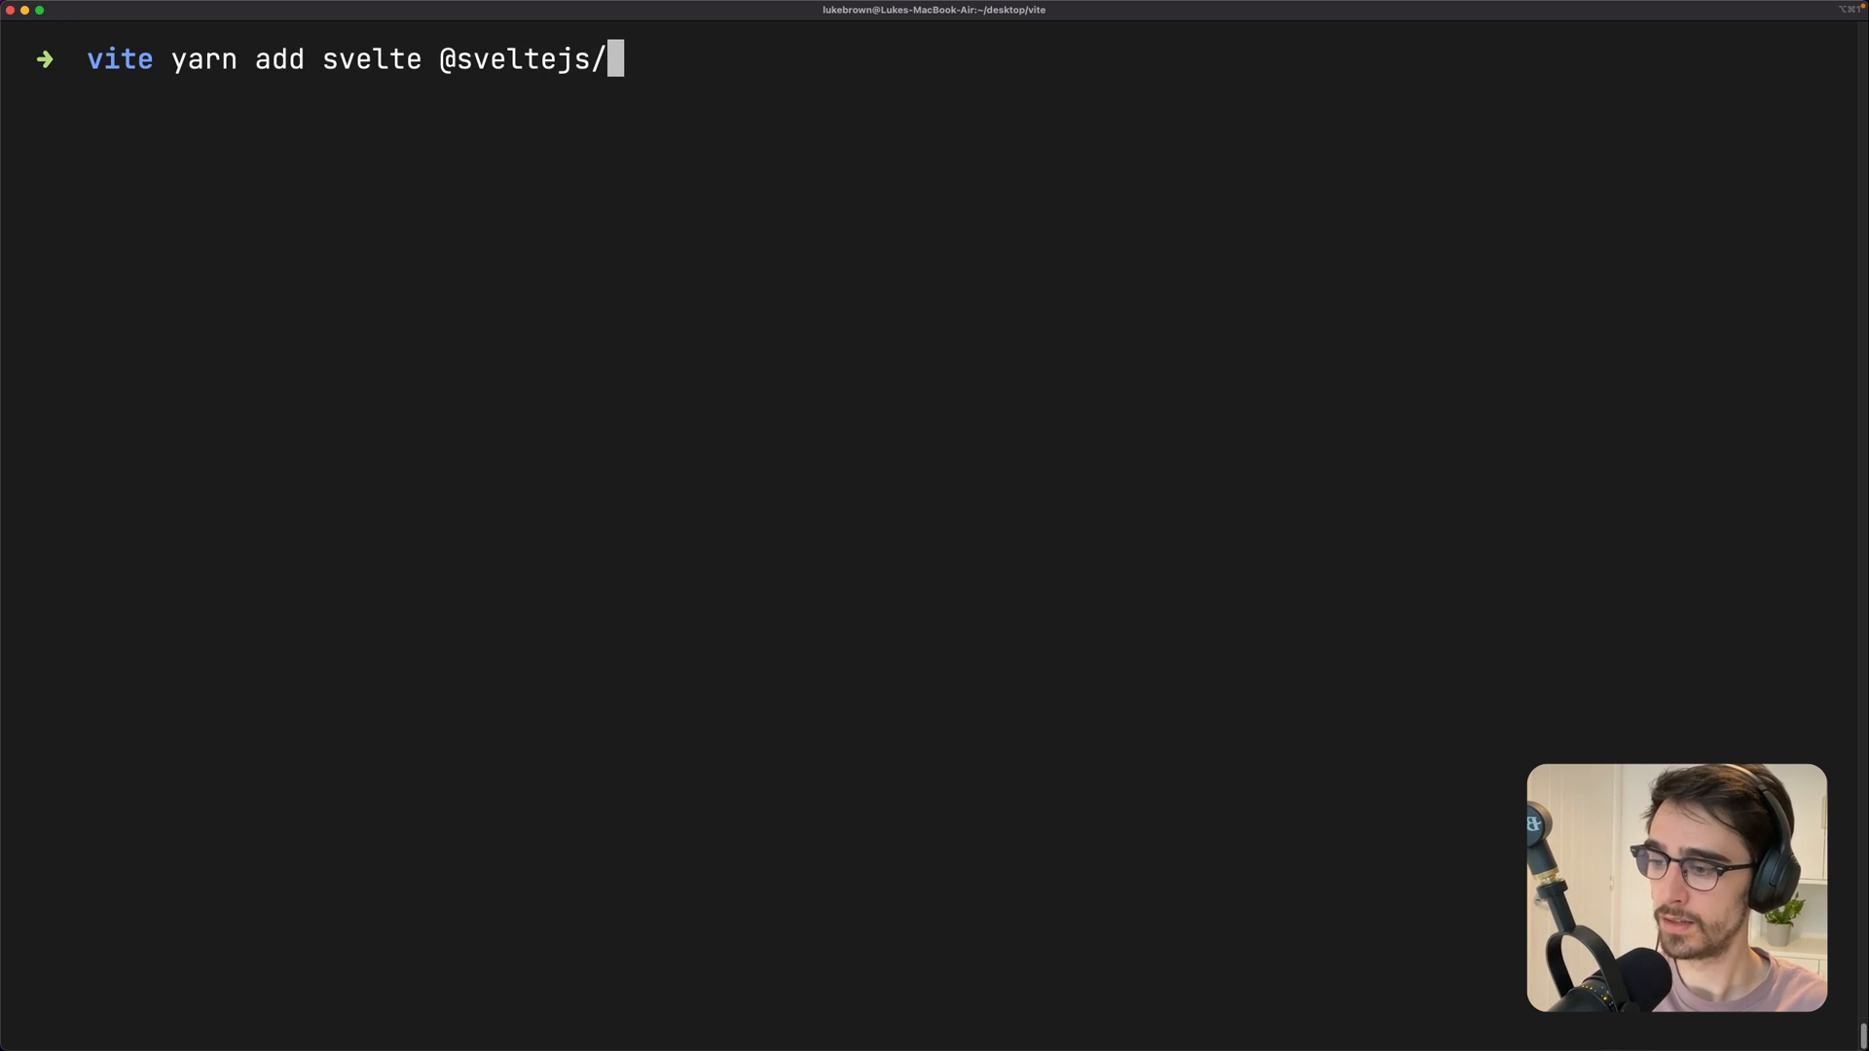
text(vite-plugi)
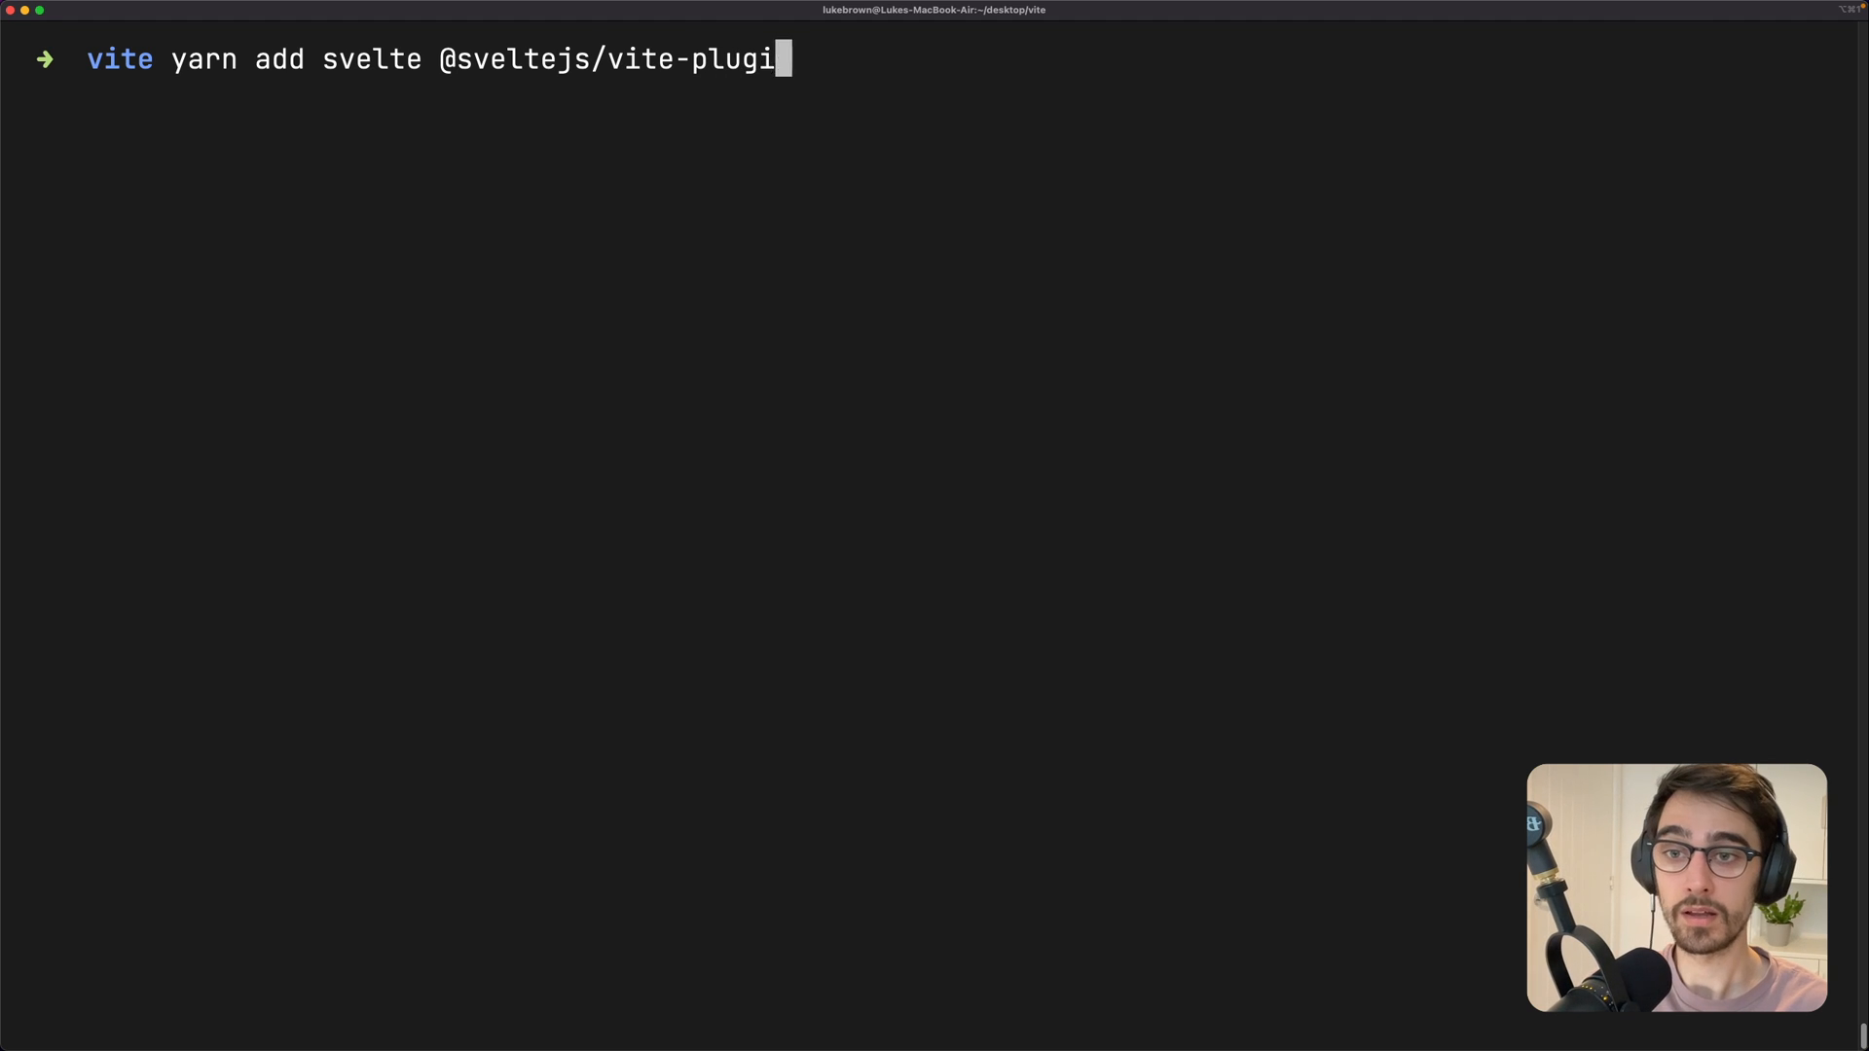
key(Return)
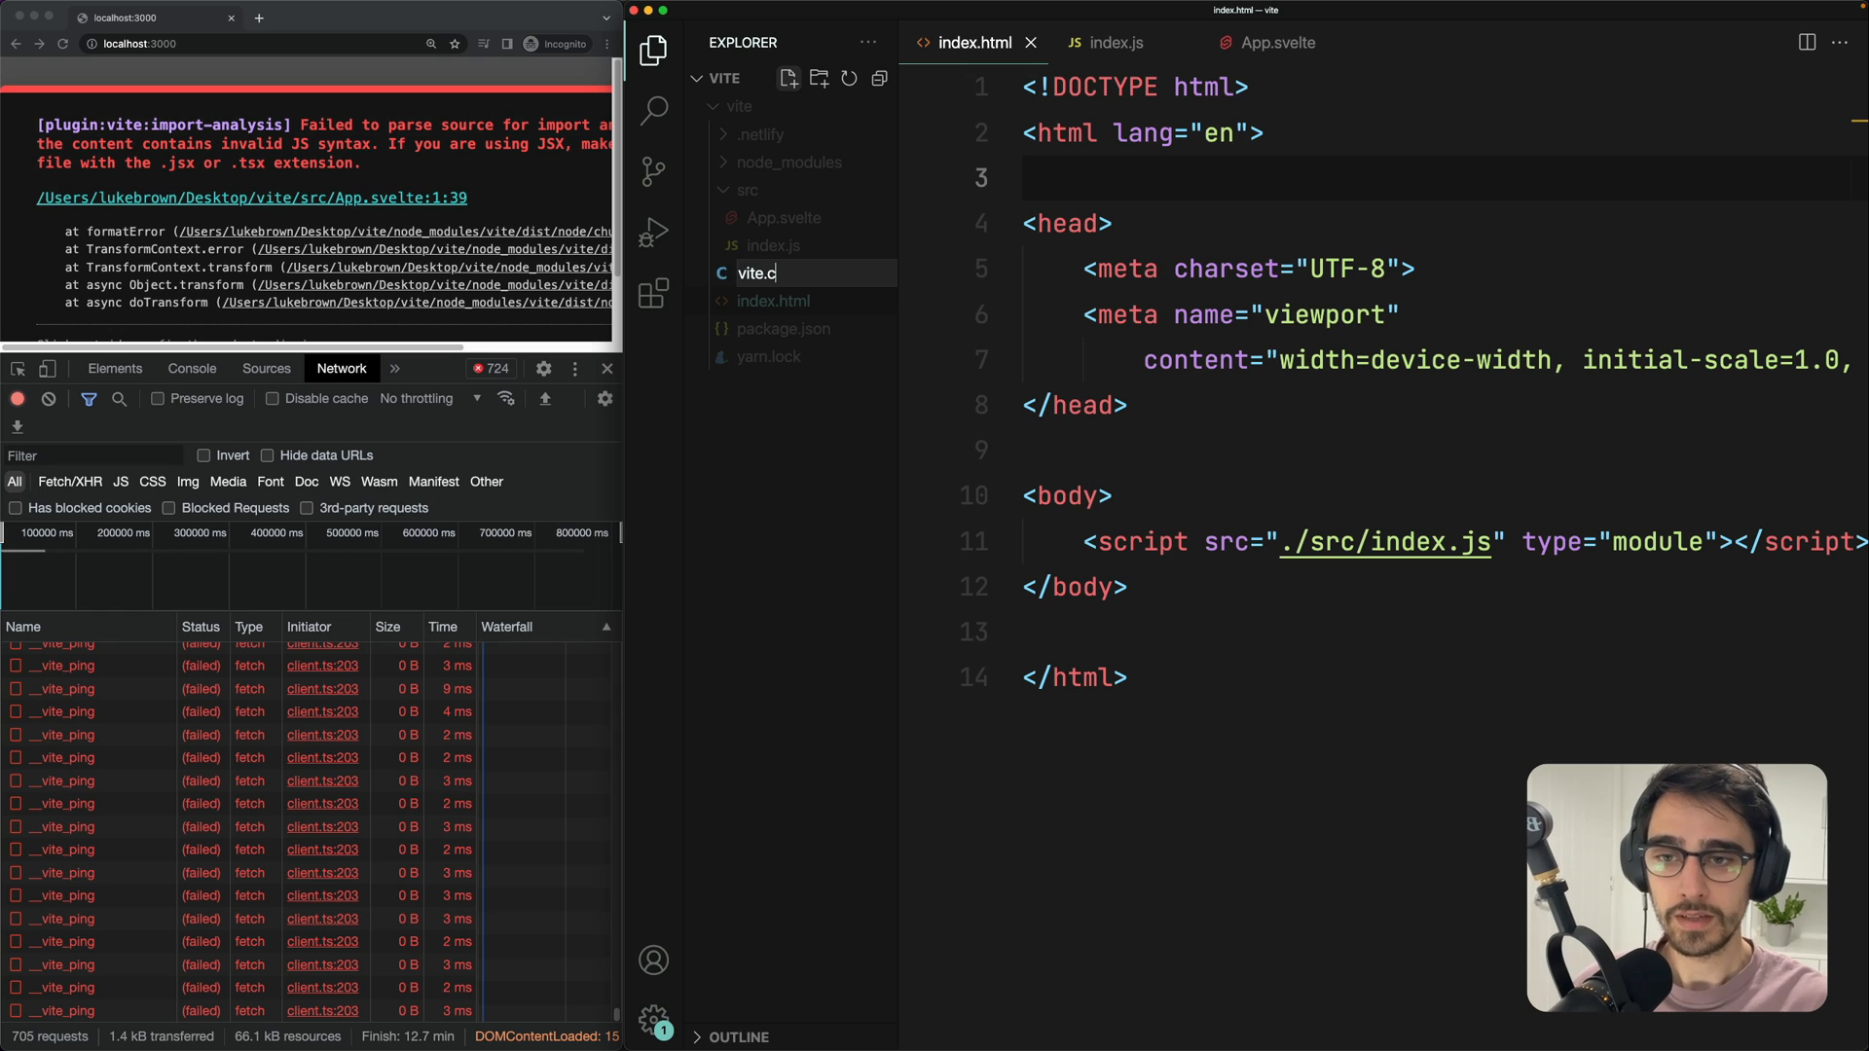
Import defineConfig and the svelte plugin in vite.config.js and export a default config
text(onfig.)
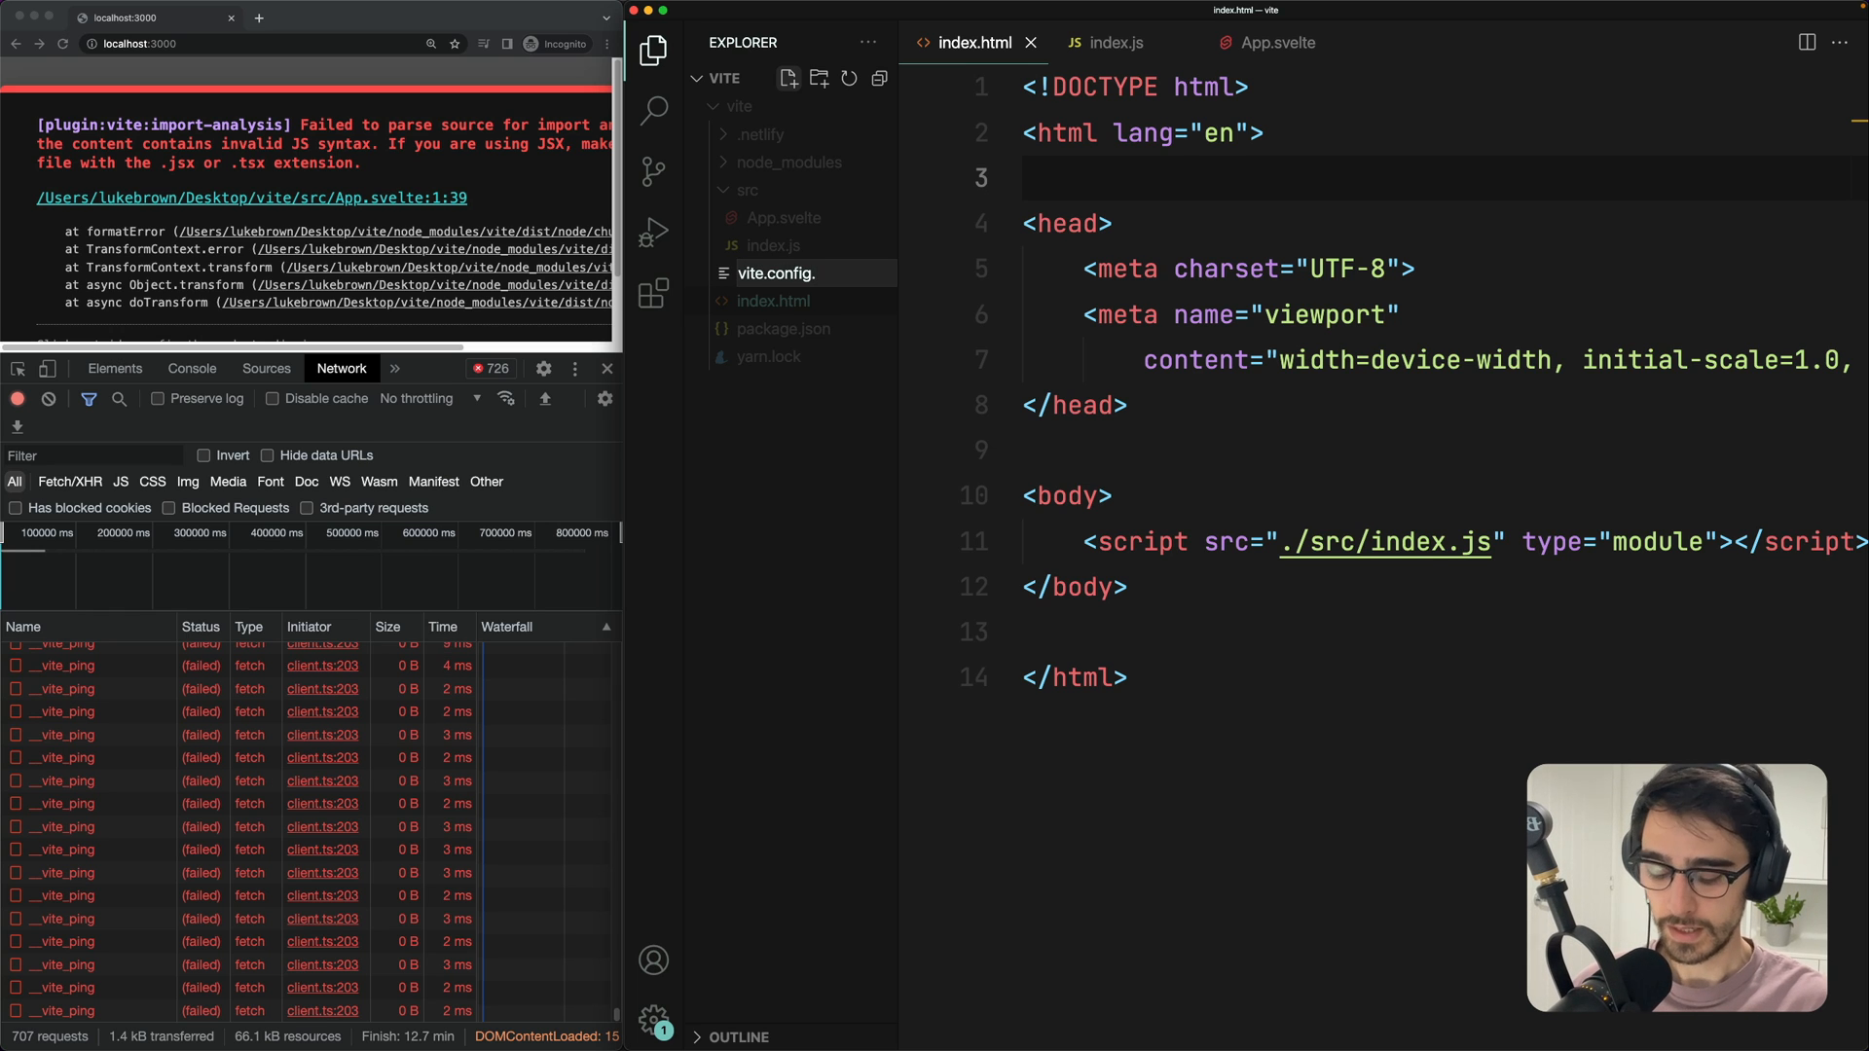
text(impo)
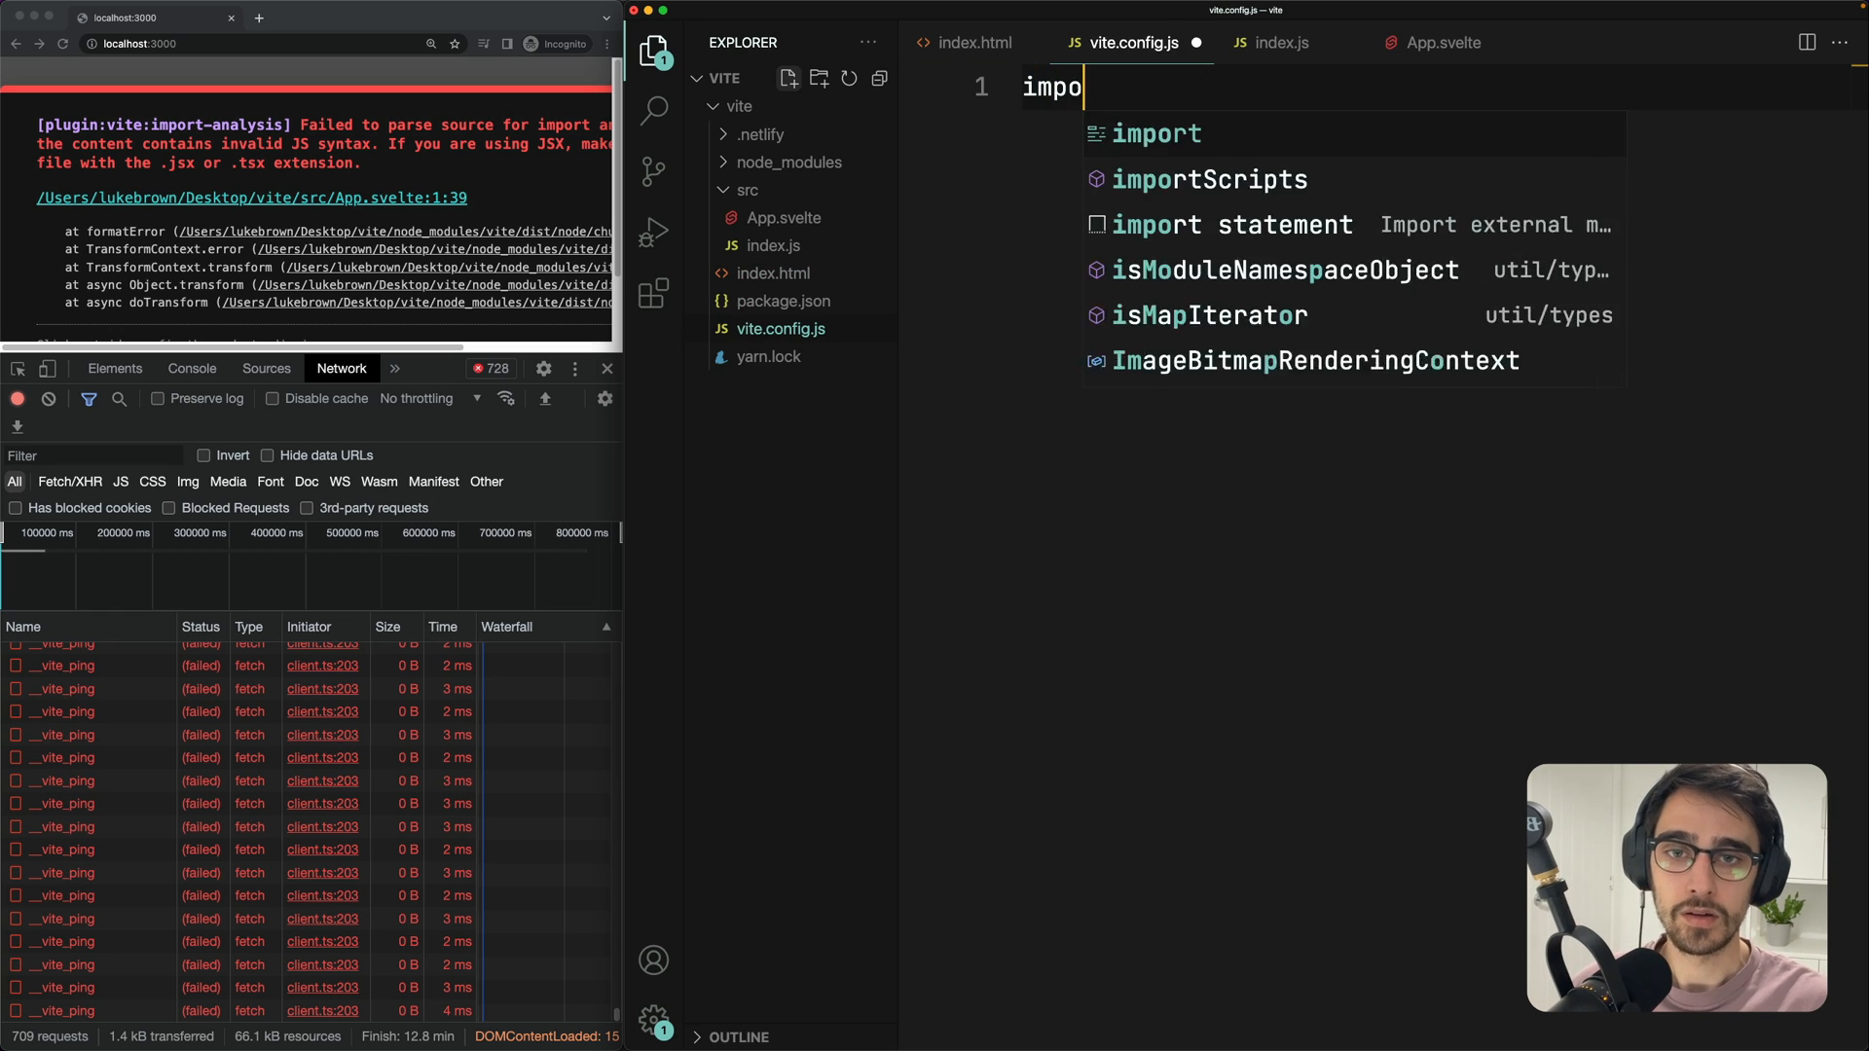
text({ defineConfig } from 'vite';)
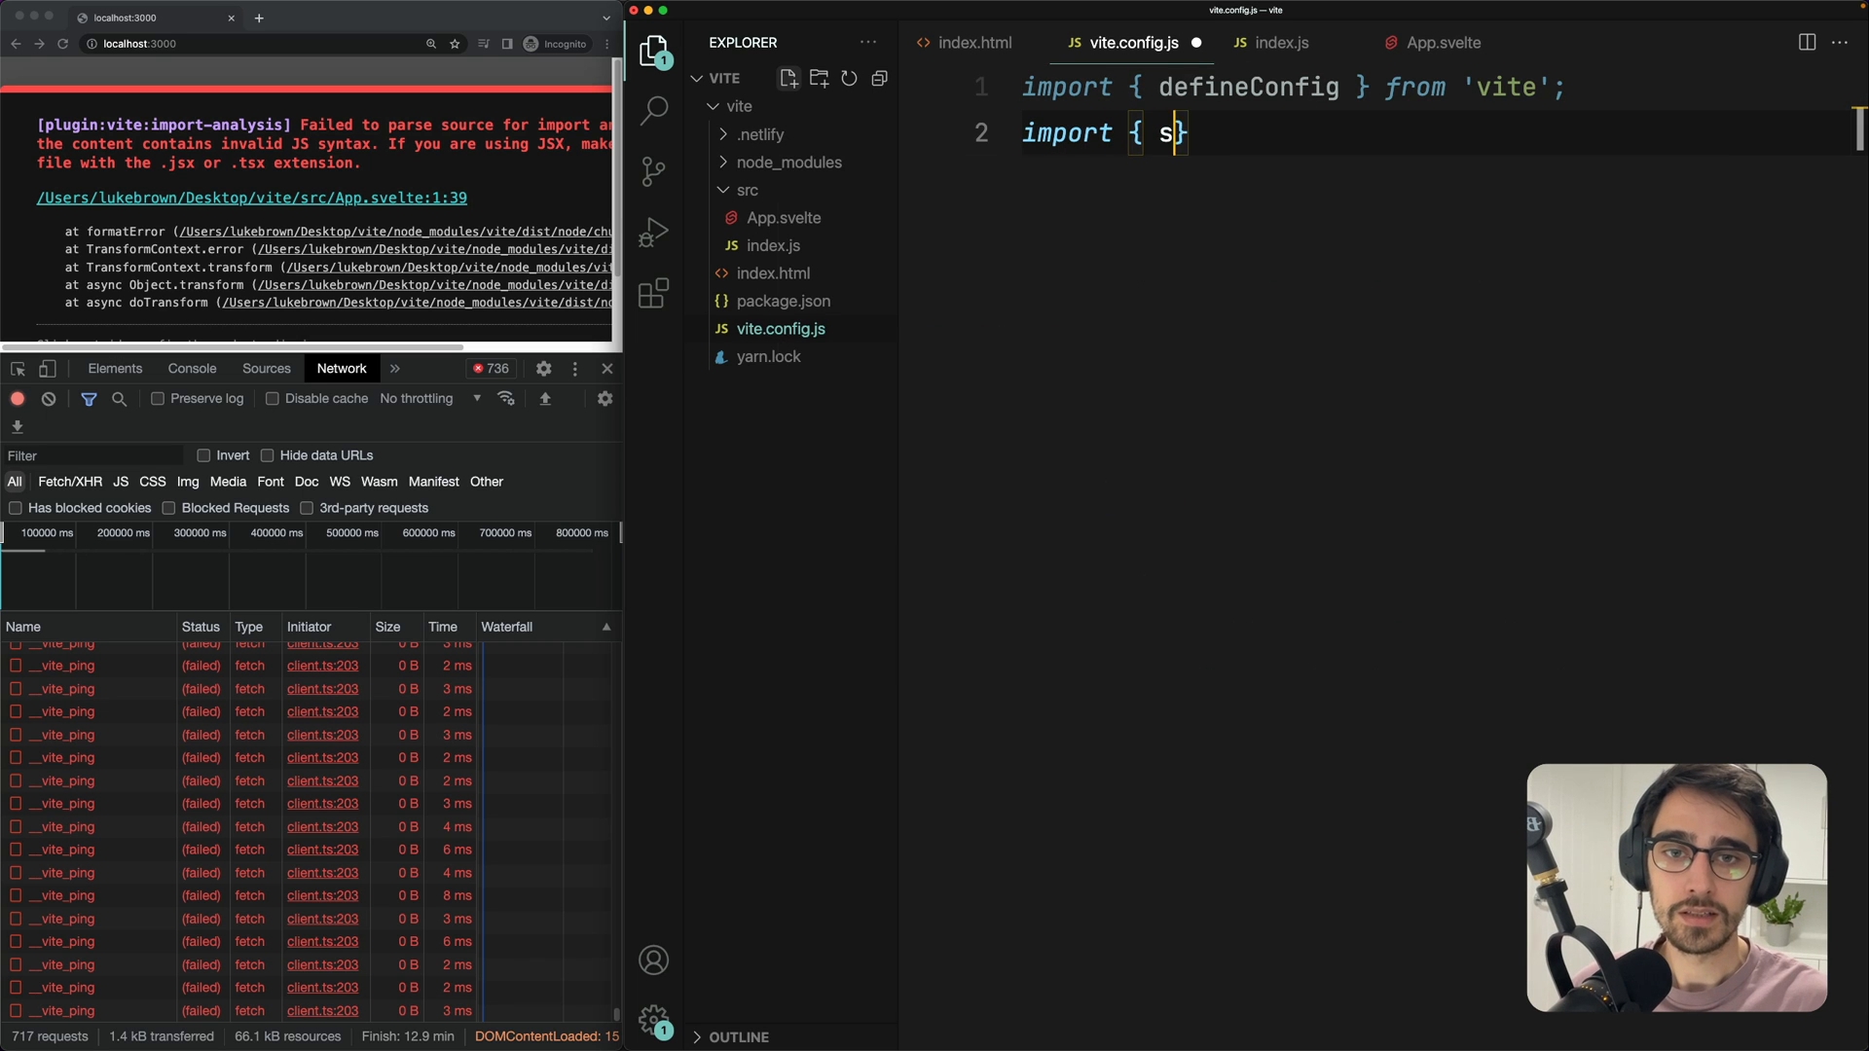
text(velte } from '@sveltejs/vite-plugin-svelte';)
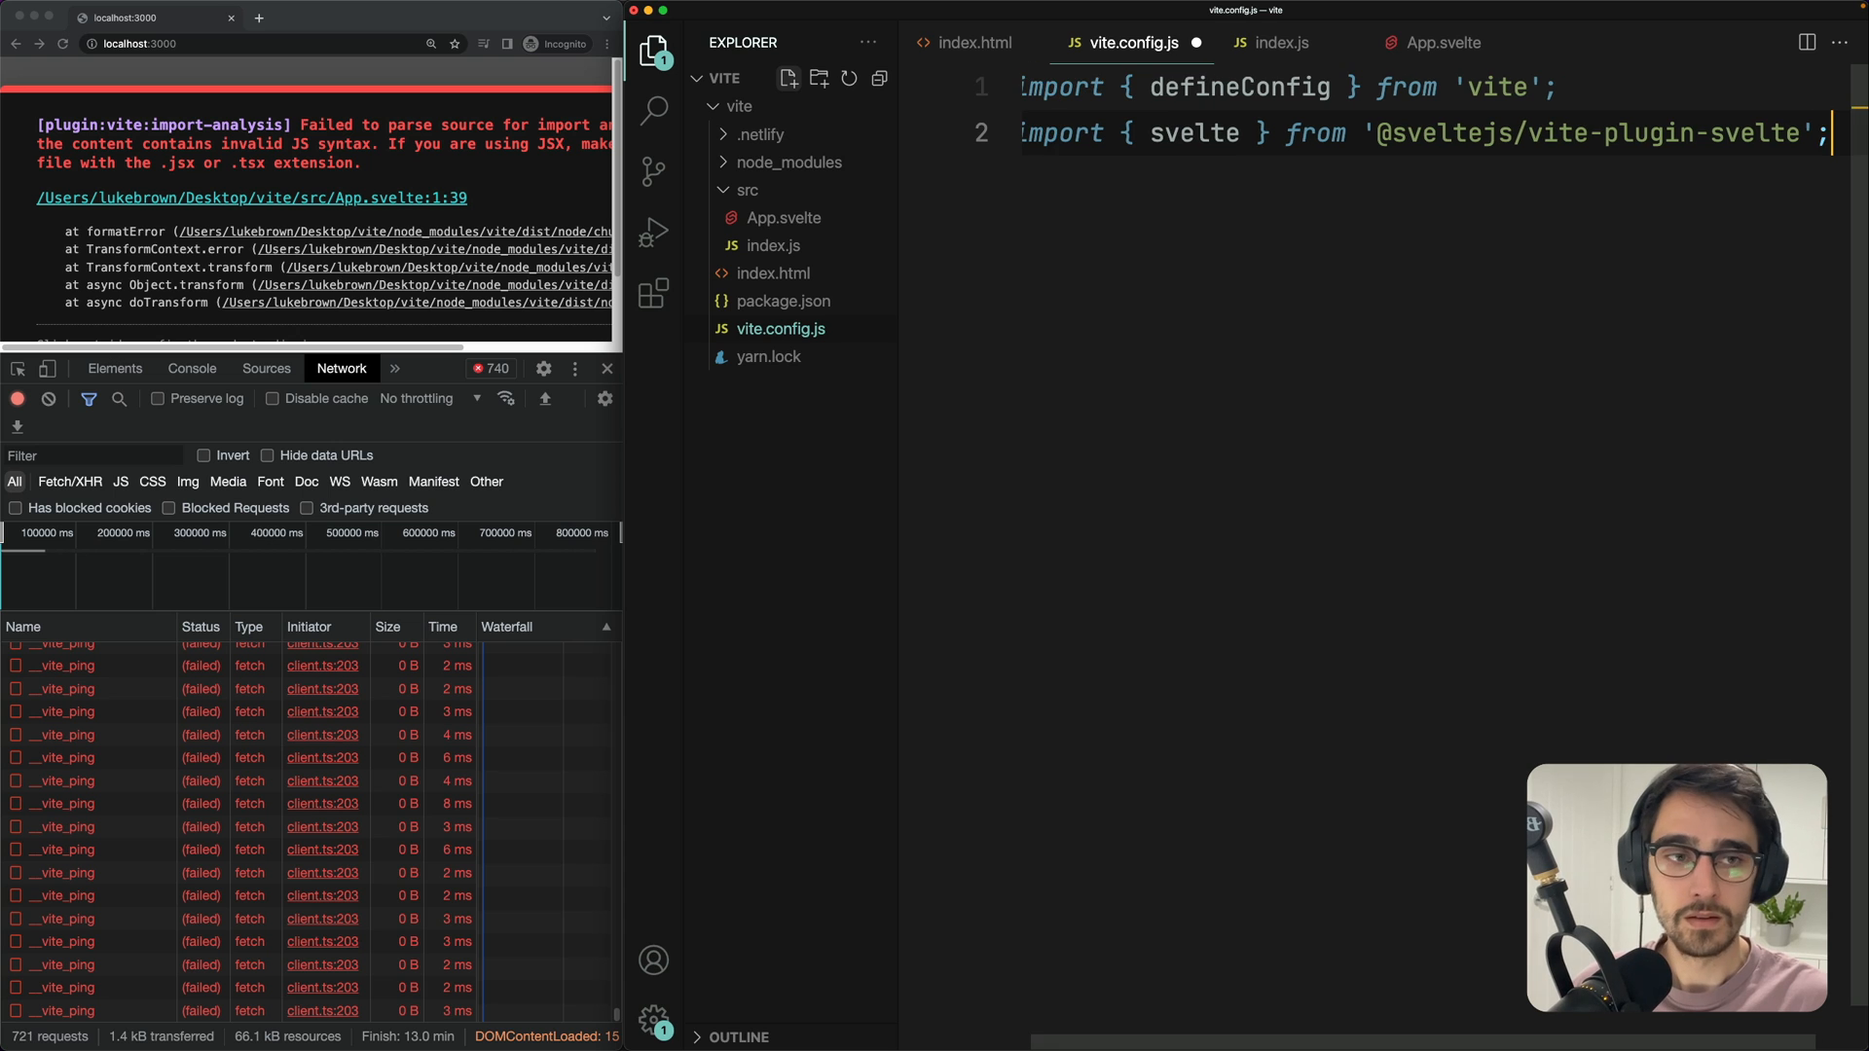
text(export)
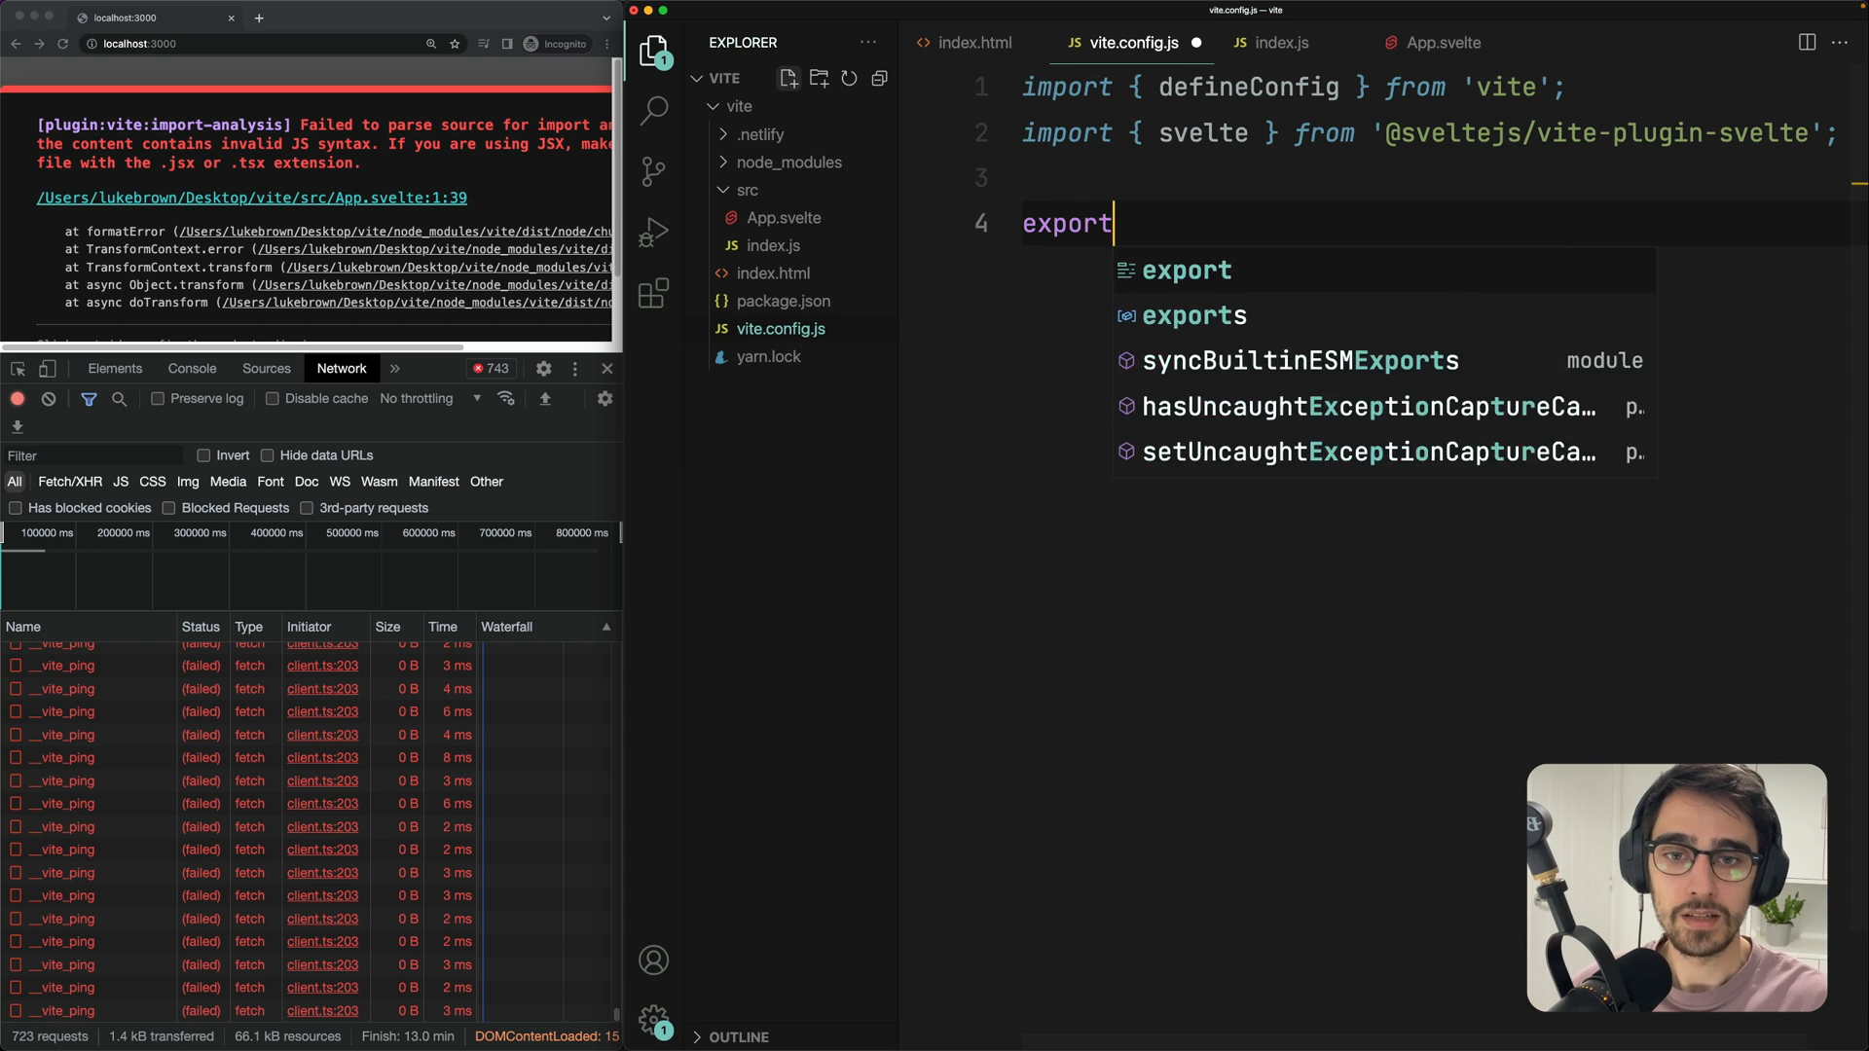
text(default defineConfig({)
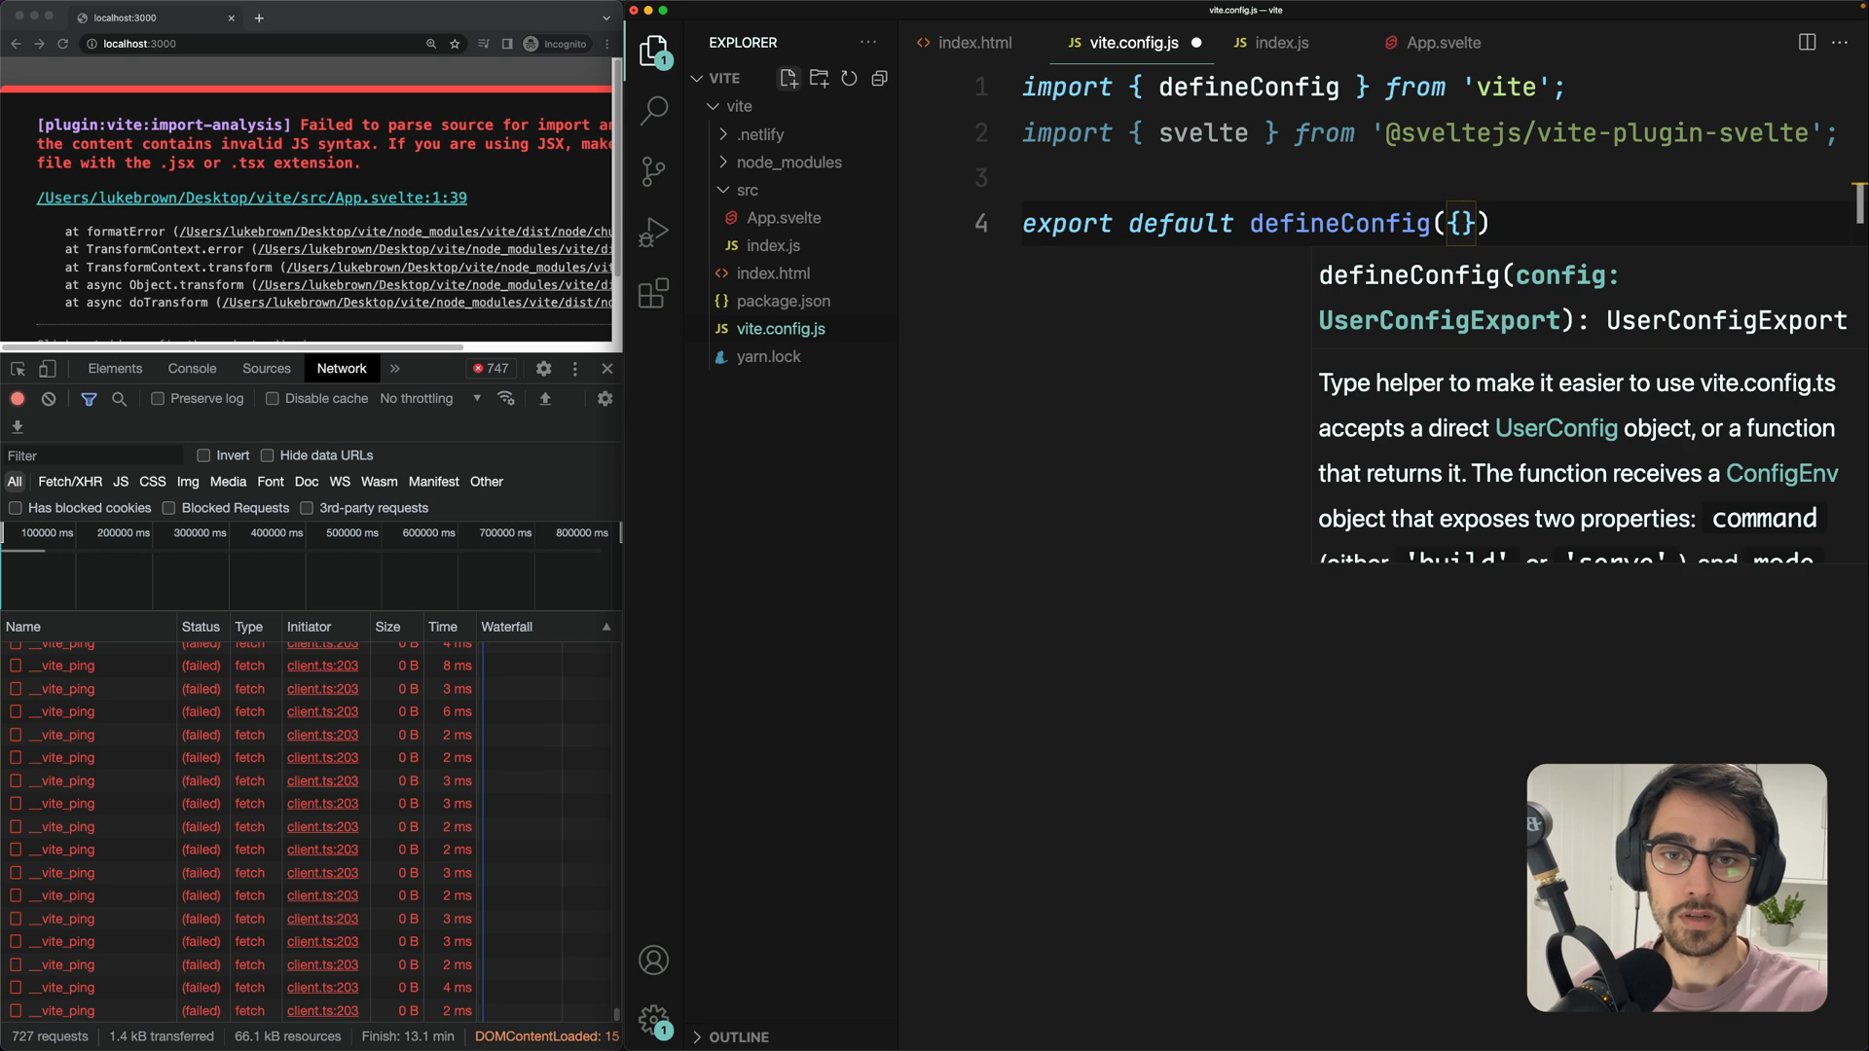
Register svelte() in the plugins list and restart the Vite dev server
text(plugins)
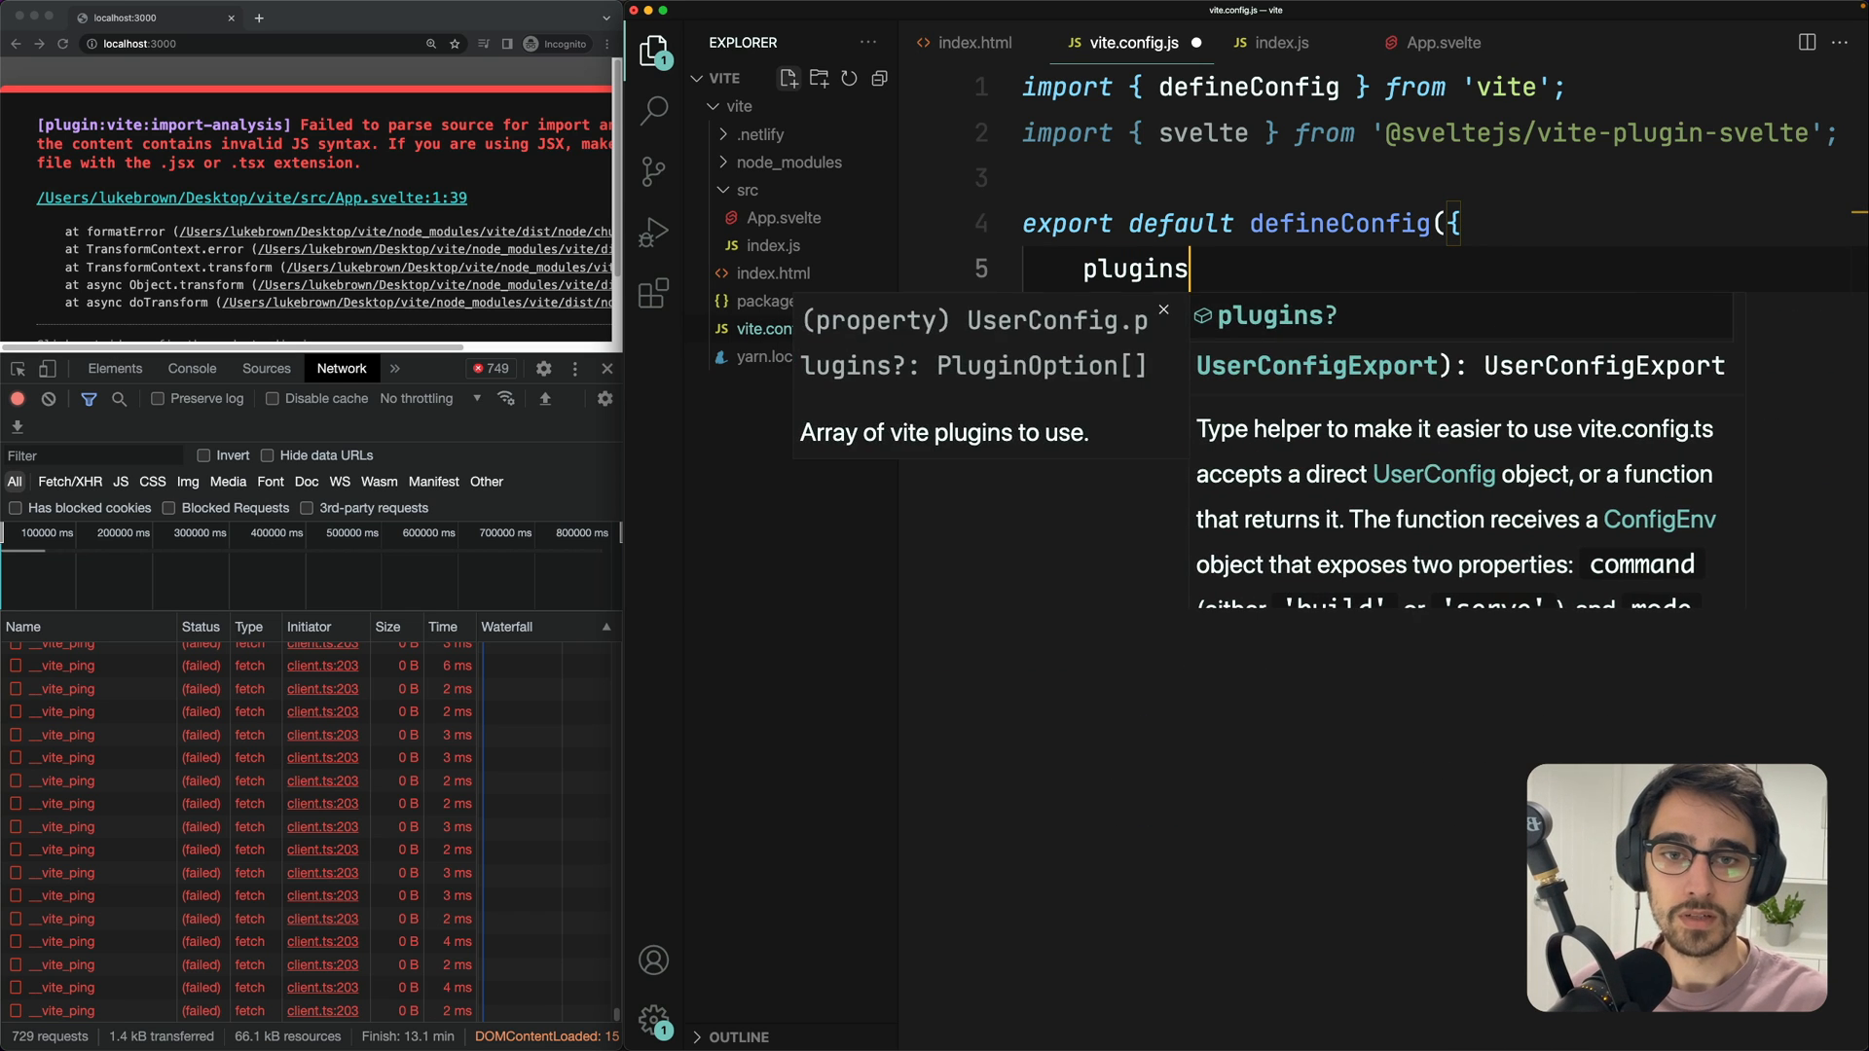
text(: [svelte)
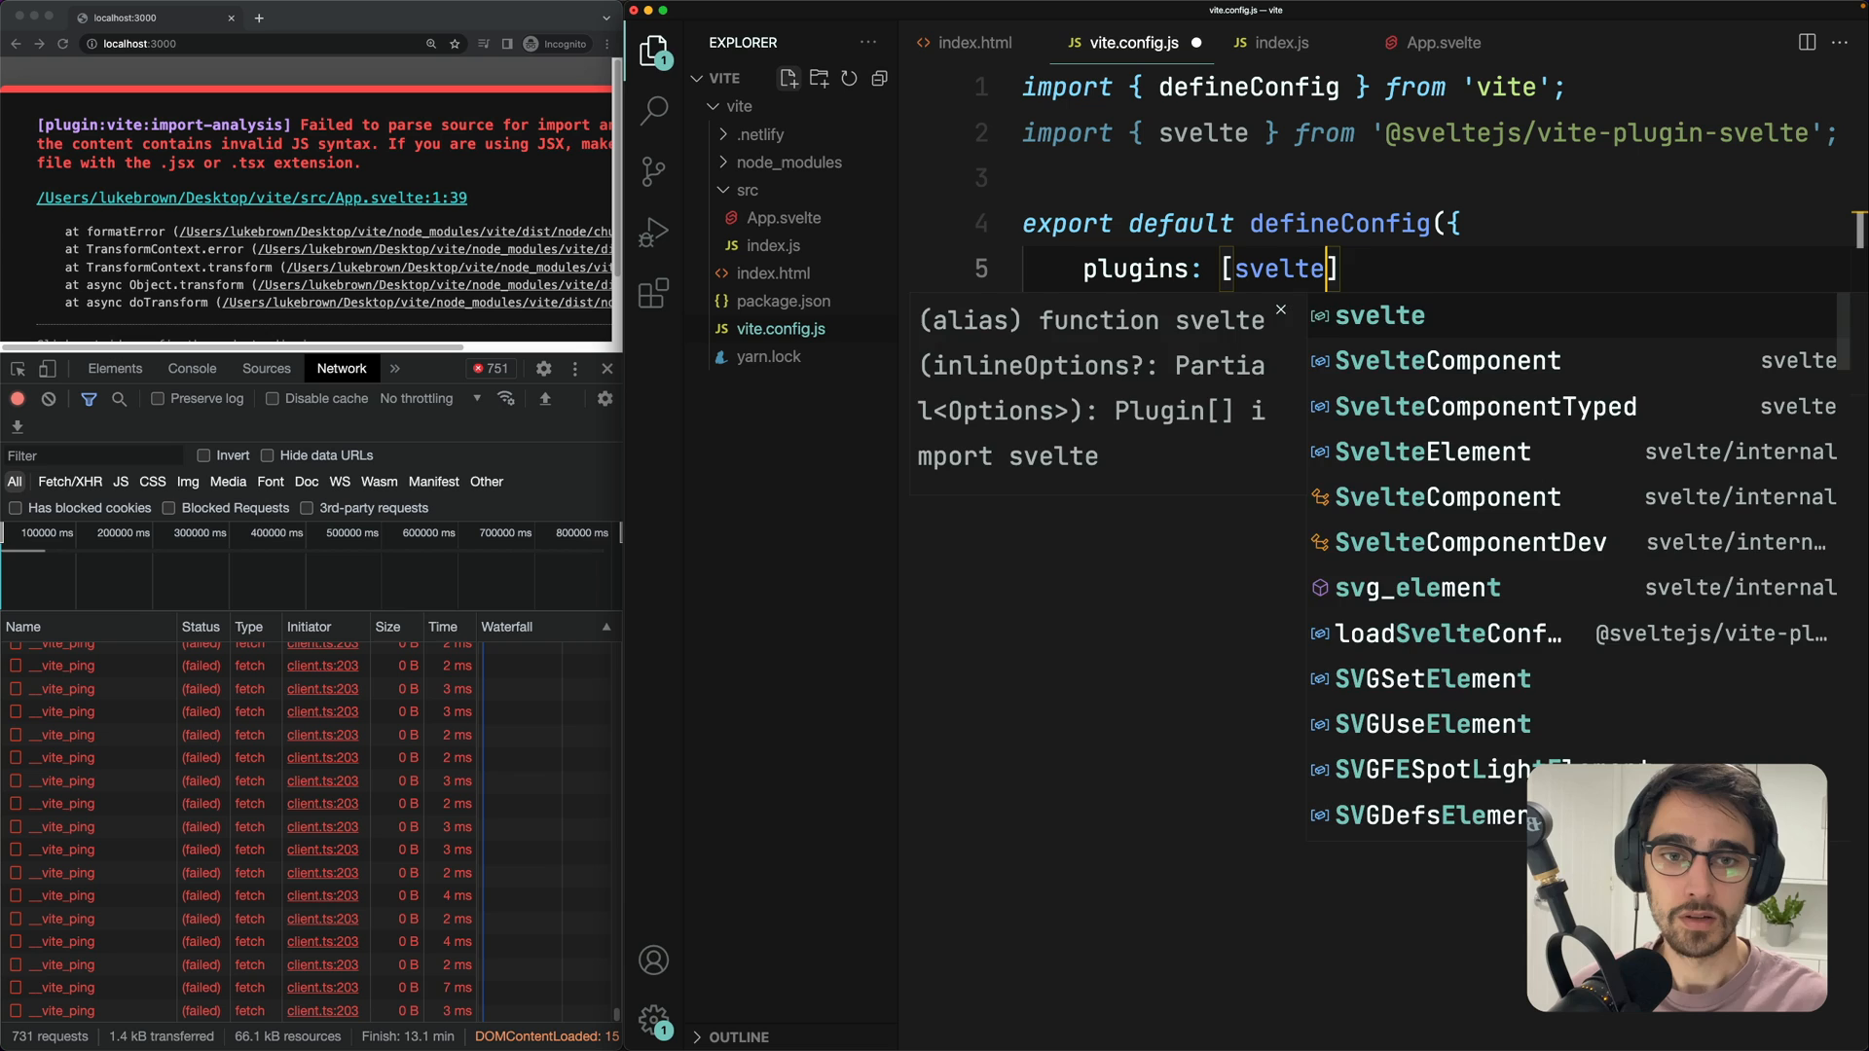
text(())
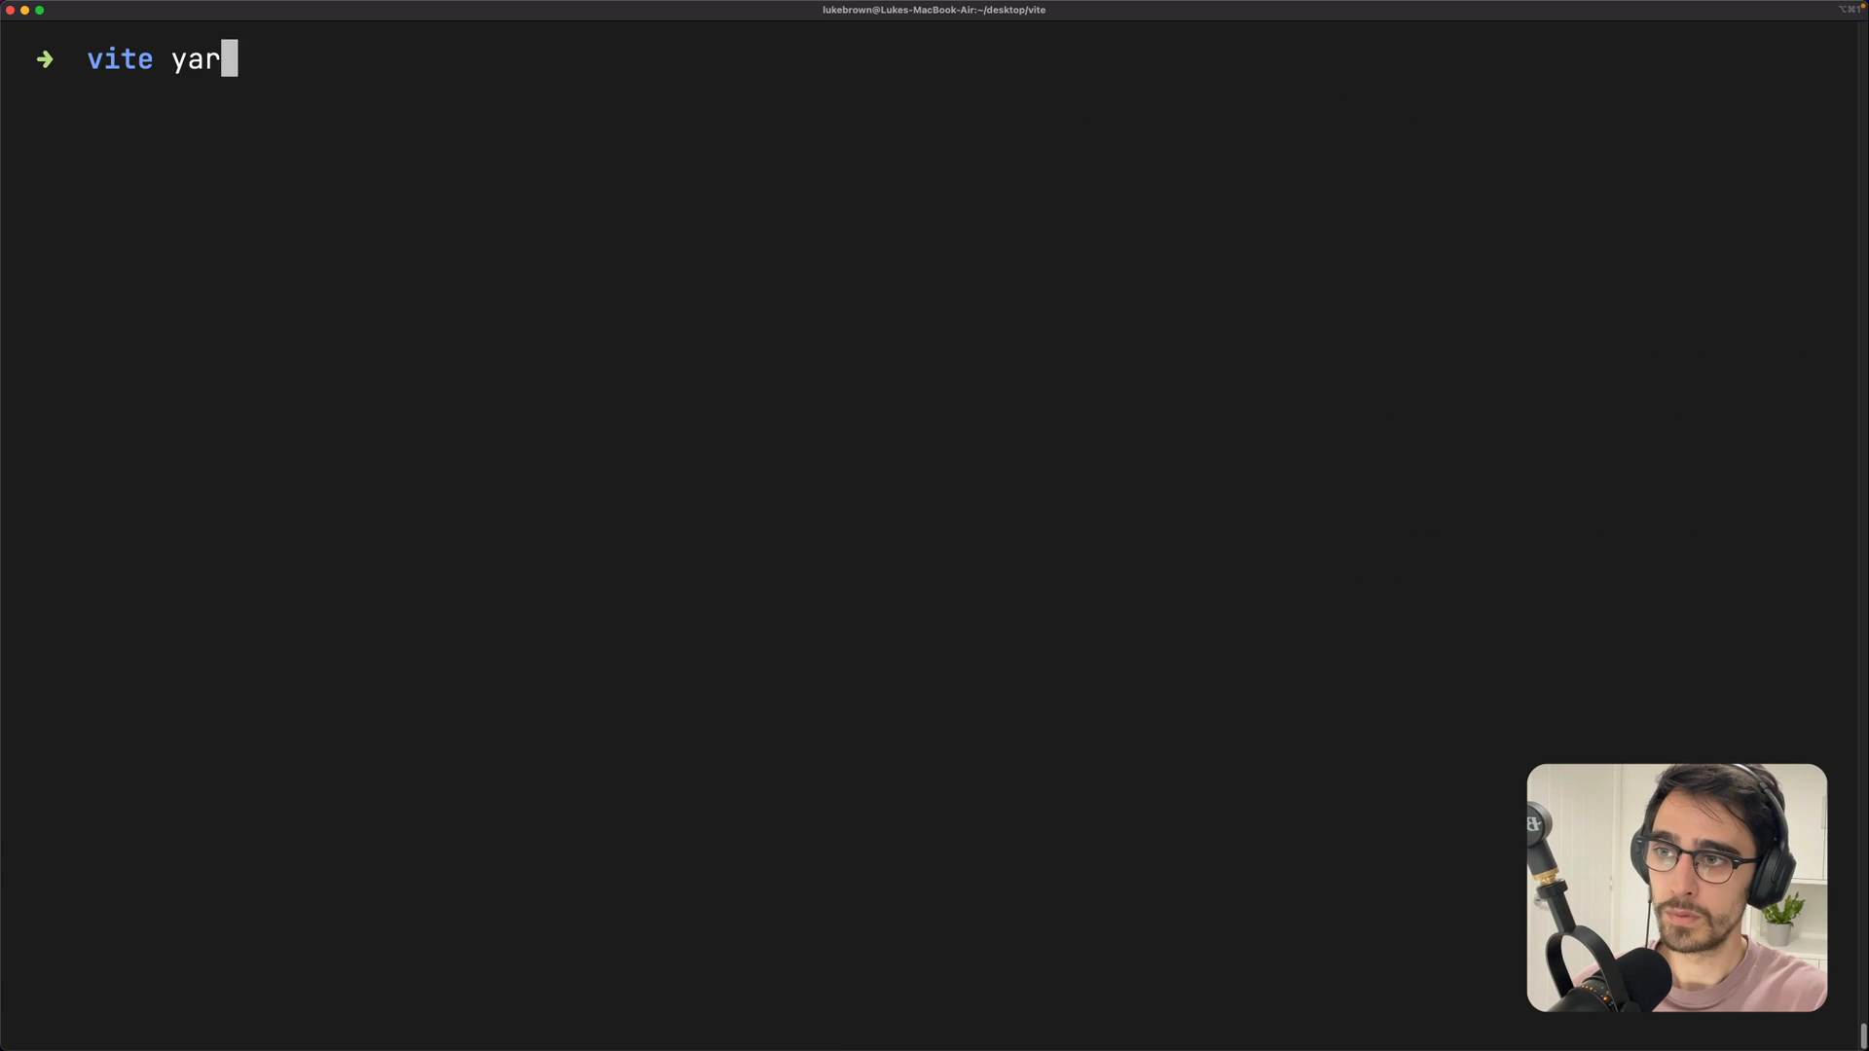
key(Return)
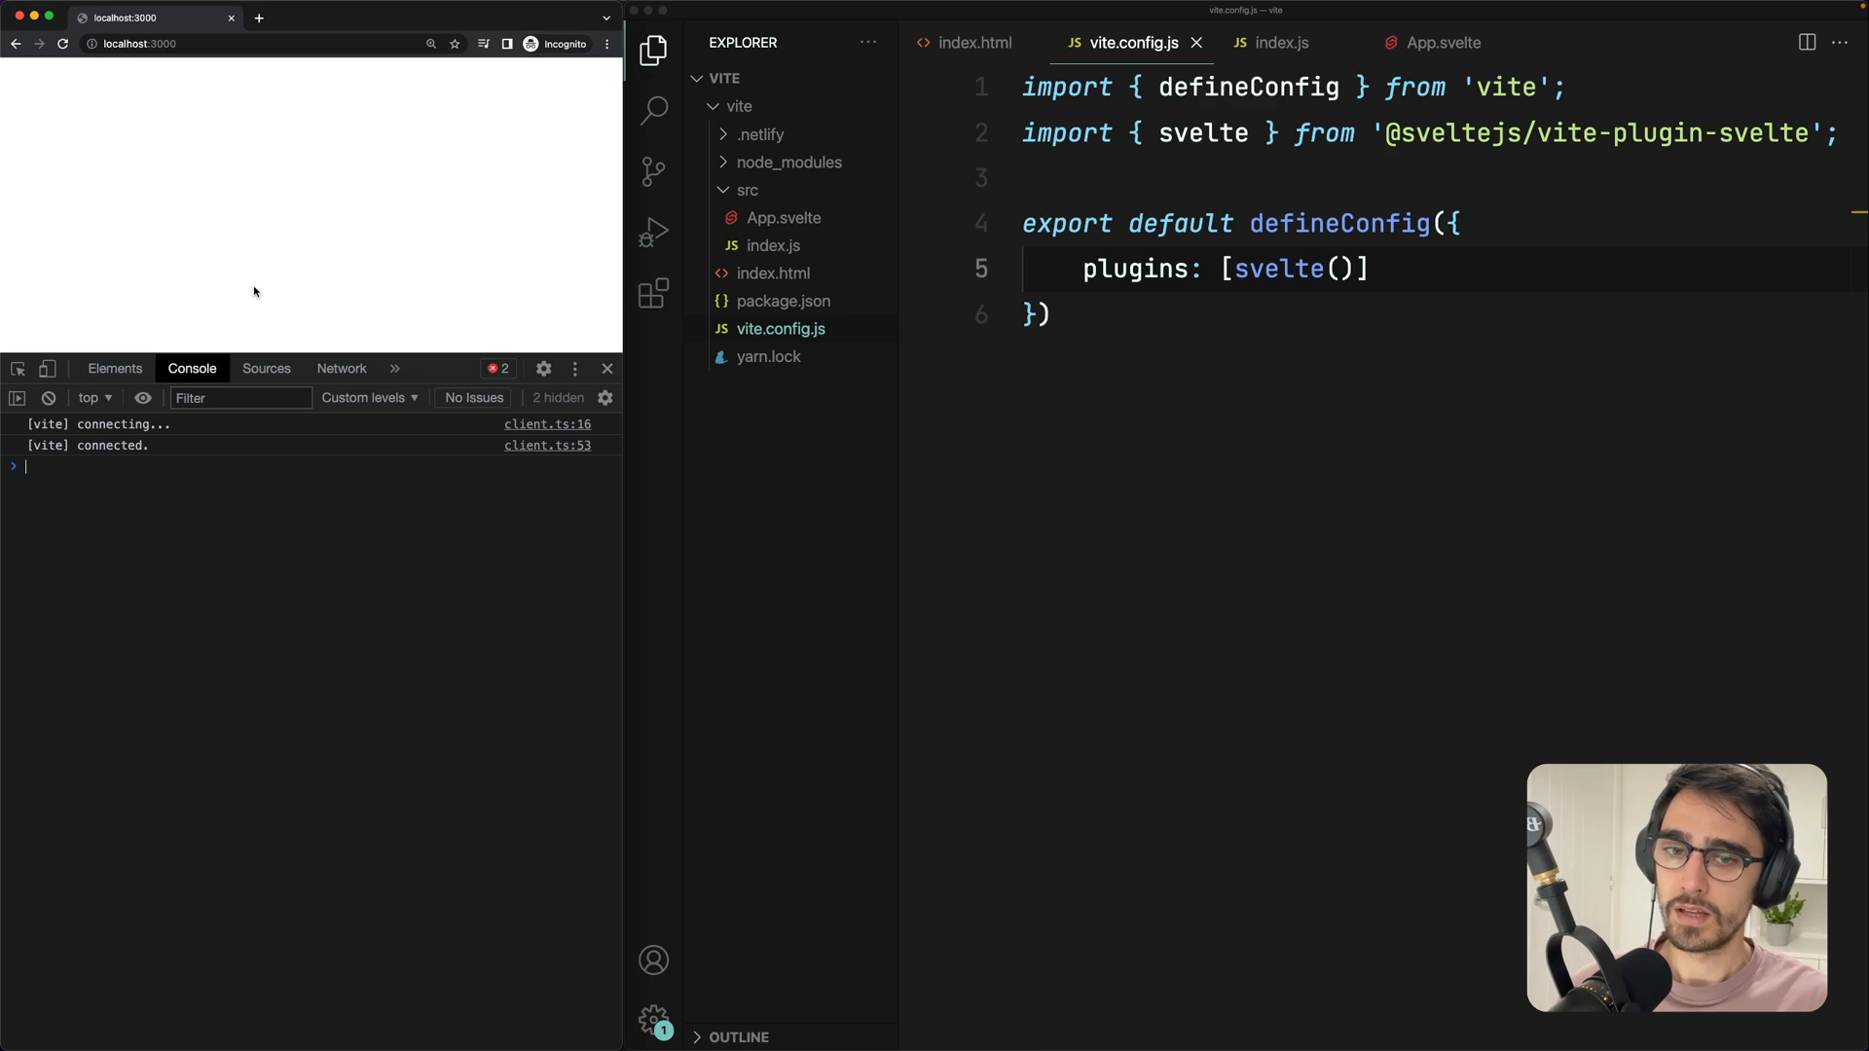
mouse_move(250, 160)
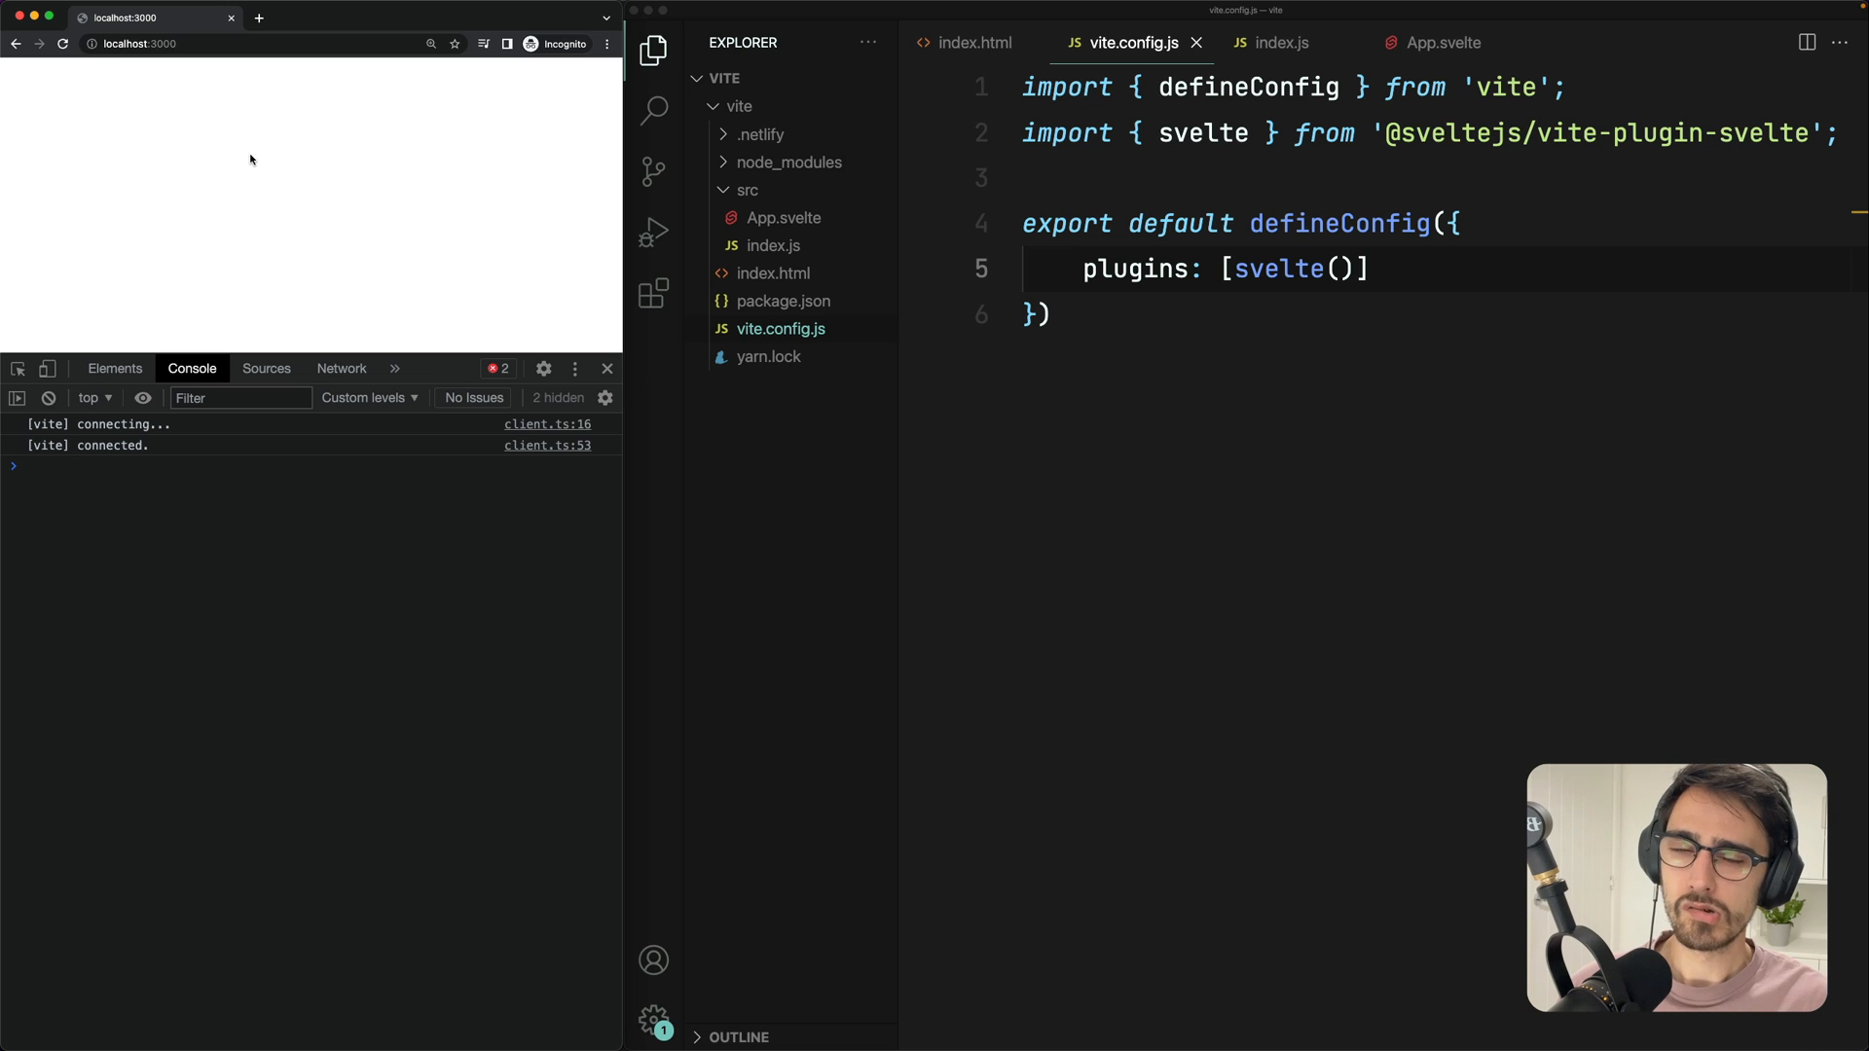
Add a mount div with an id to index.html and edit App.svelte to trigger a hot update
click(974, 43)
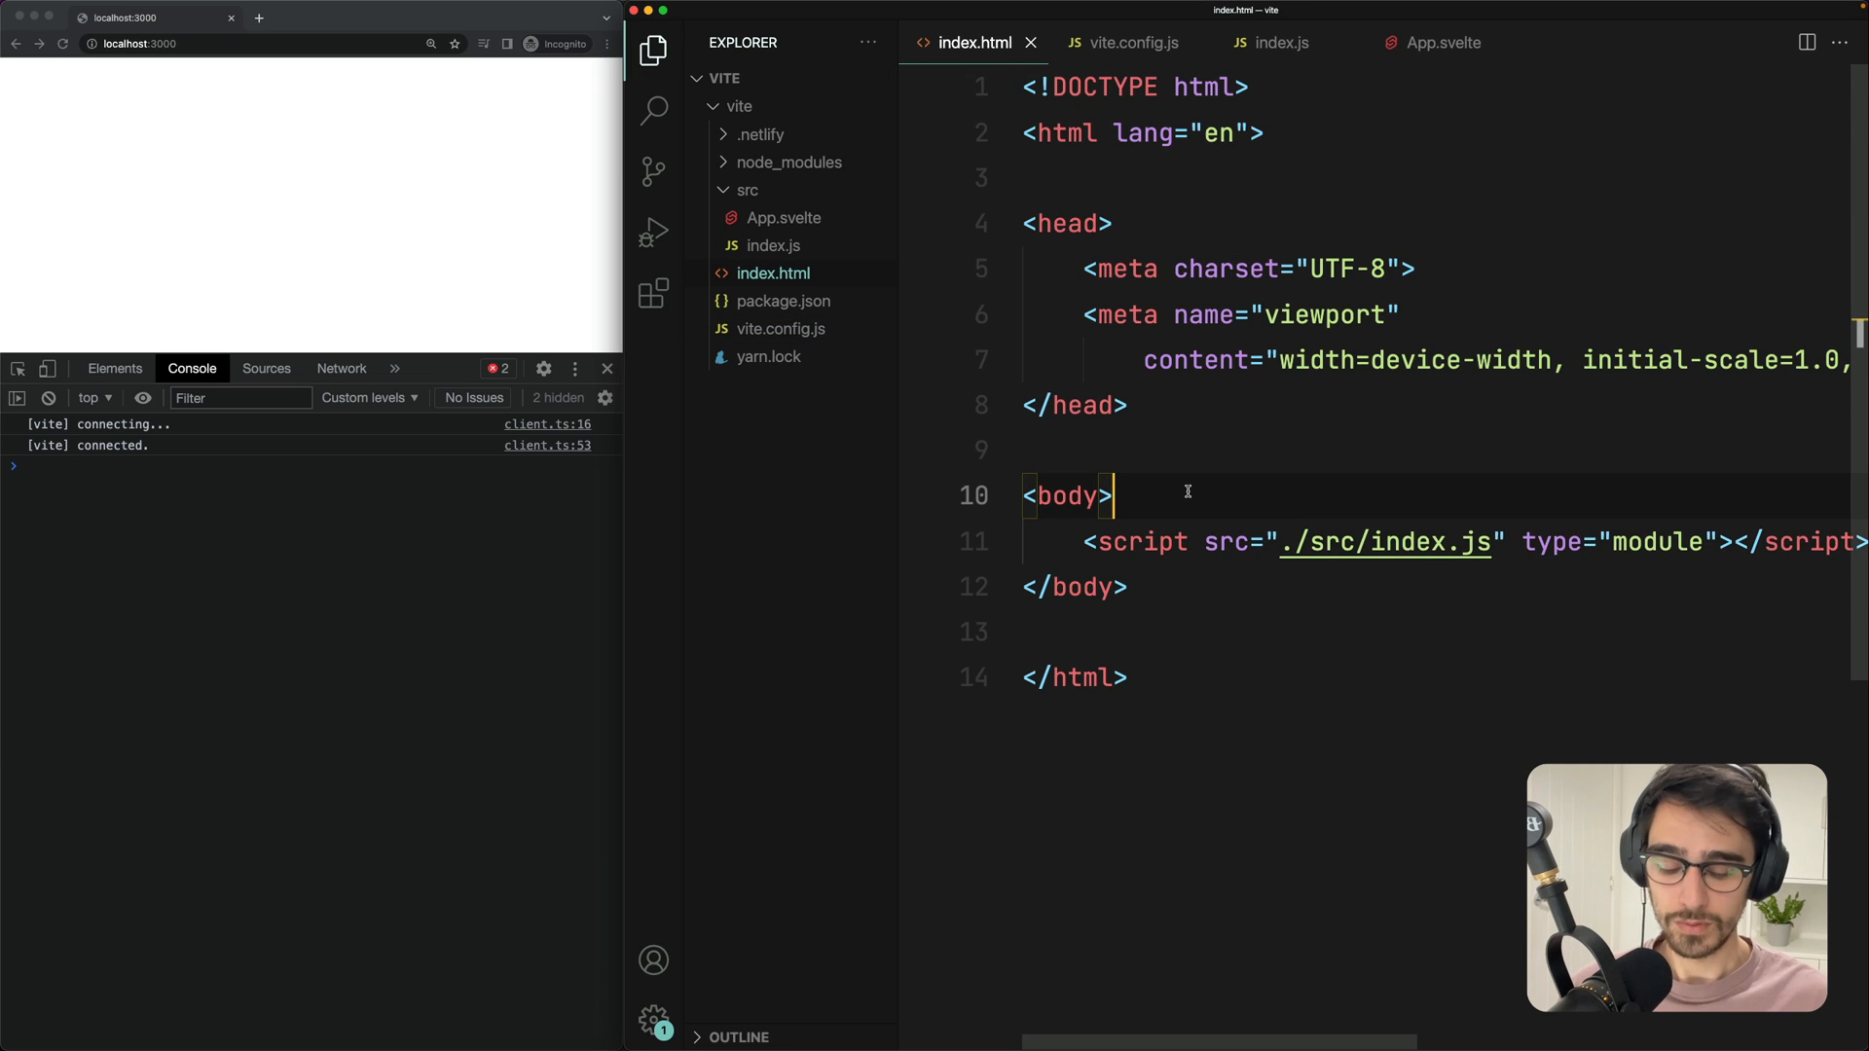
text(<div id=")
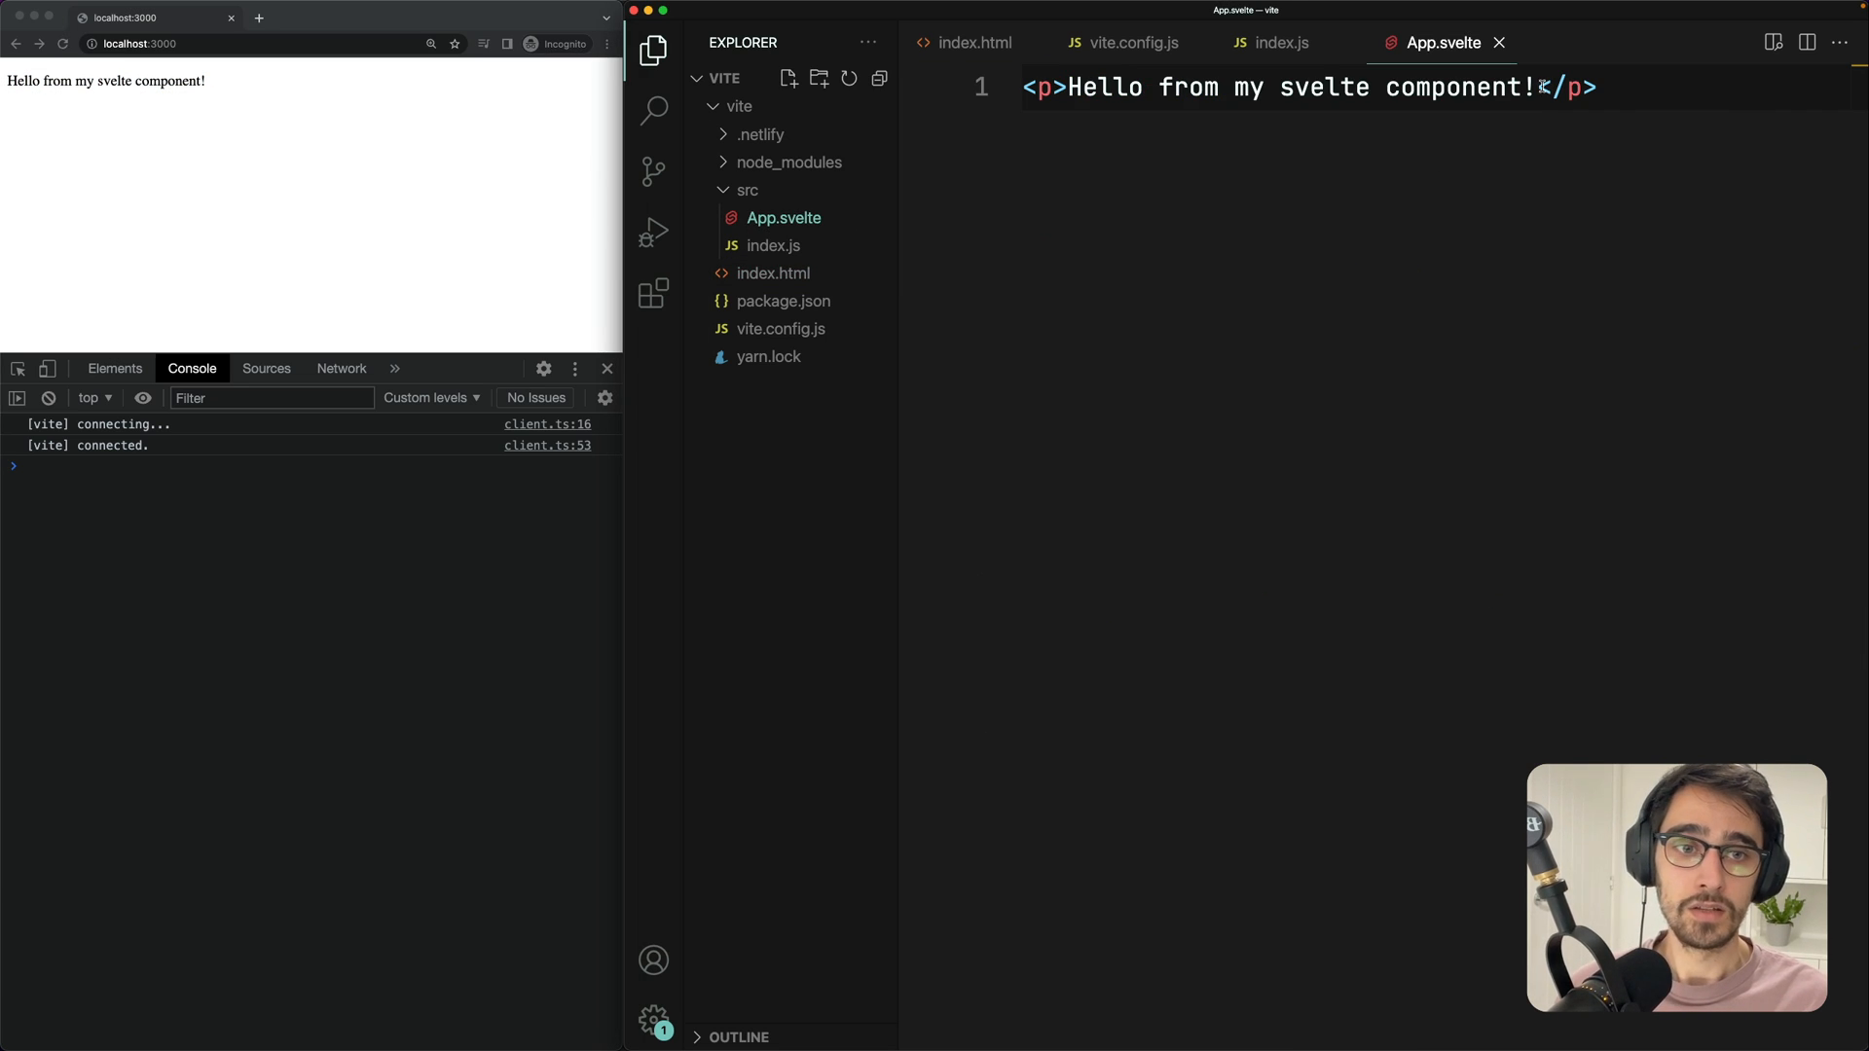
text(!!)
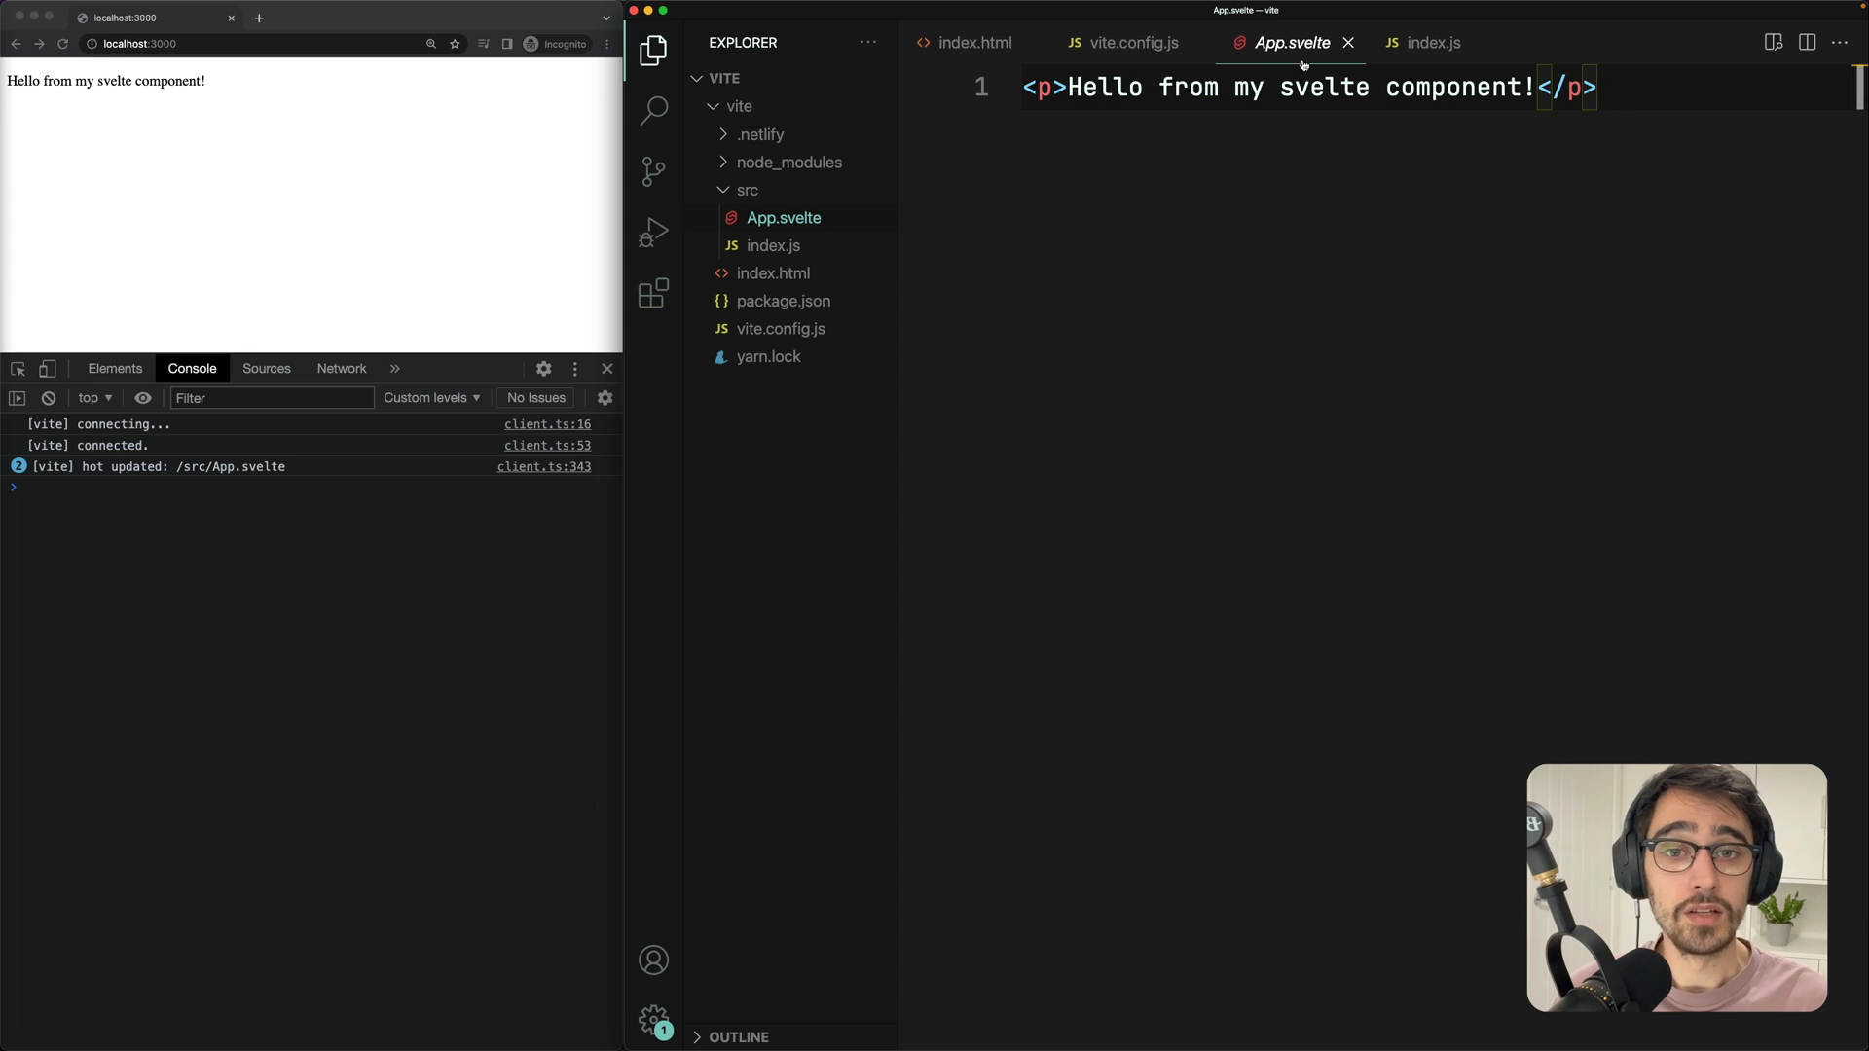
mouse_move(1195, 43)
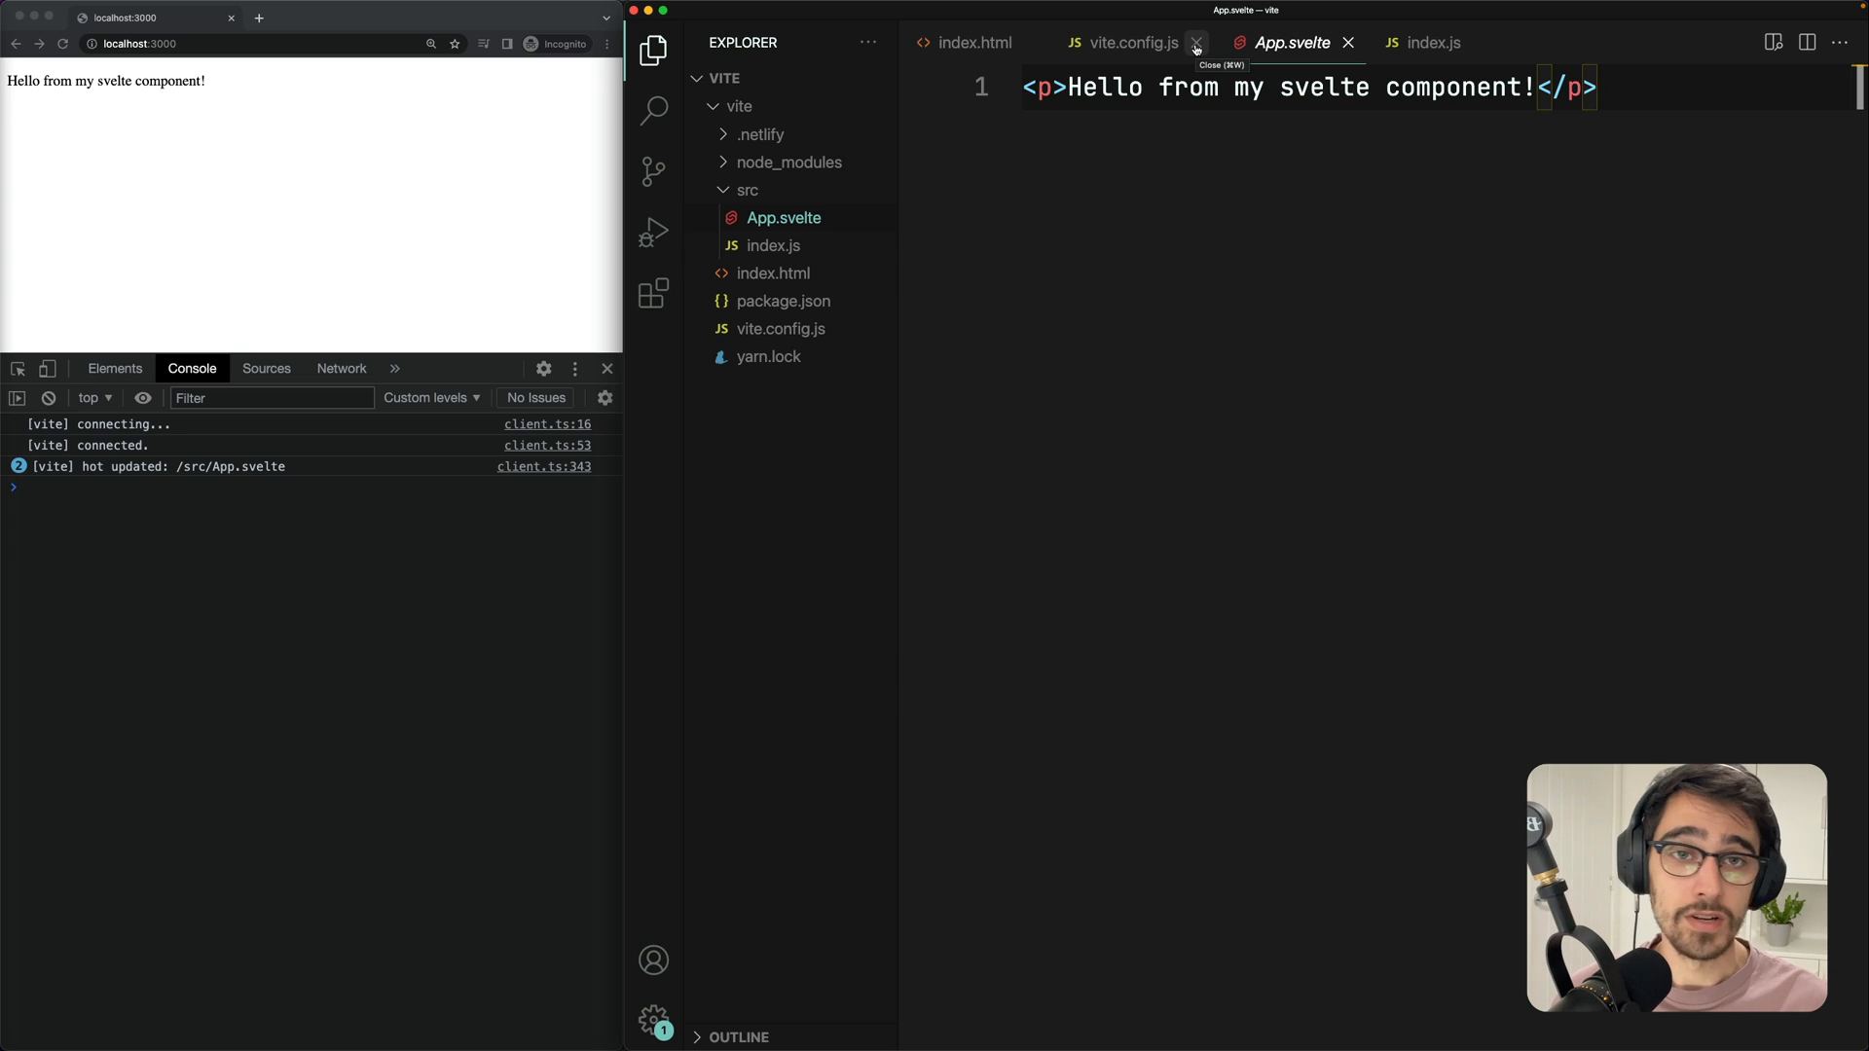
click(1129, 42)
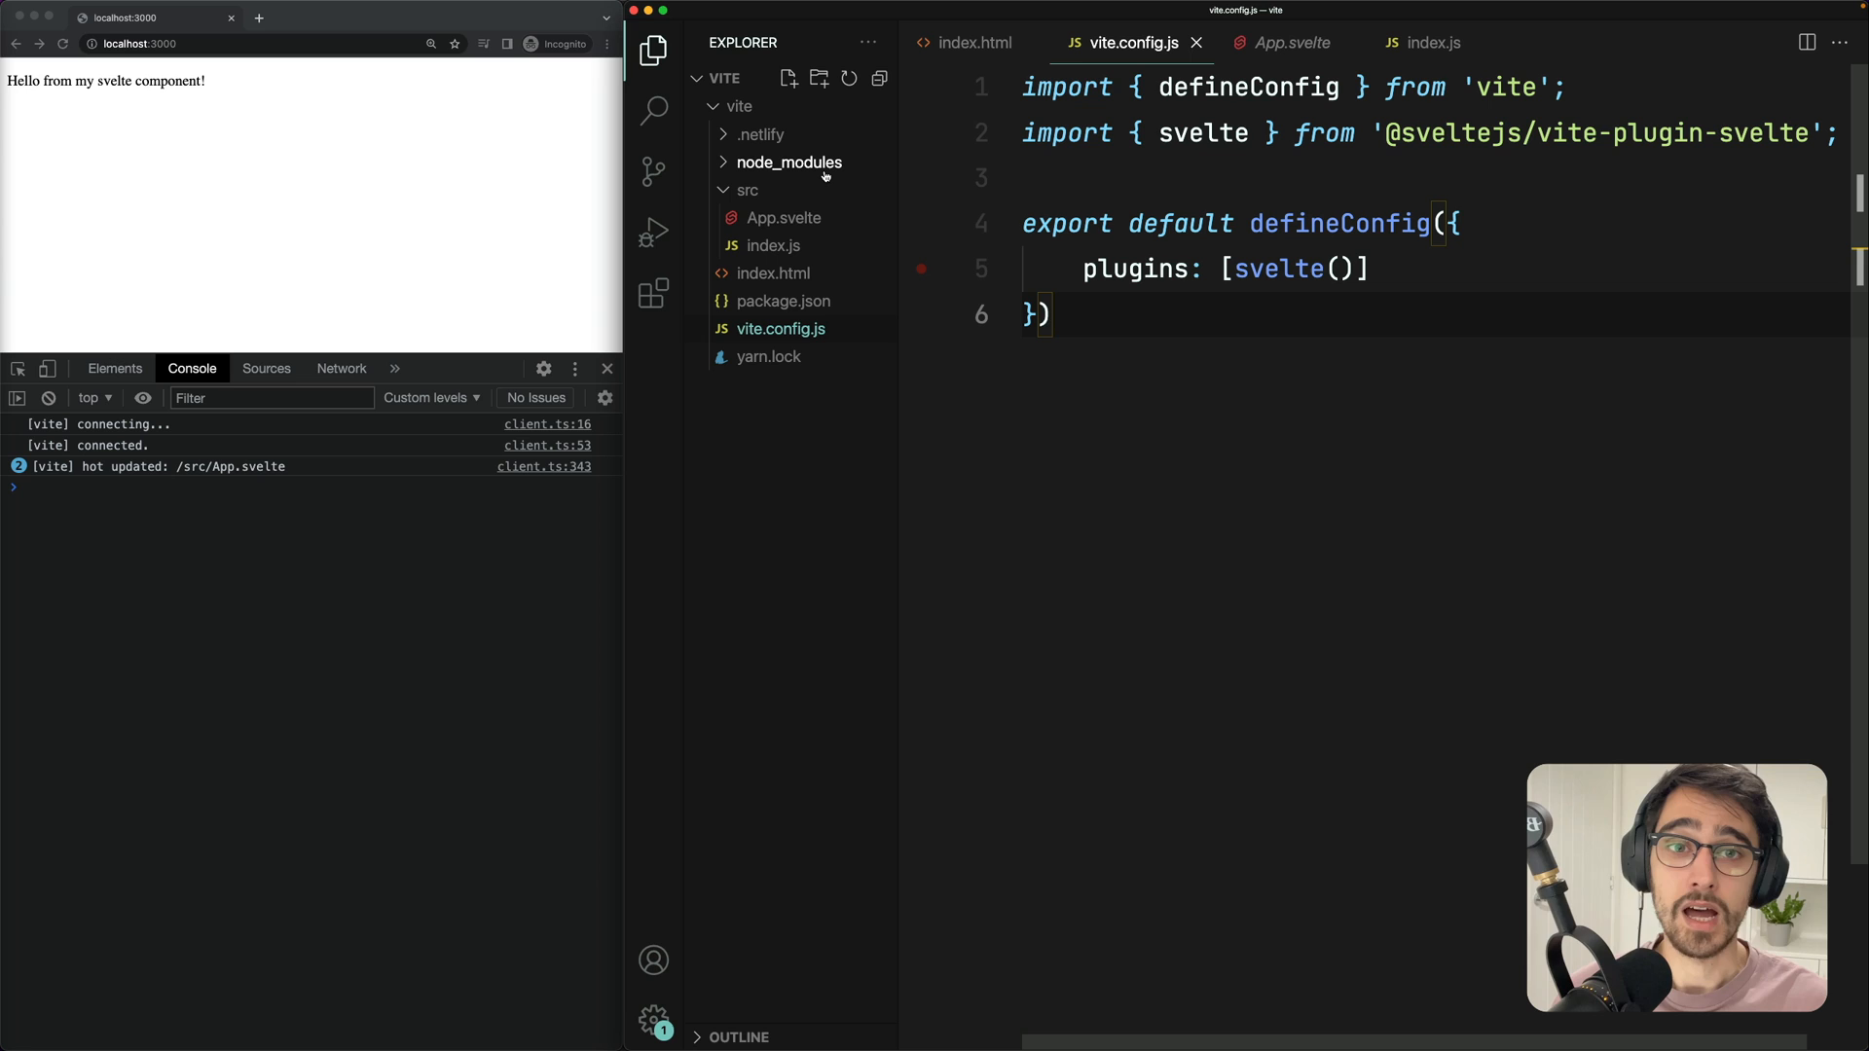
mouse_move(790, 163)
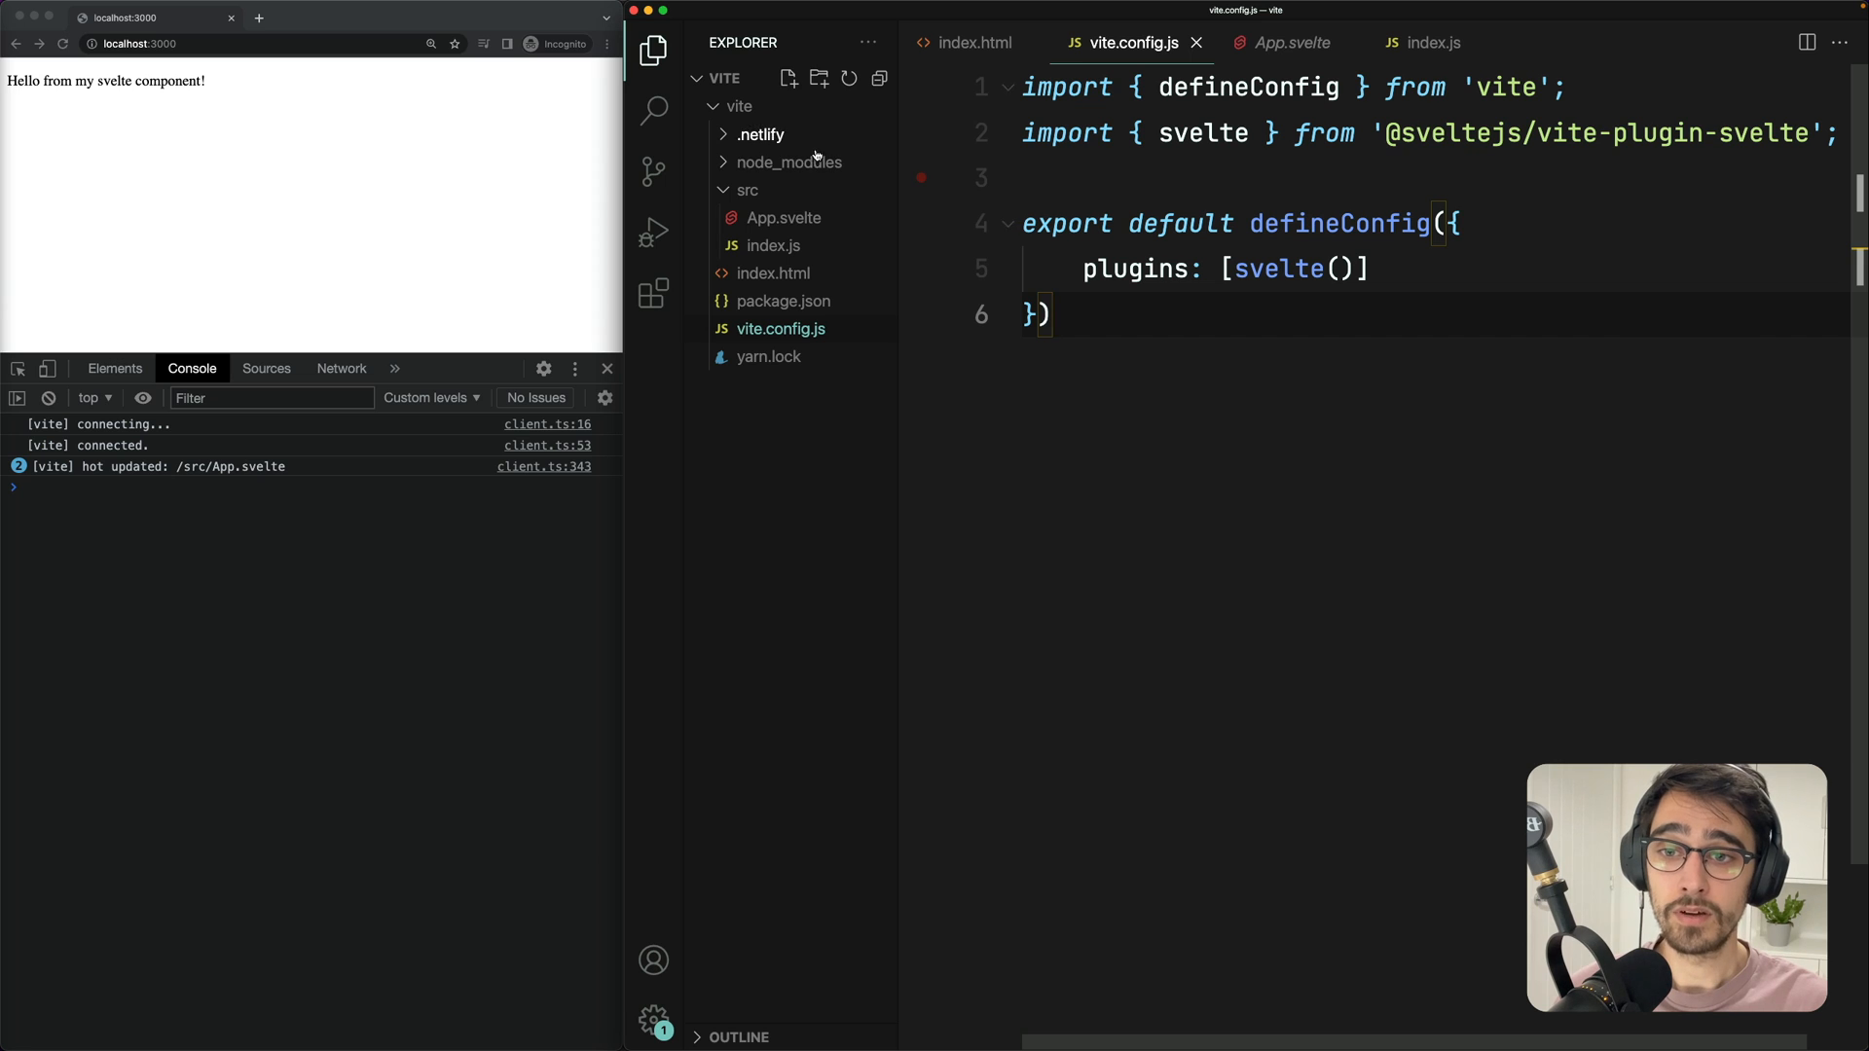
Expand node_modules and .vite/deps to show the pre-bundled Svelte files, then focus the terminal
click(788, 160)
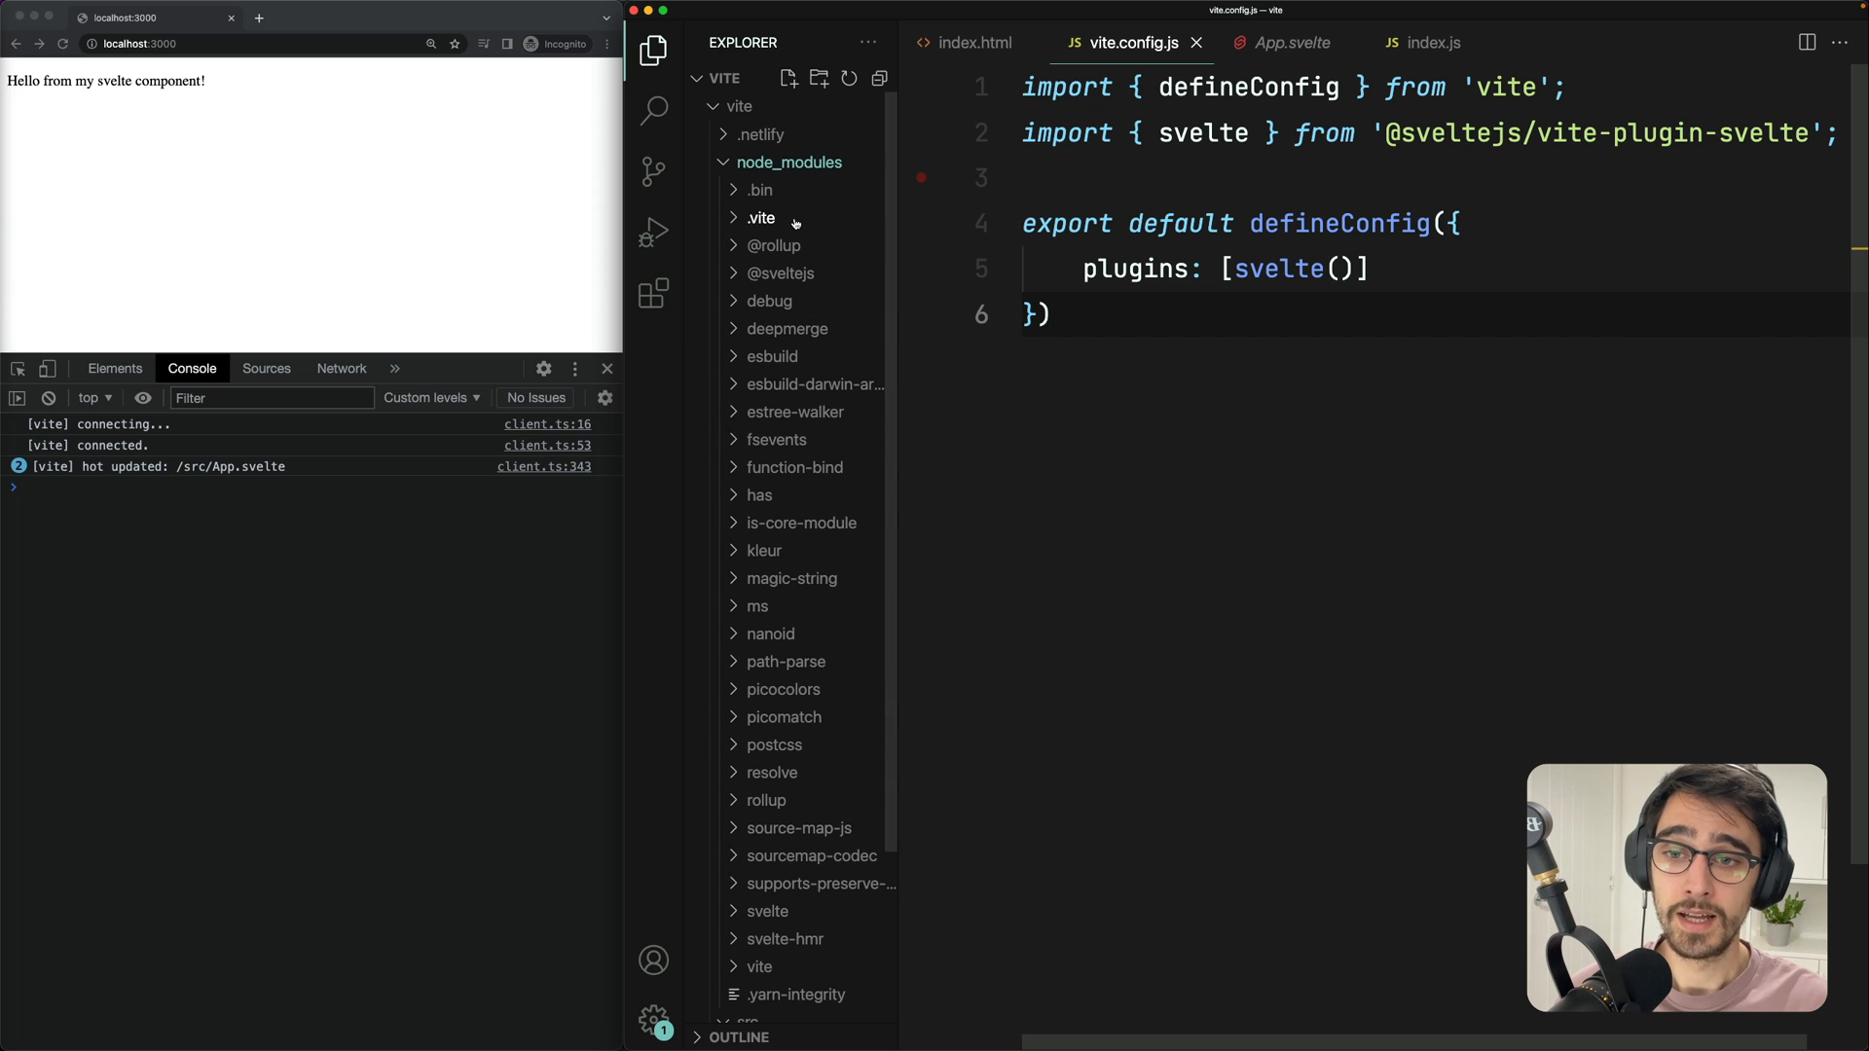
click(761, 217)
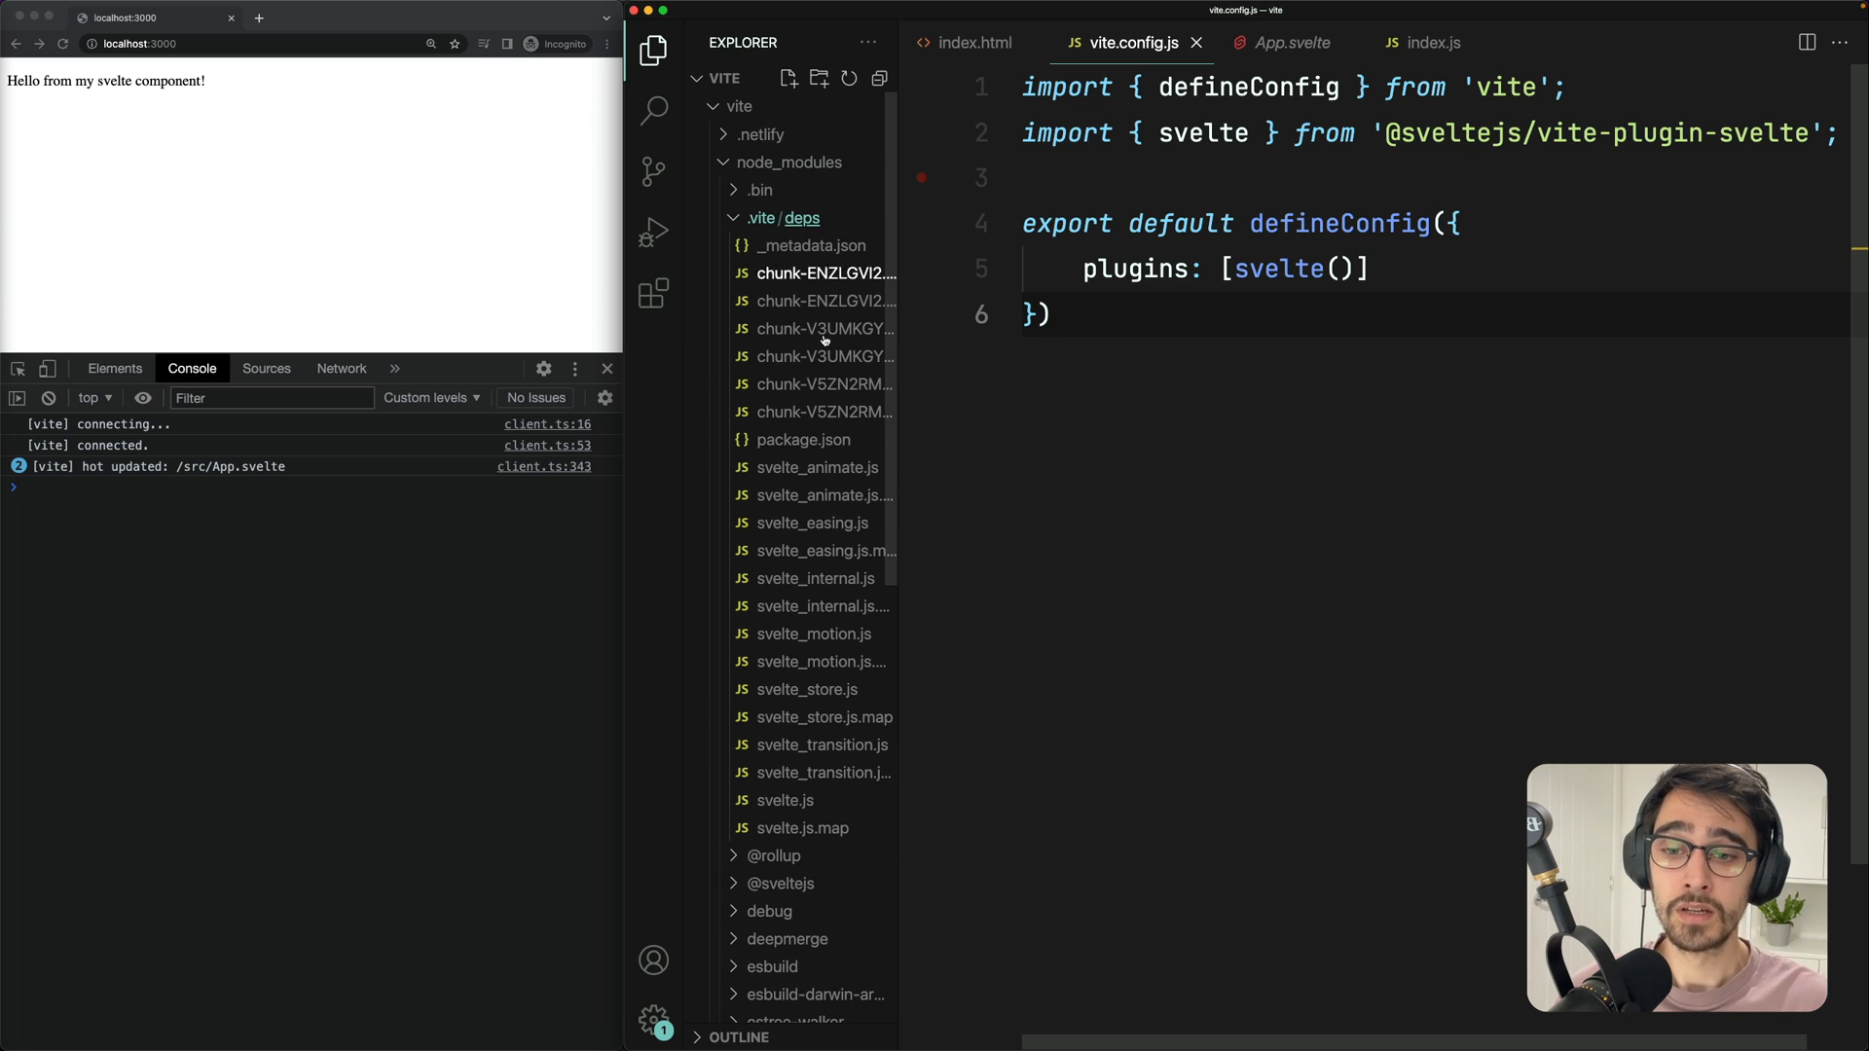
mouse_move(763, 784)
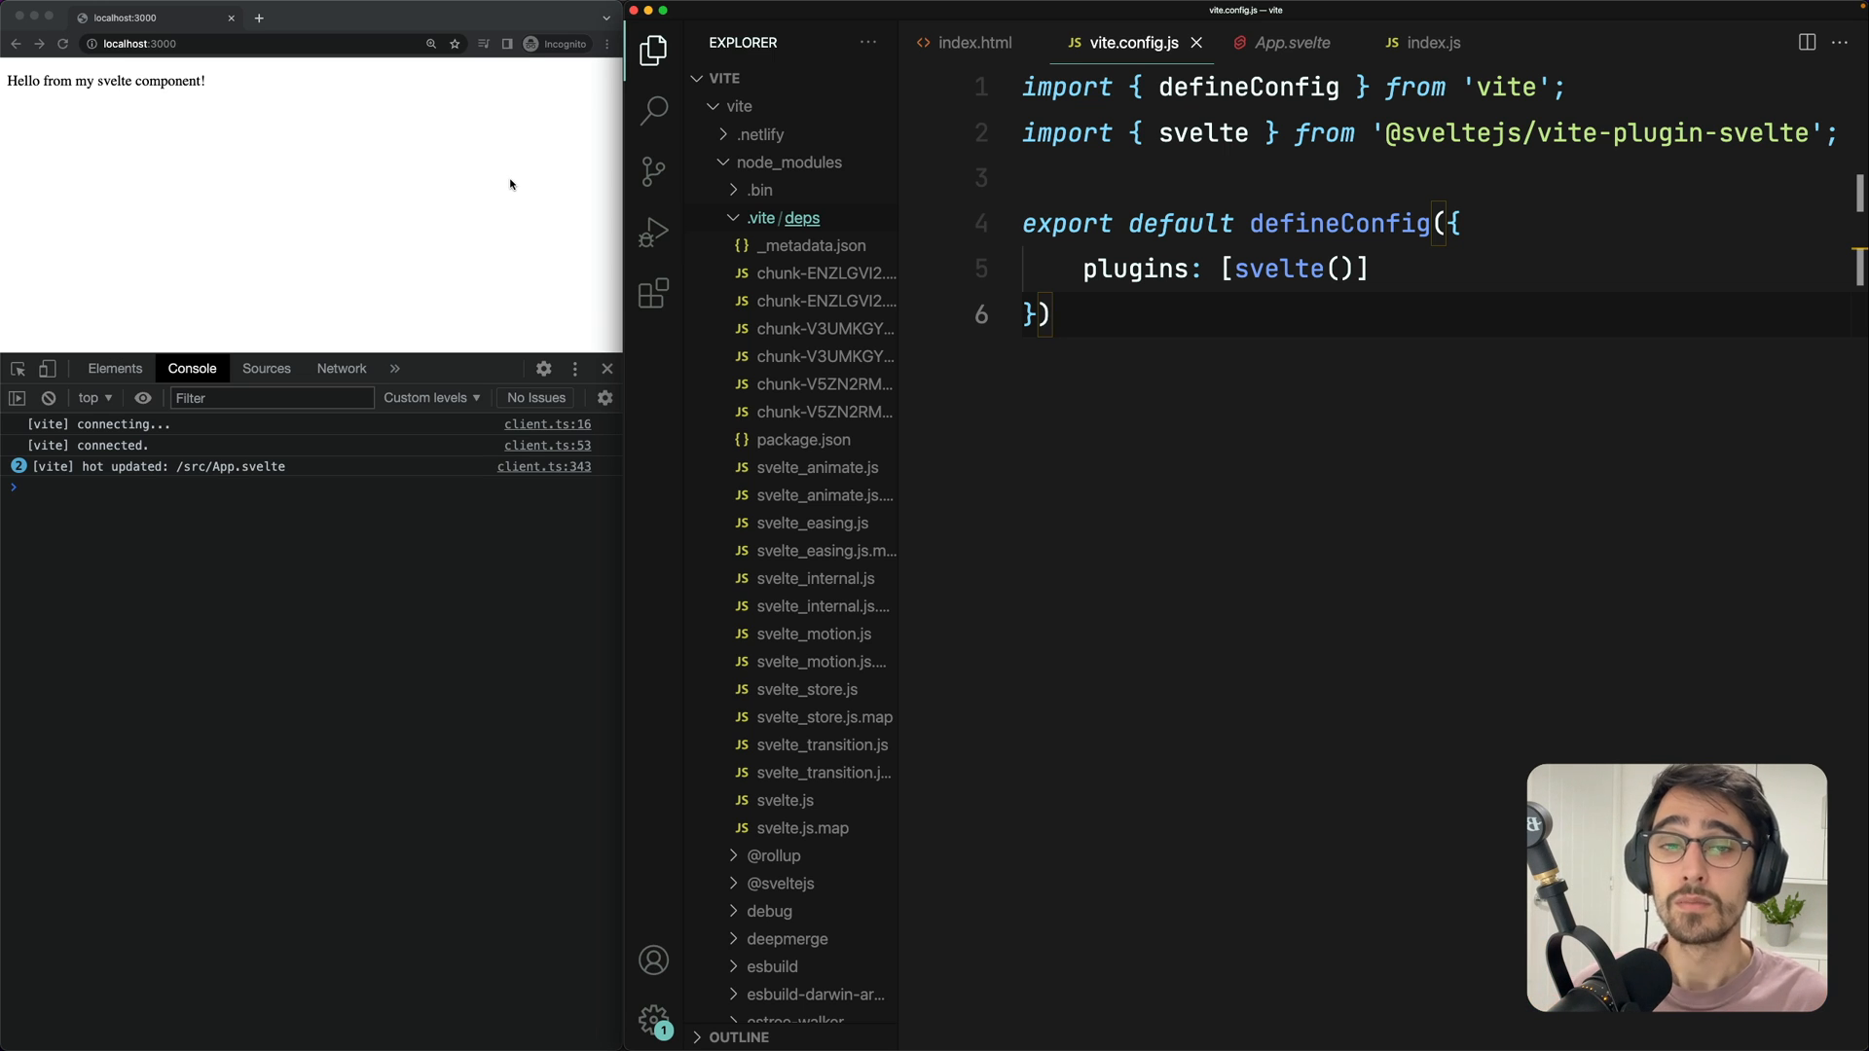
click(1053, 314)
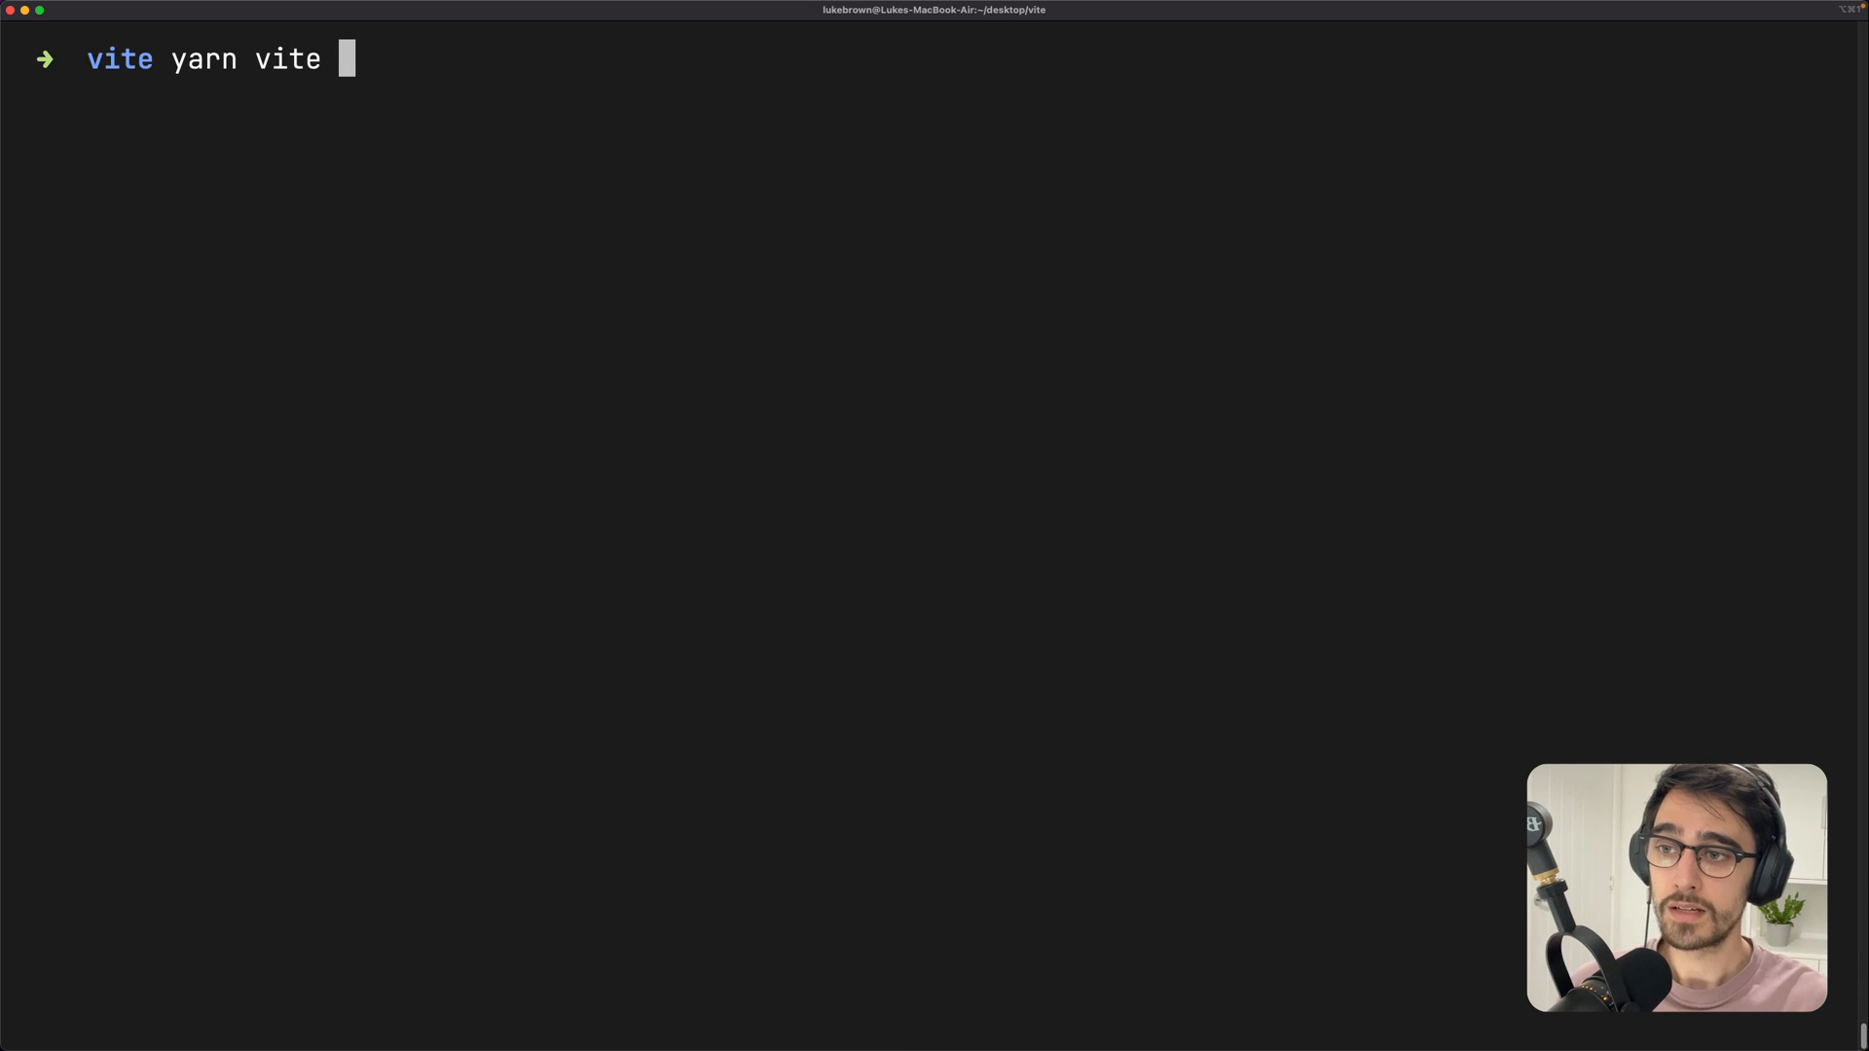
Run yarn vite build to generate the production dist folder
key(Return)
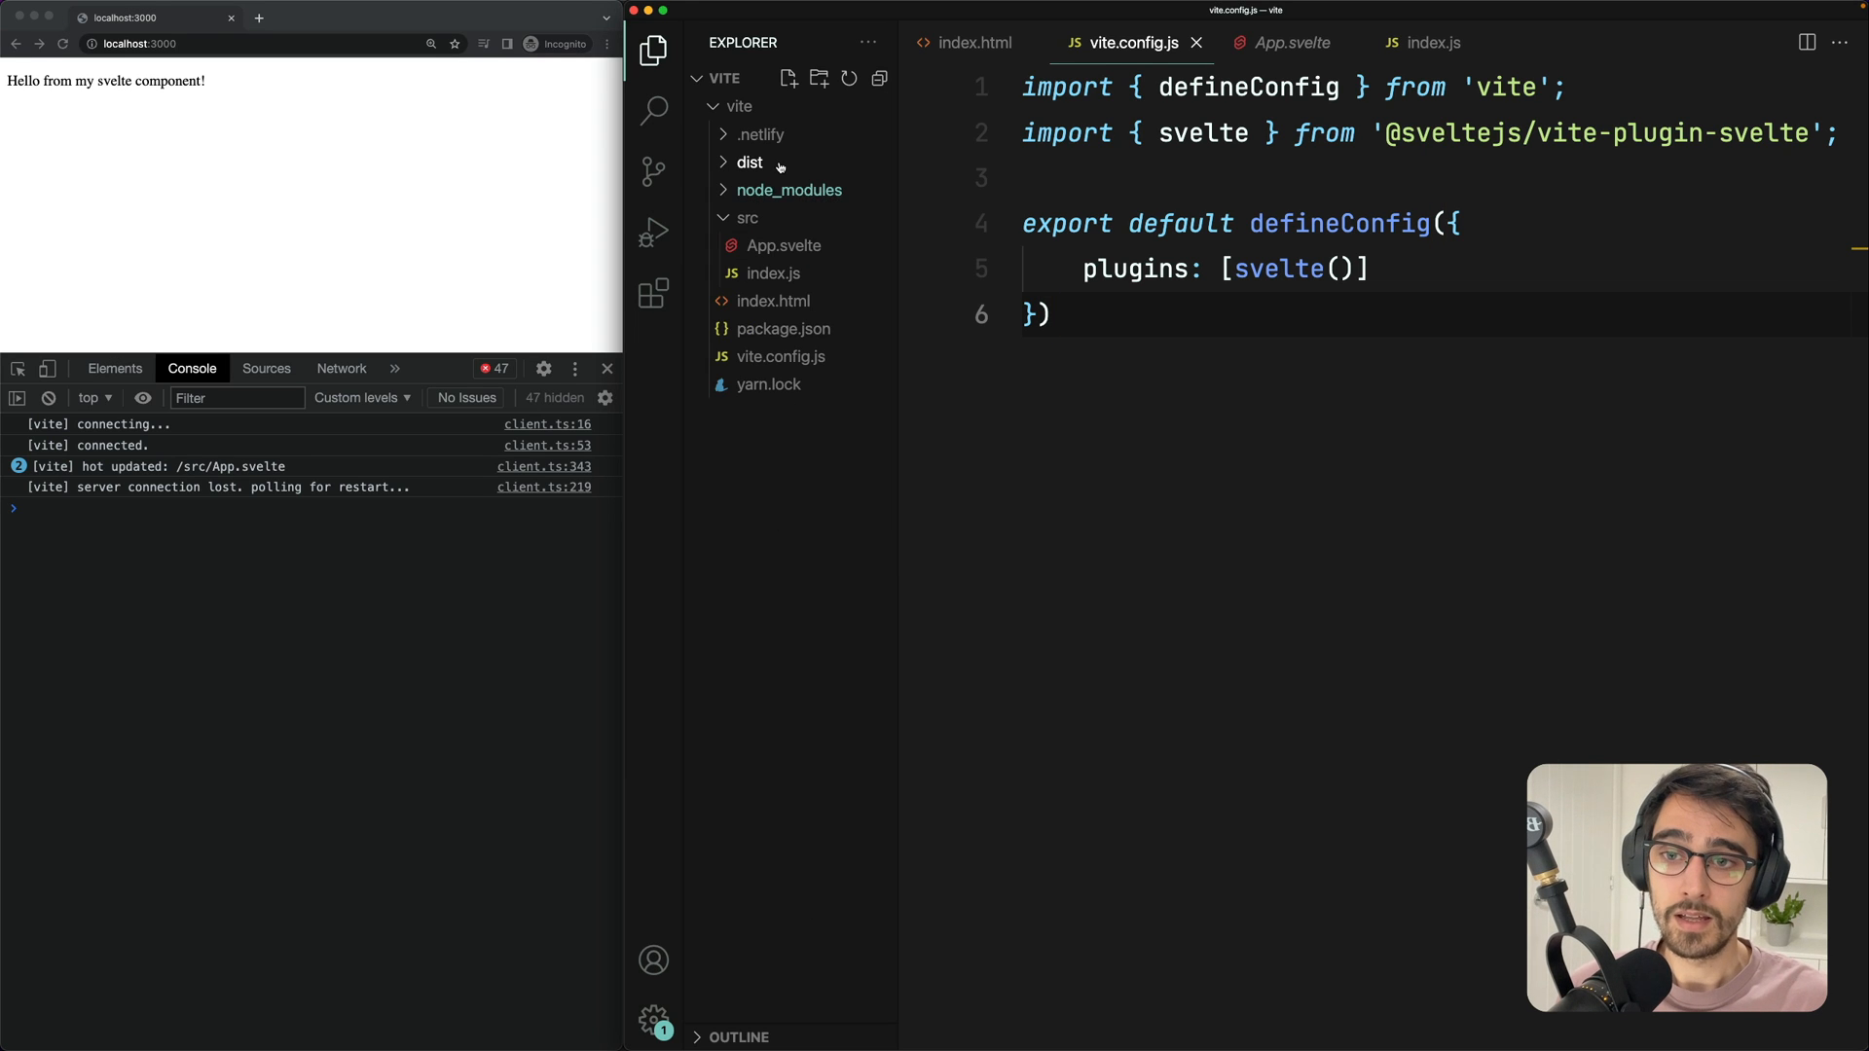
Expand dist and its assets subfolder to reveal index.html and the hashed index.js bundle
click(750, 162)
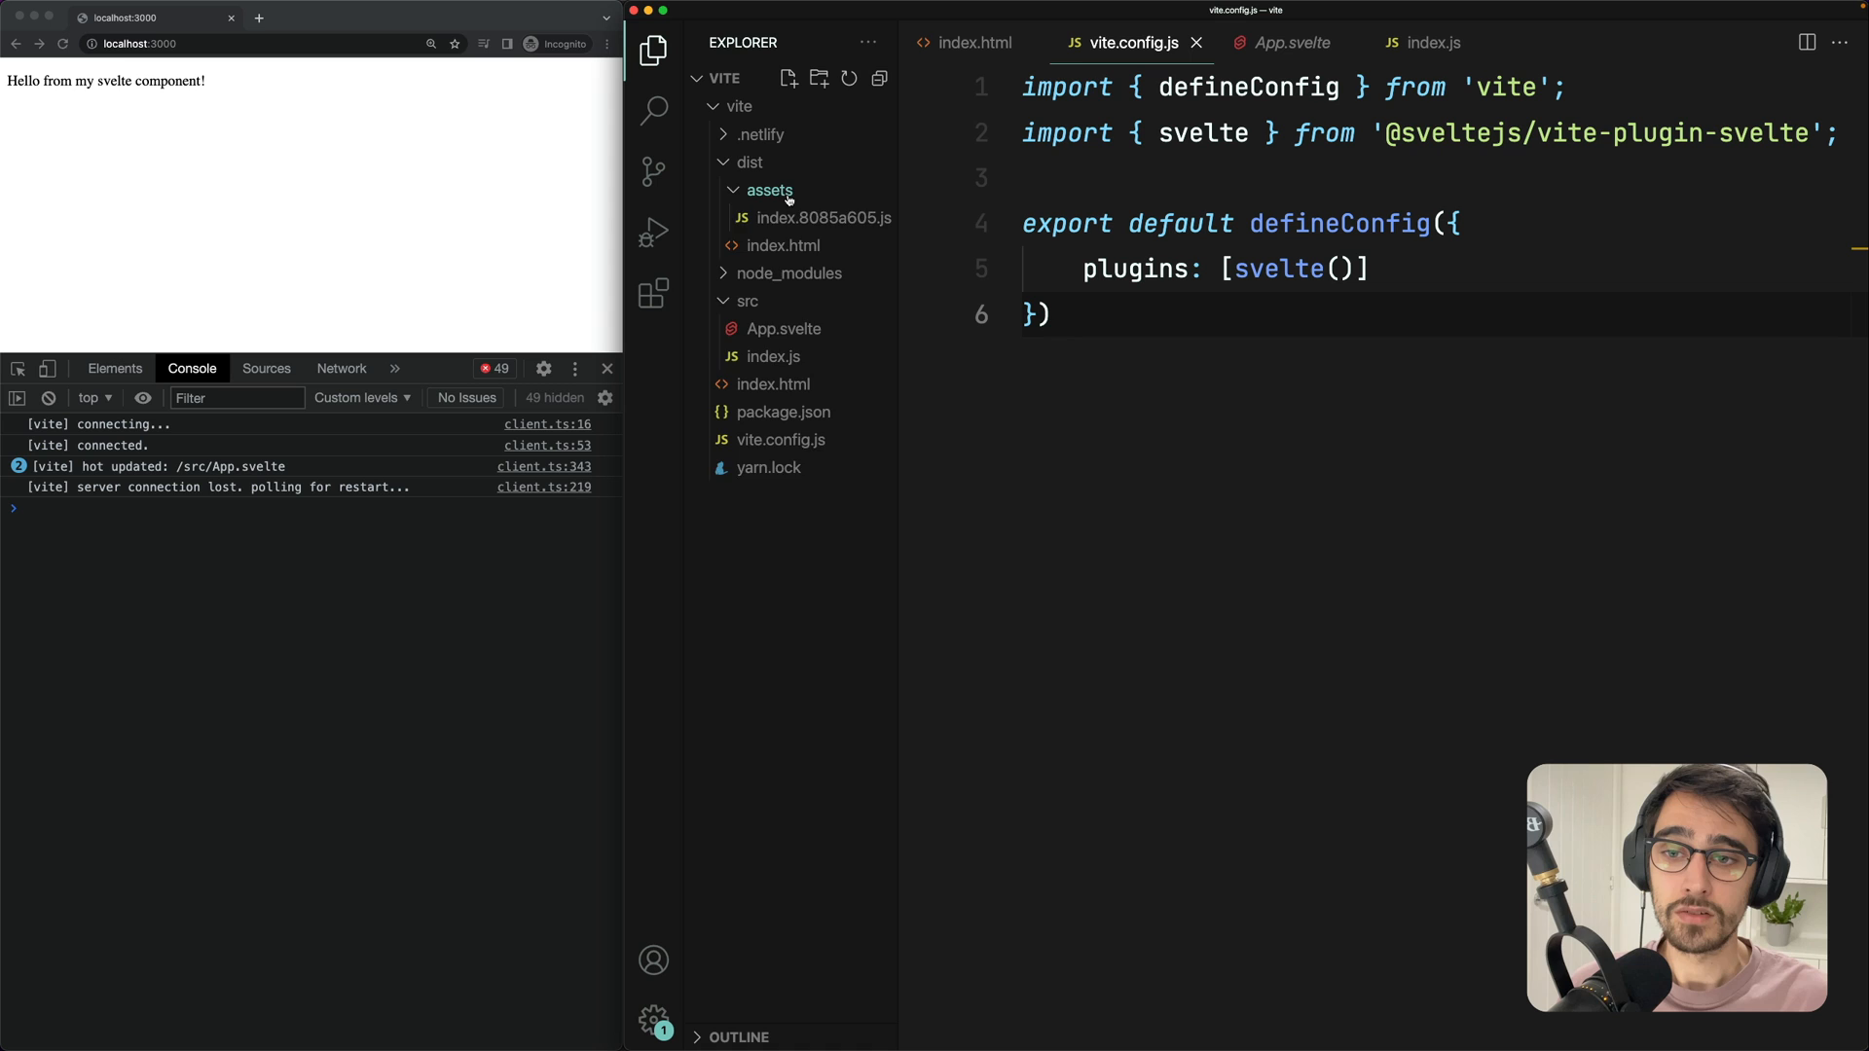
click(769, 190)
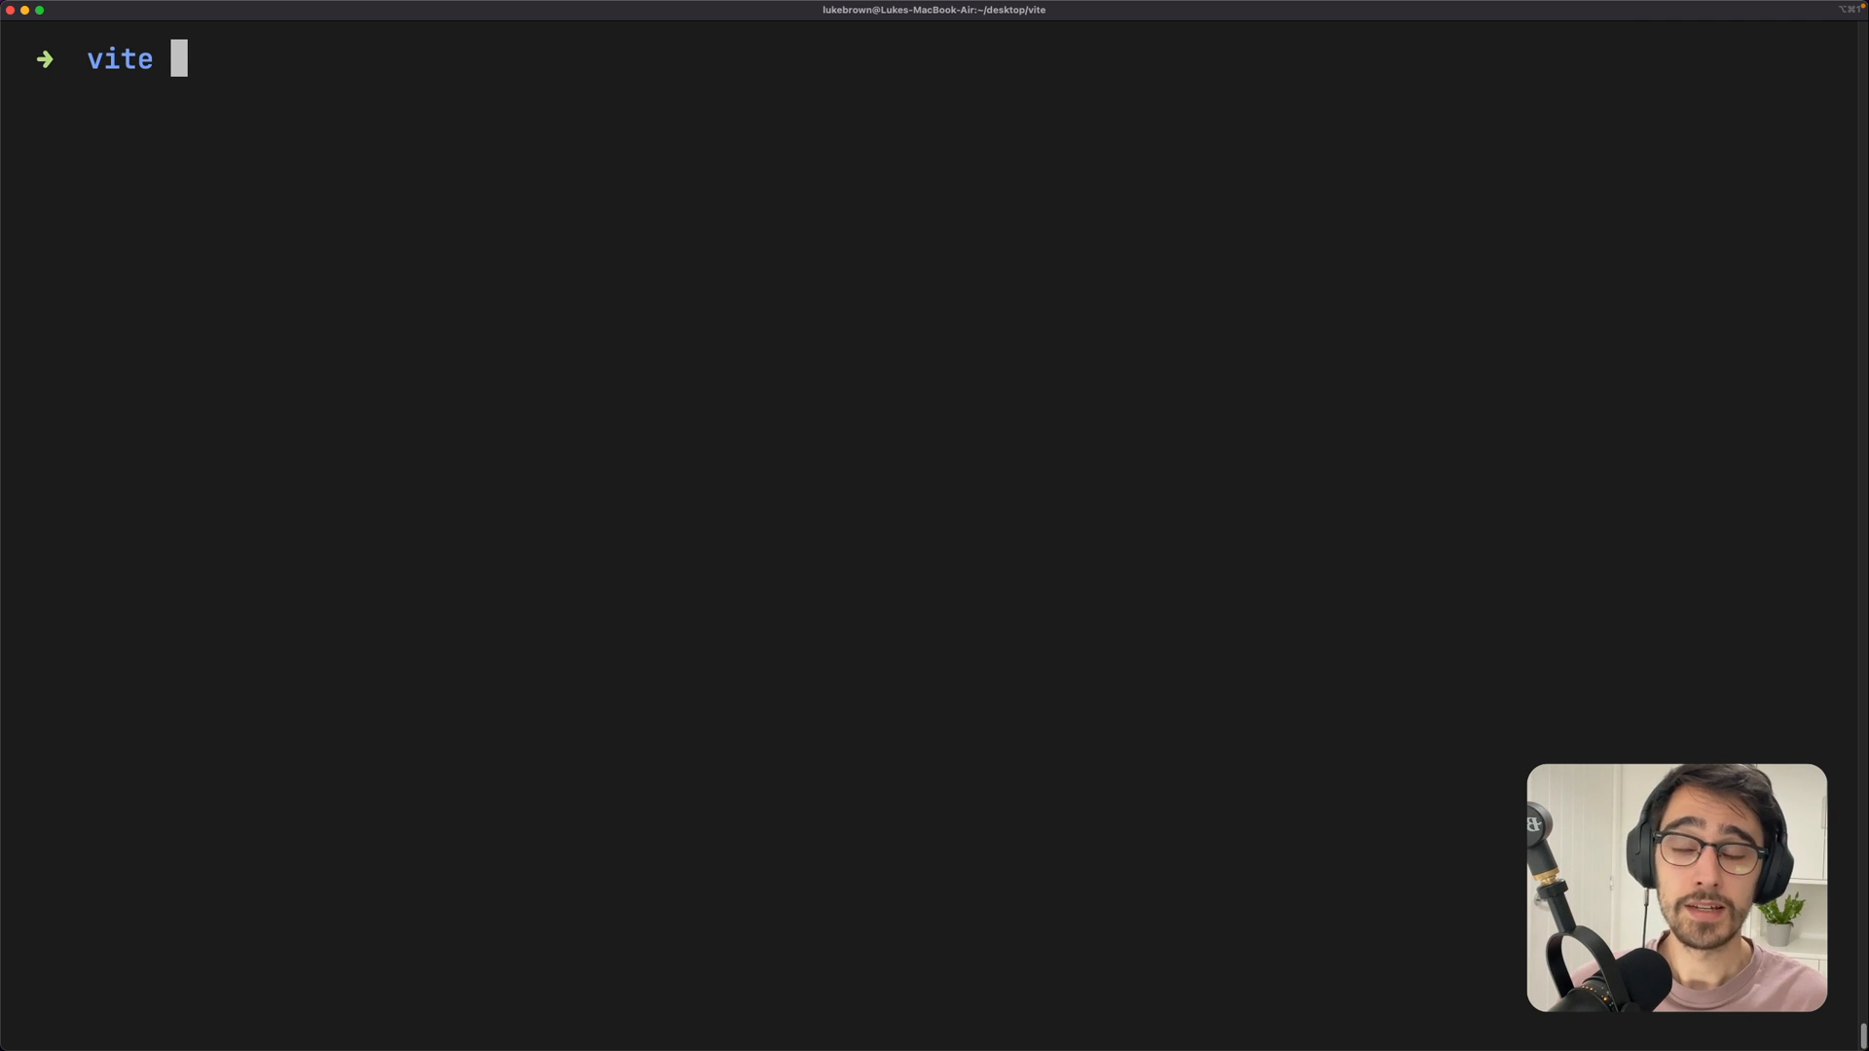
Install the netlify-cli package with npm
text(npm inst)
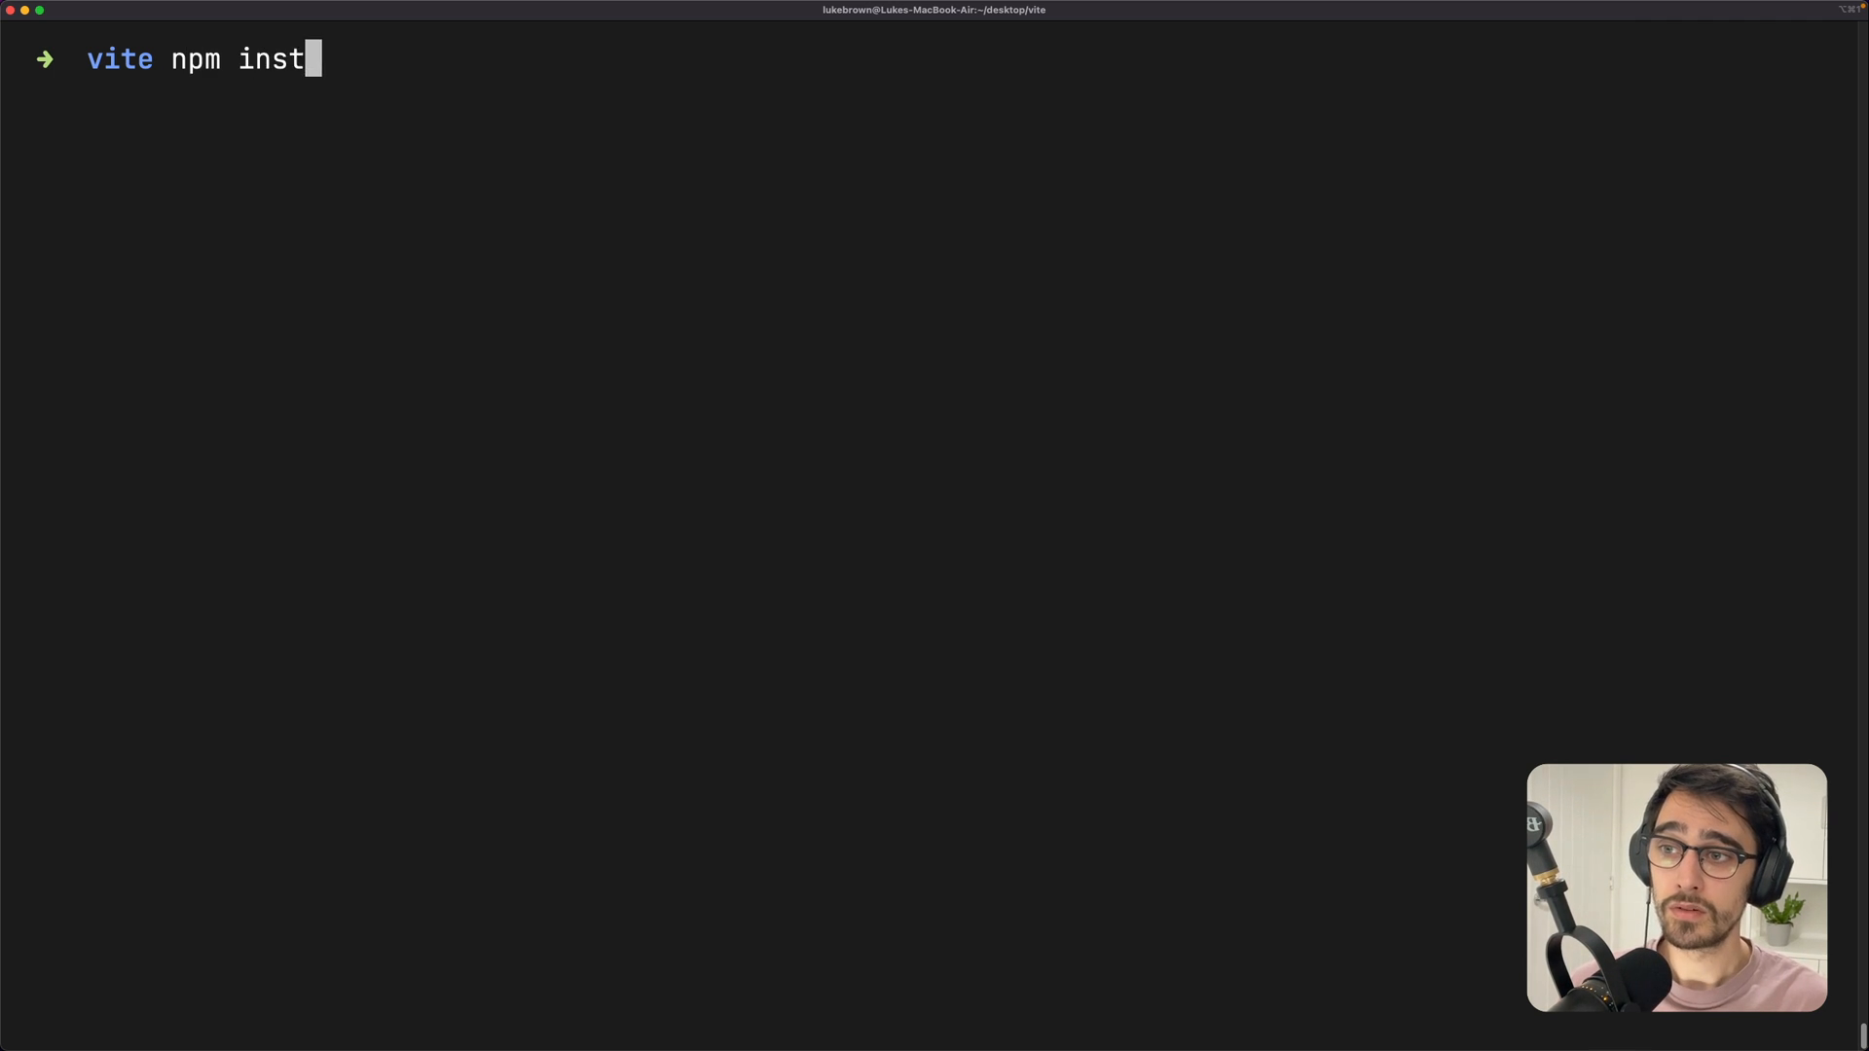
text(all npm)
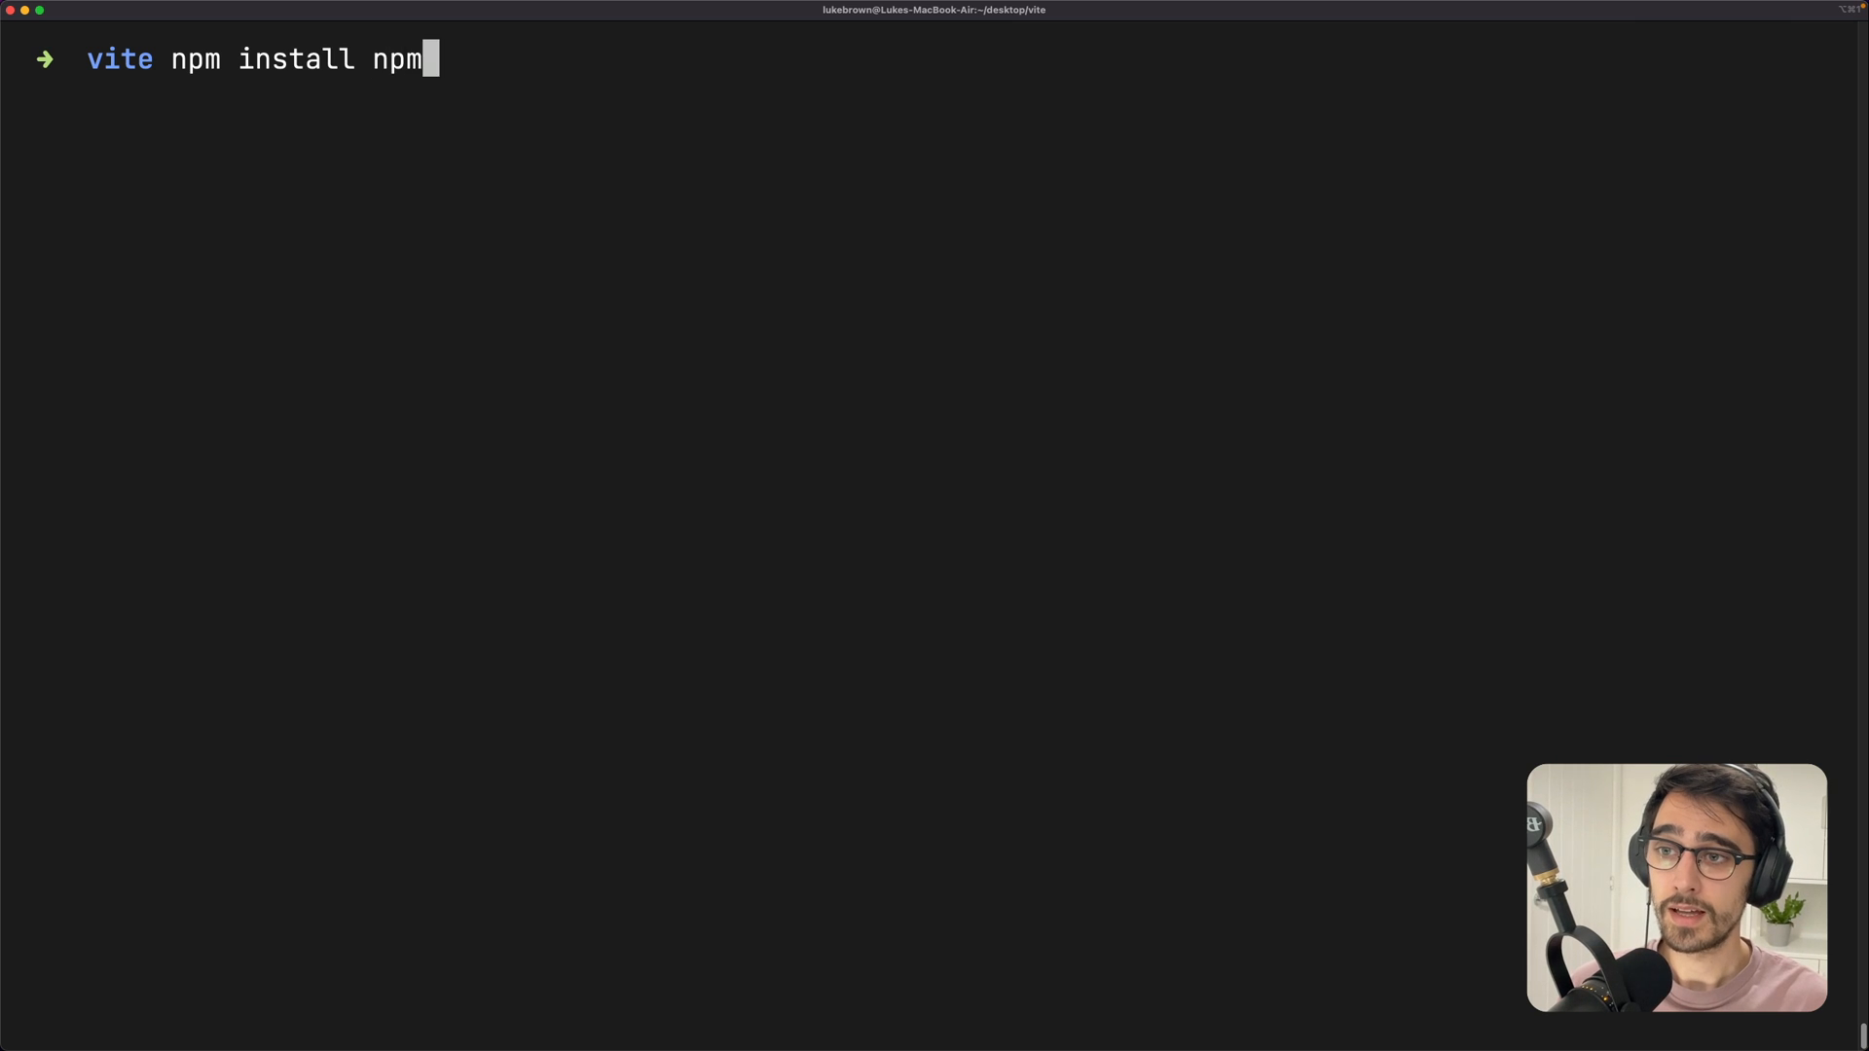
text(netlify-)
text(netlify logi)
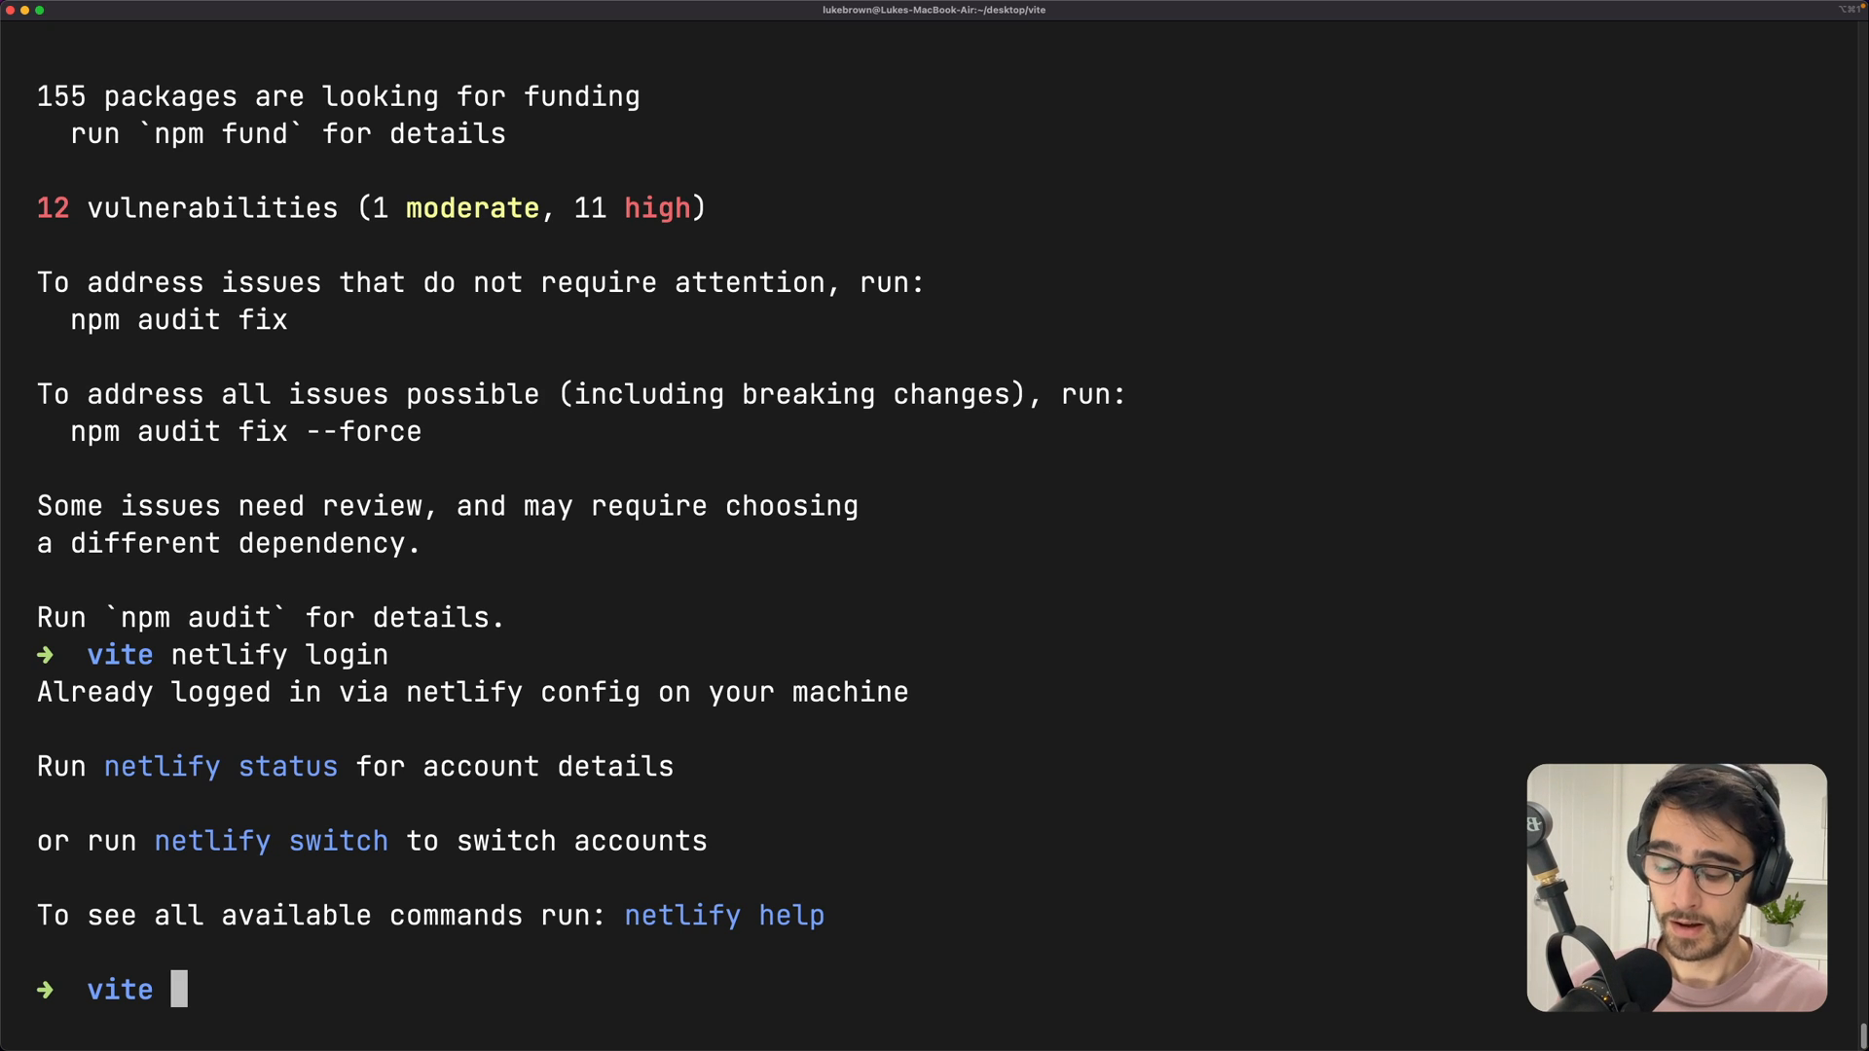
Deploy to a new Netlify site named learn-vite with dist as the publish directory
text(netlify deploy)
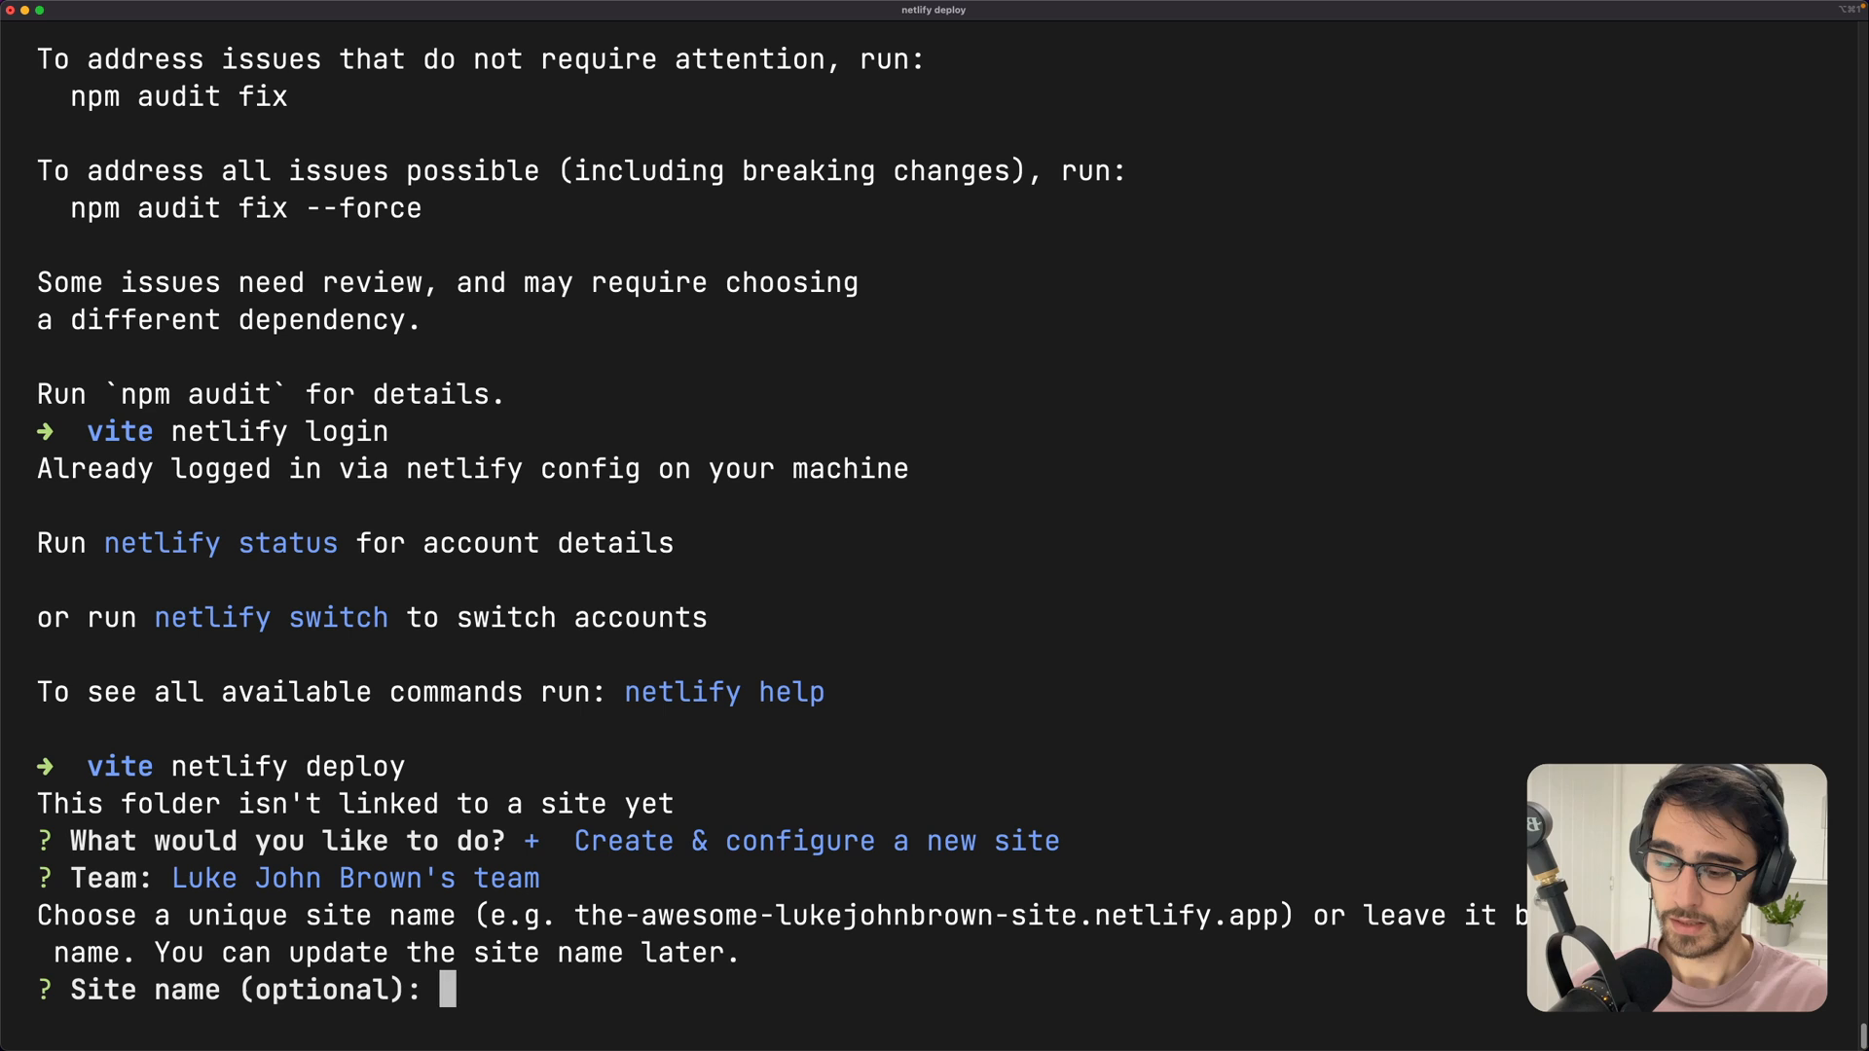
text(learn-vite)
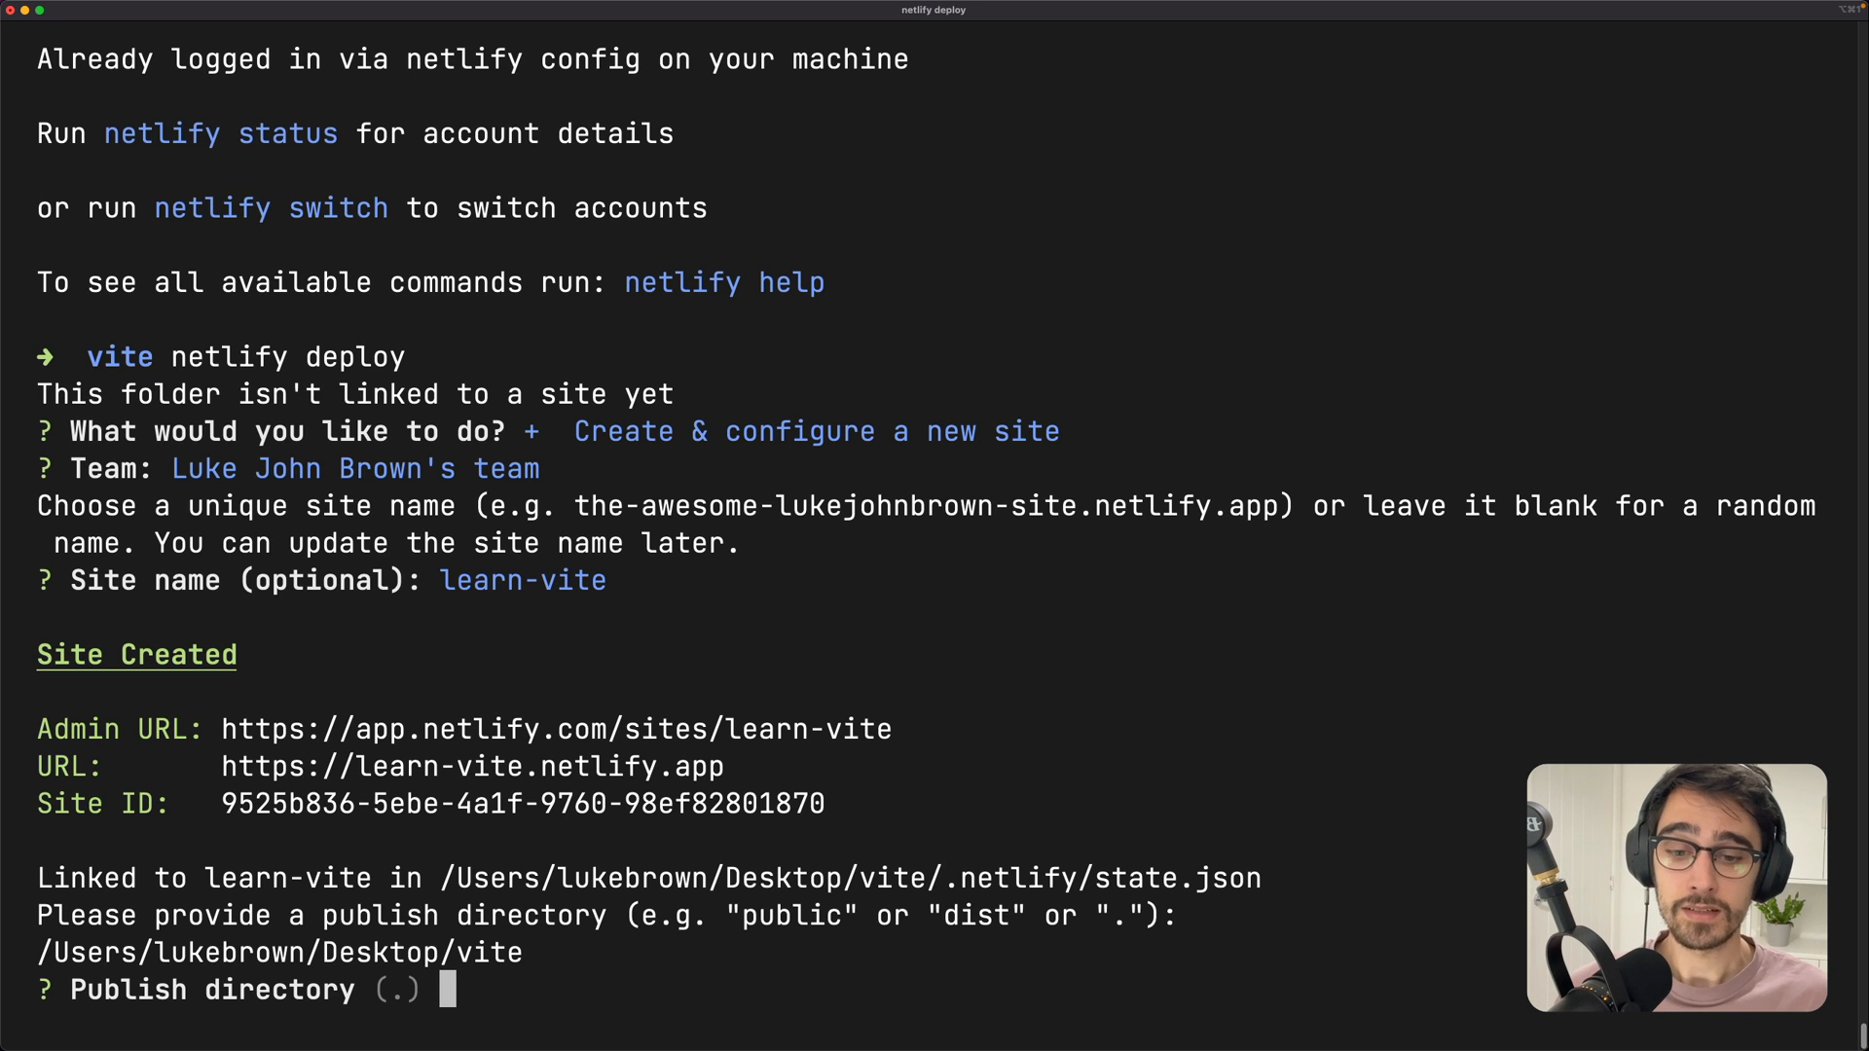
text(dist)
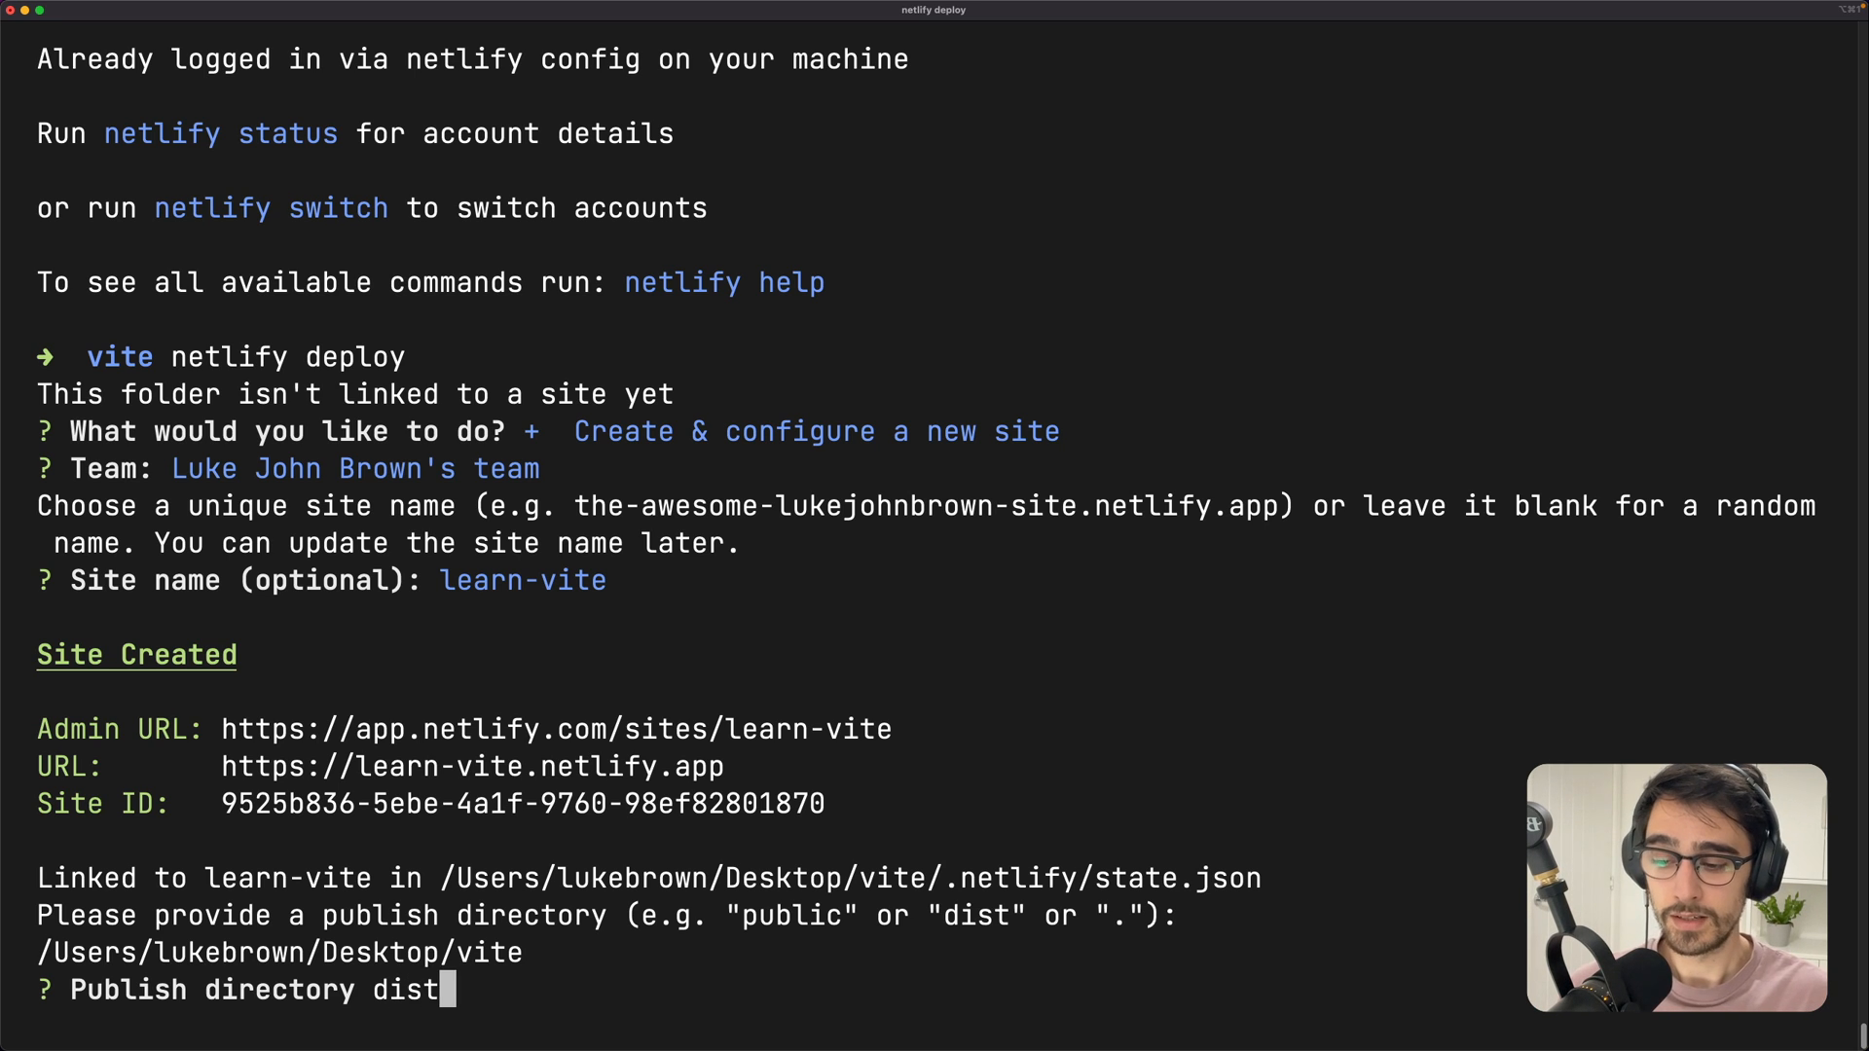
key(Return)
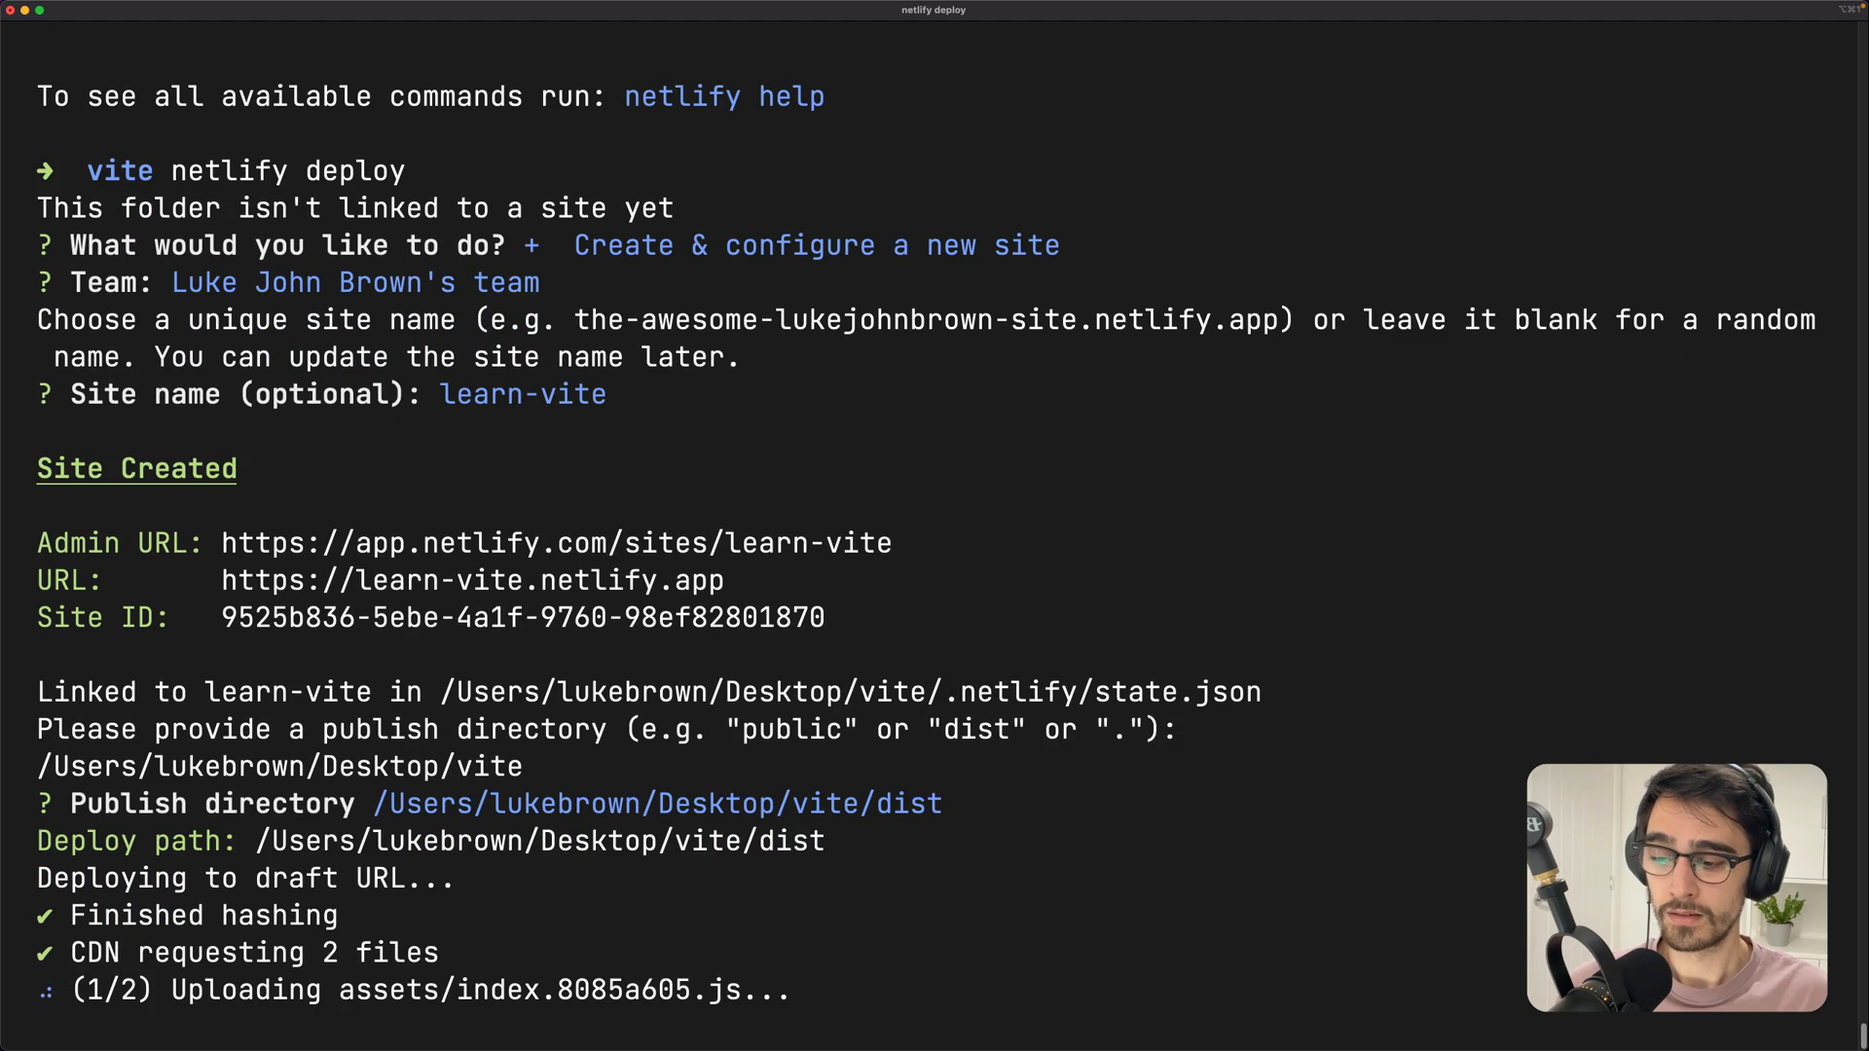